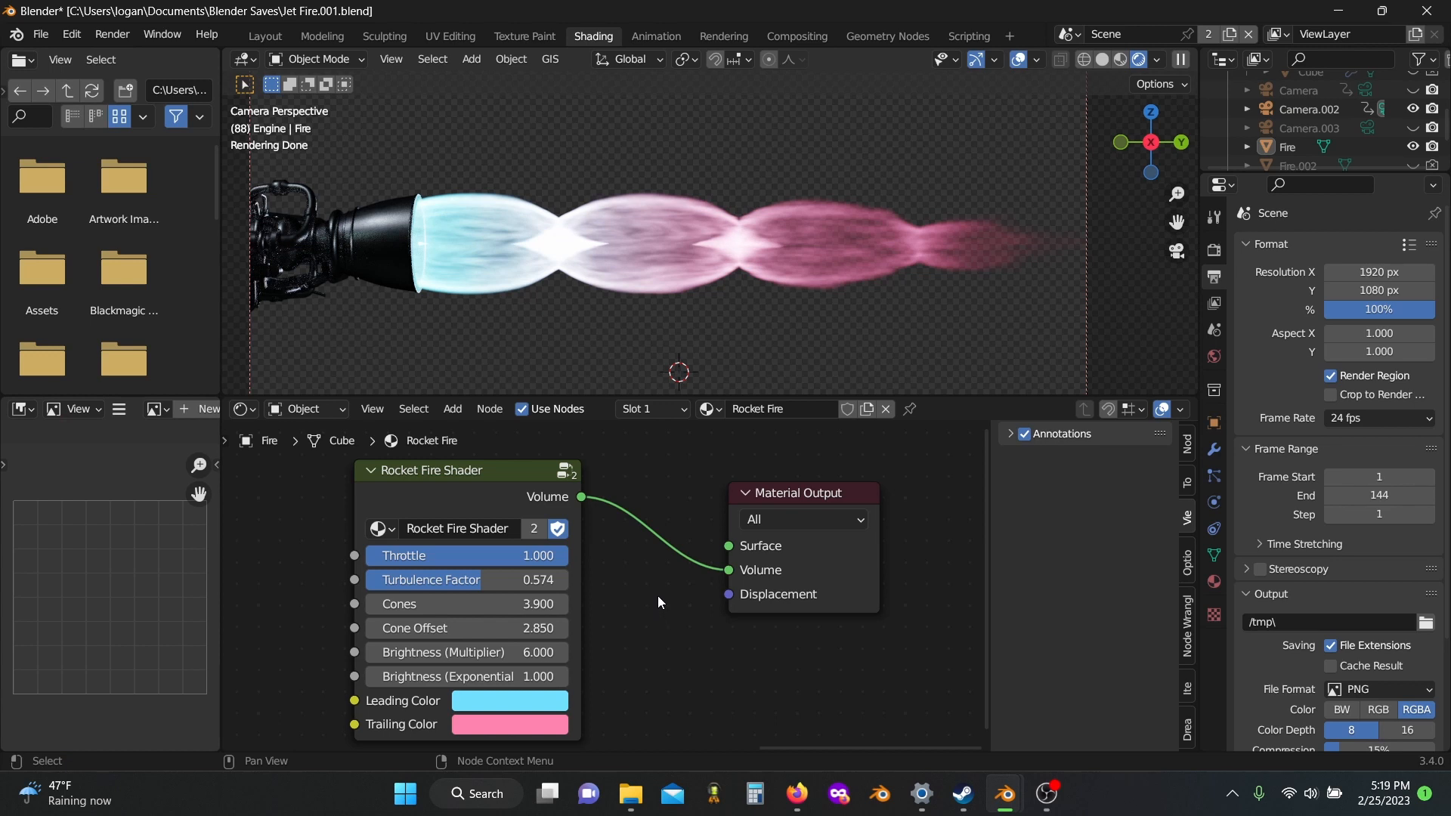
mouse_move(471, 508)
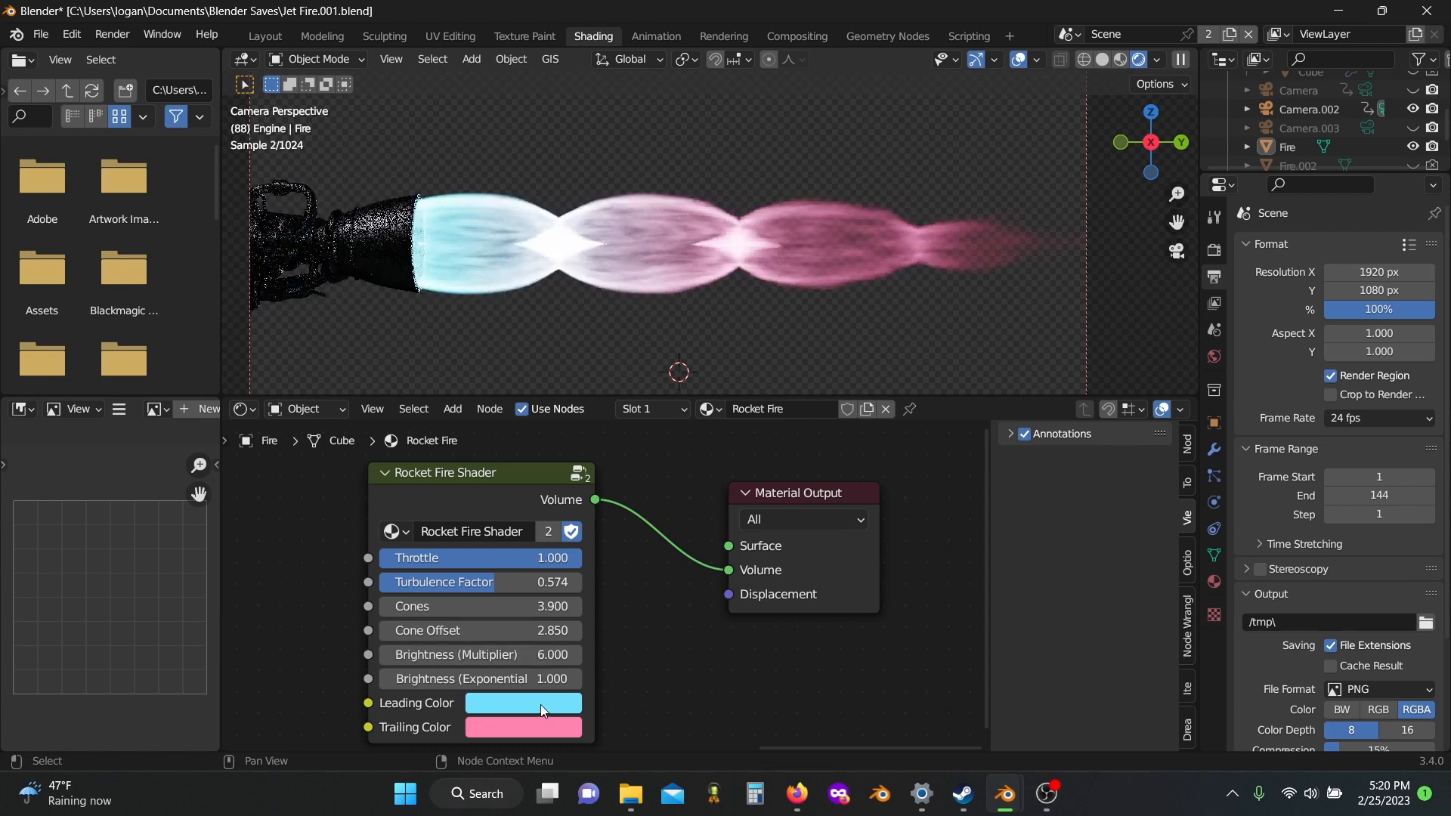
- Shift the Leading Color swatch toward green to preview a greener exhaust
left_click(523, 703)
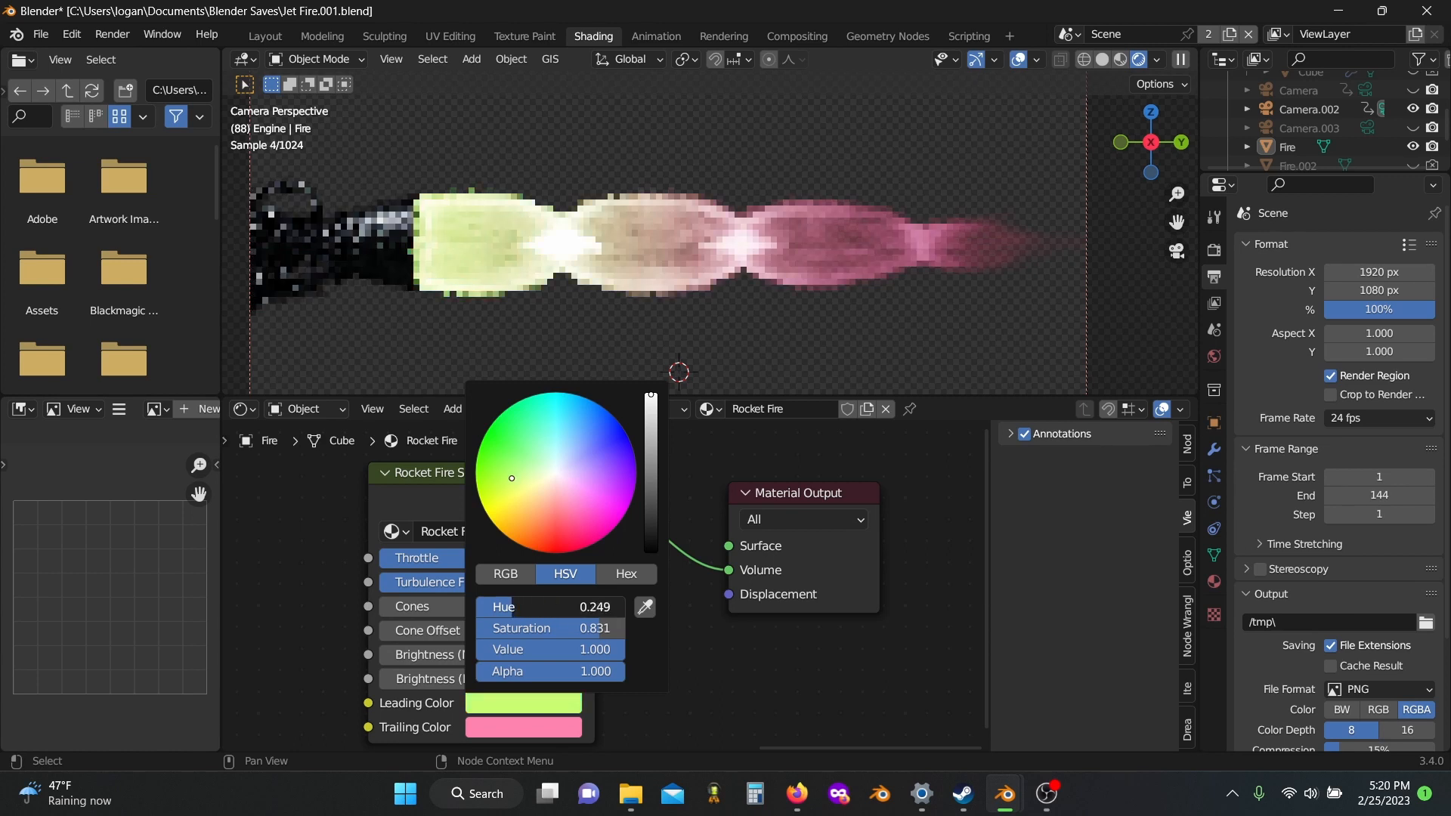
left_click_drag(511, 476, 570, 532)
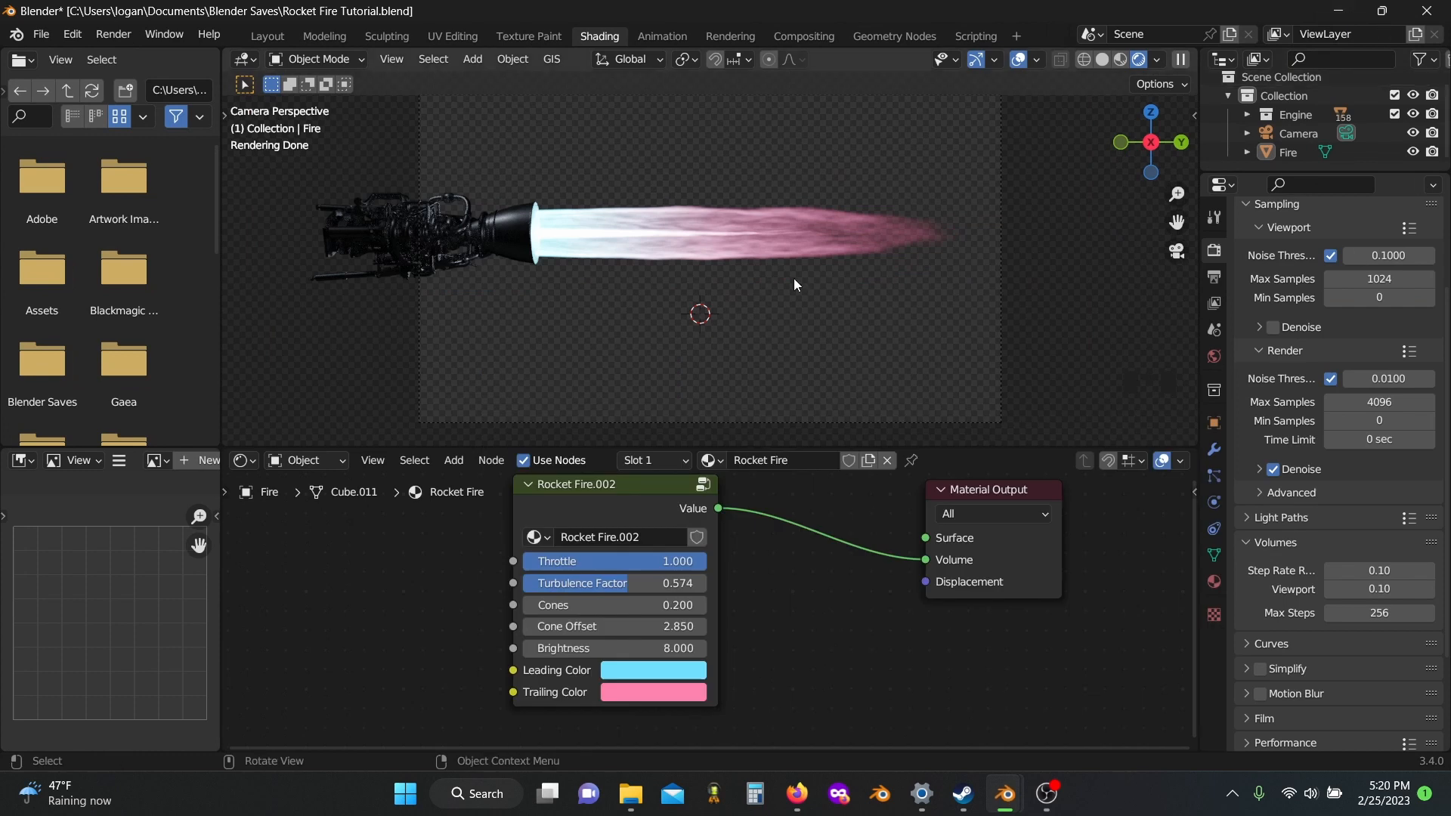
- In the Layout workspace, apply all transforms to the Fire box via Object > Apply
left_click(266, 35)
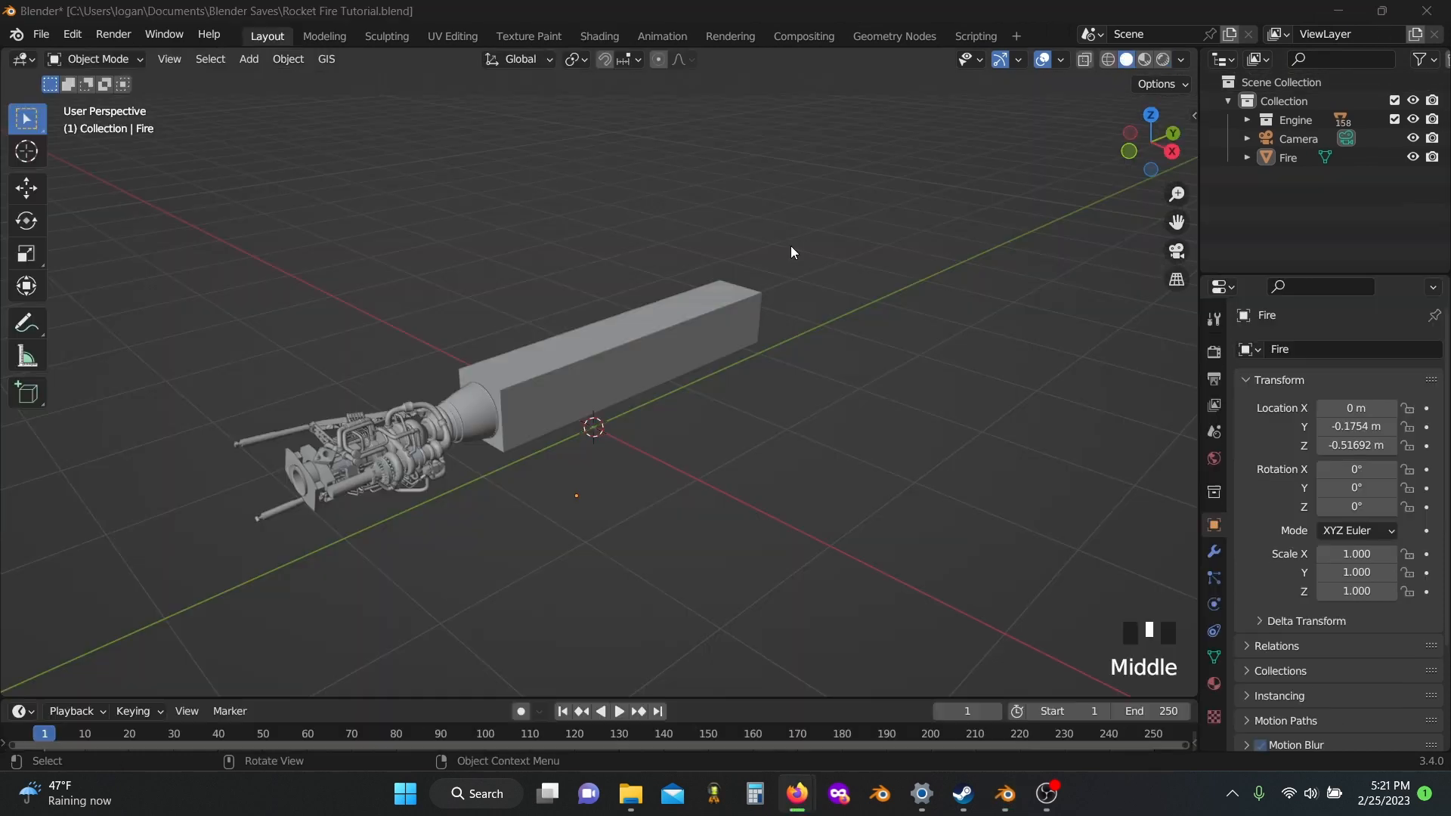
mouse_move(685, 252)
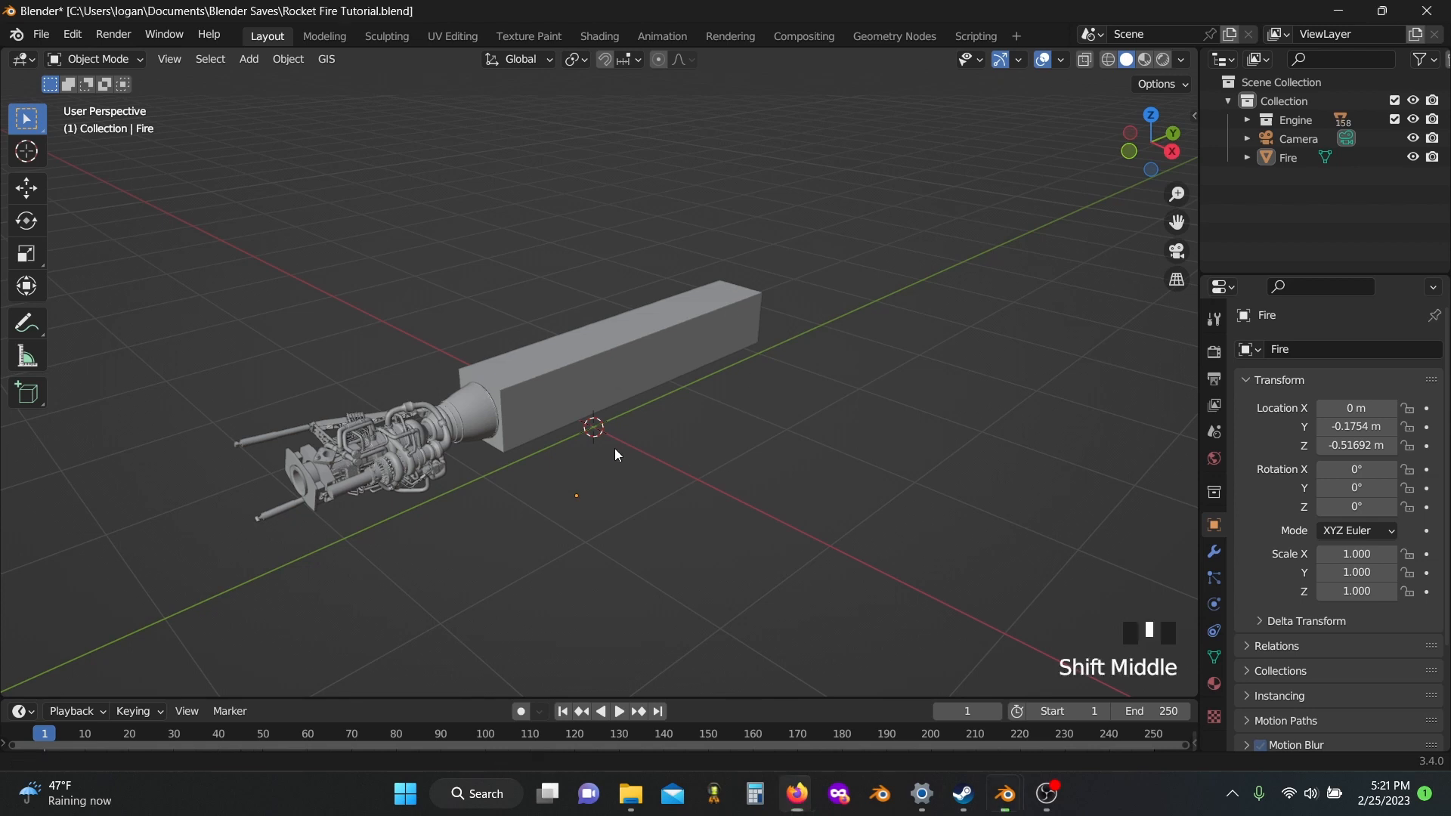
left_click_drag(615, 455, 803, 450)
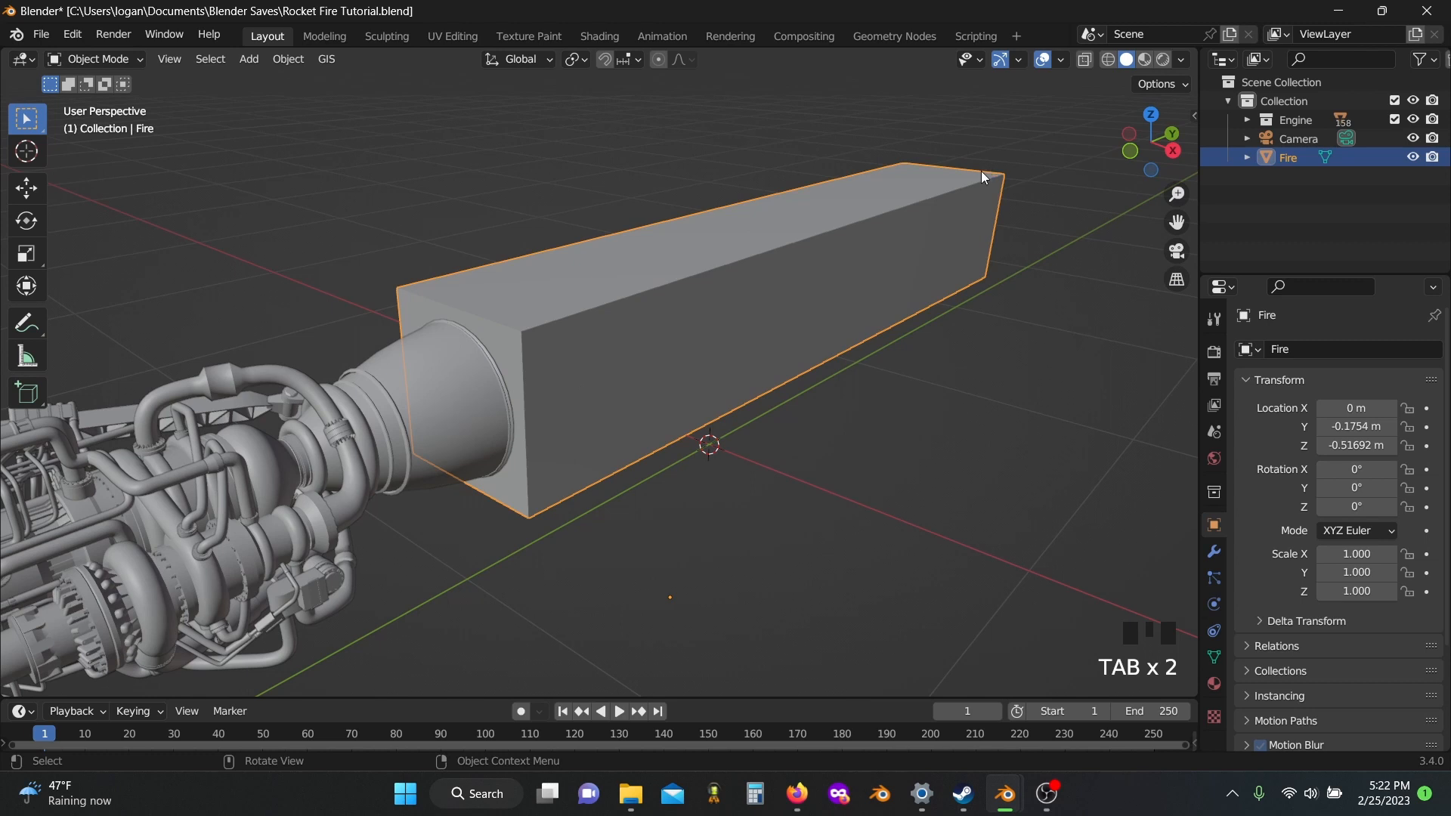
mouse_move(554, 353)
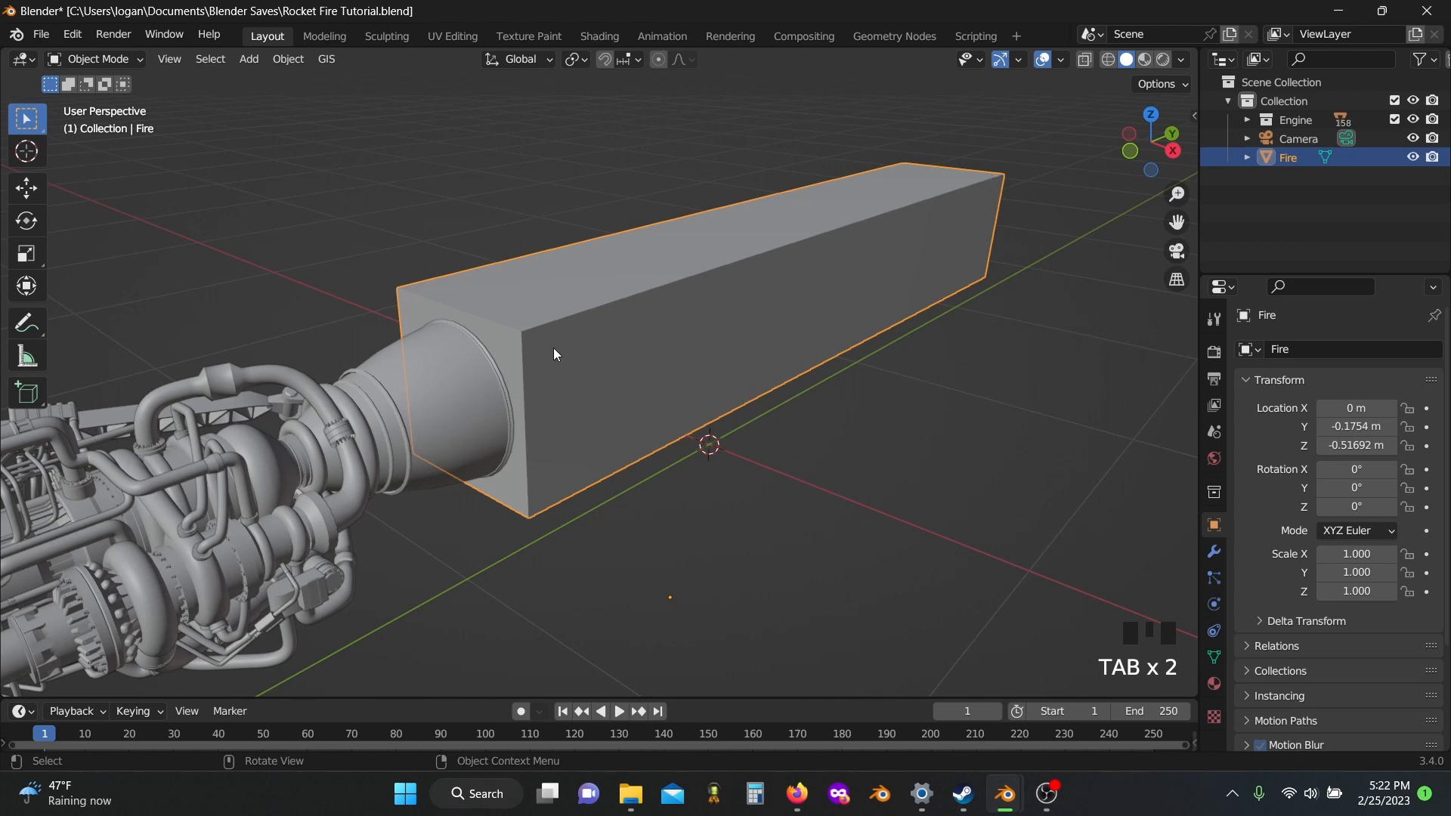
mouse_move(607, 390)
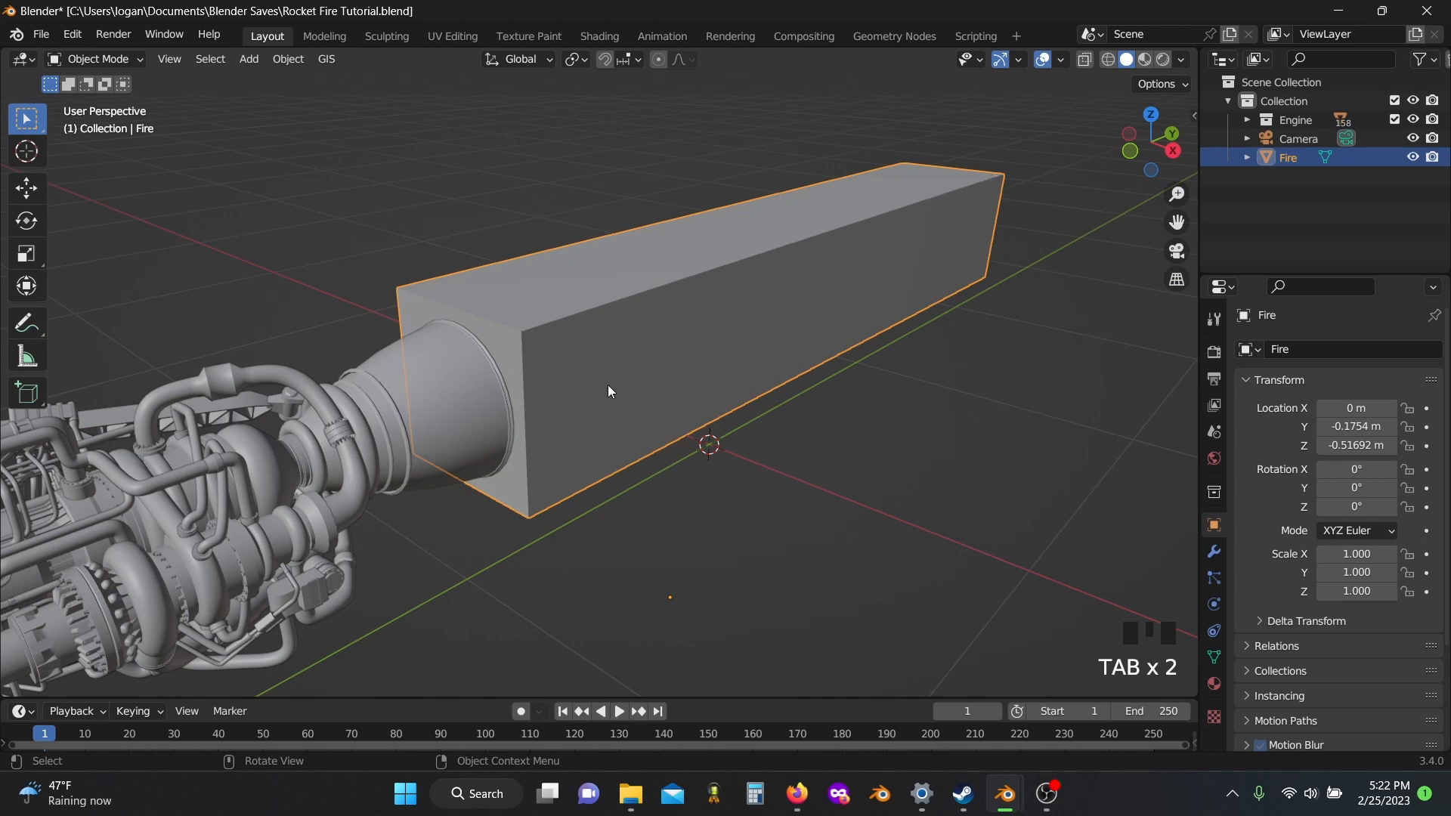
left_click(287, 59)
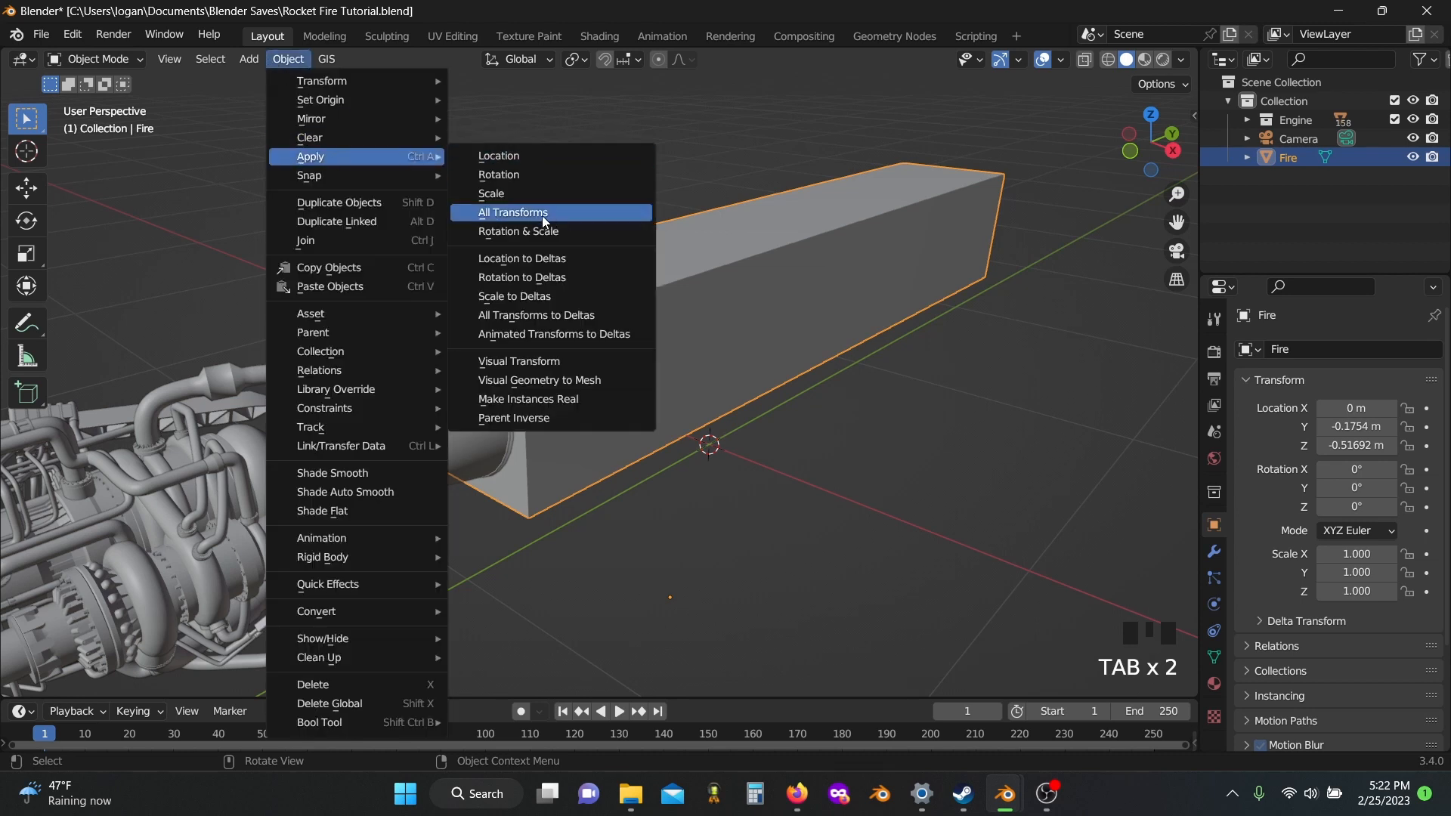
left_click(513, 213)
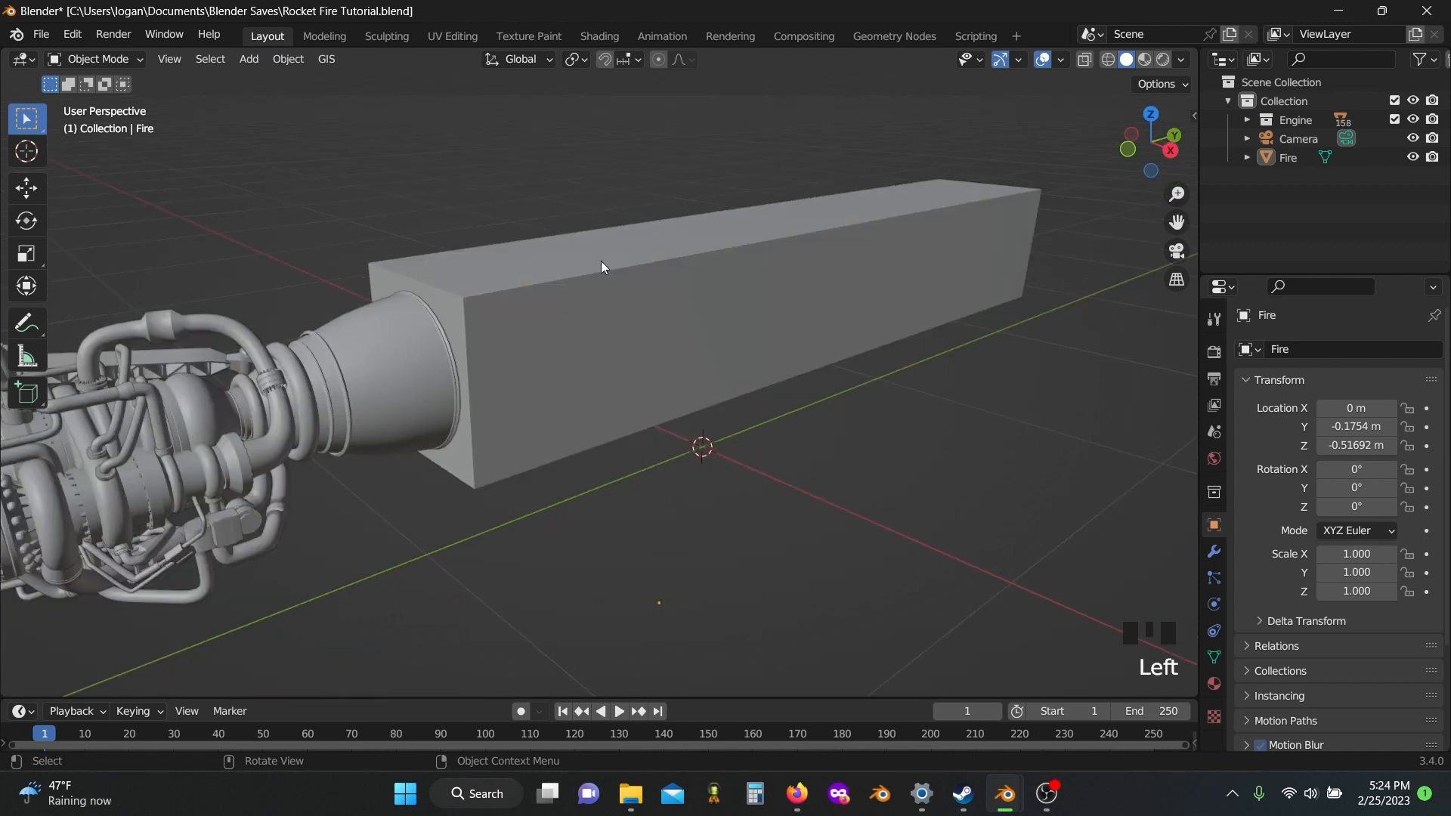
- In the Shading workspace, enable Film Transparent and choose the High Contrast look
left_click(598, 34)
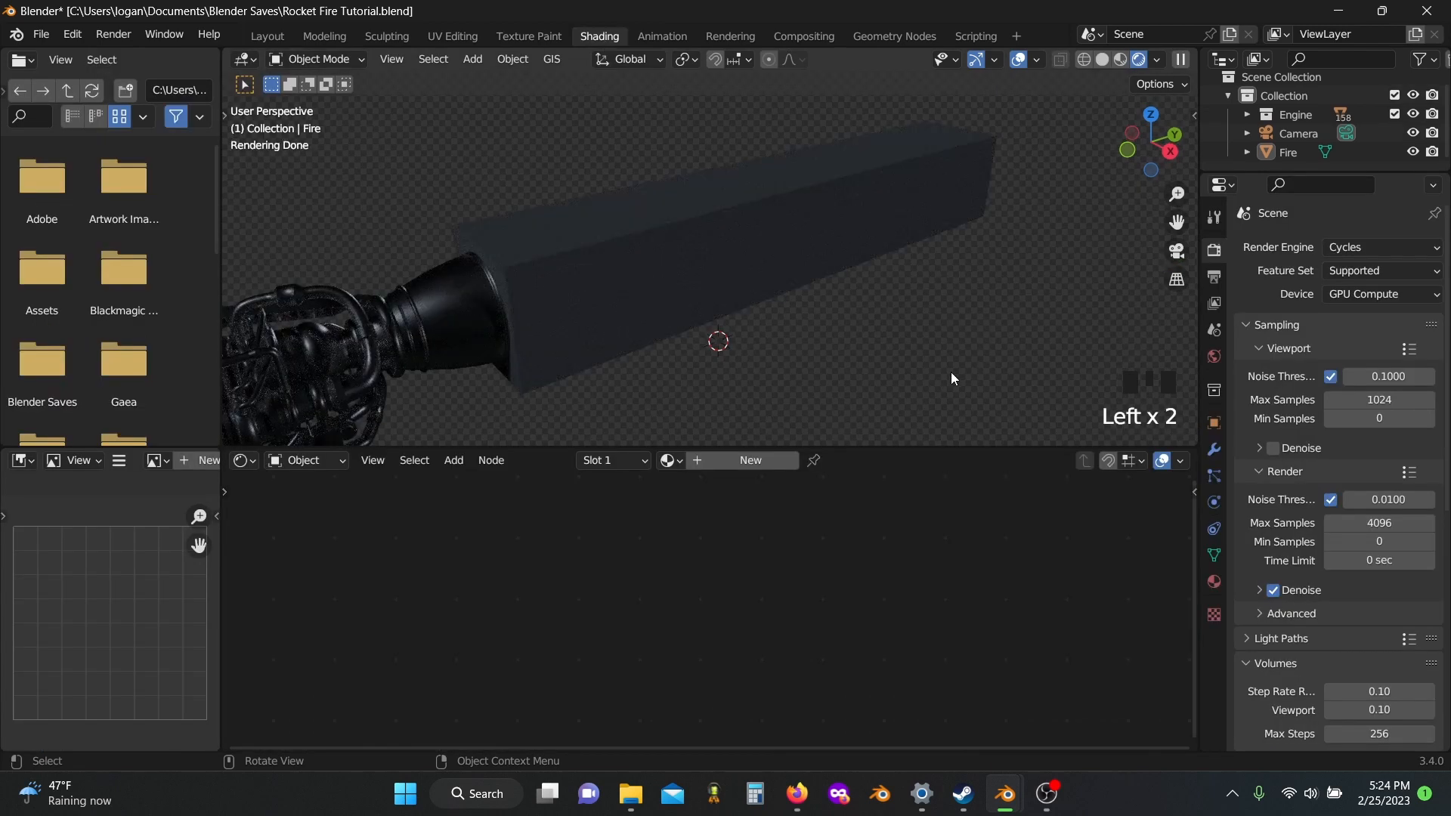
mouse_move(1378, 246)
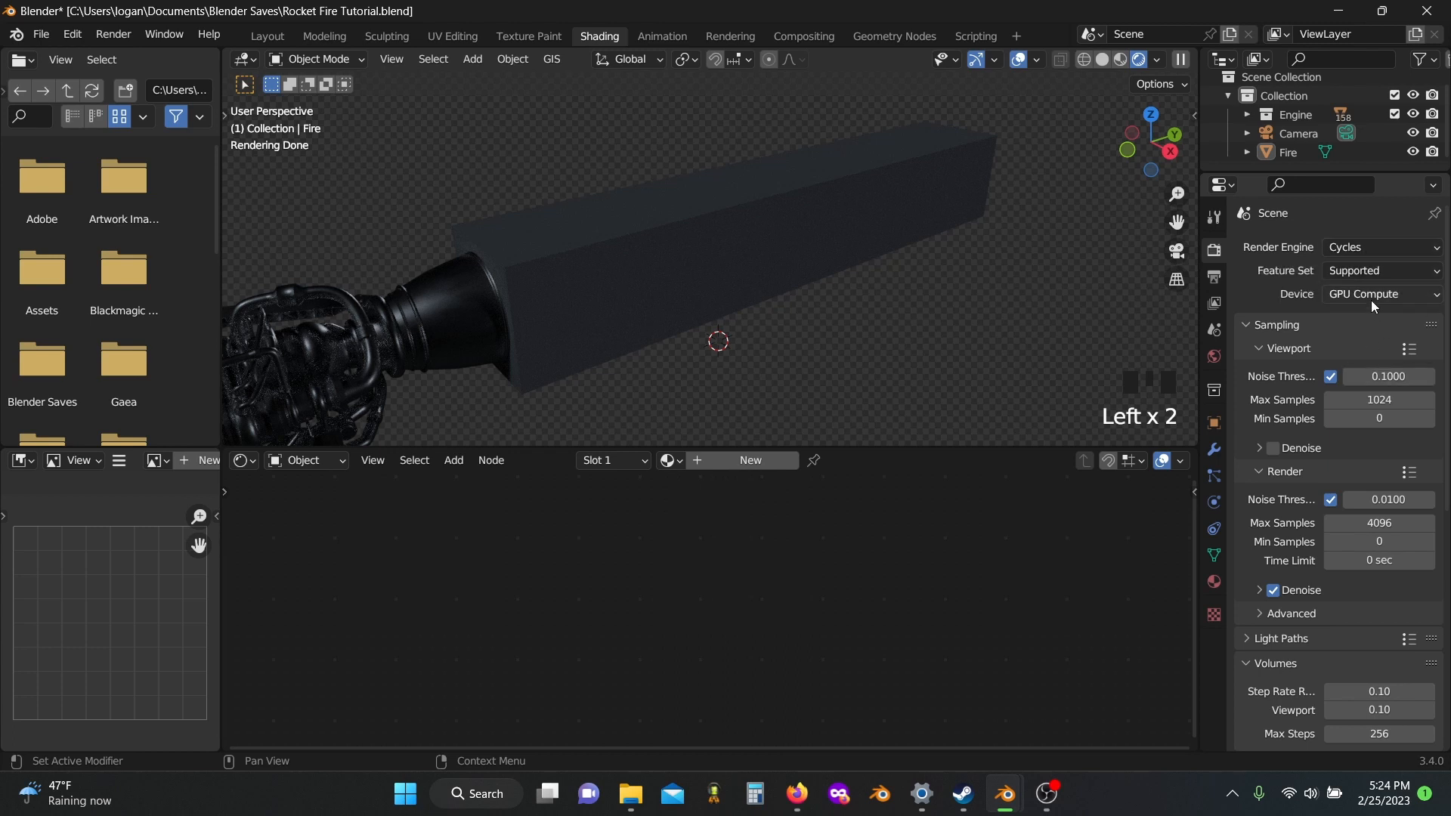
scroll("down", 3)
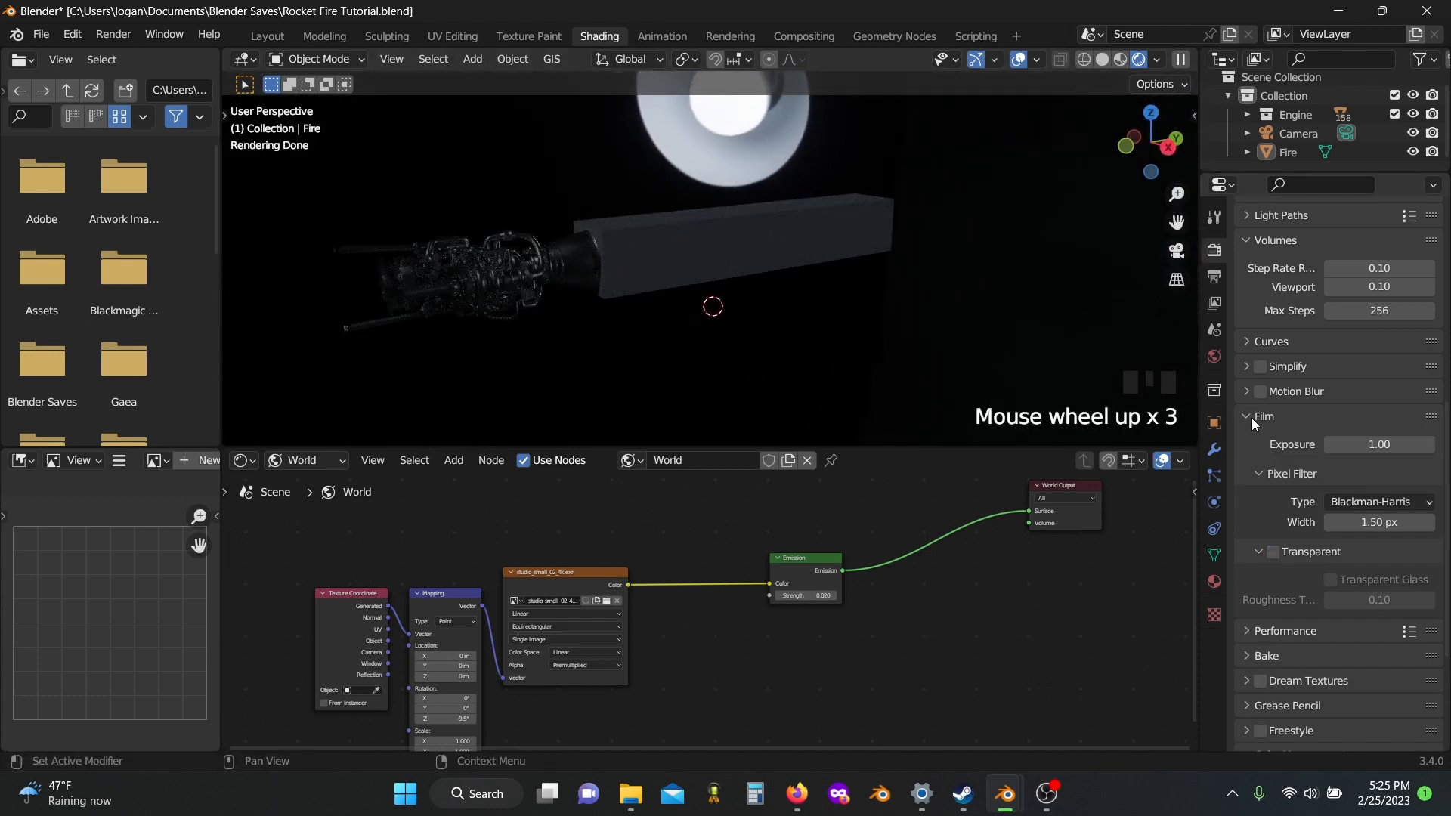
left_click(1271, 551)
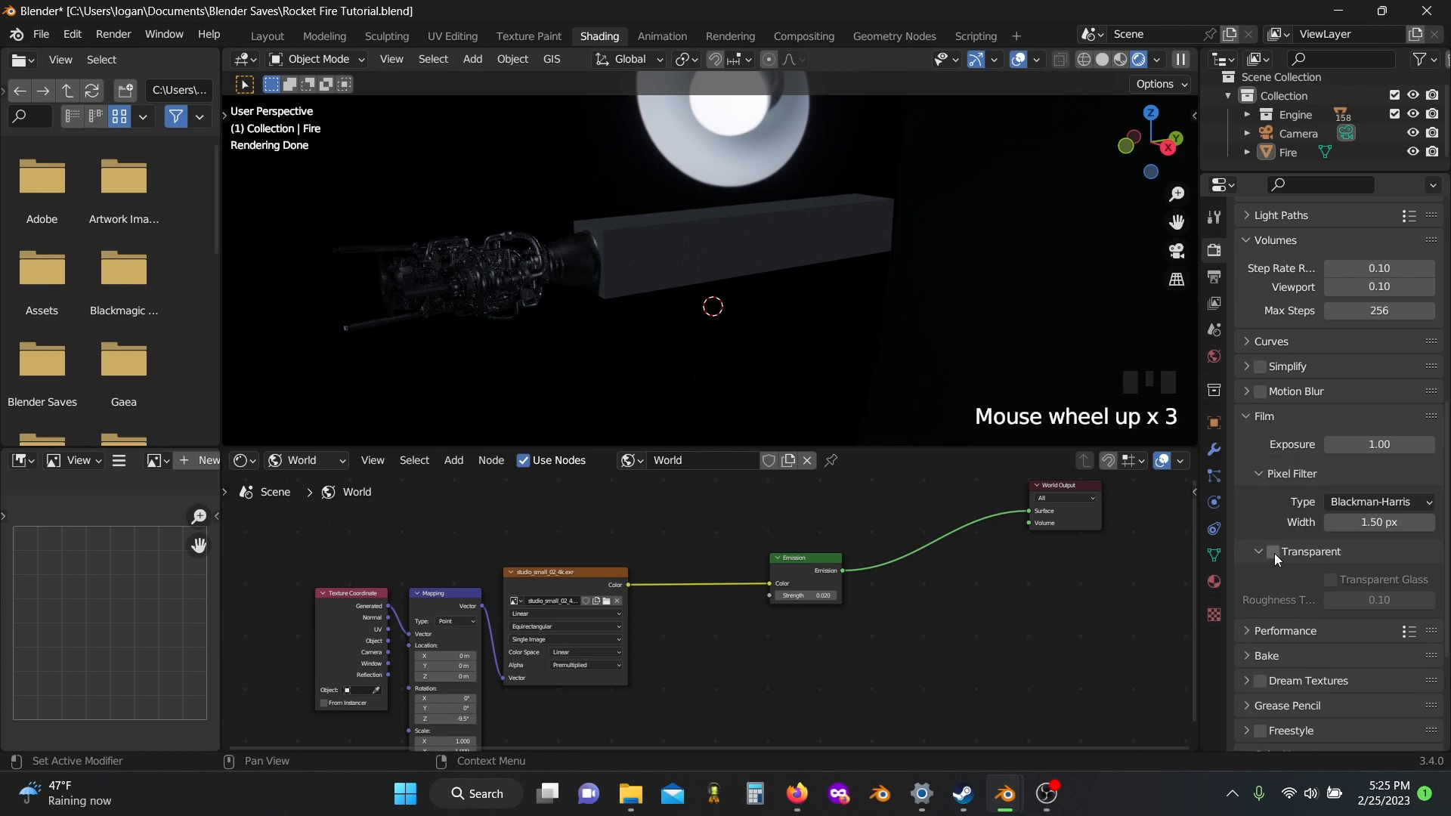
left_click(1272, 551)
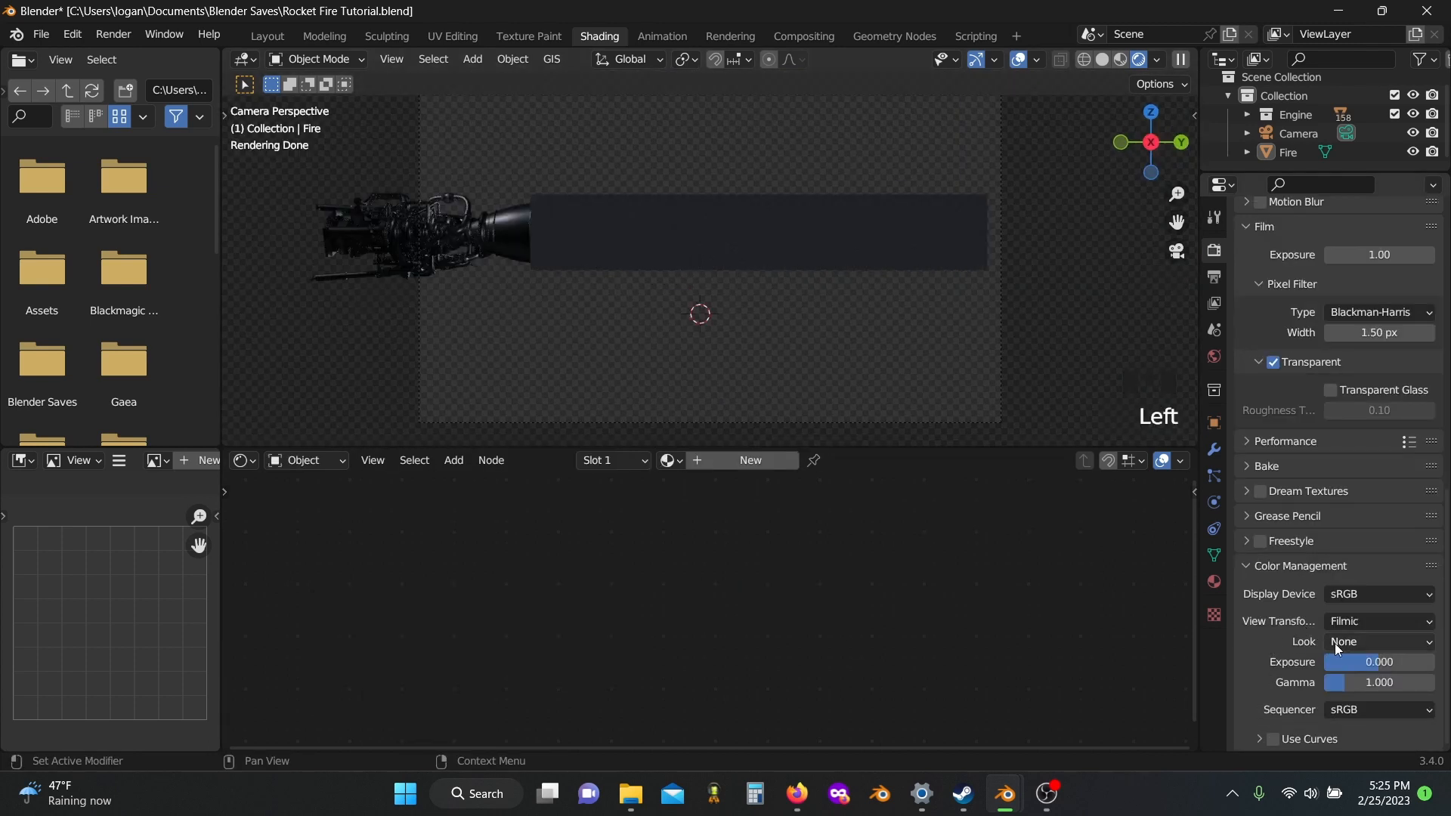
left_click(1378, 641)
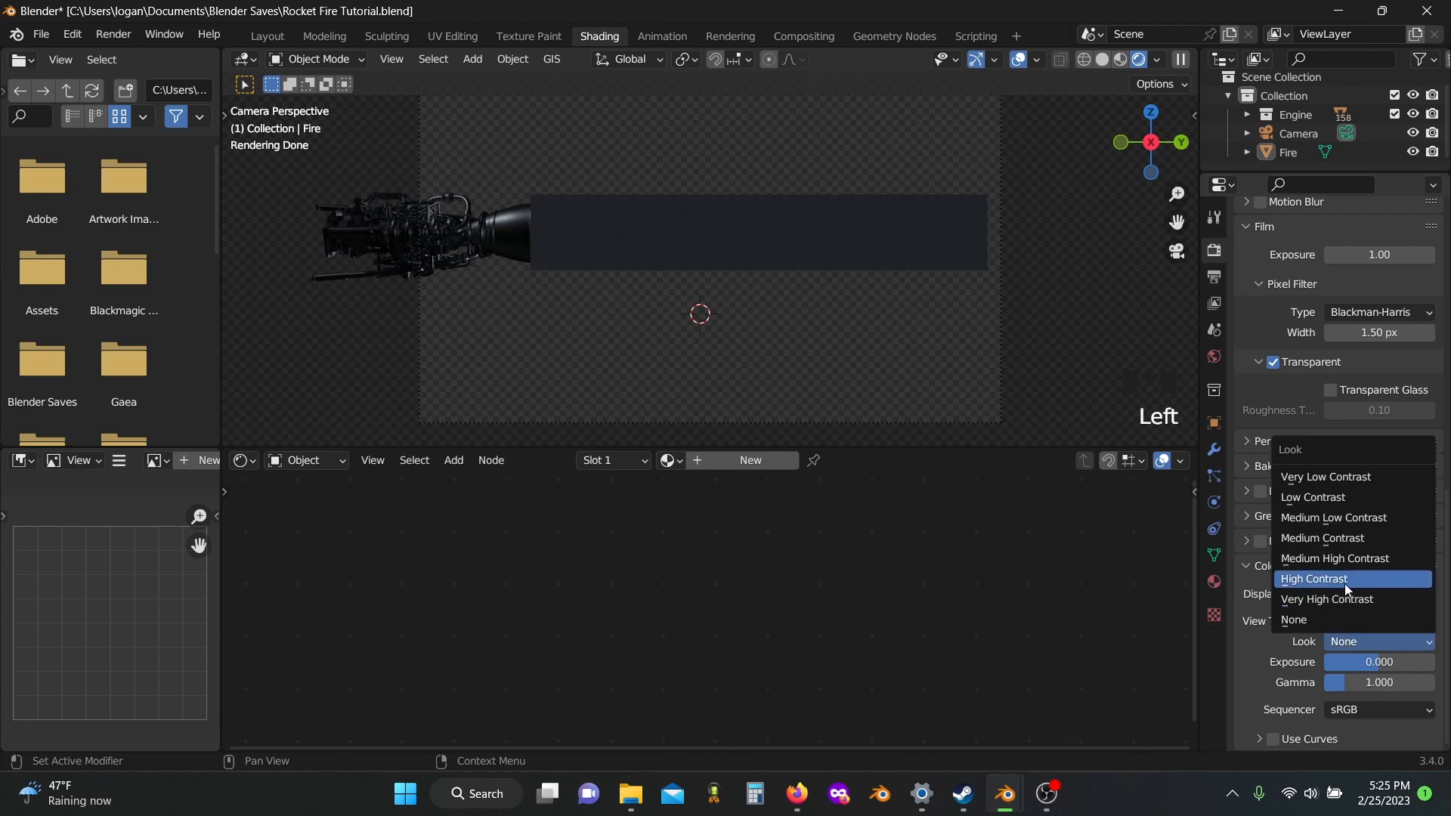
left_click(1313, 579)
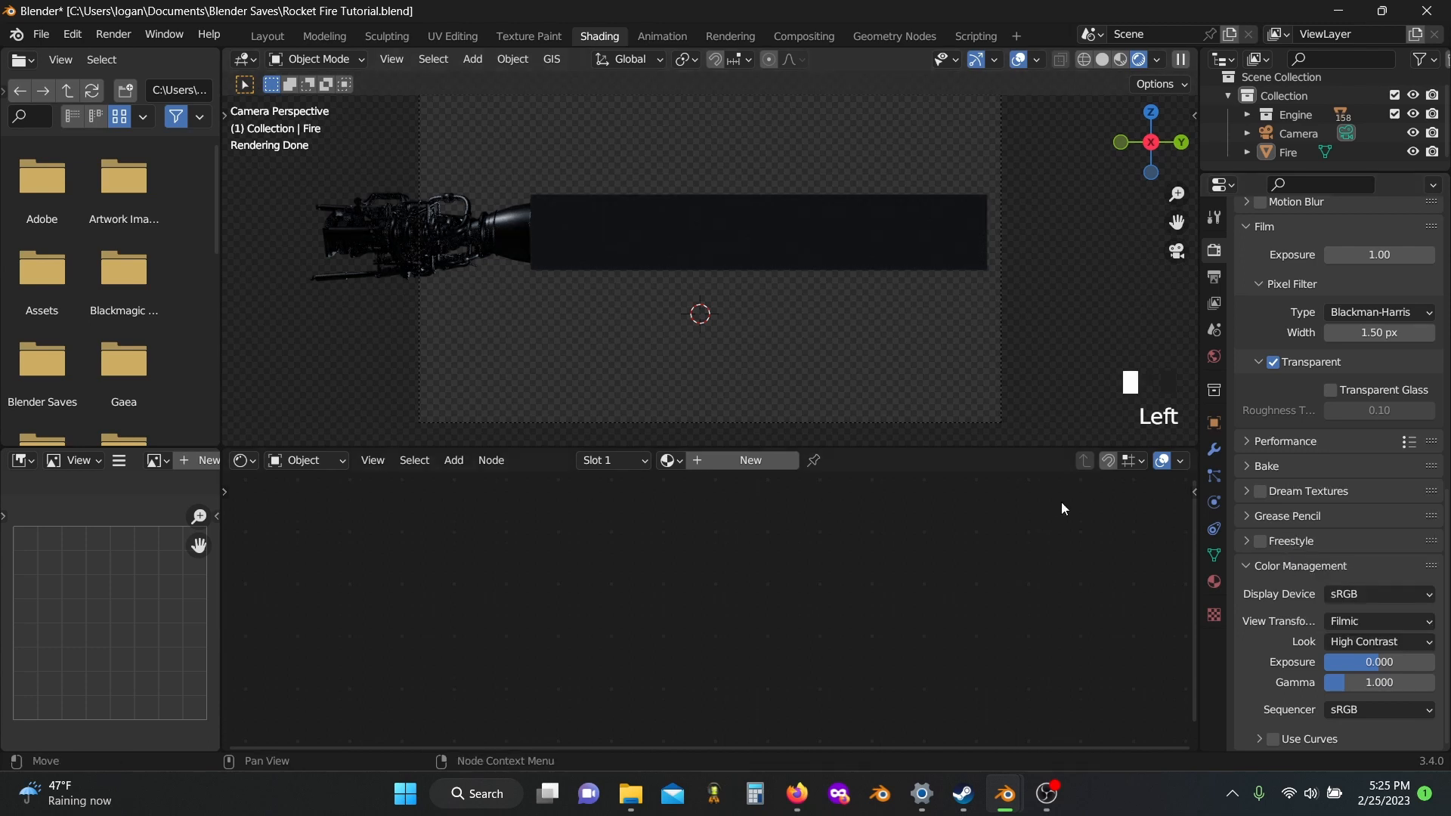
- Create the Rocket Engine Fire material with a Principled Volume feeding the volume output
key("ctrl+z")
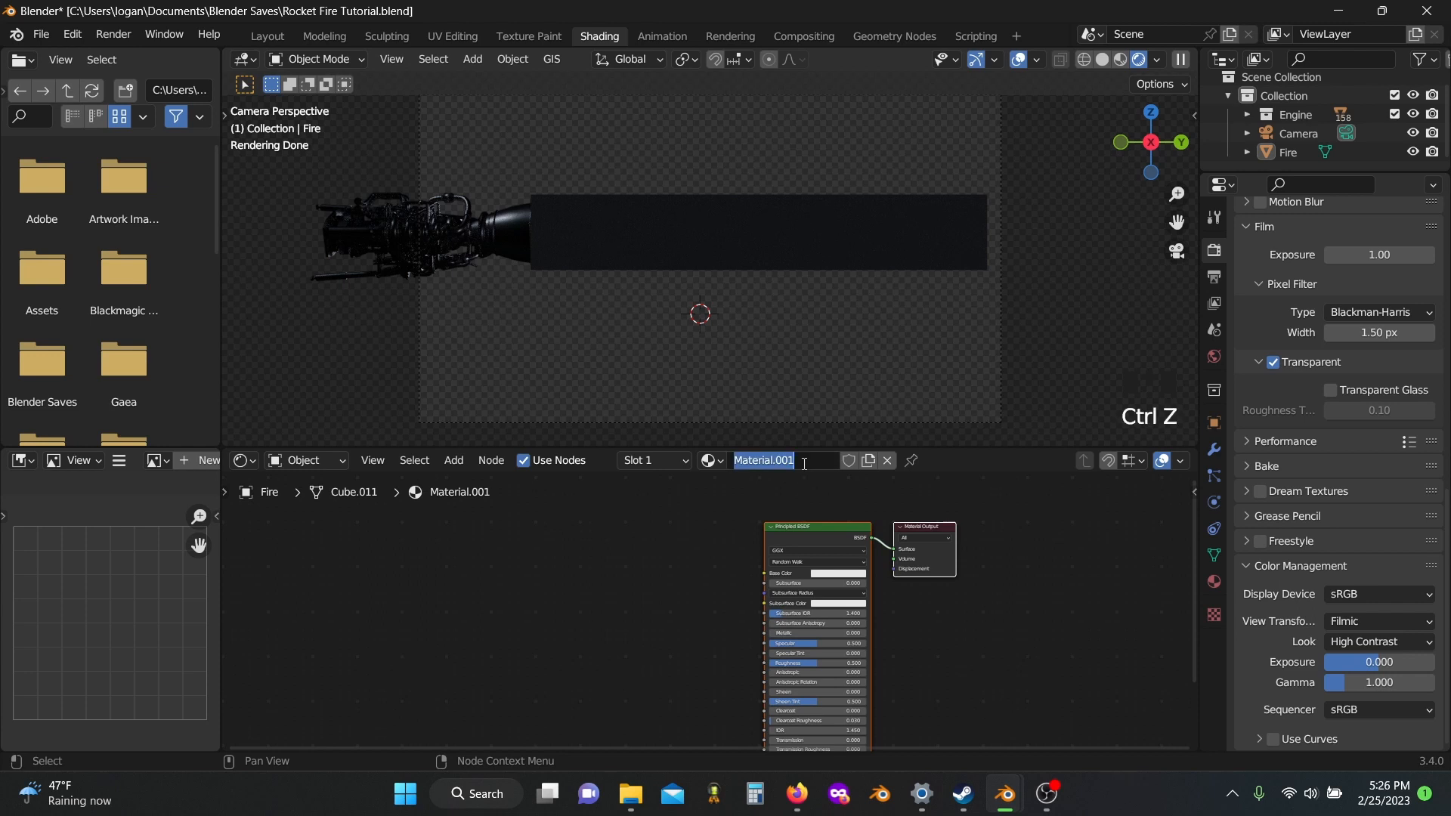
type("Rocket Engine Fire")
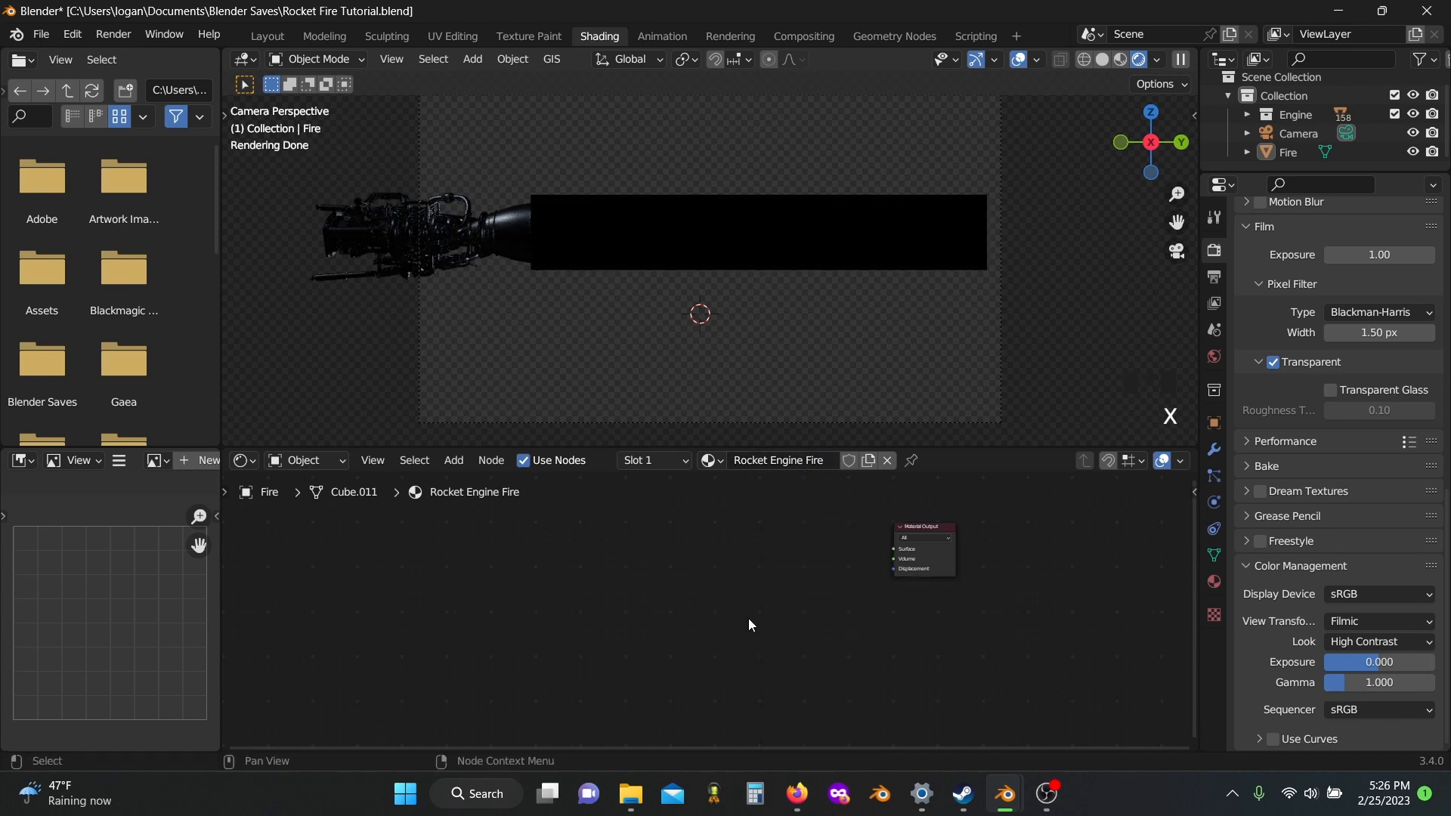
type("v")
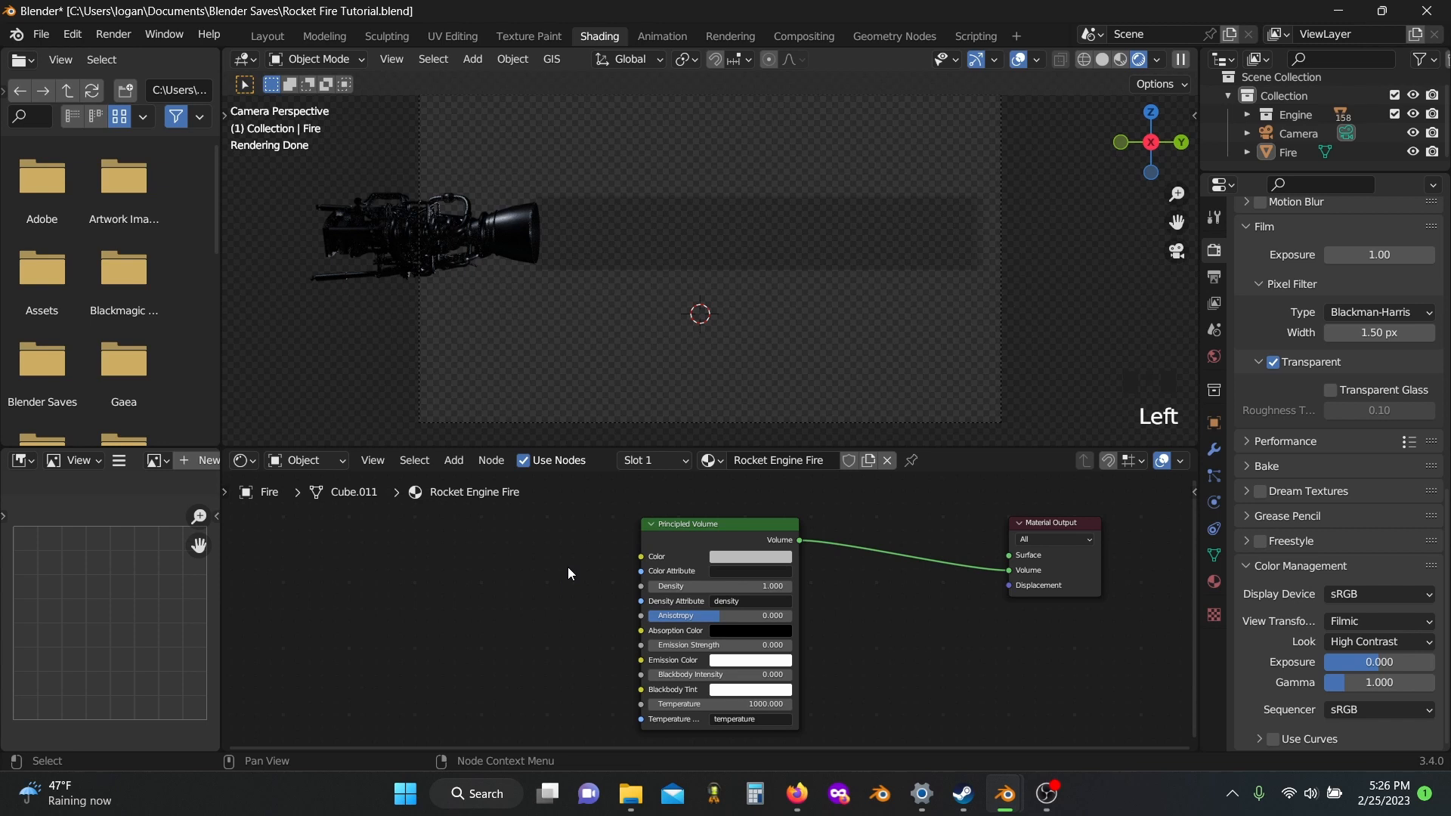
mouse_move(506, 578)
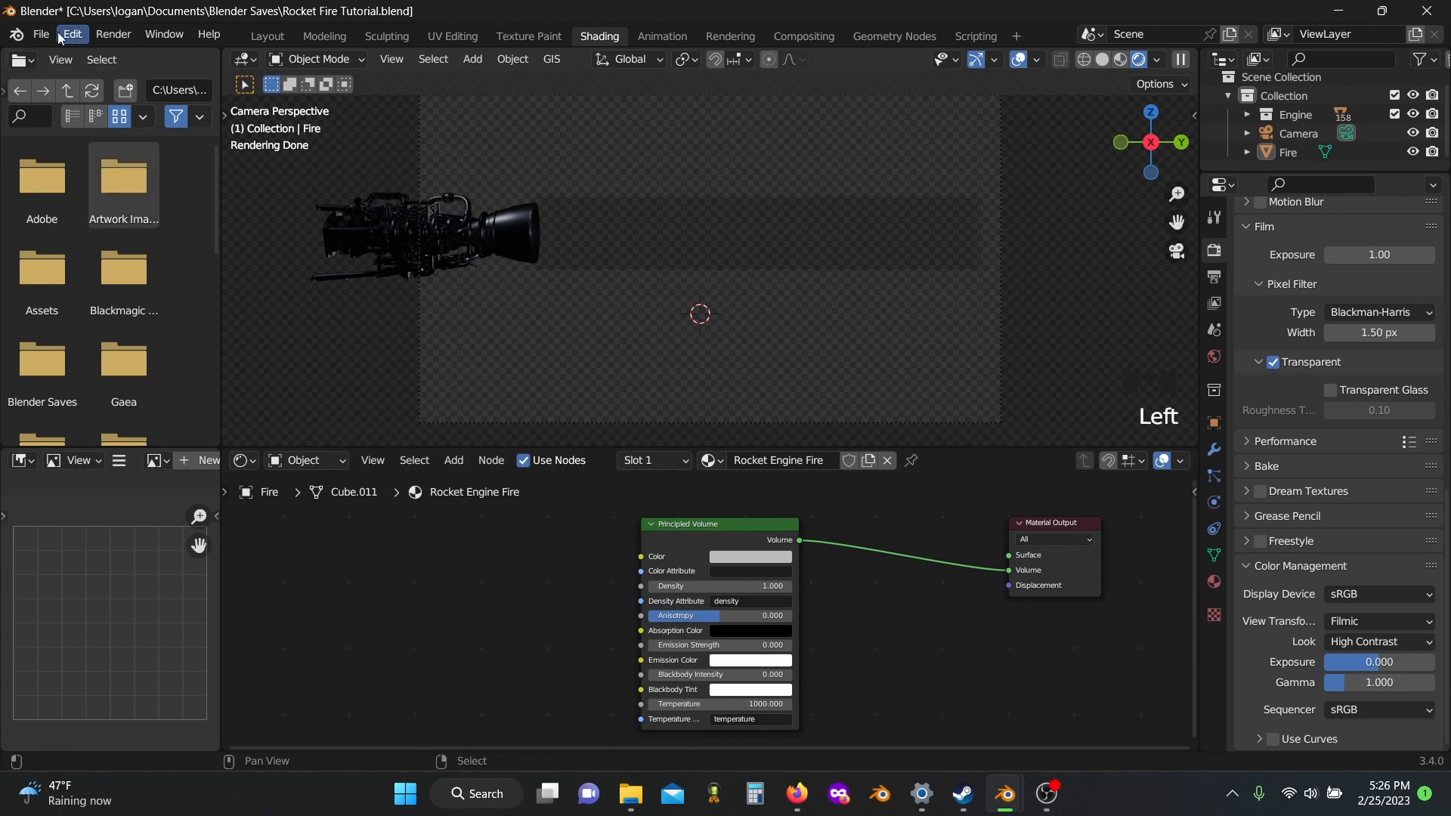
- Verify in Preferences > Add-ons that Node Wrangler is enabled, searching 'no'
left_click(71, 35)
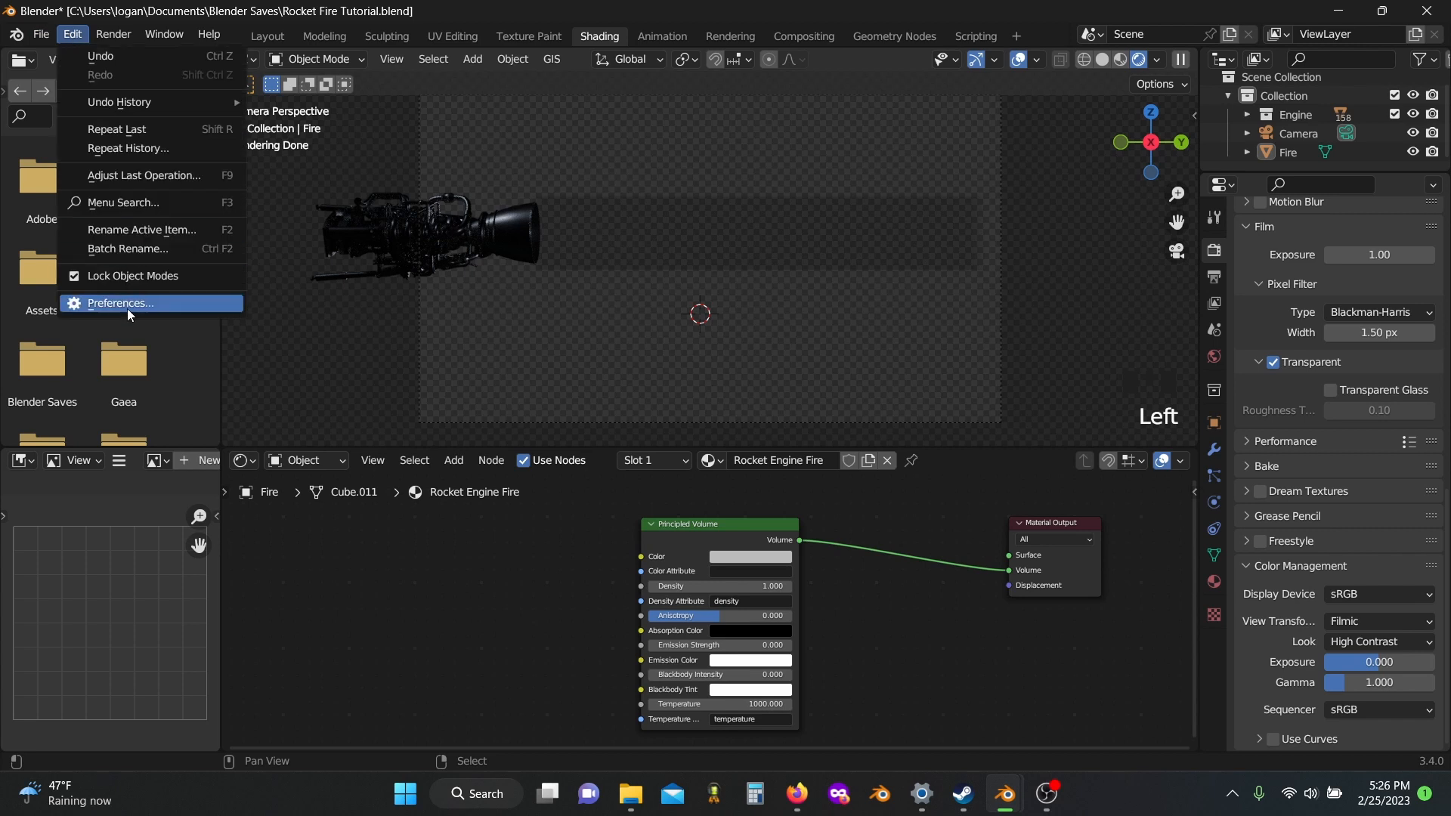
left_click(118, 303)
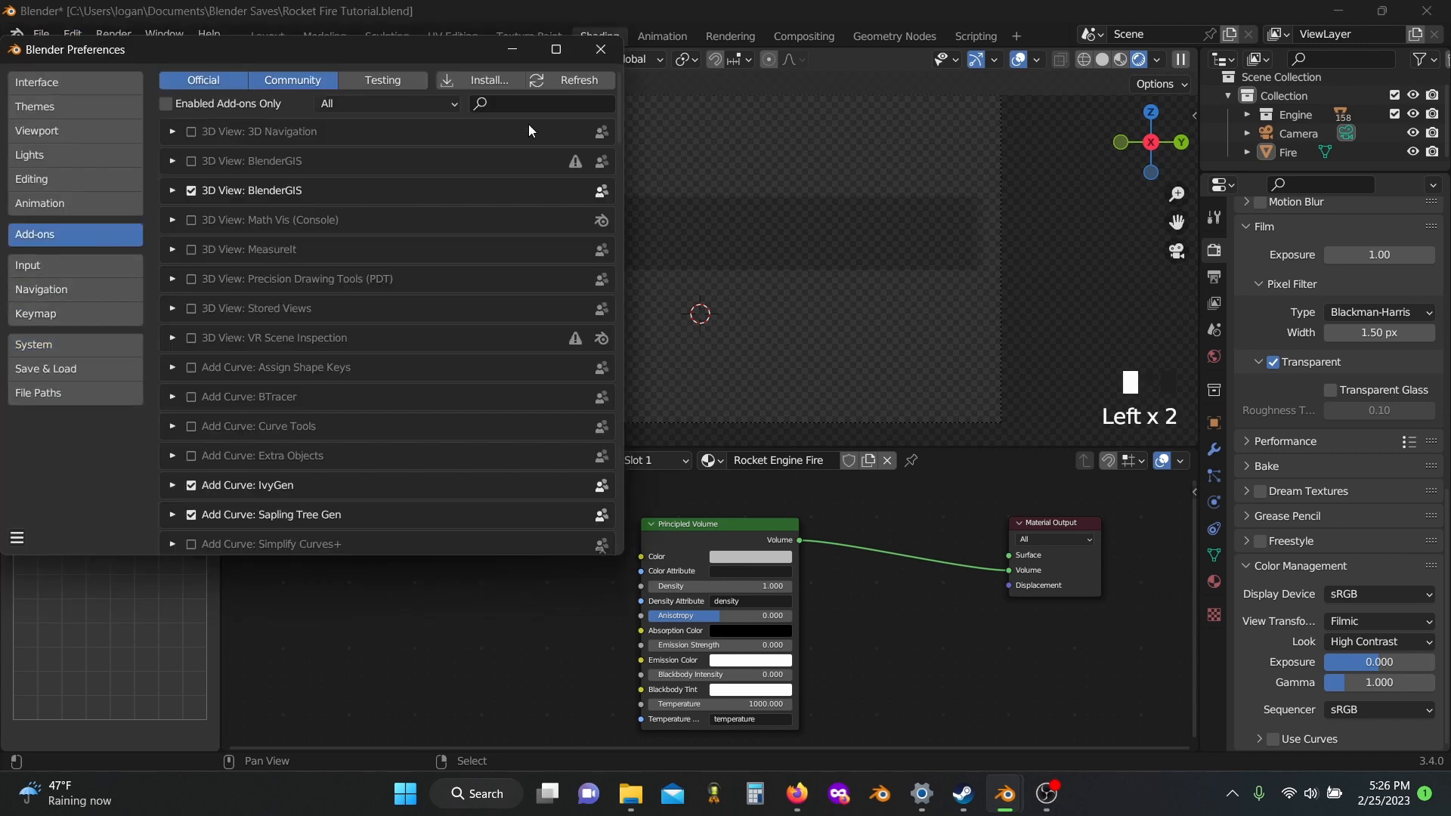
type("node")
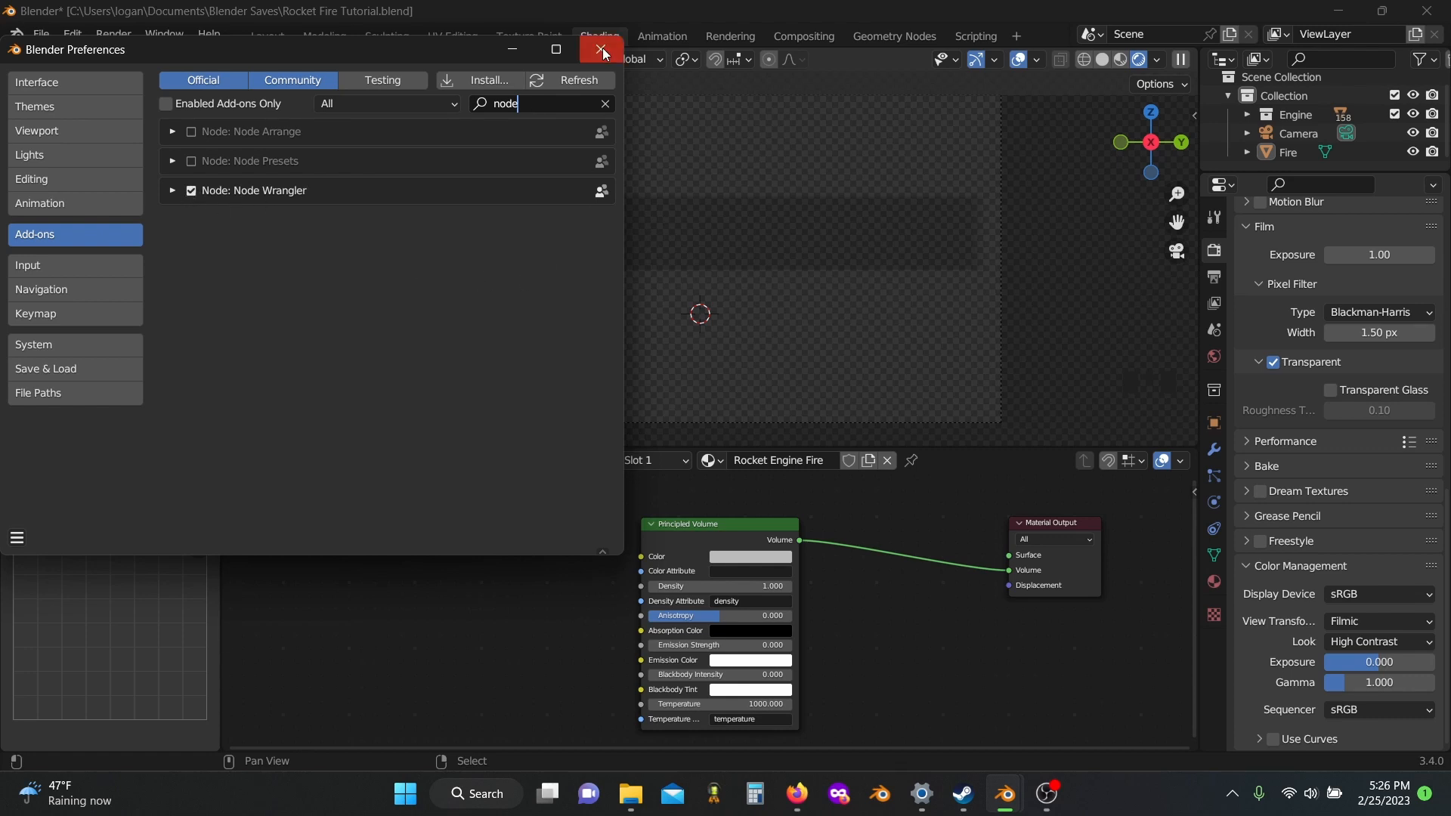
left_click(599, 48)
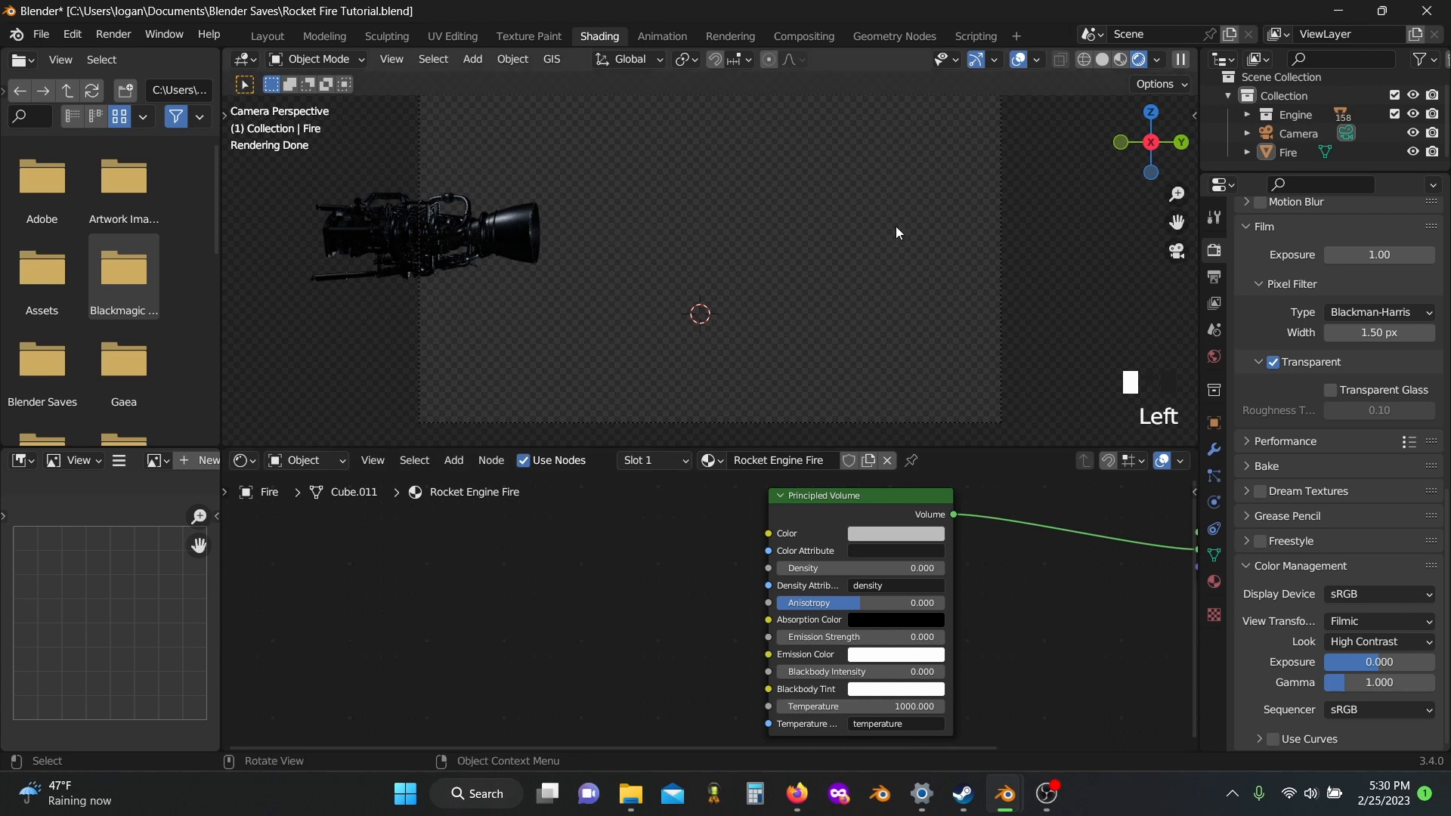
mouse_move(805, 257)
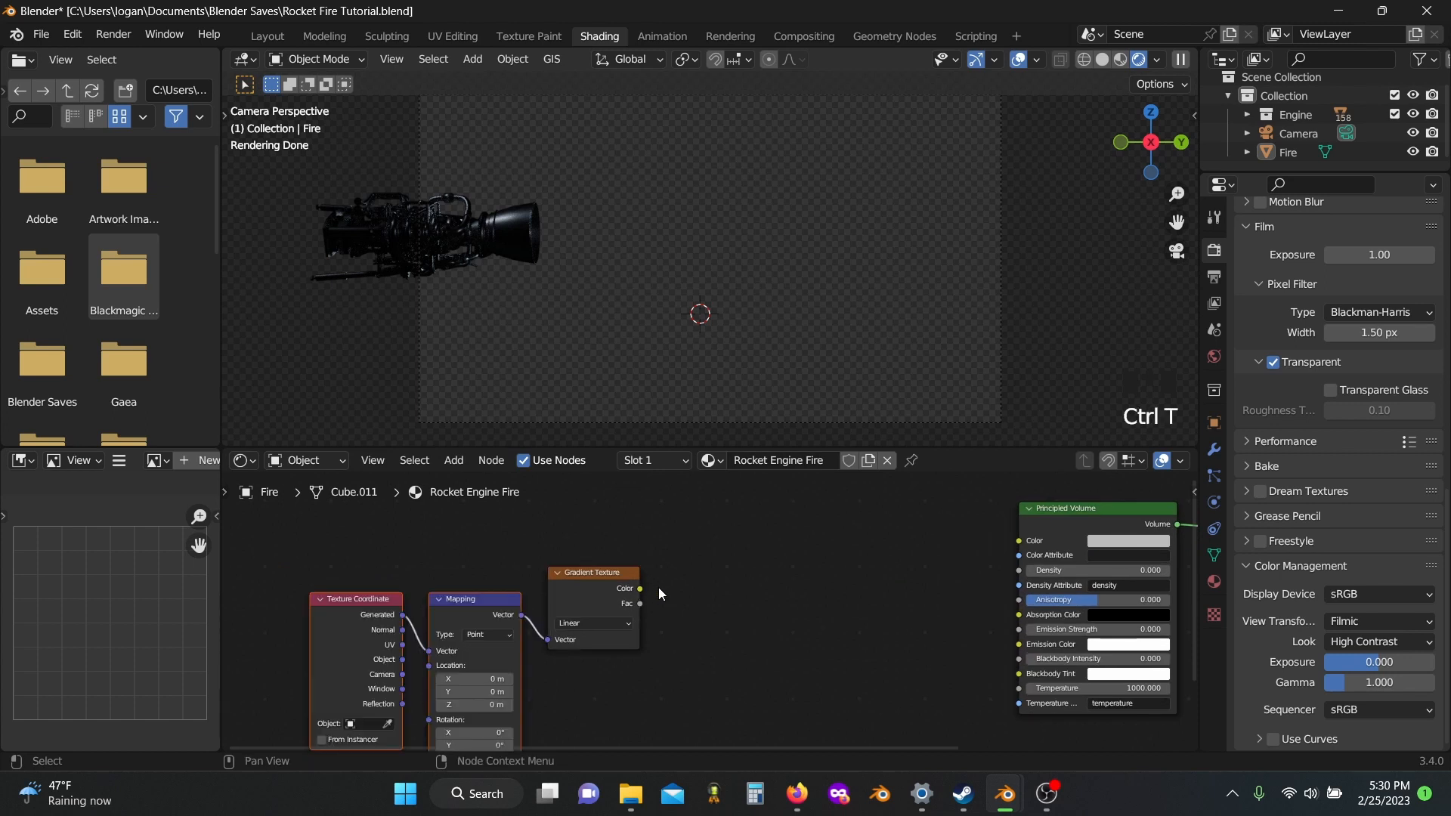
mouse_move(460, 609)
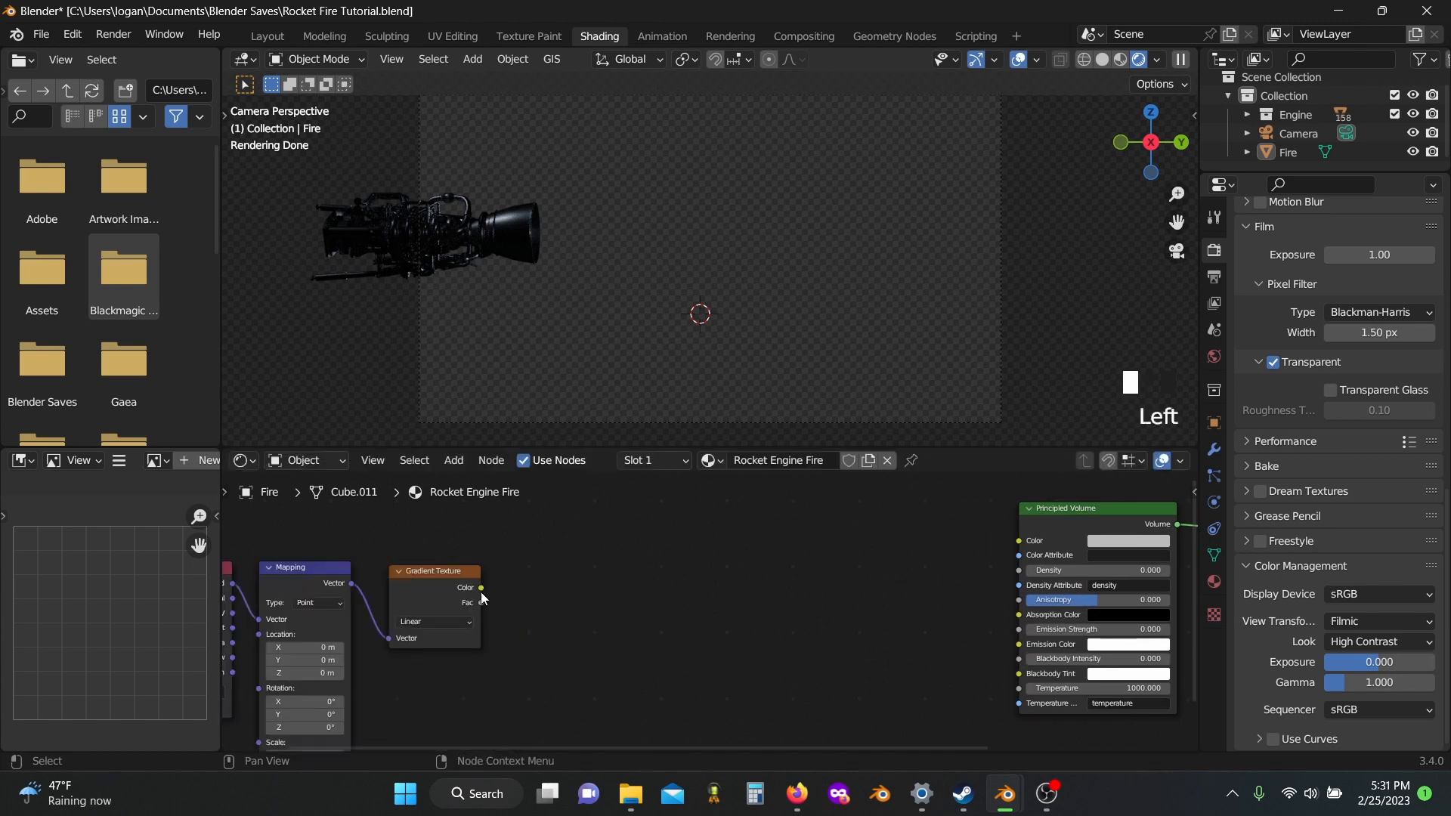
- Wire the Gradient Texture into the volume and set Mapping rotation Z to -90°
left_click_drag(481, 588, 893, 648)
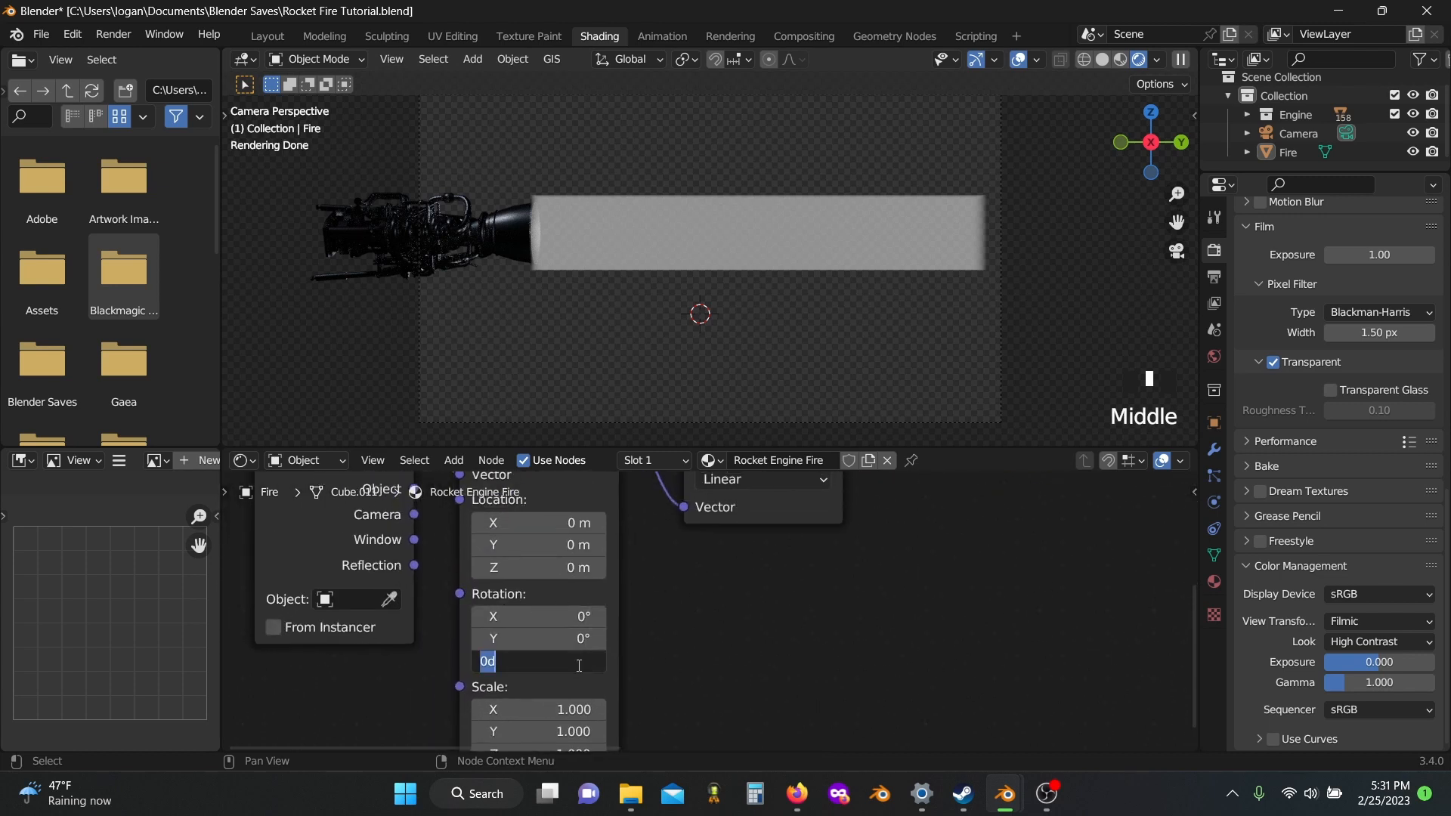
type("-90°")
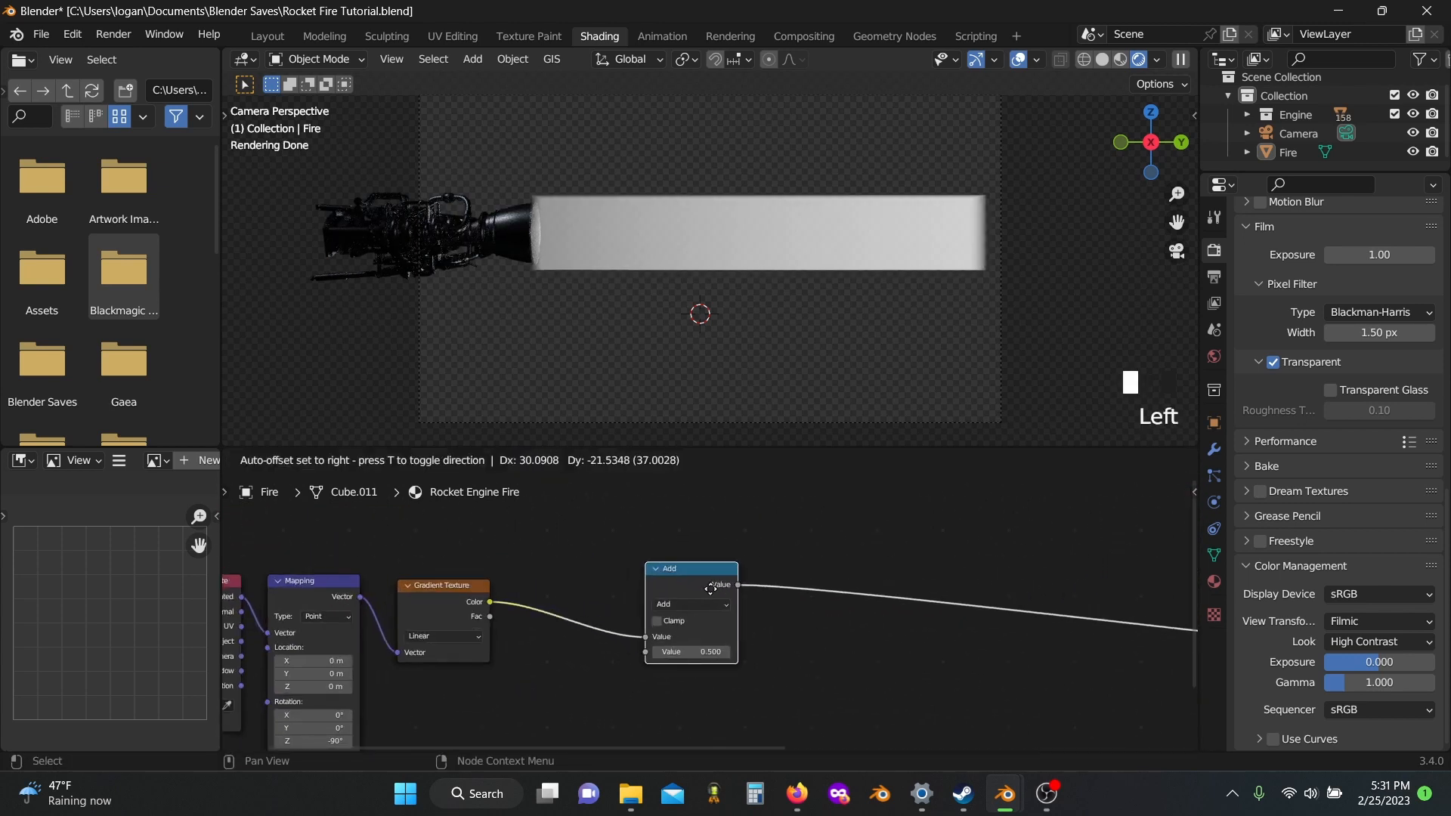
- Set the Math node's operation to Modulo so the gradient repeats in bands
left_click(689, 604)
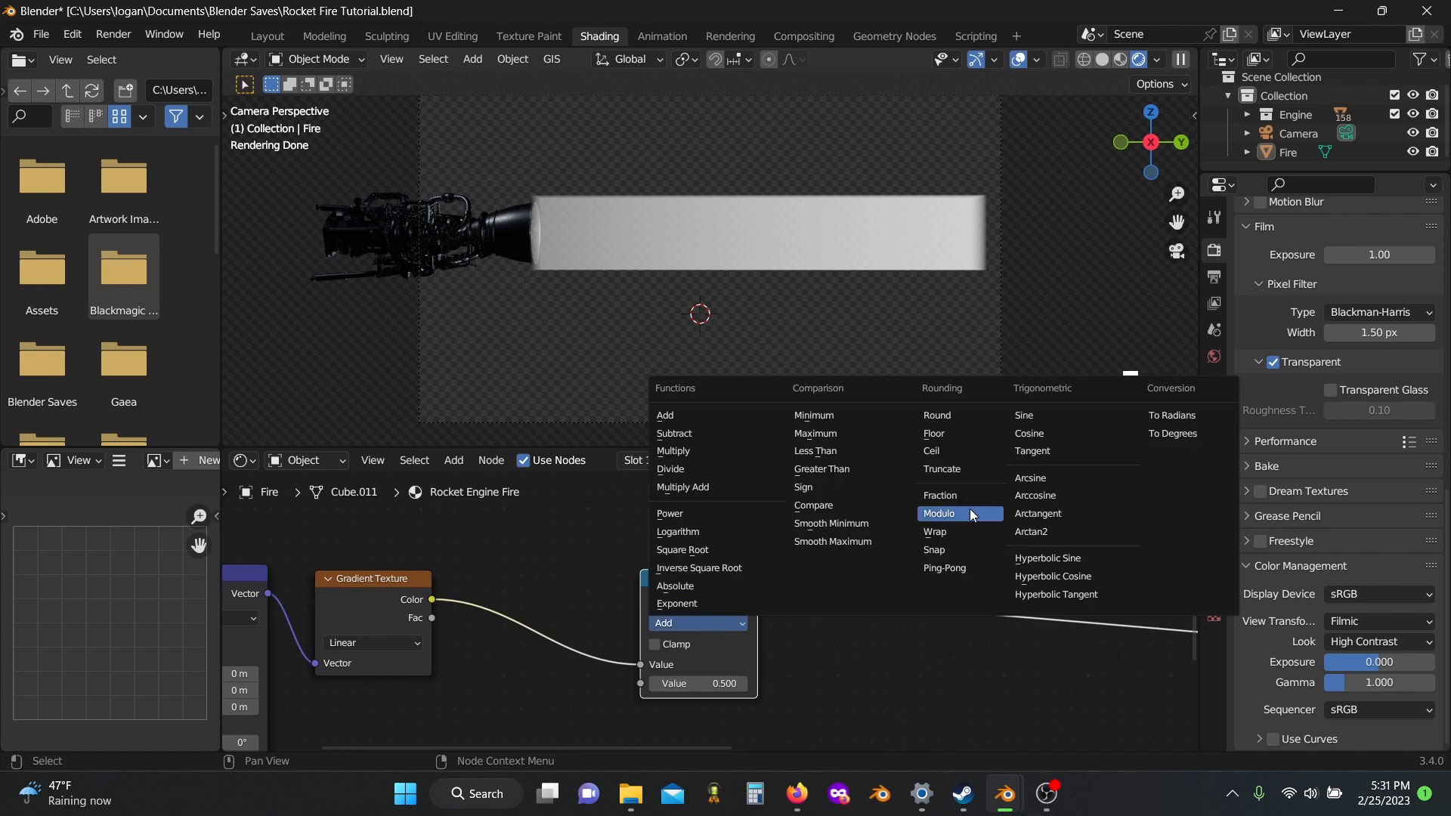
left_click(938, 513)
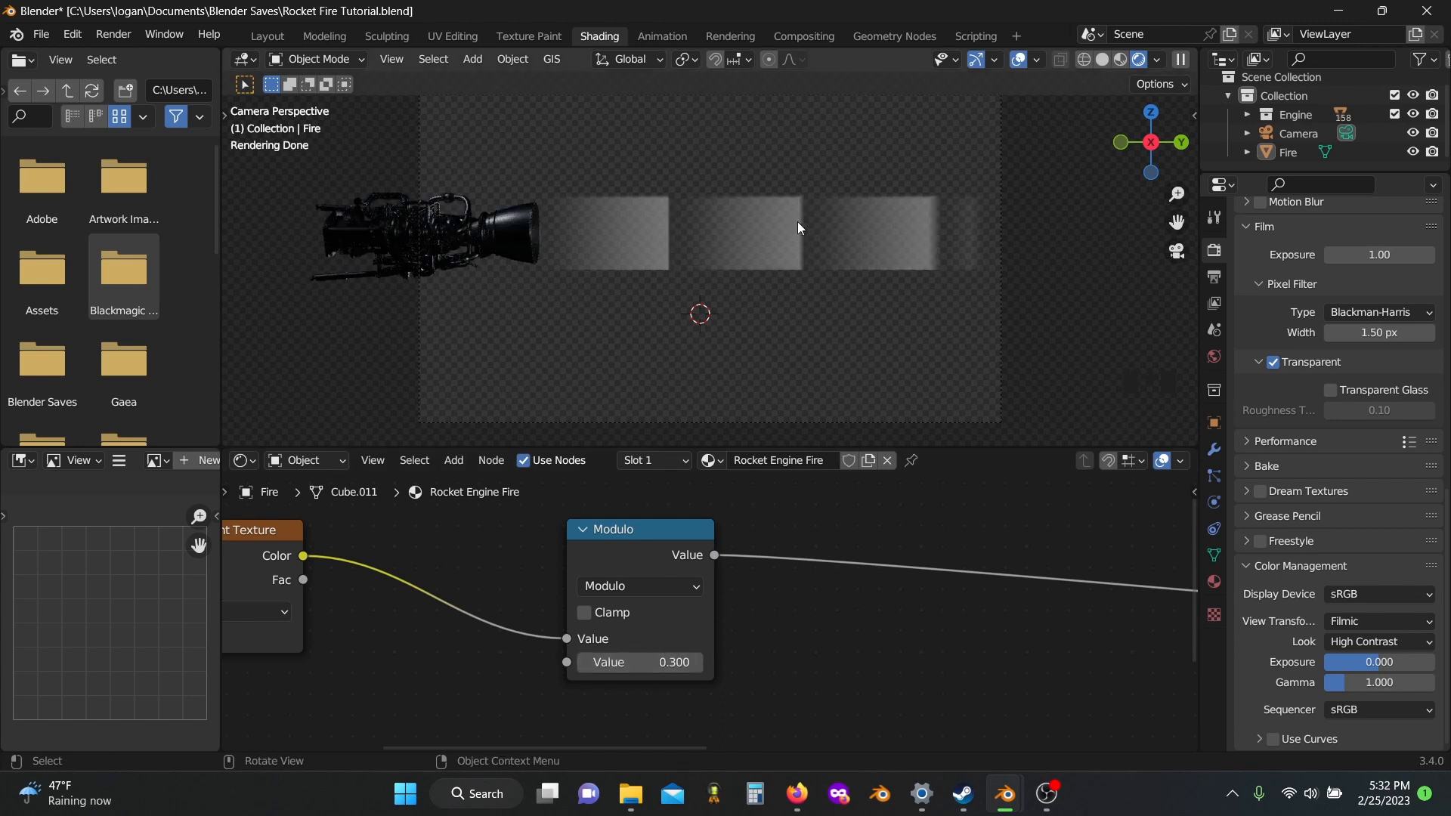
mouse_move(639, 662)
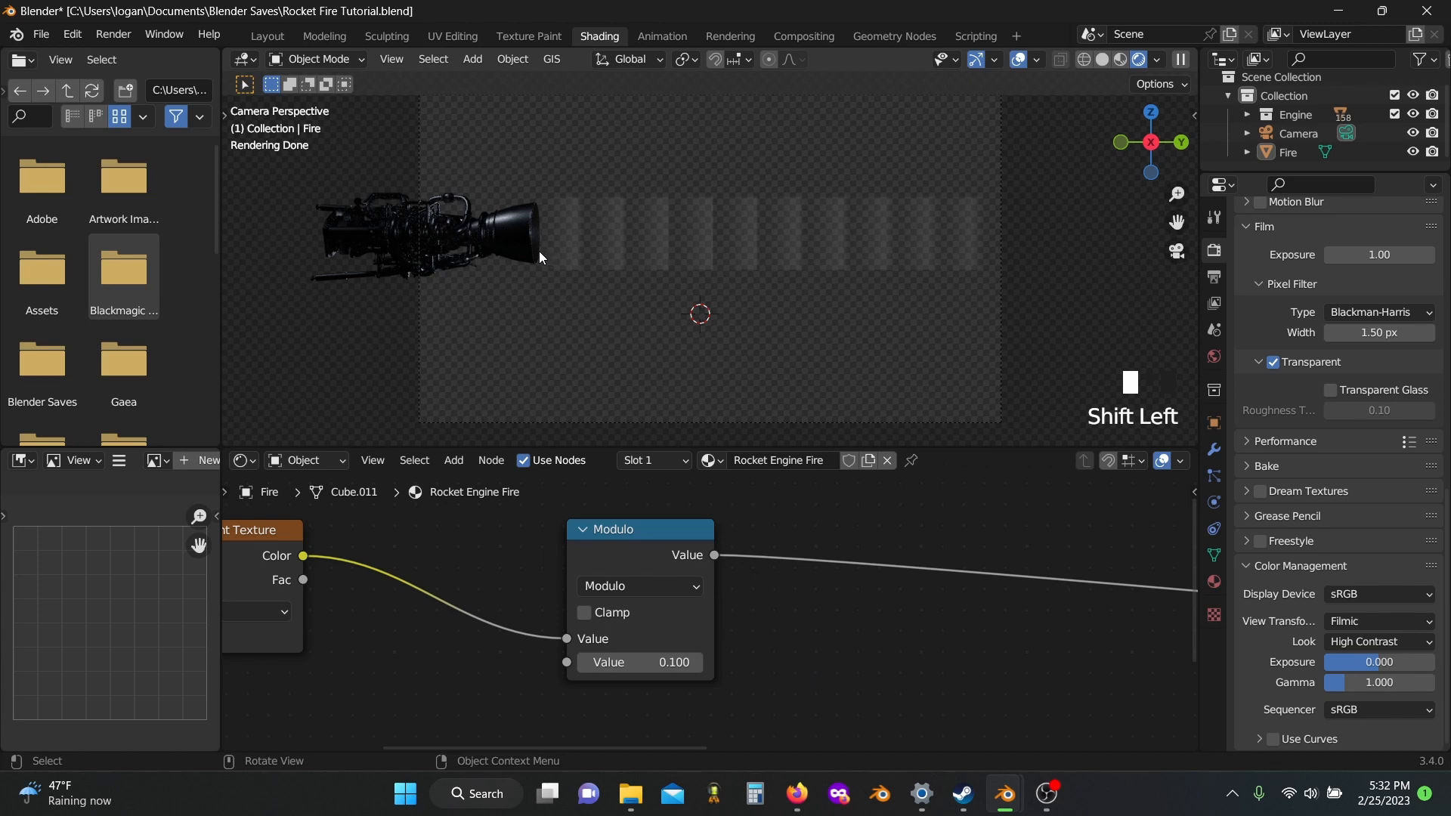
mouse_move(527, 373)
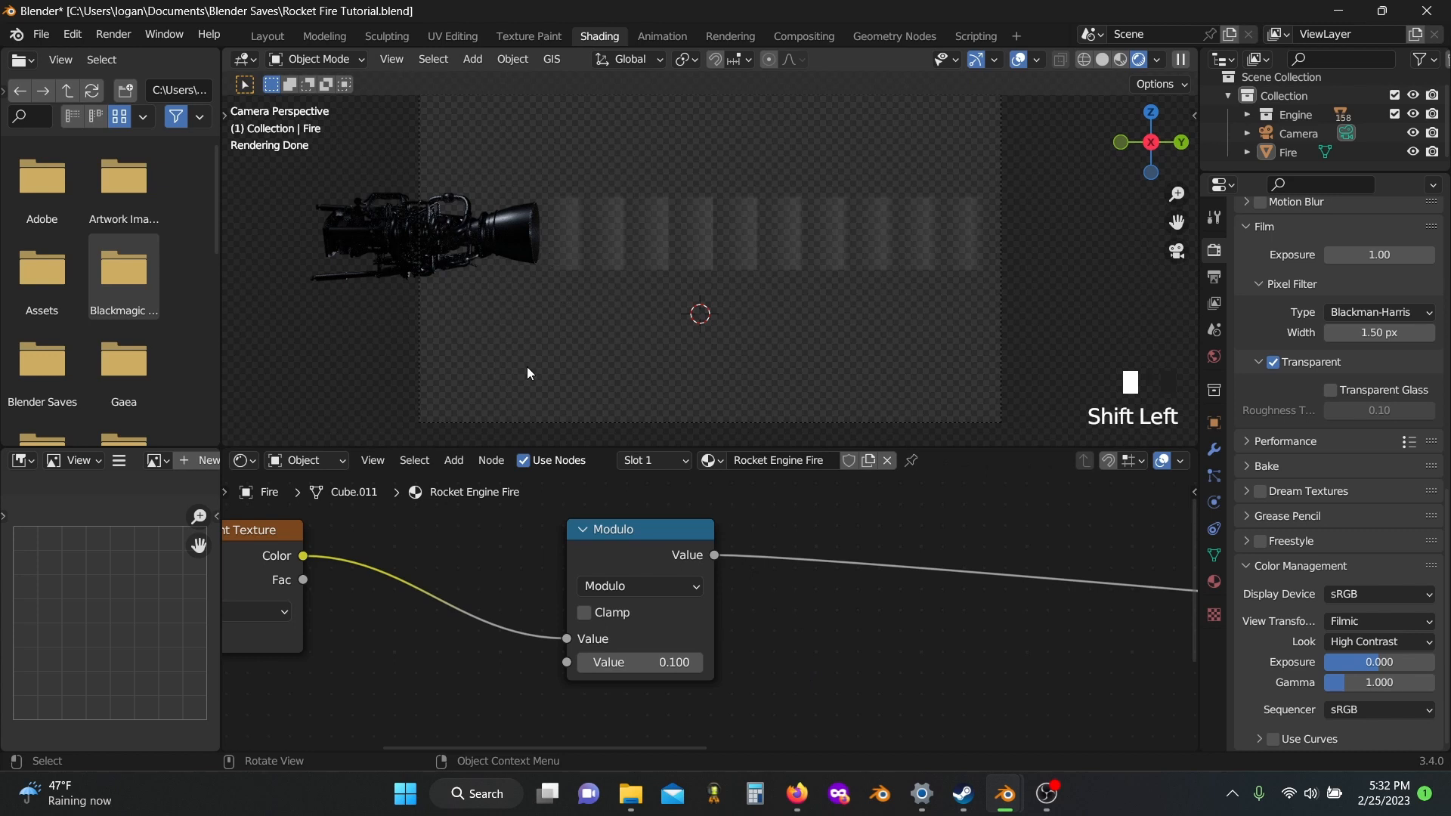
mouse_move(618, 346)
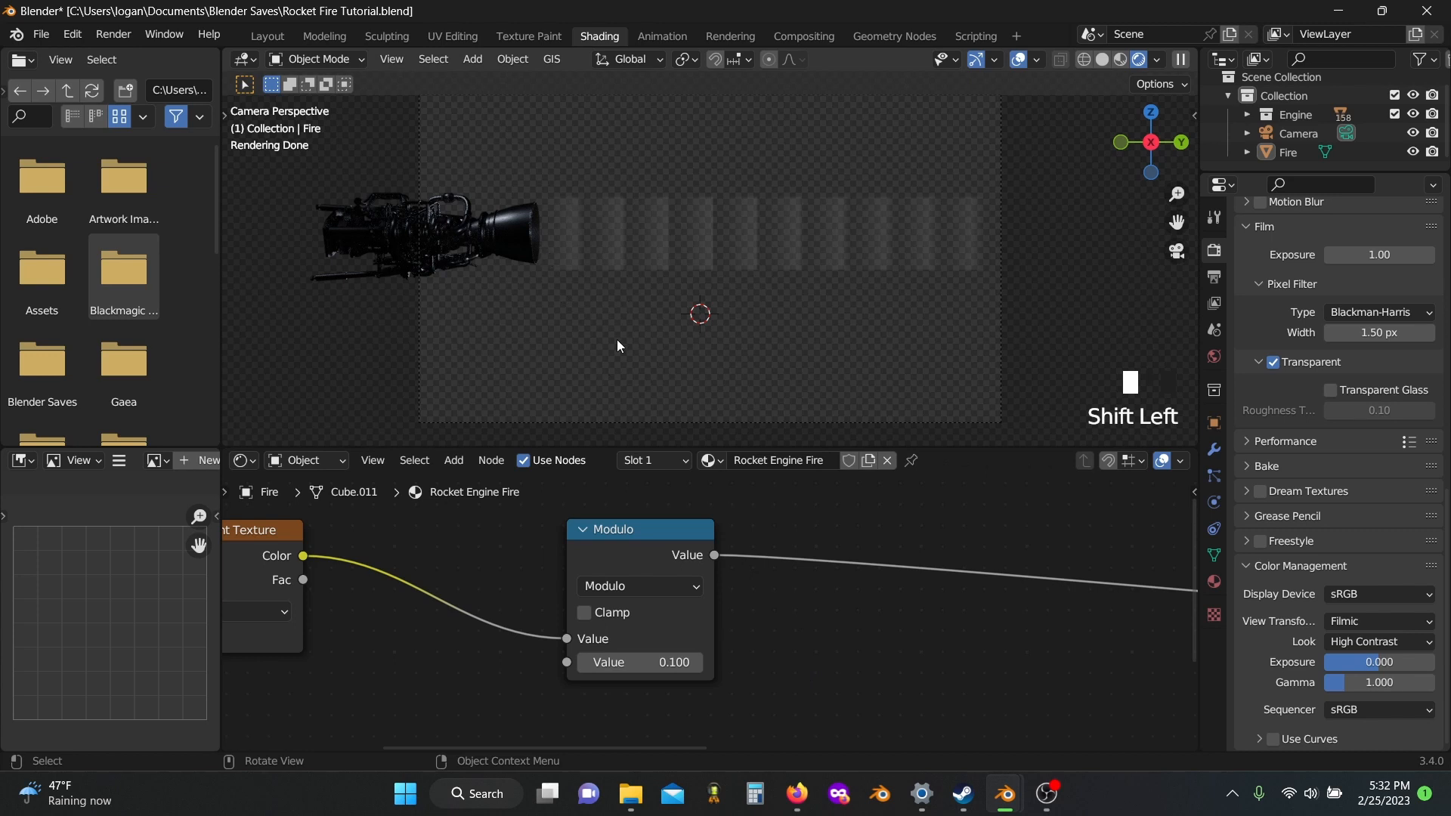
mouse_move(1021, 439)
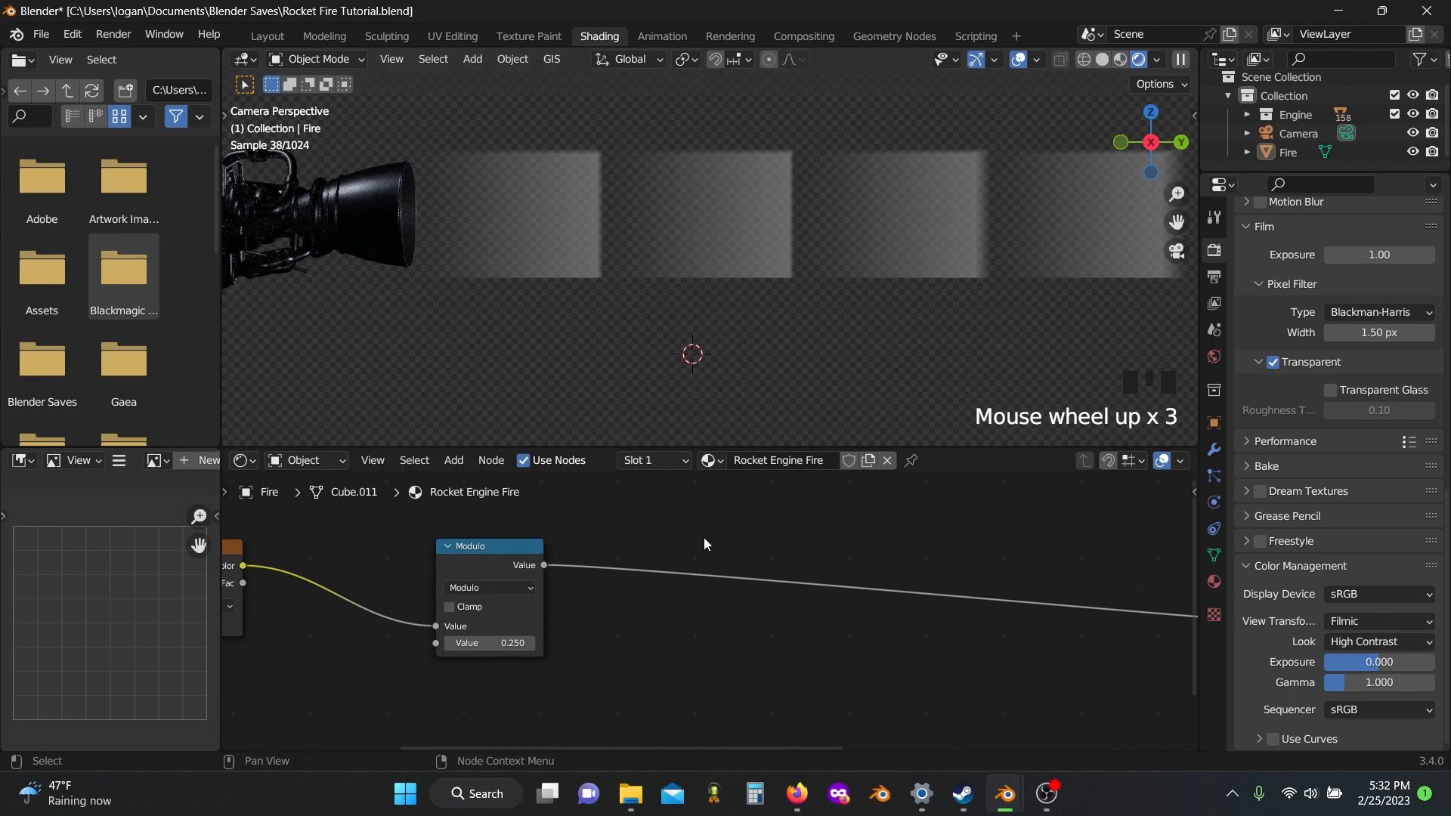
- Add a Map Range node and let one Value node drive Modulo and From Max, tweaking it
type("m")
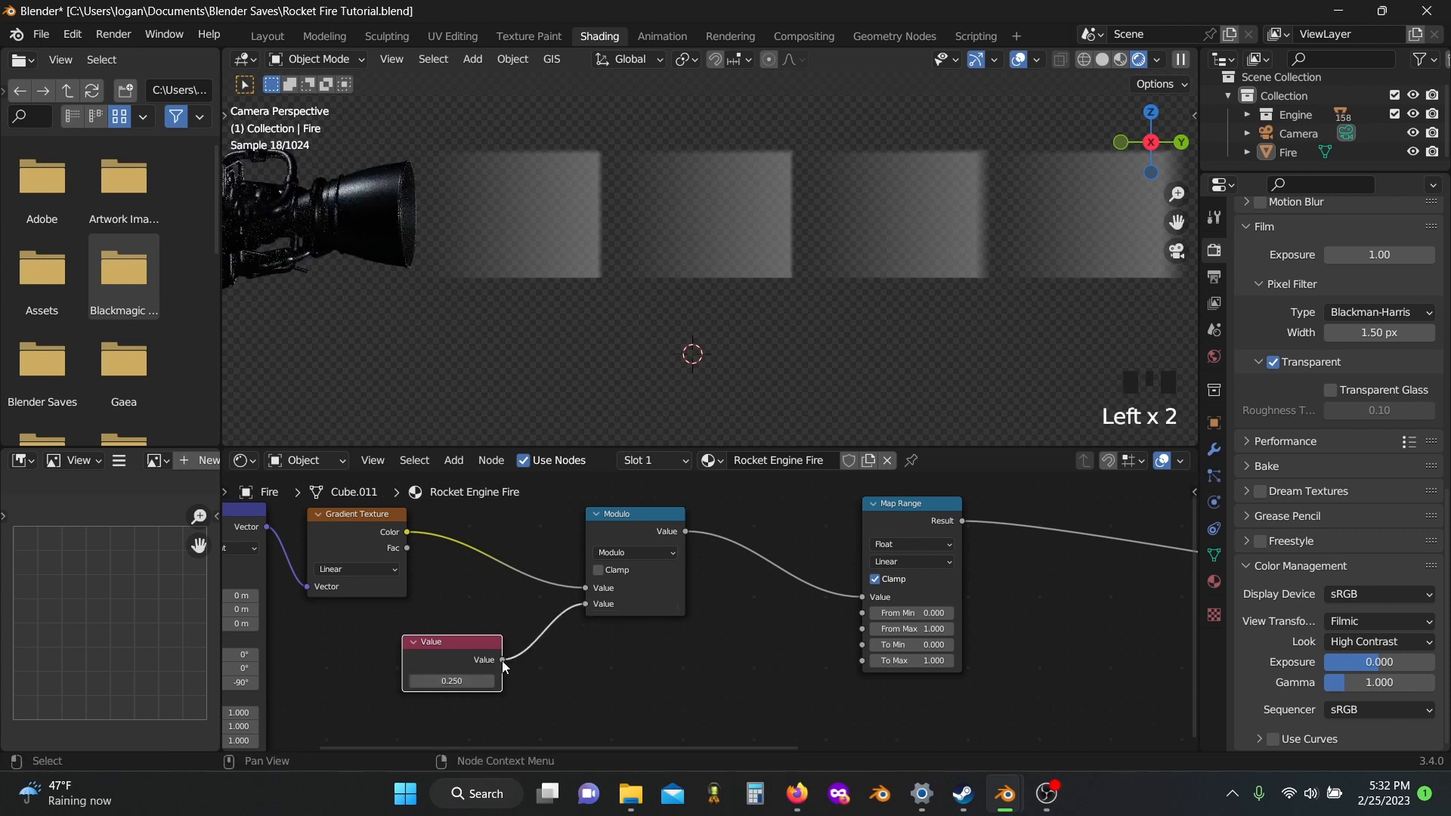
left_click_drag(502, 661, 864, 629)
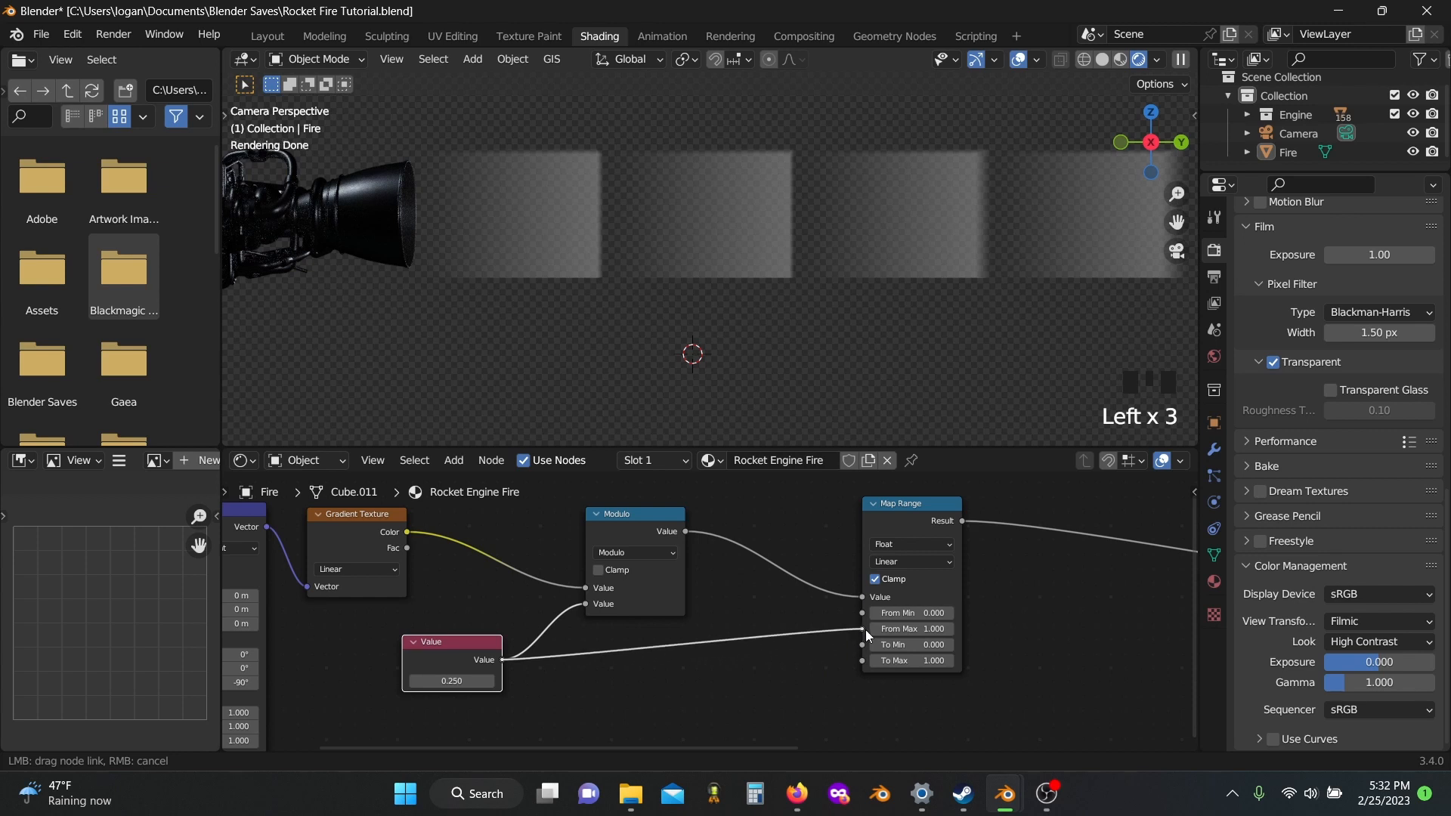
scroll("down", 3)
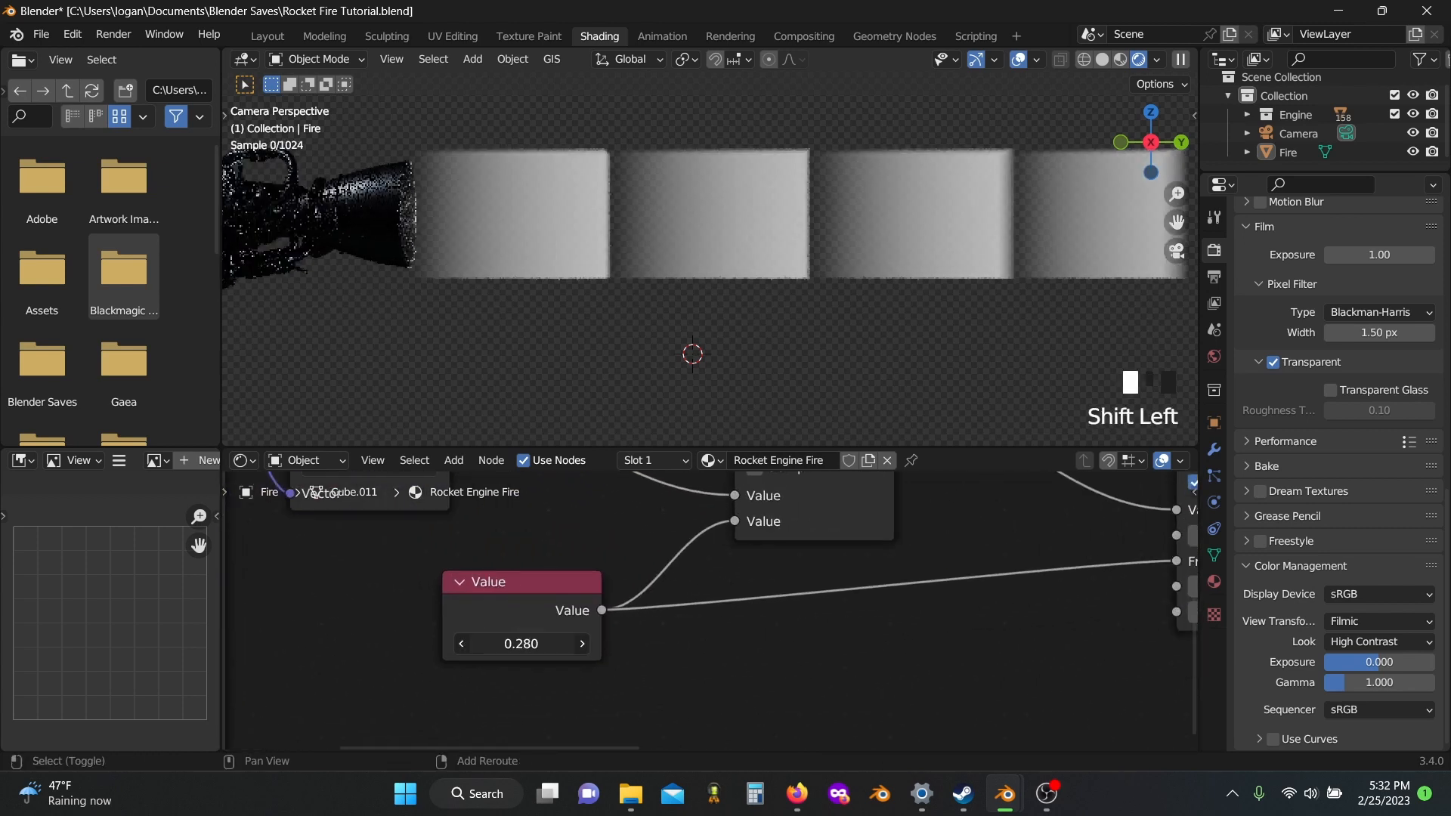
left_click_drag(480, 643, 537, 644)
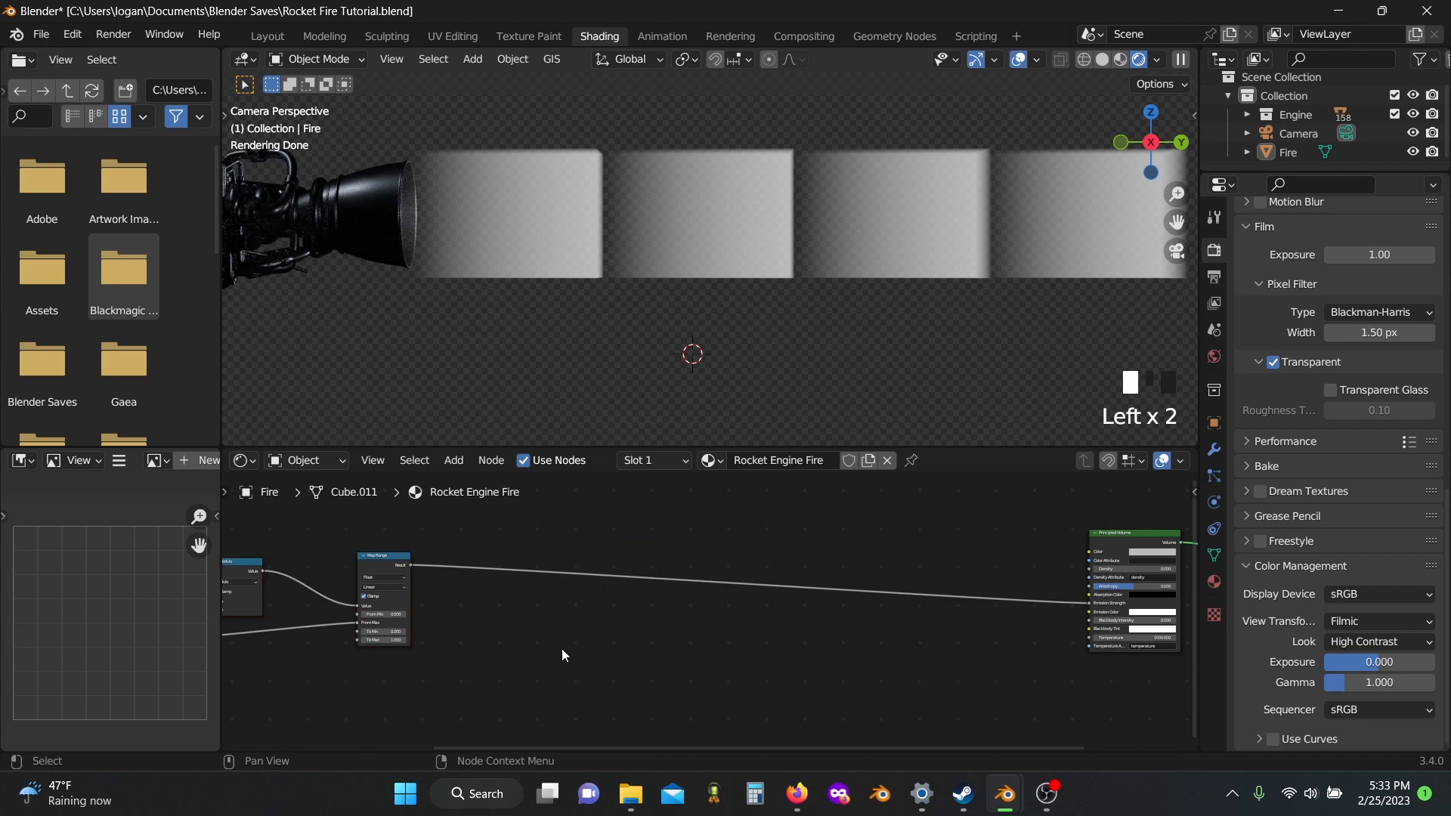
- Insert a Float Curve after Map Range and bend it into an arch peaking near 0.5, 1.0
type("flo")
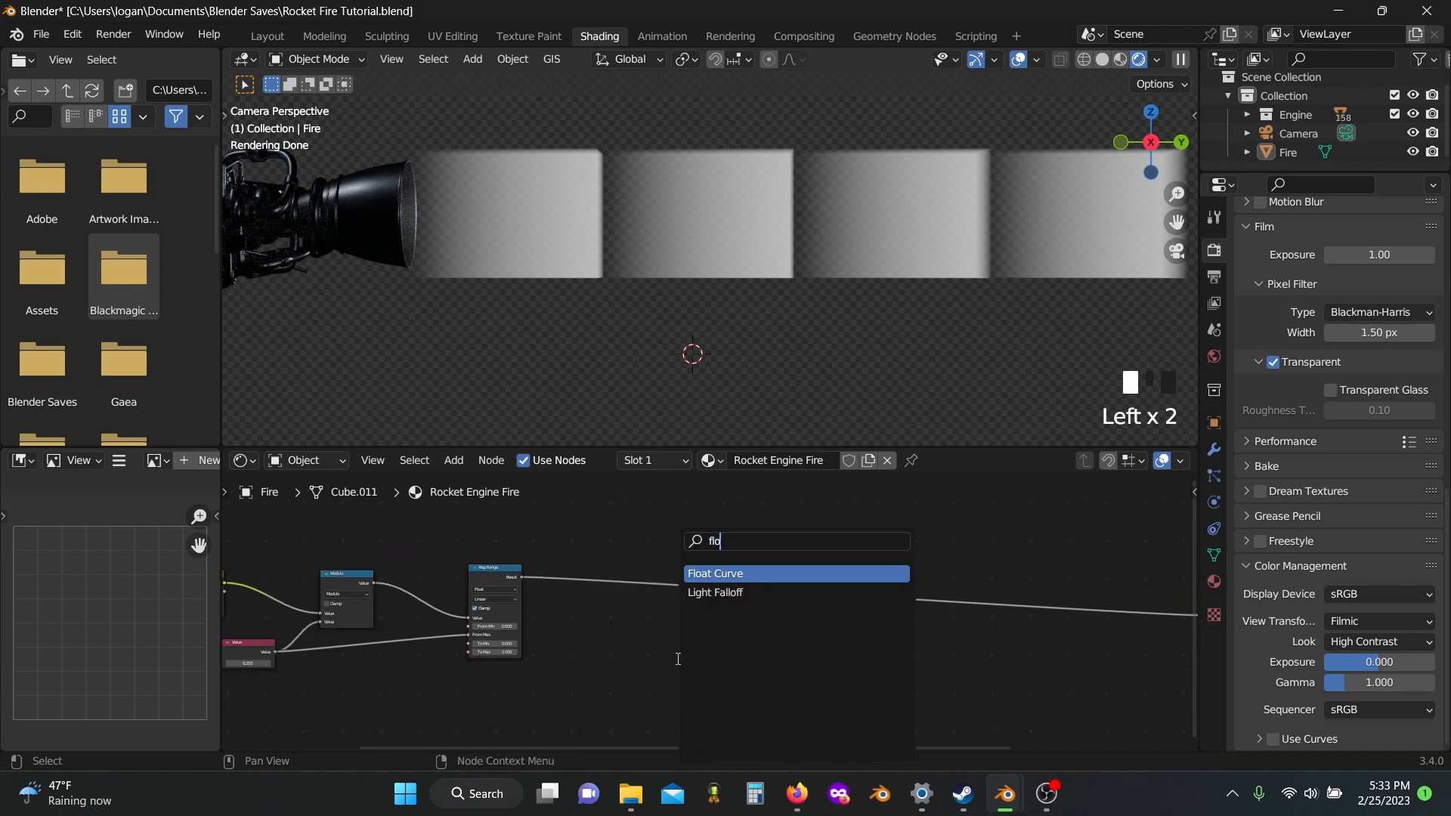
left_click(713, 572)
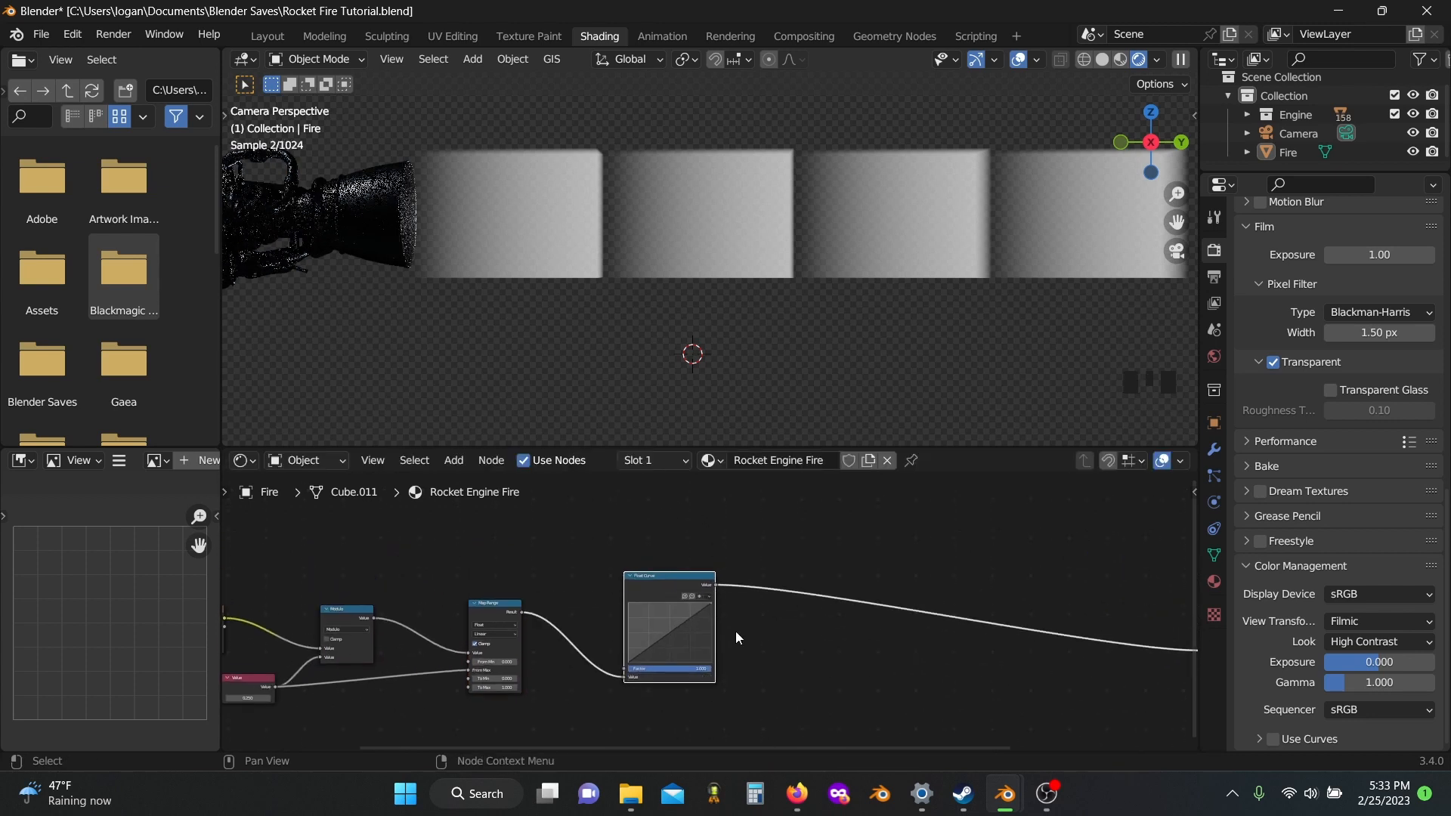
scroll("up", 3)
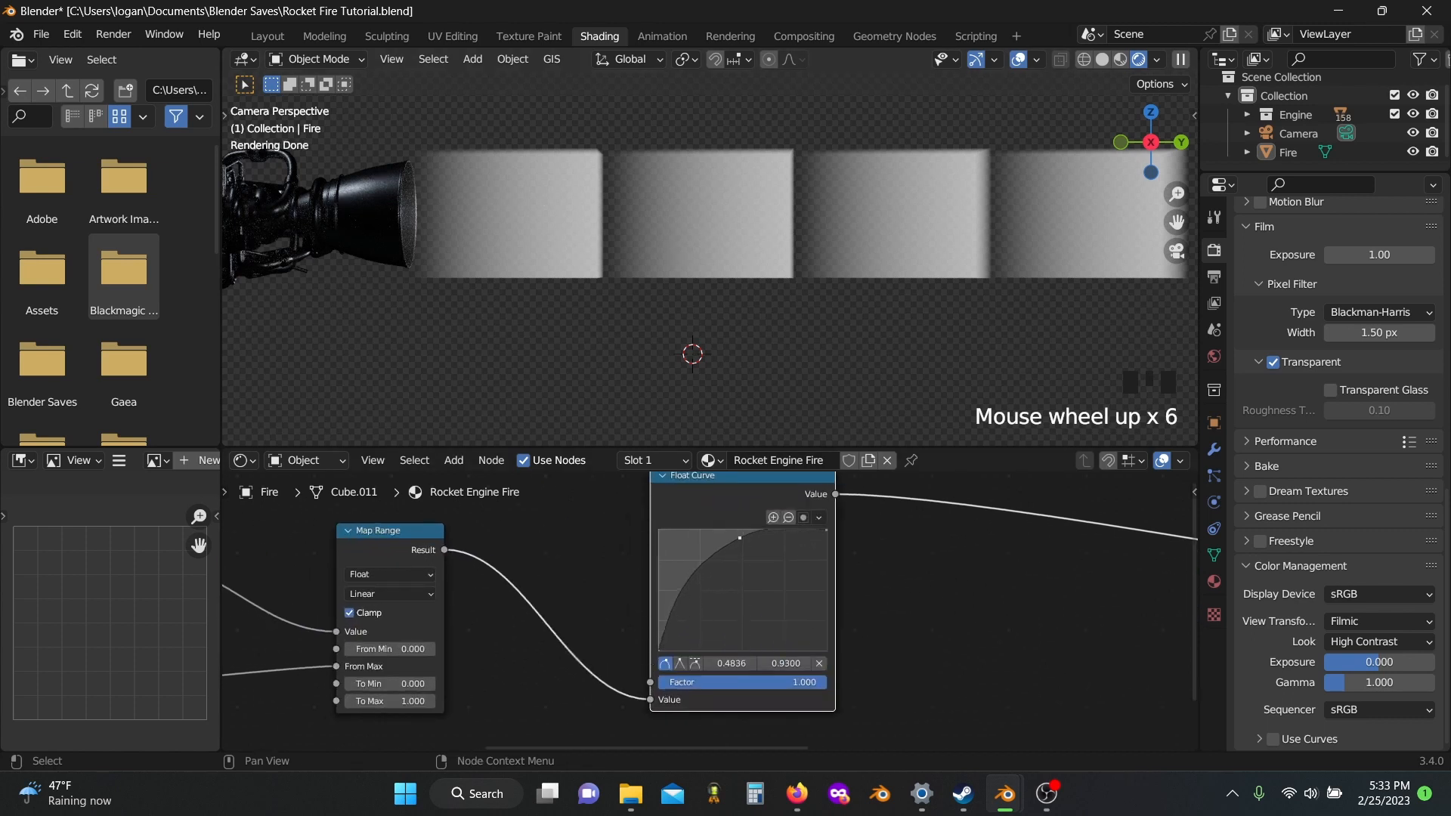
left_click_drag(739, 538, 825, 555)
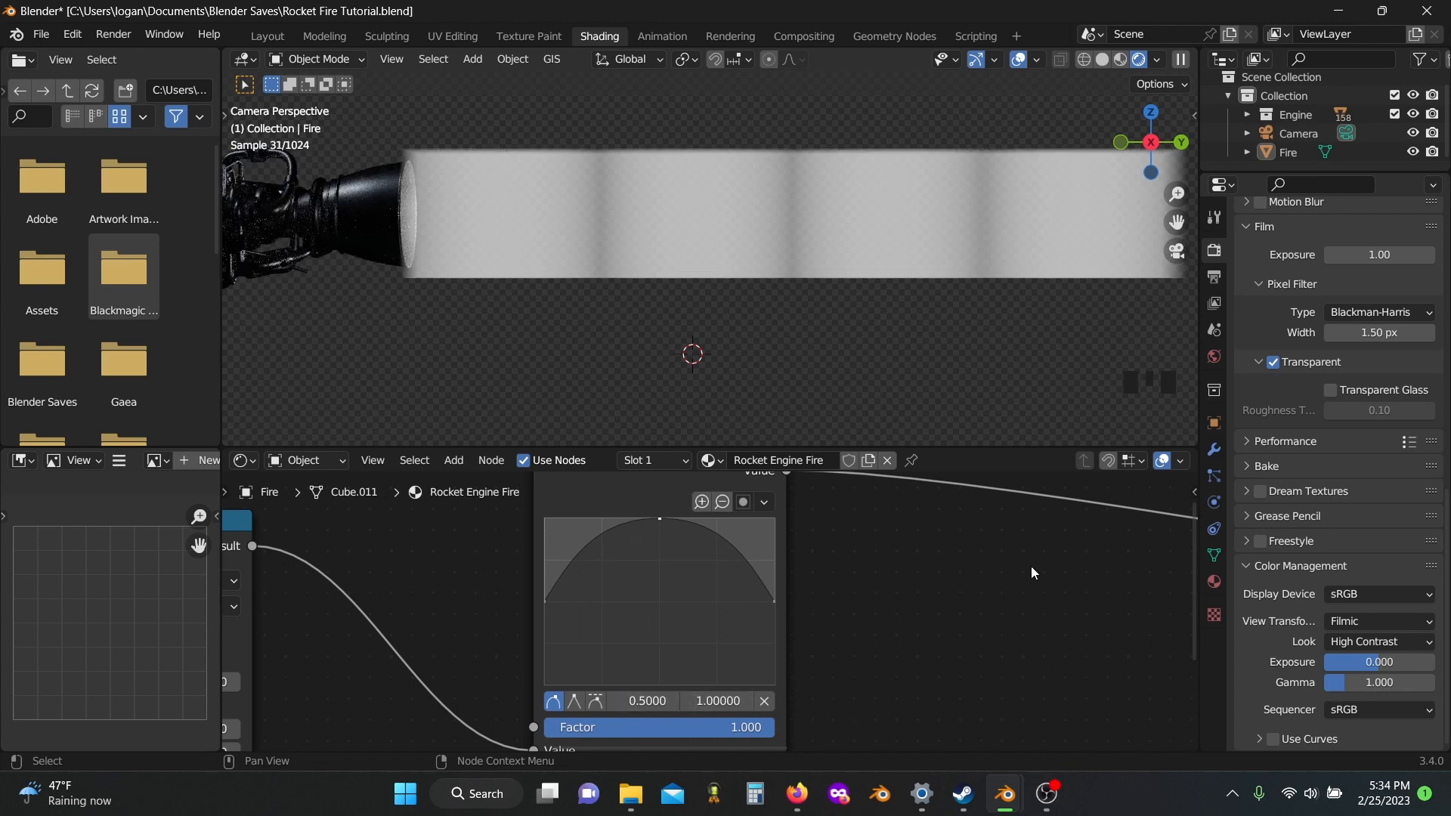
scroll("down", 3)
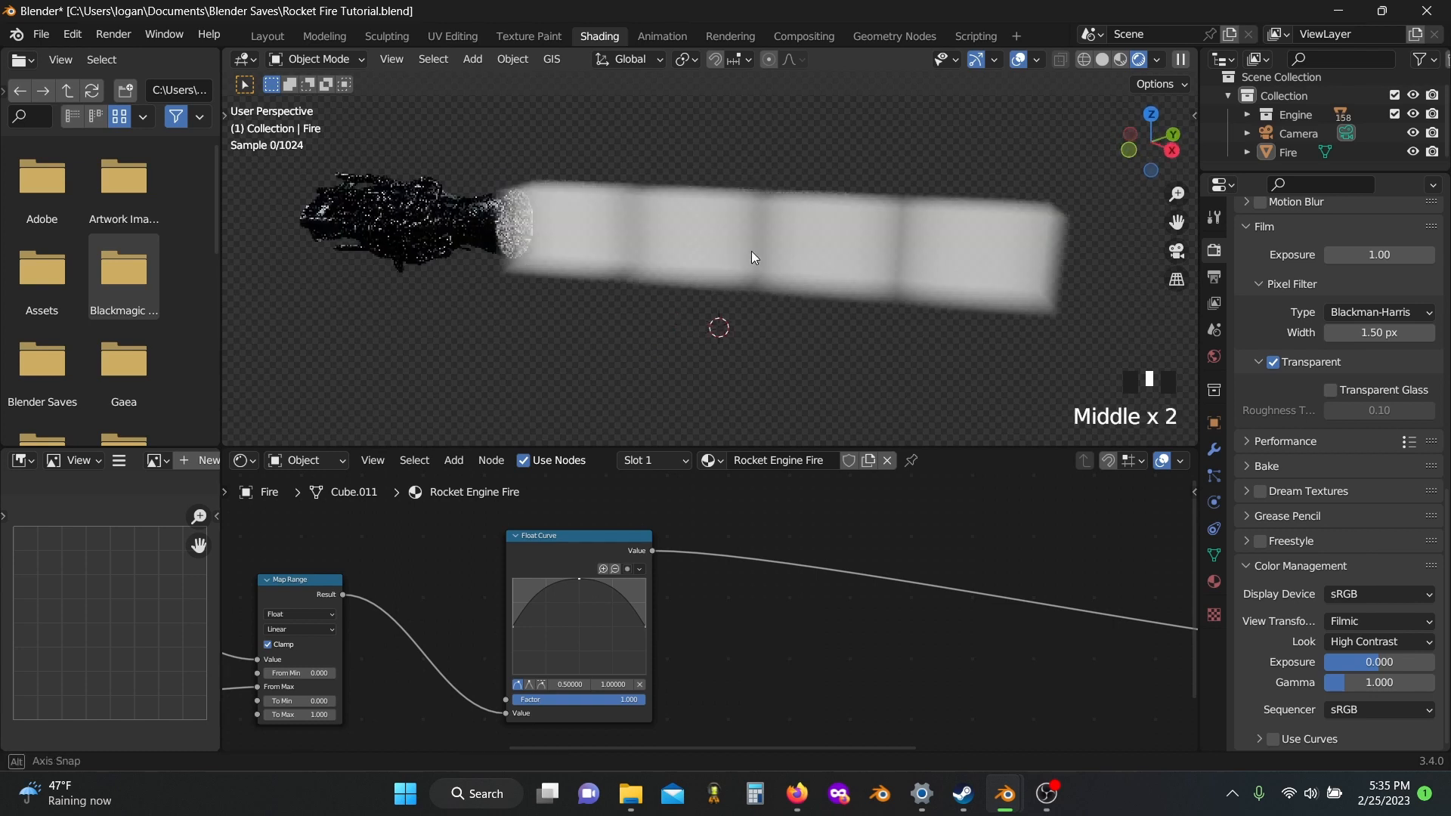
scroll("up", 3)
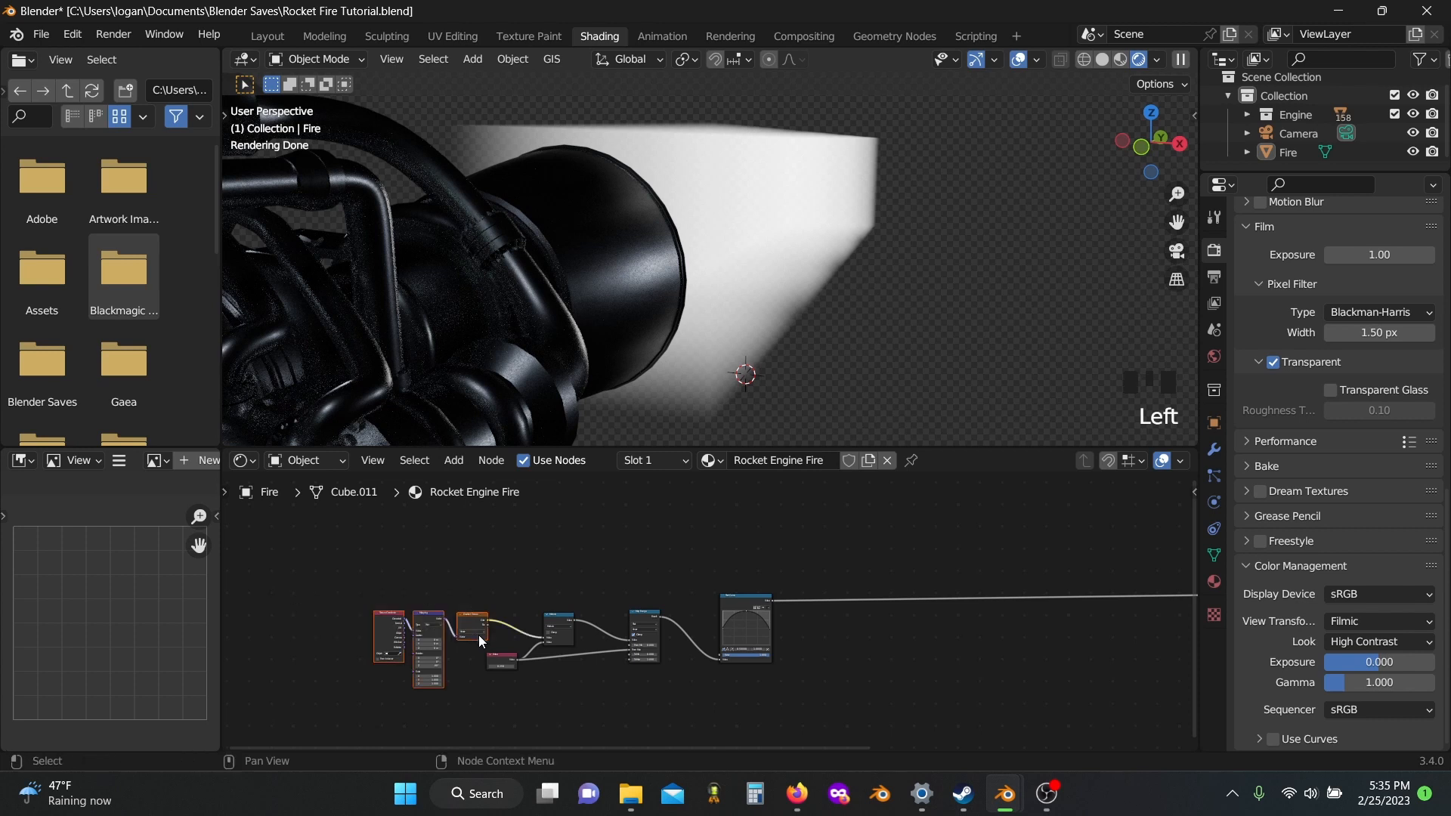
- Duplicate the gradient chain and set its Gradient Texture type to Quadratic Sphere
key("shift+d")
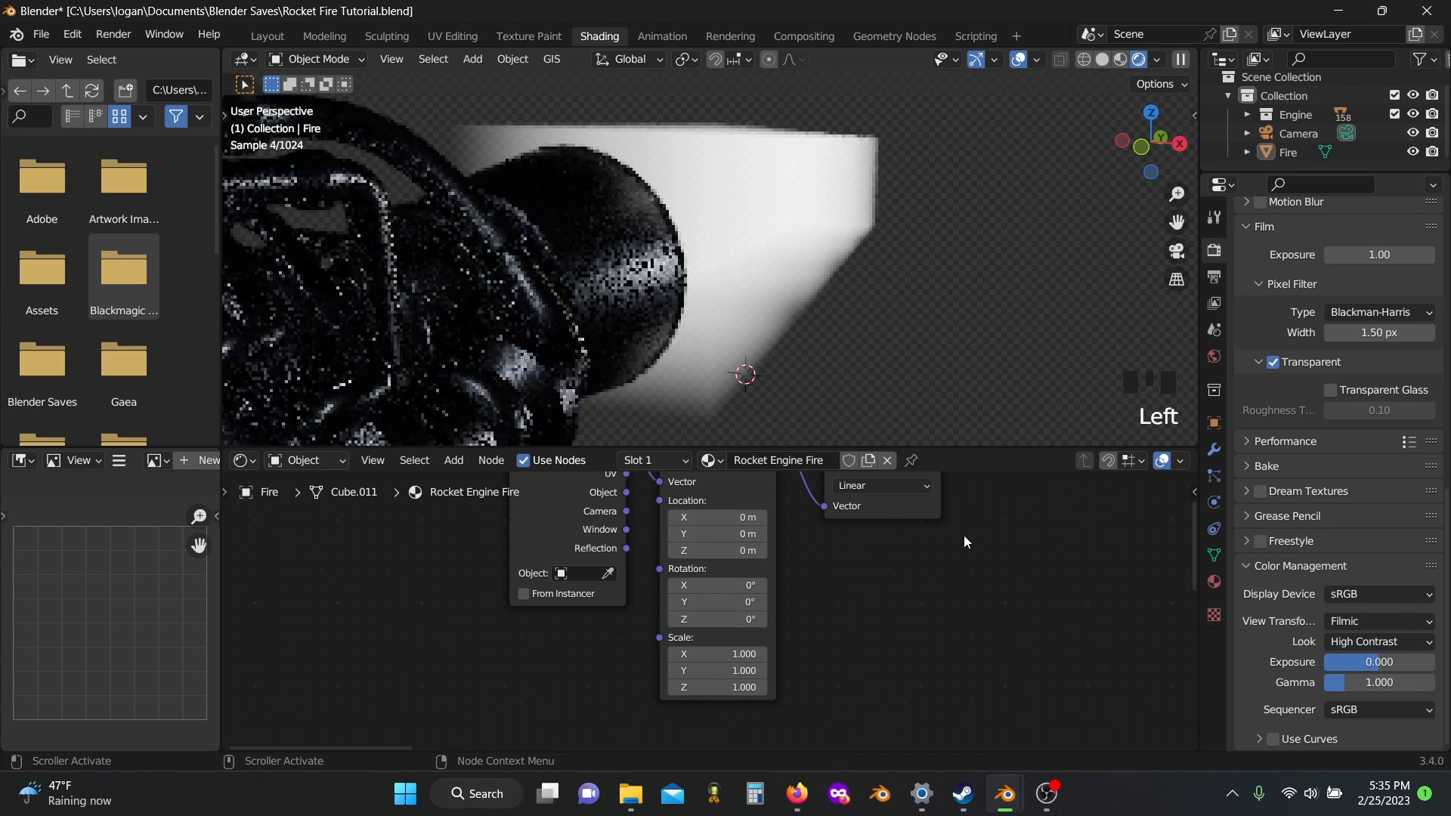
left_click(719, 580)
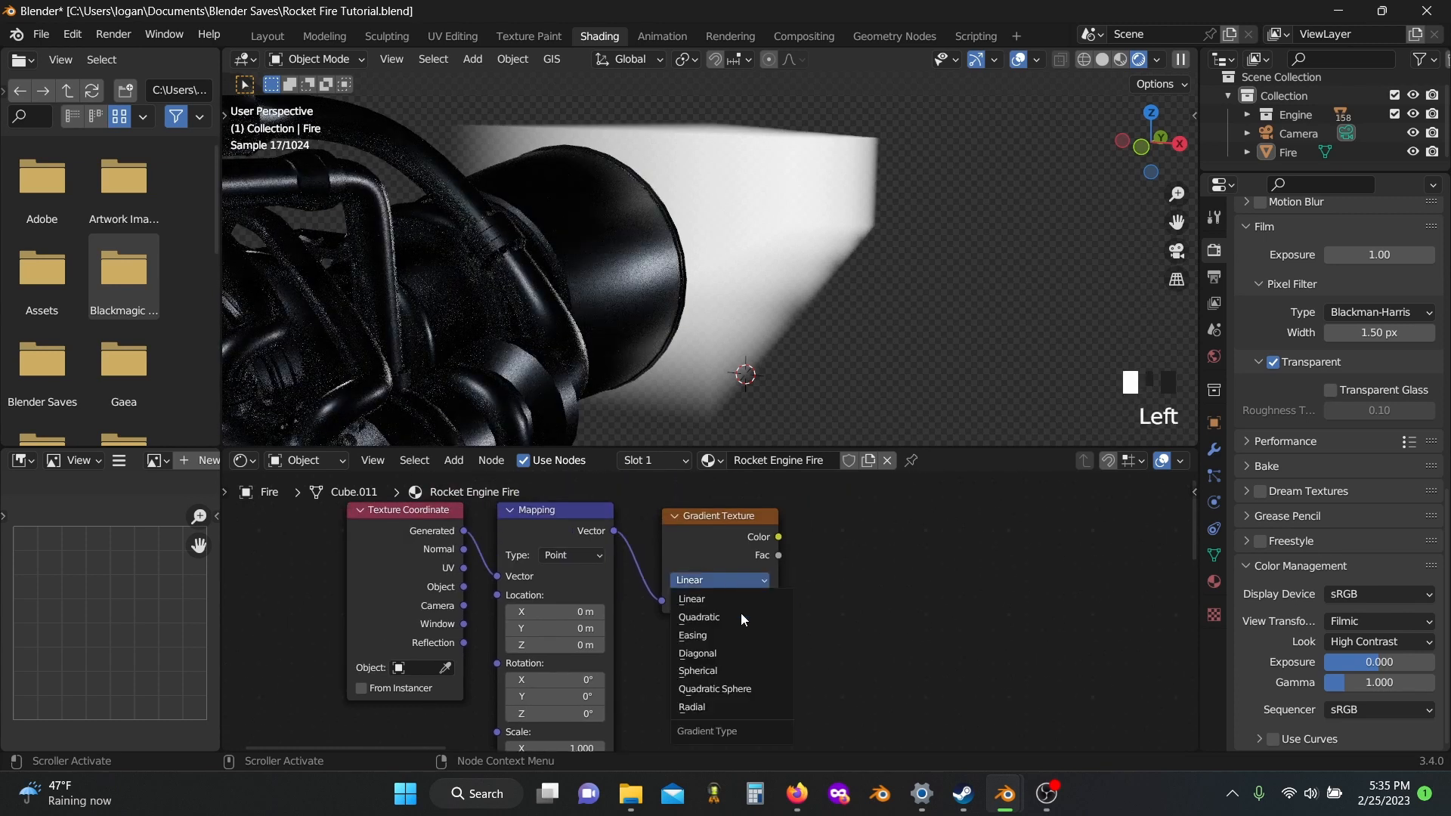
left_click(715, 689)
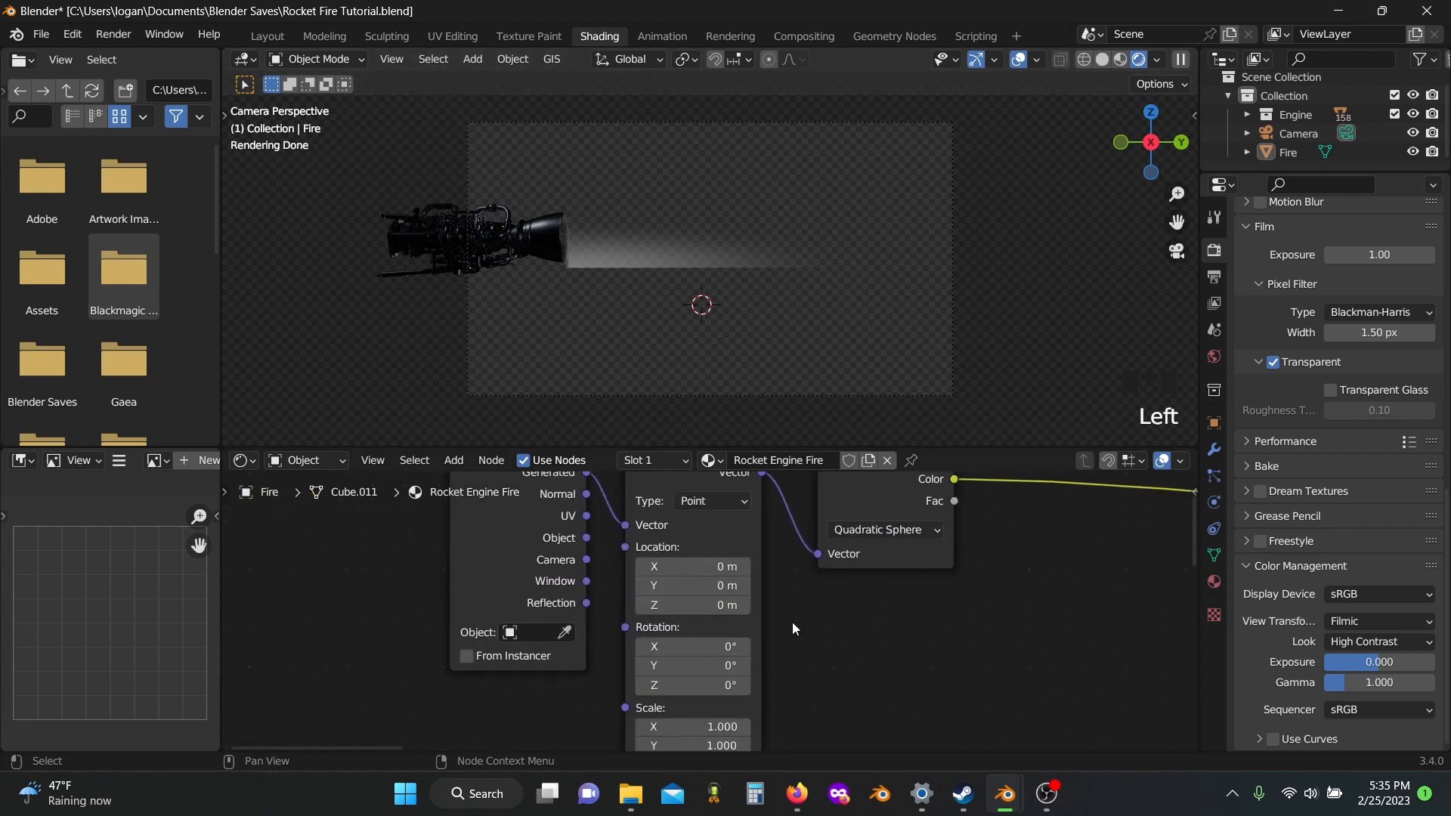
scroll("up", 3)
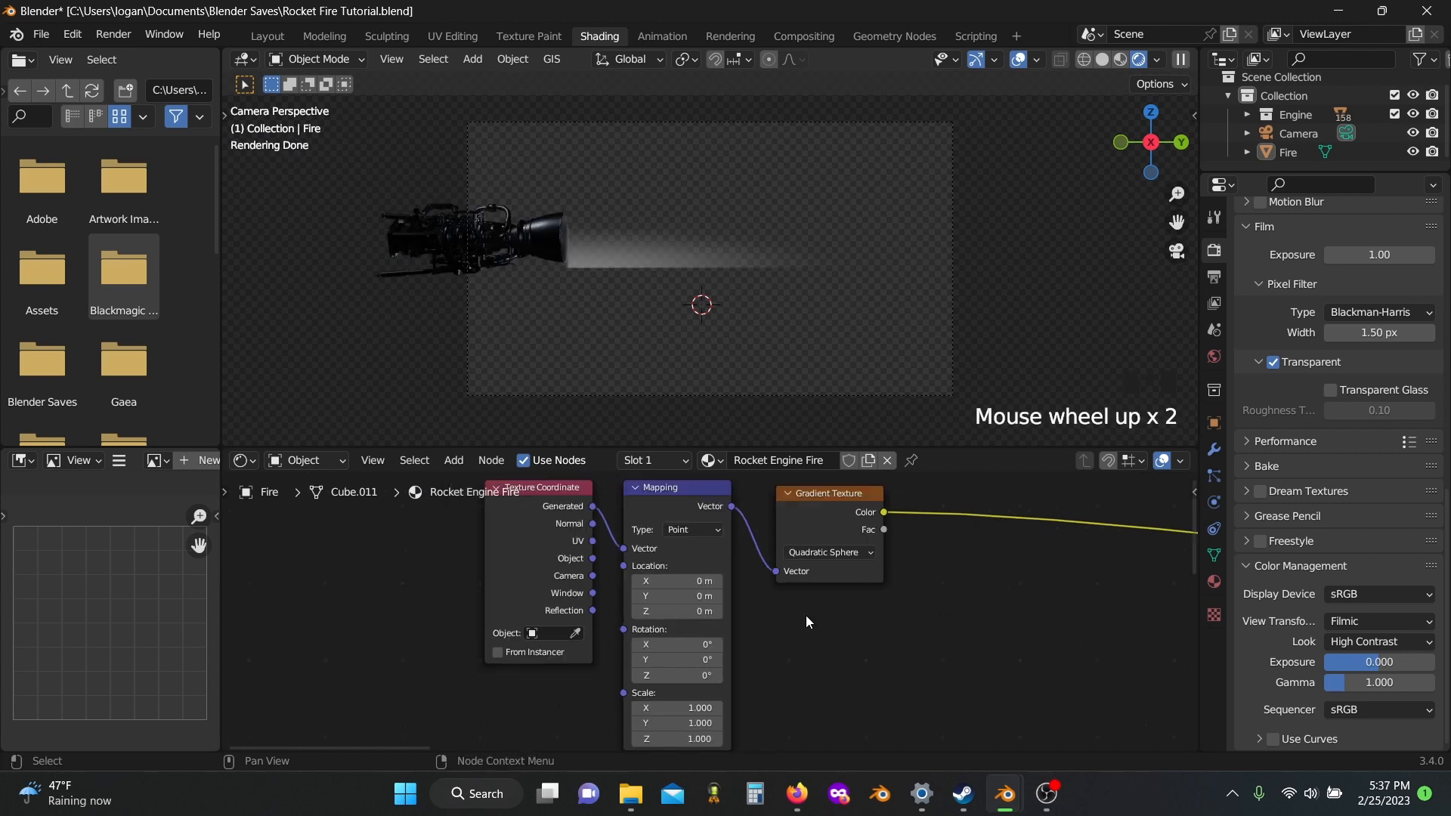
mouse_move(871, 633)
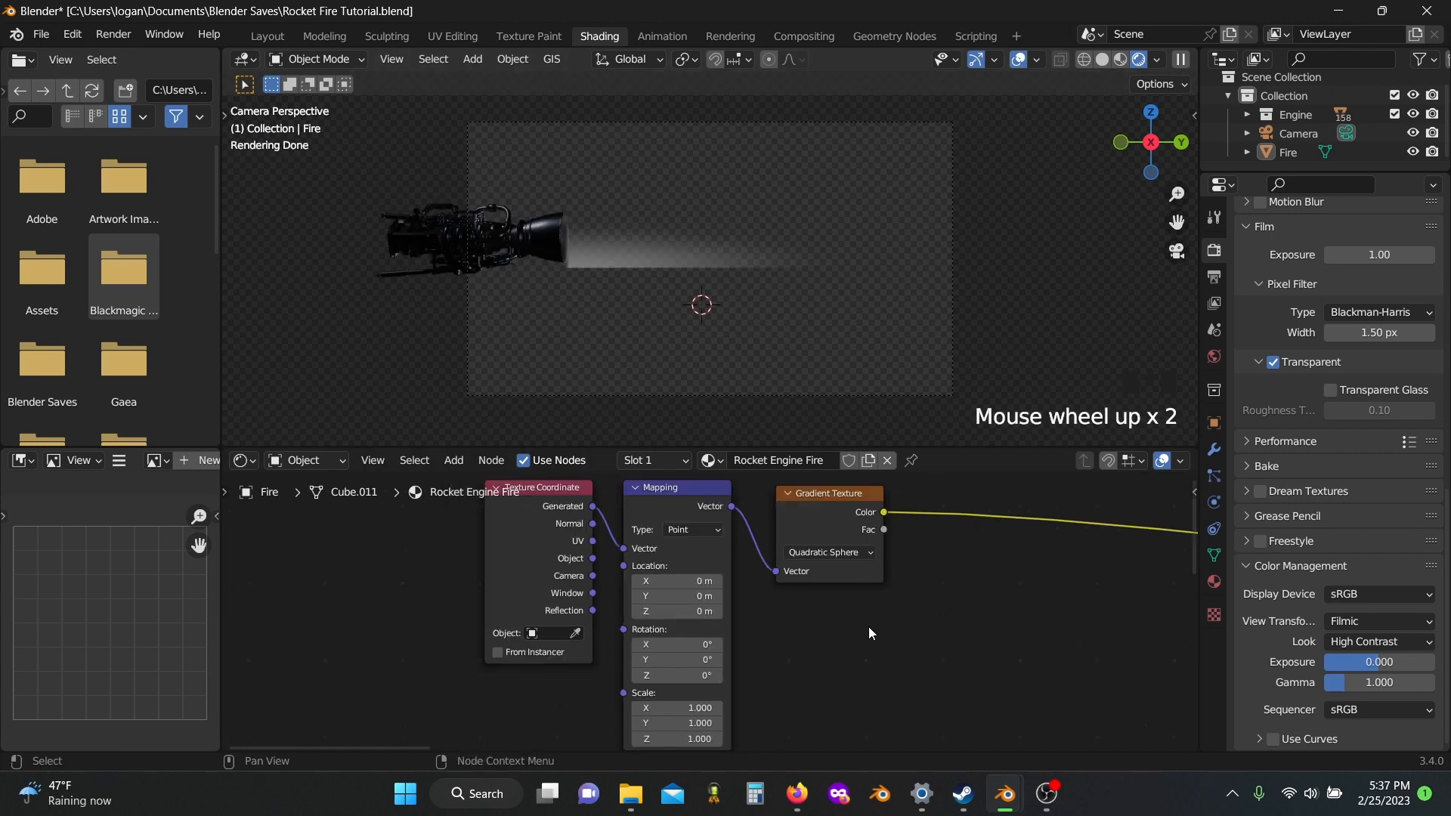
mouse_move(804, 619)
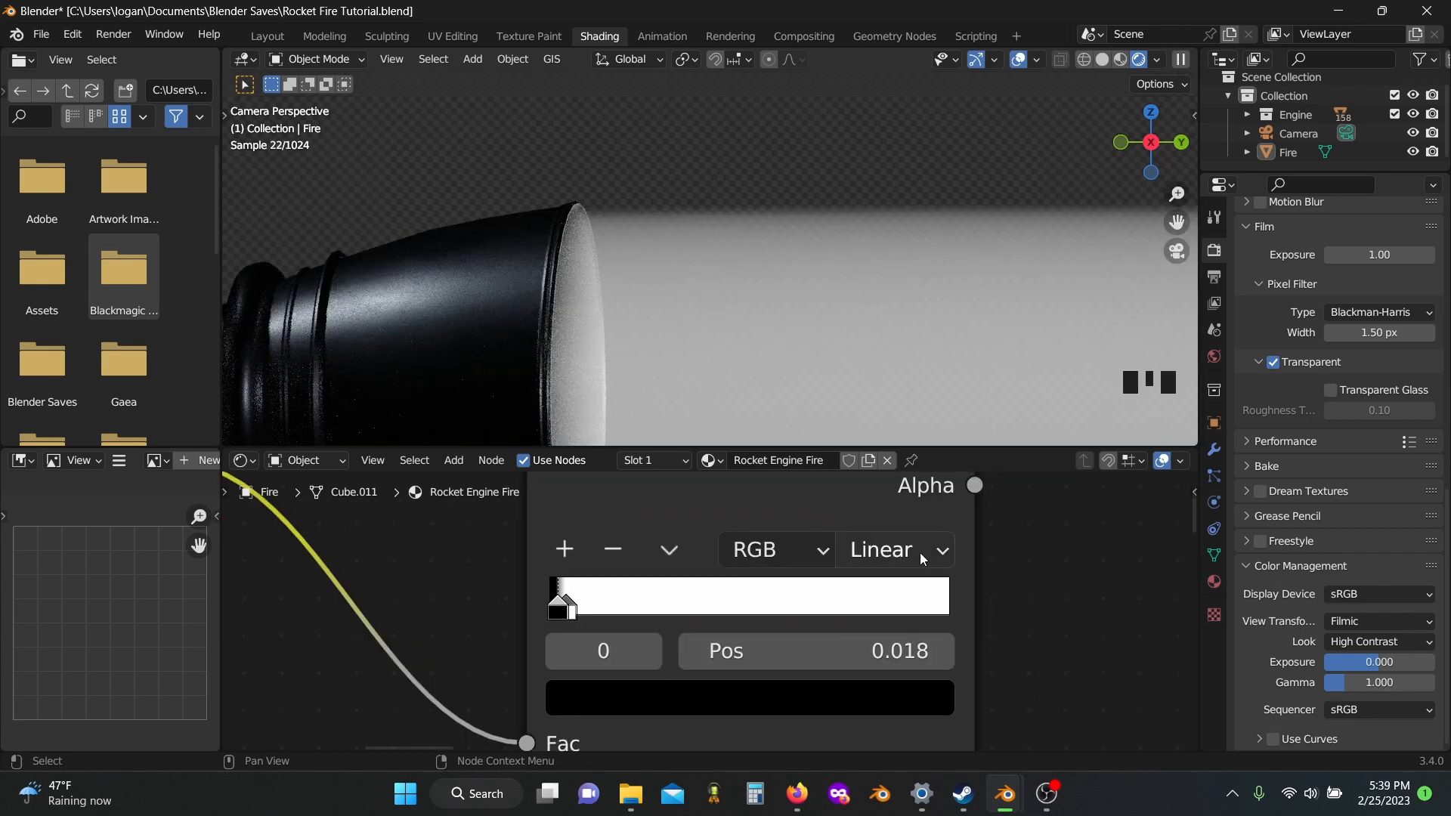
- Switch the gradient's Color Ramp to Ease interpolation and add an extra color stop for a tapered plume
left_click(893, 550)
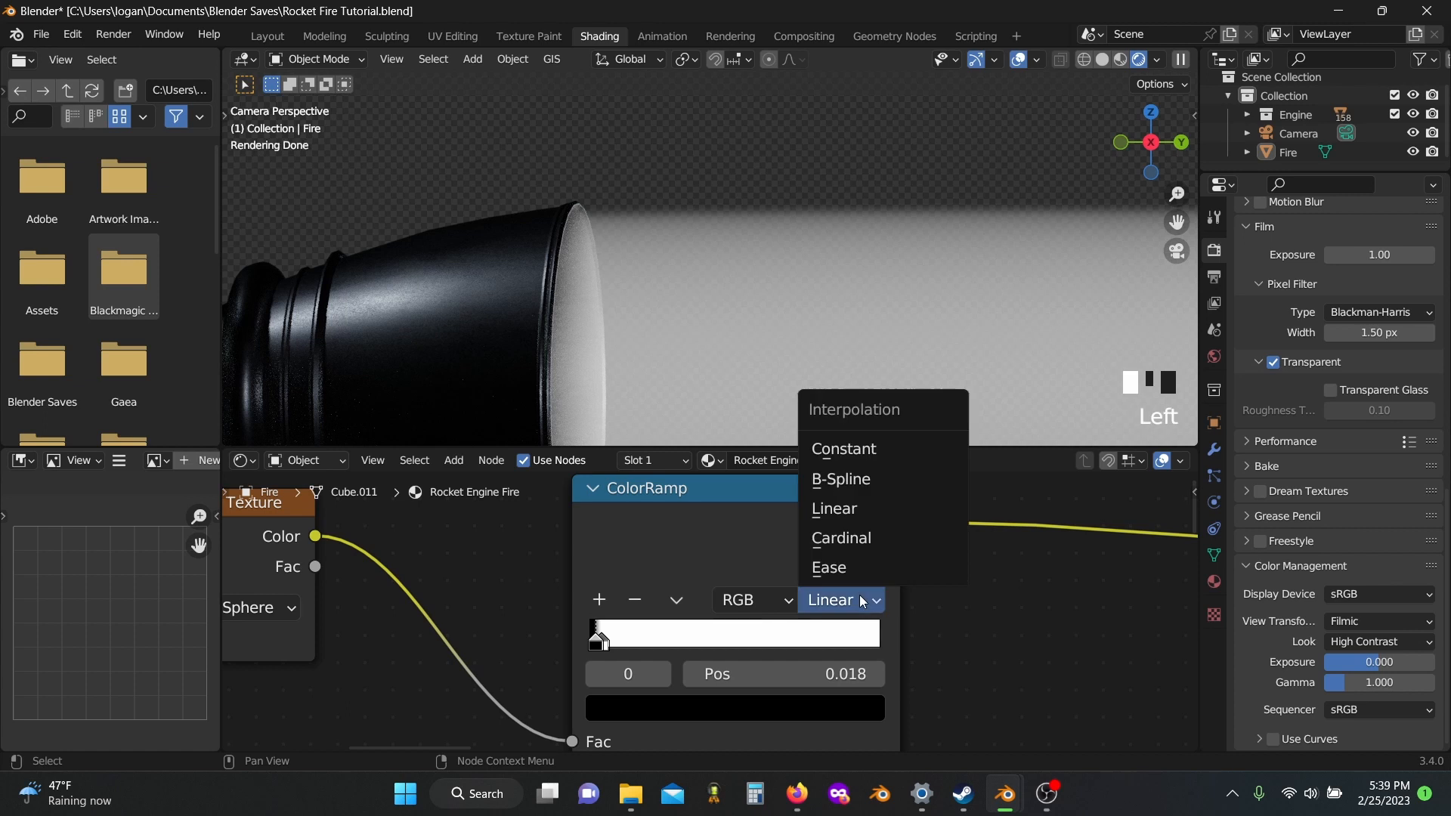
mouse_move(841, 449)
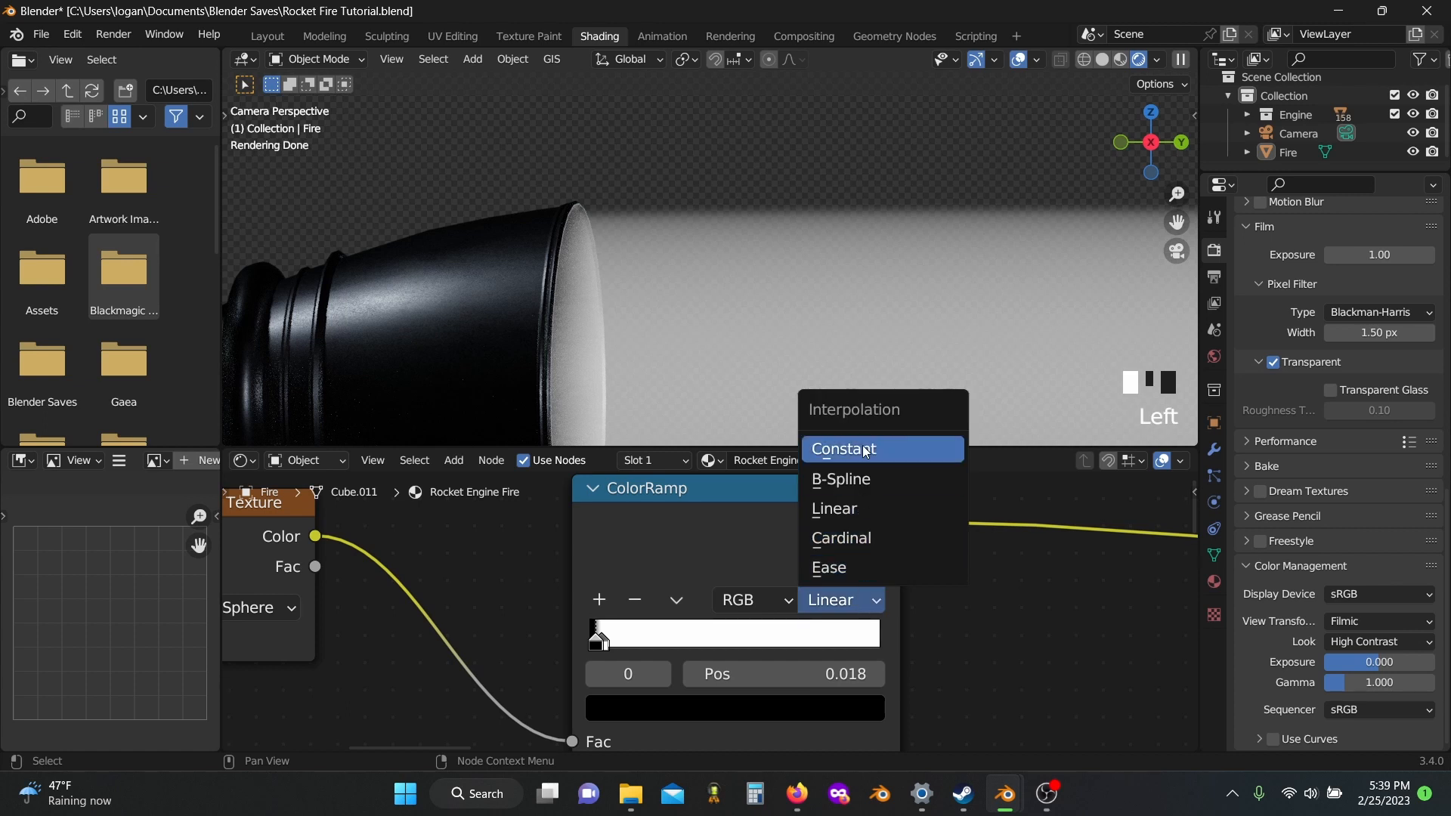
mouse_move(830, 566)
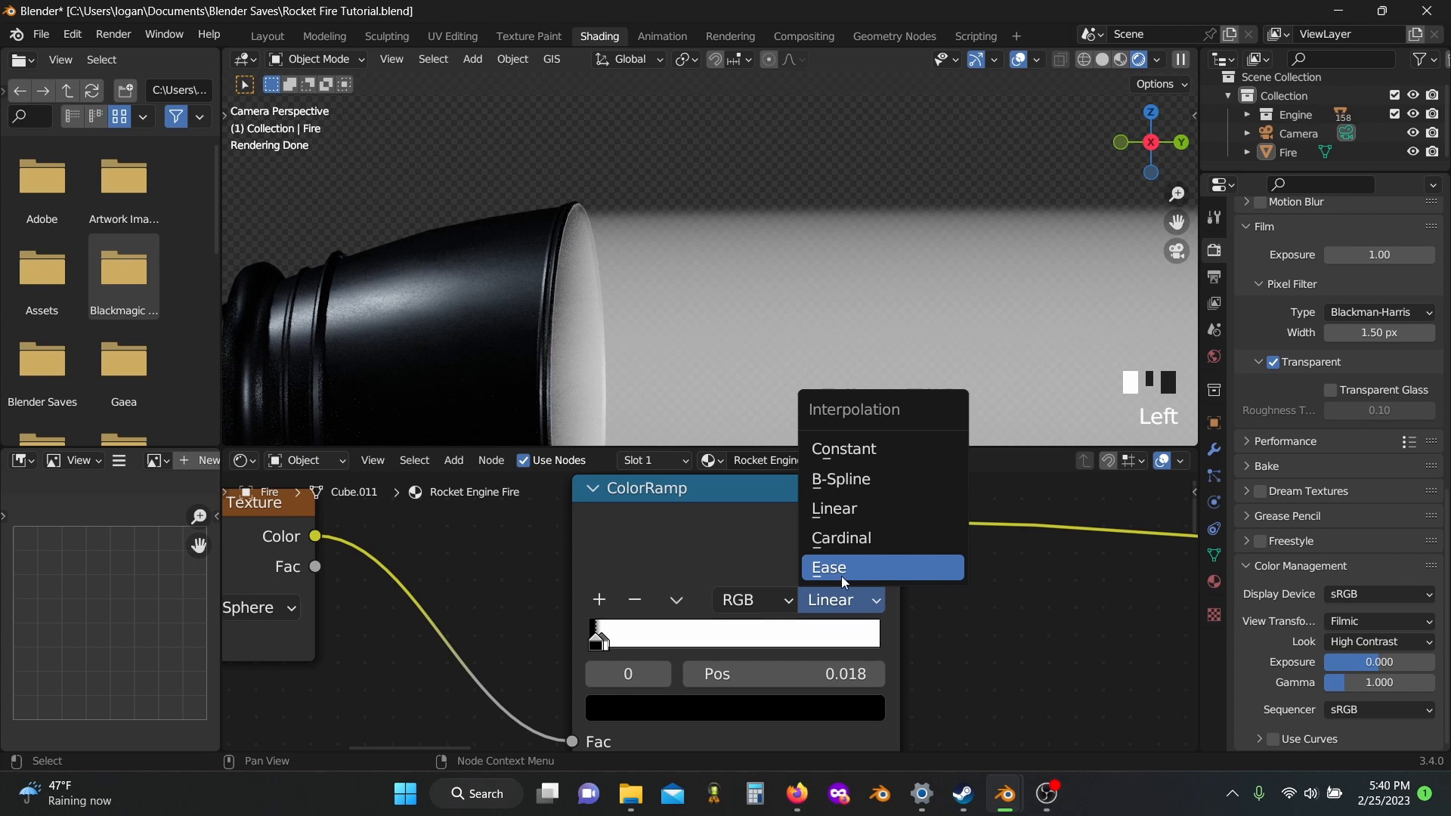
left_click(828, 566)
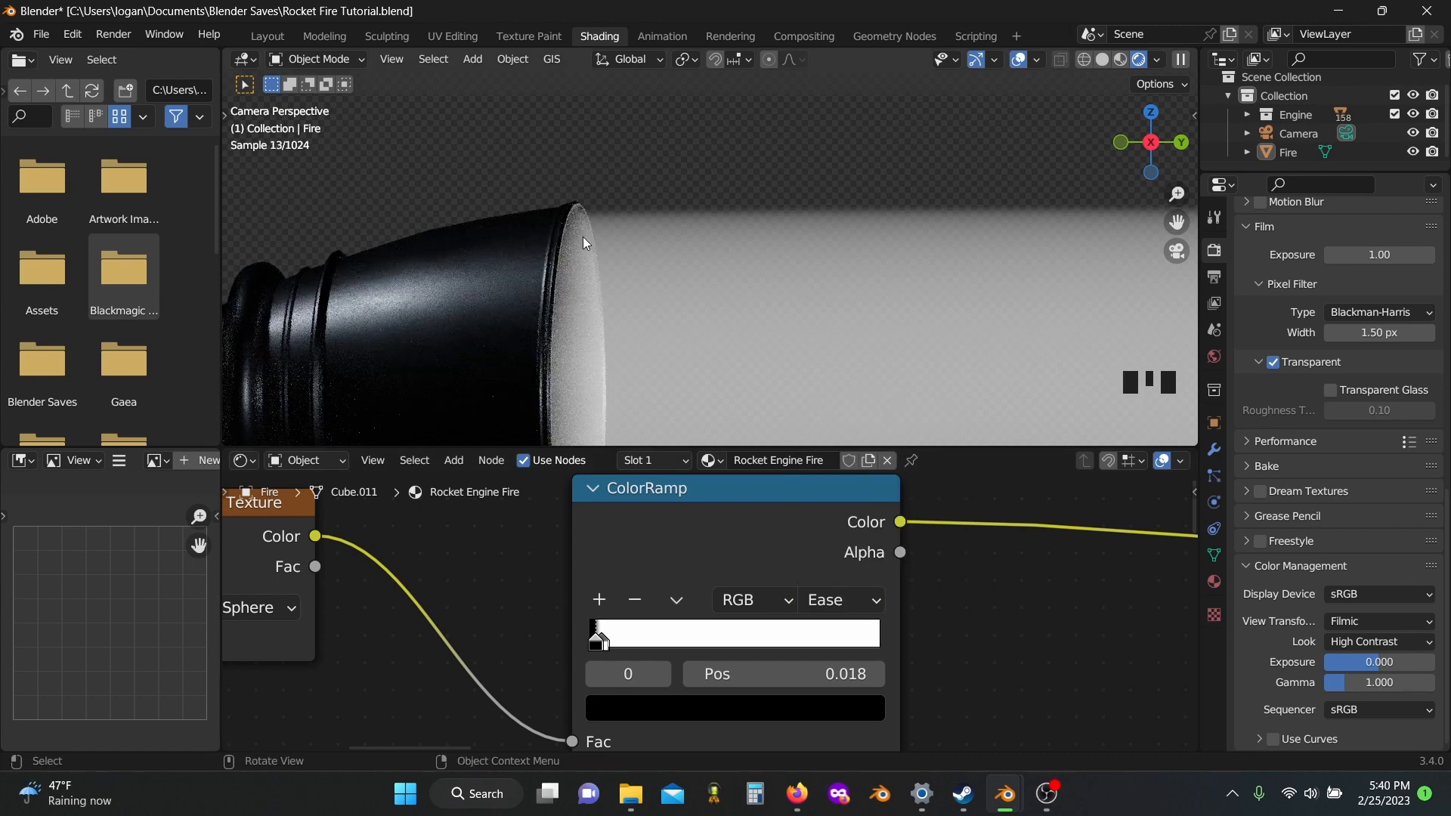
scroll("down", 3)
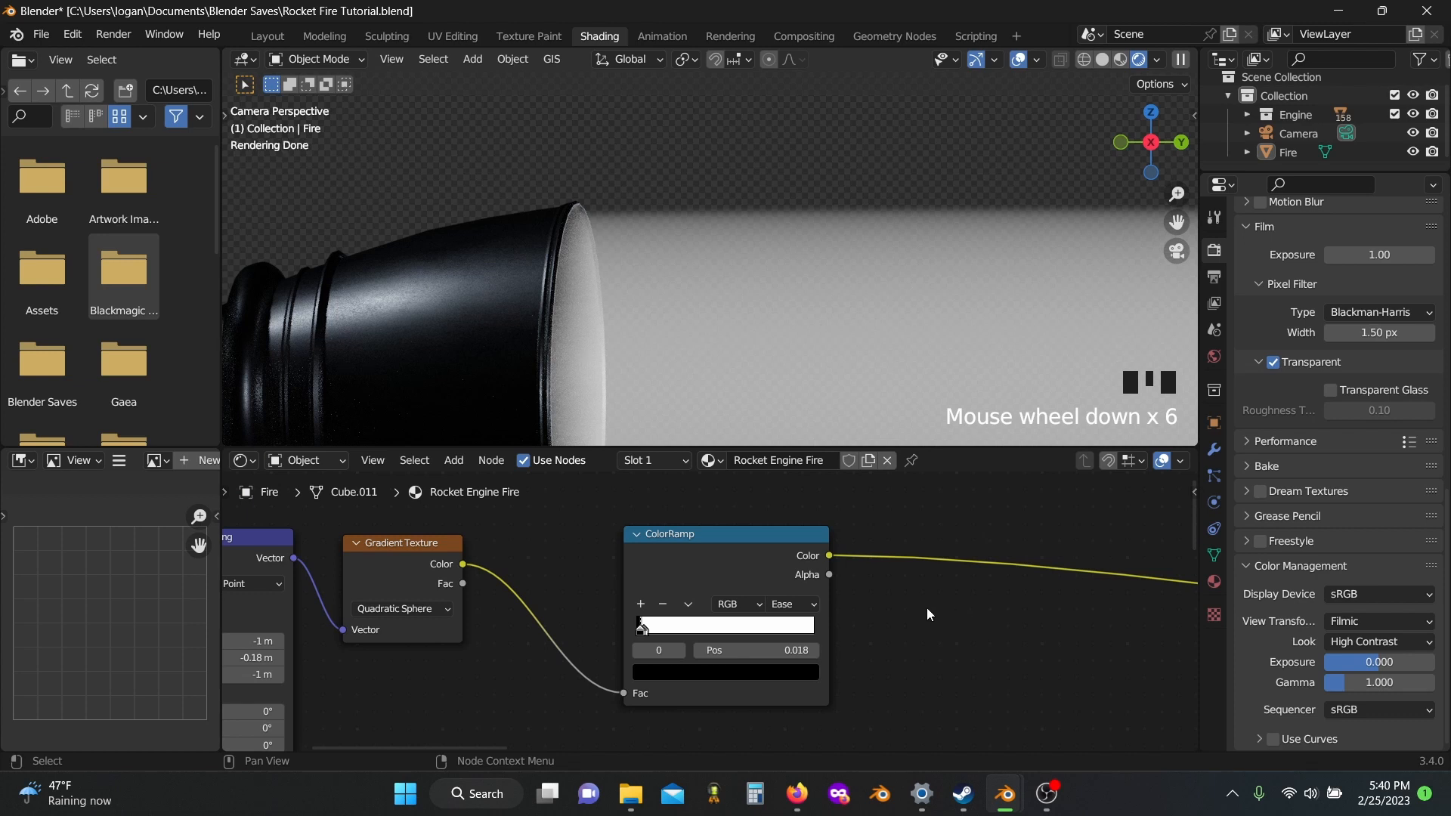
mouse_move(905, 599)
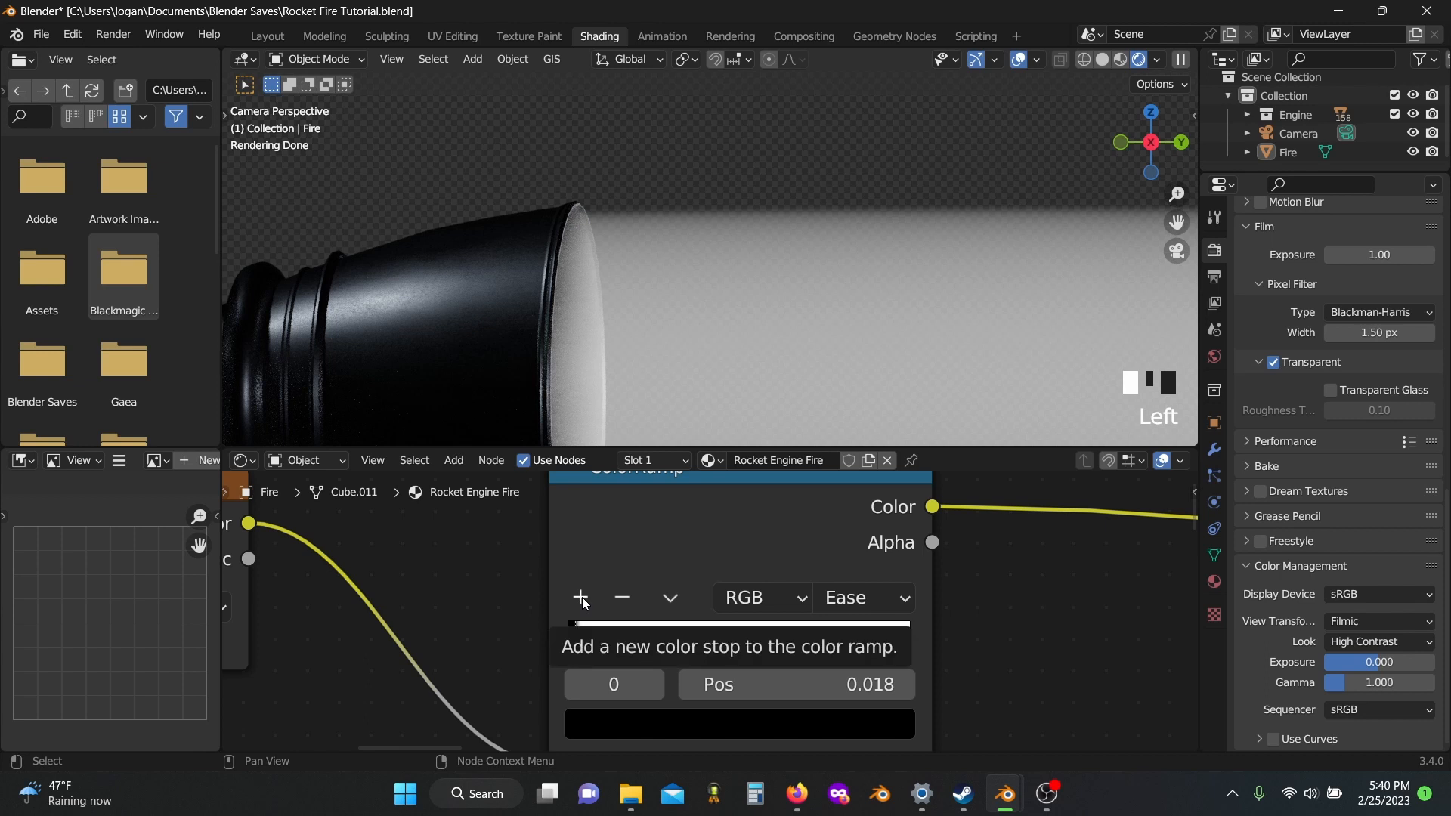
left_click(580, 598)
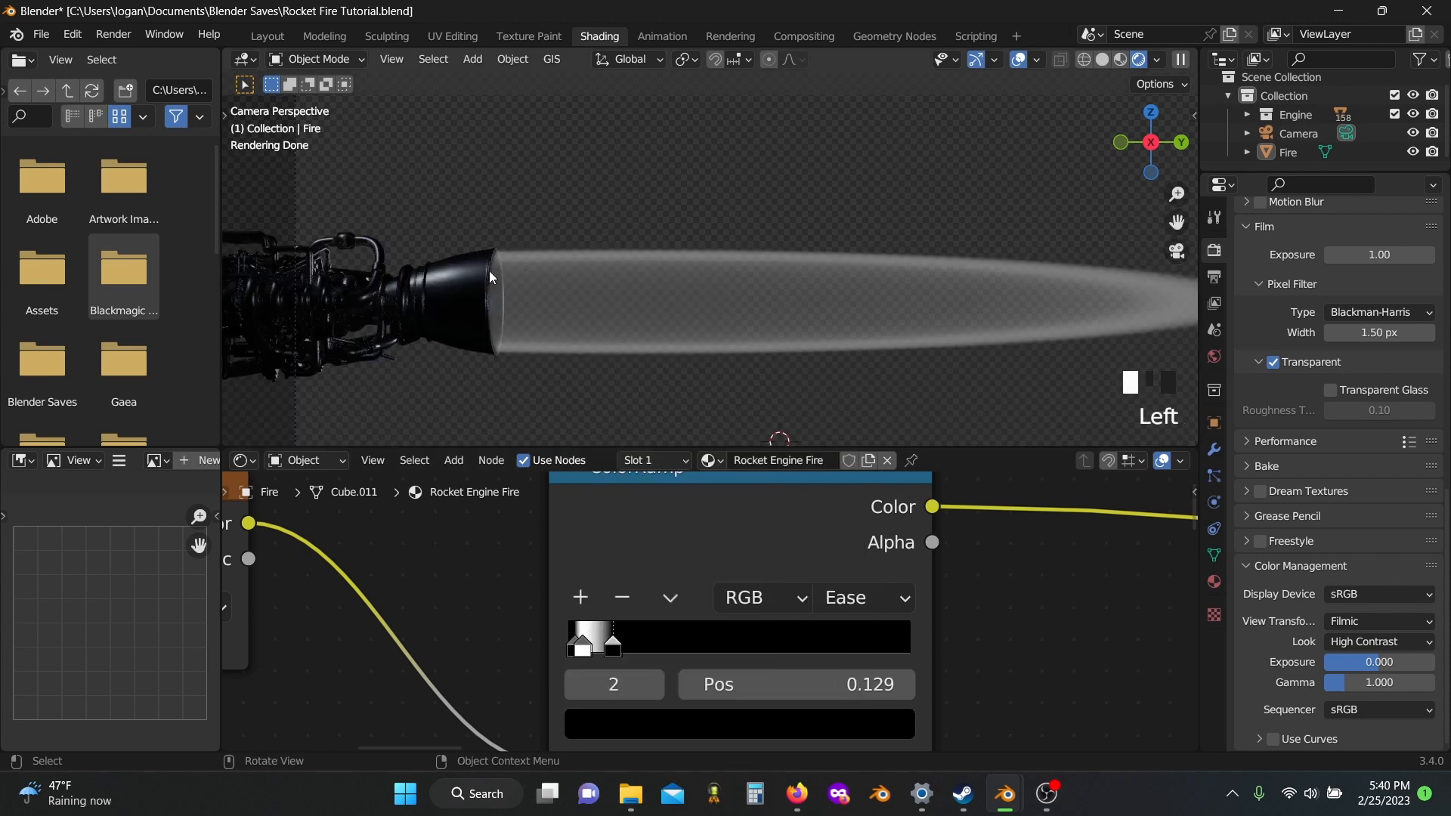
mouse_move(444, 218)
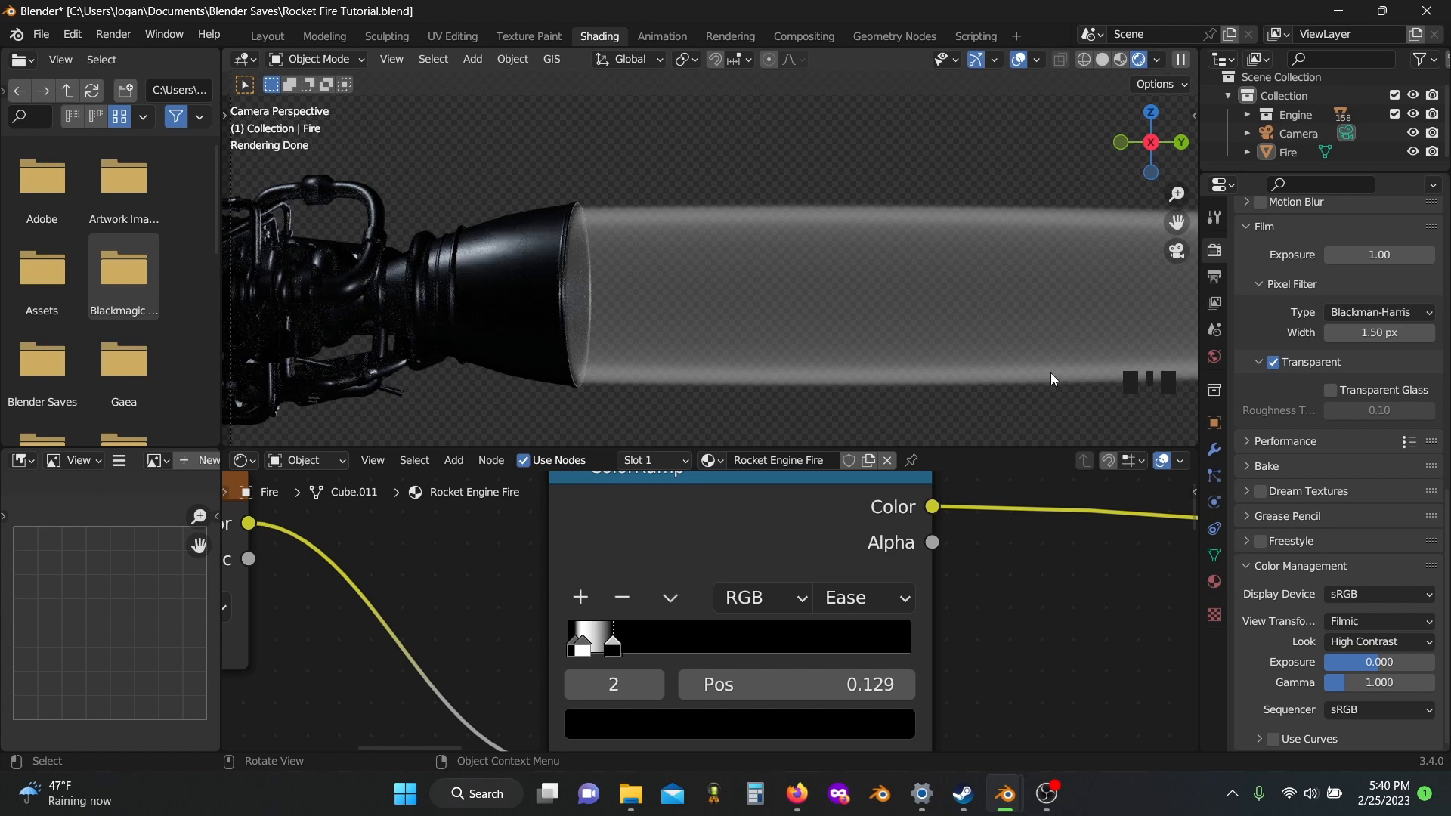
mouse_move(1017, 334)
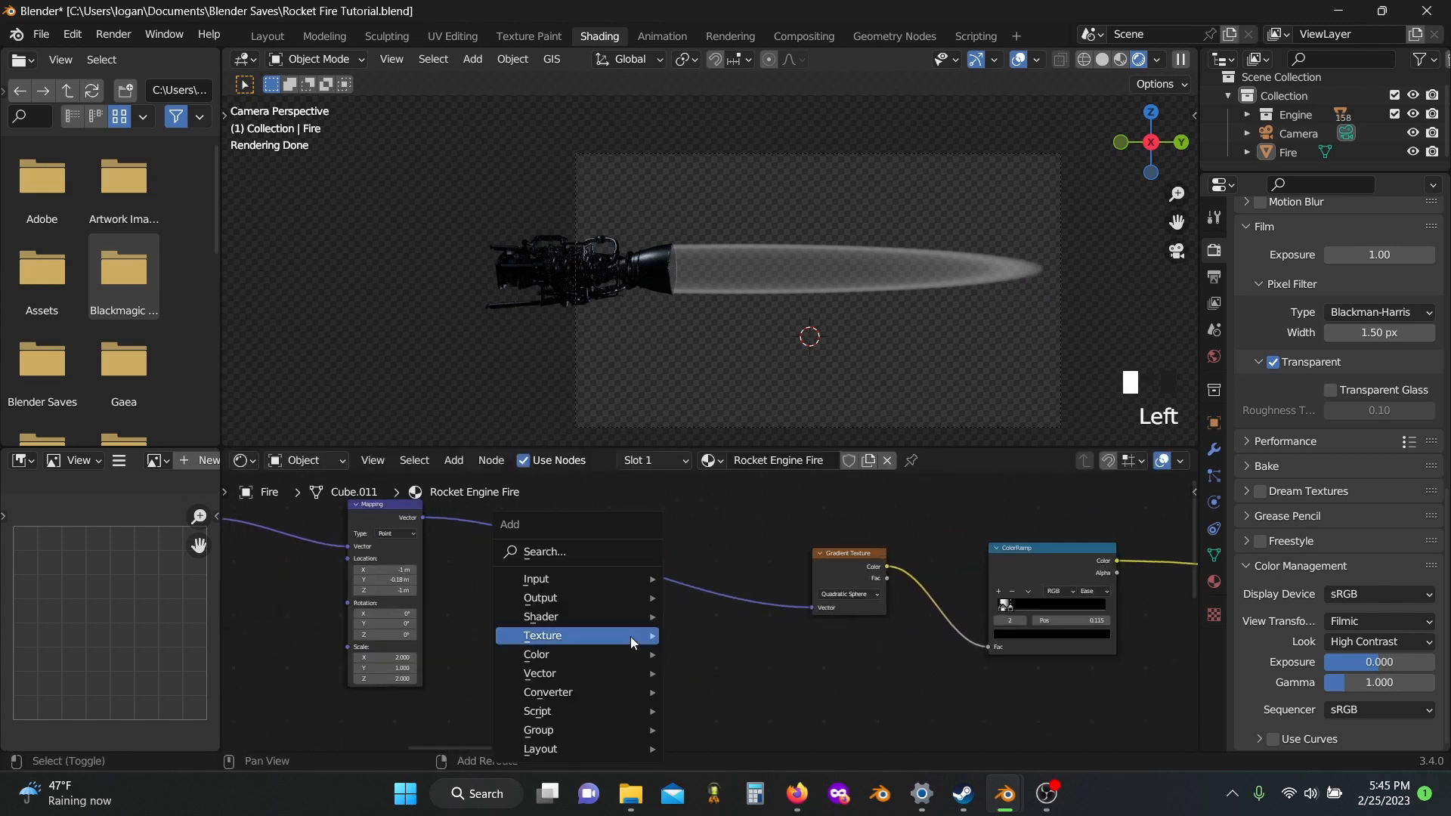
- Add a Math node set to Divide and link its result into the Combine XYZ X and Z inputs
type("ma")
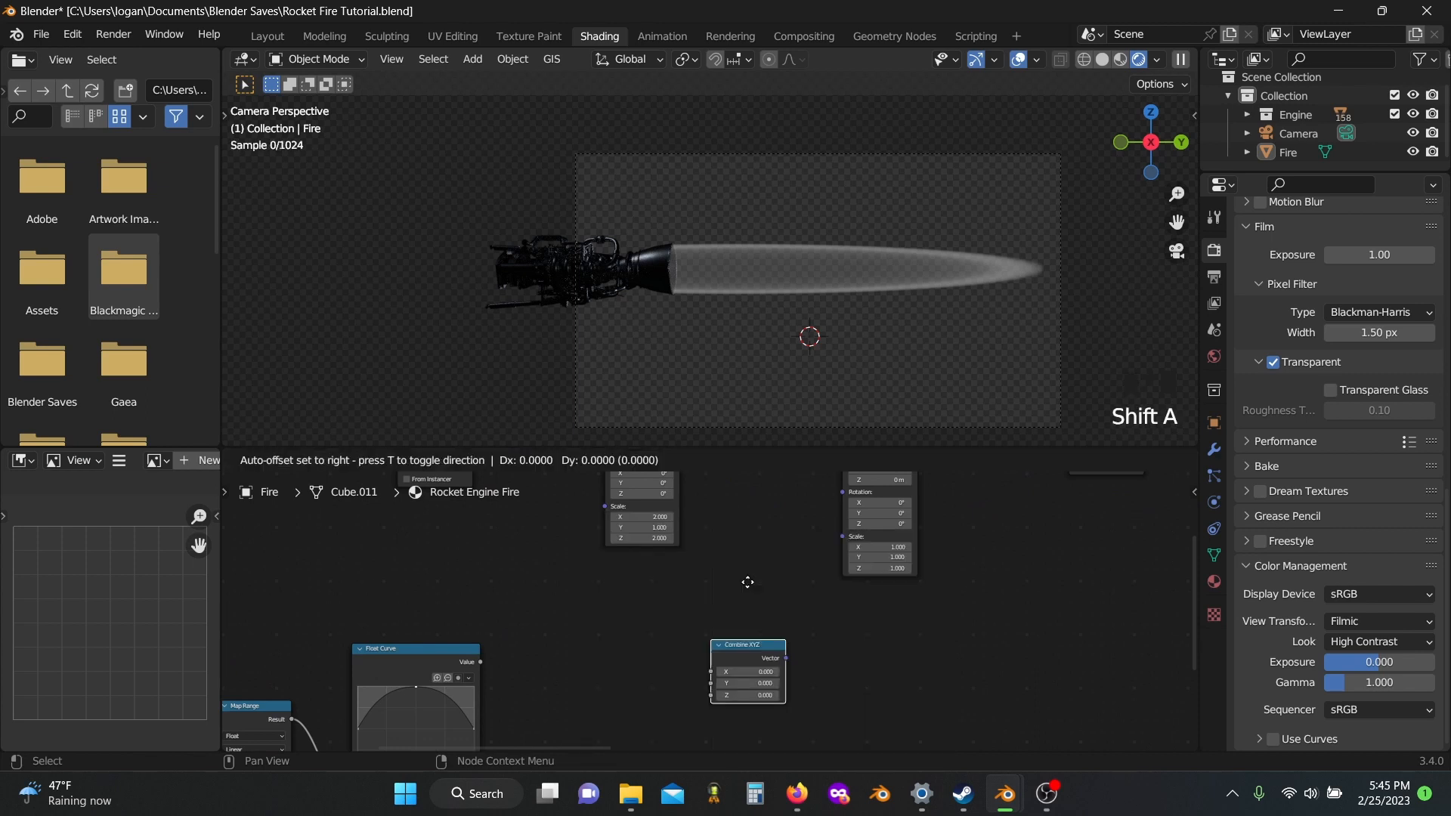
type("m")
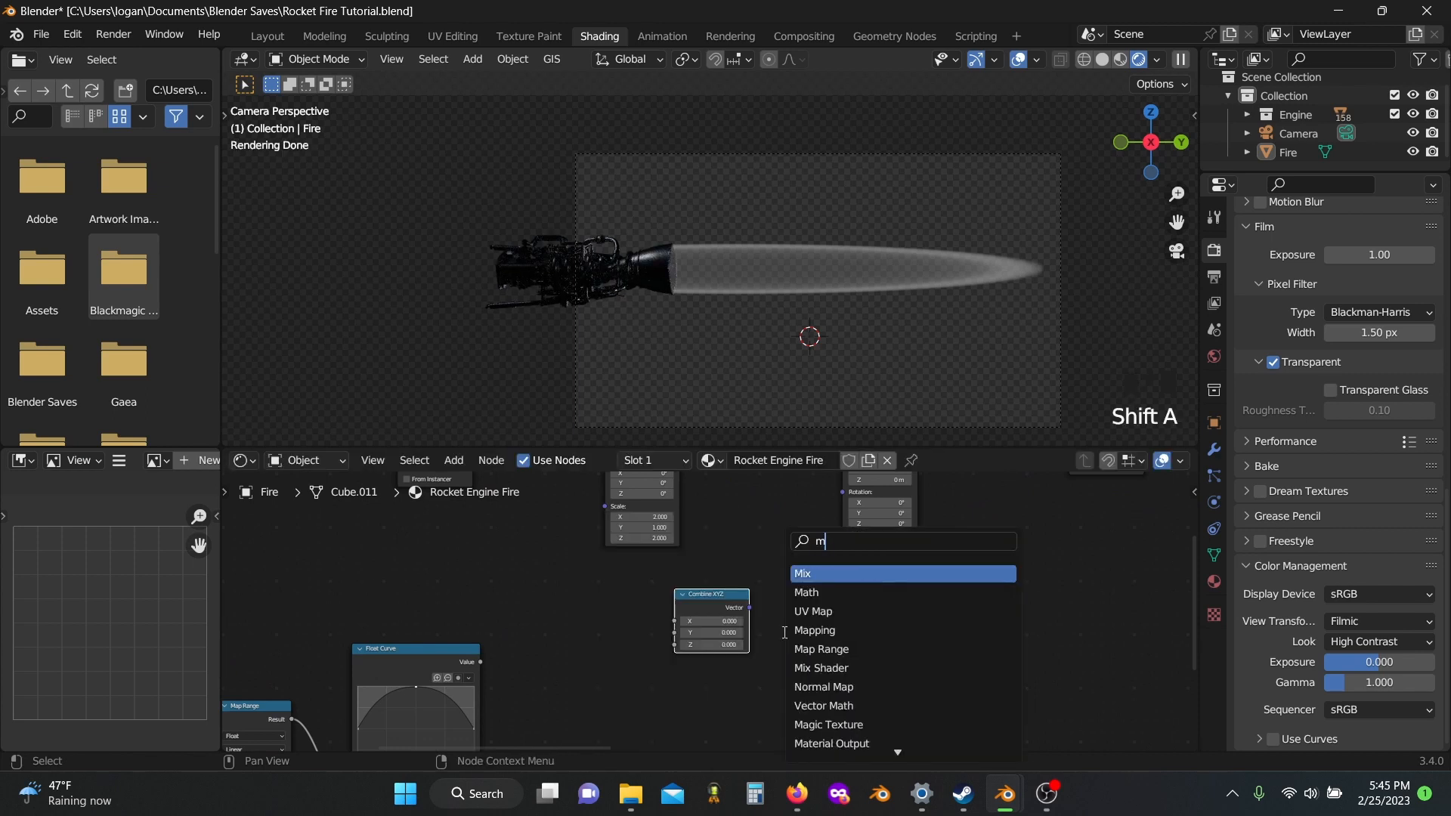
type("a")
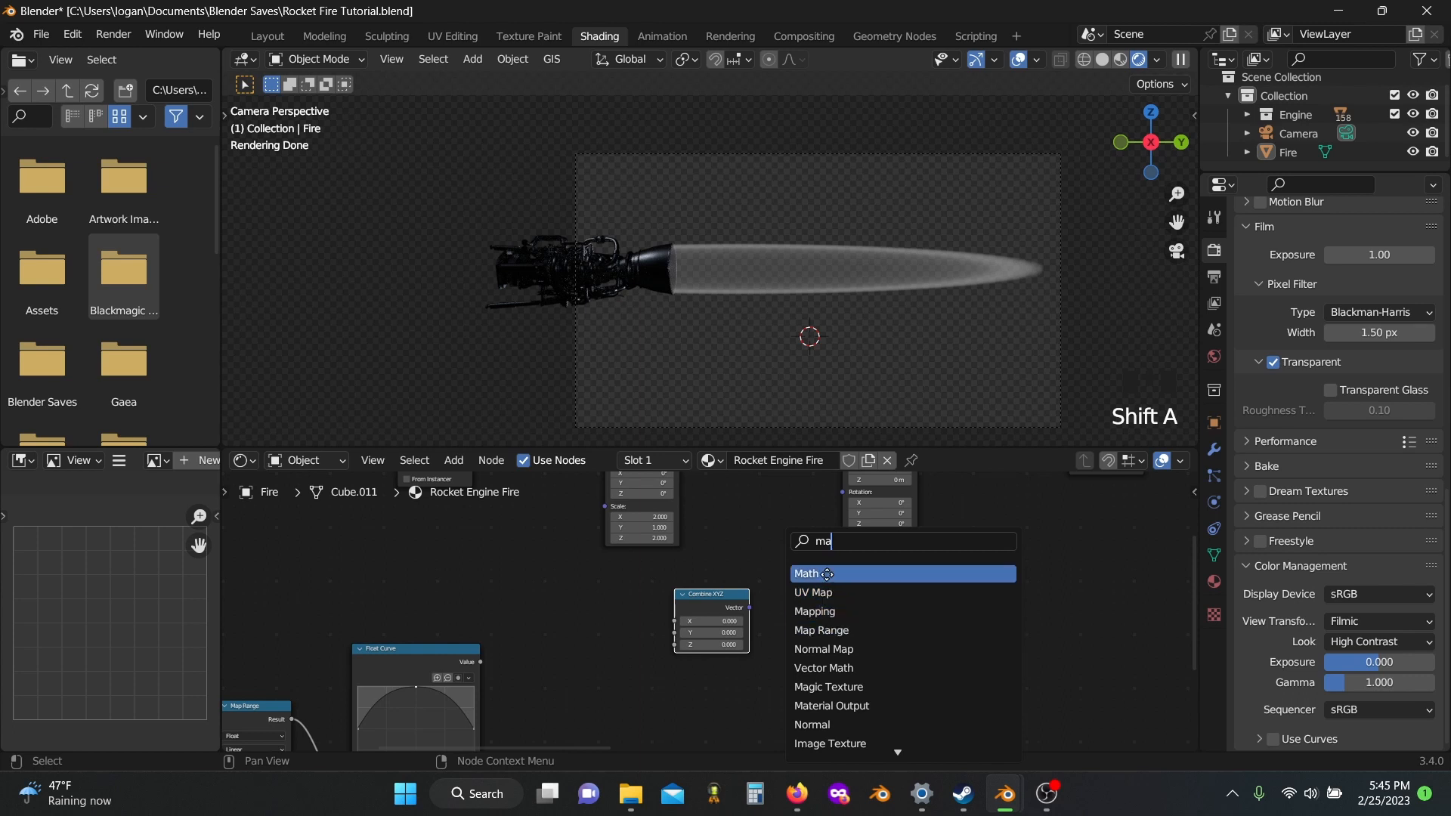
left_click(807, 574)
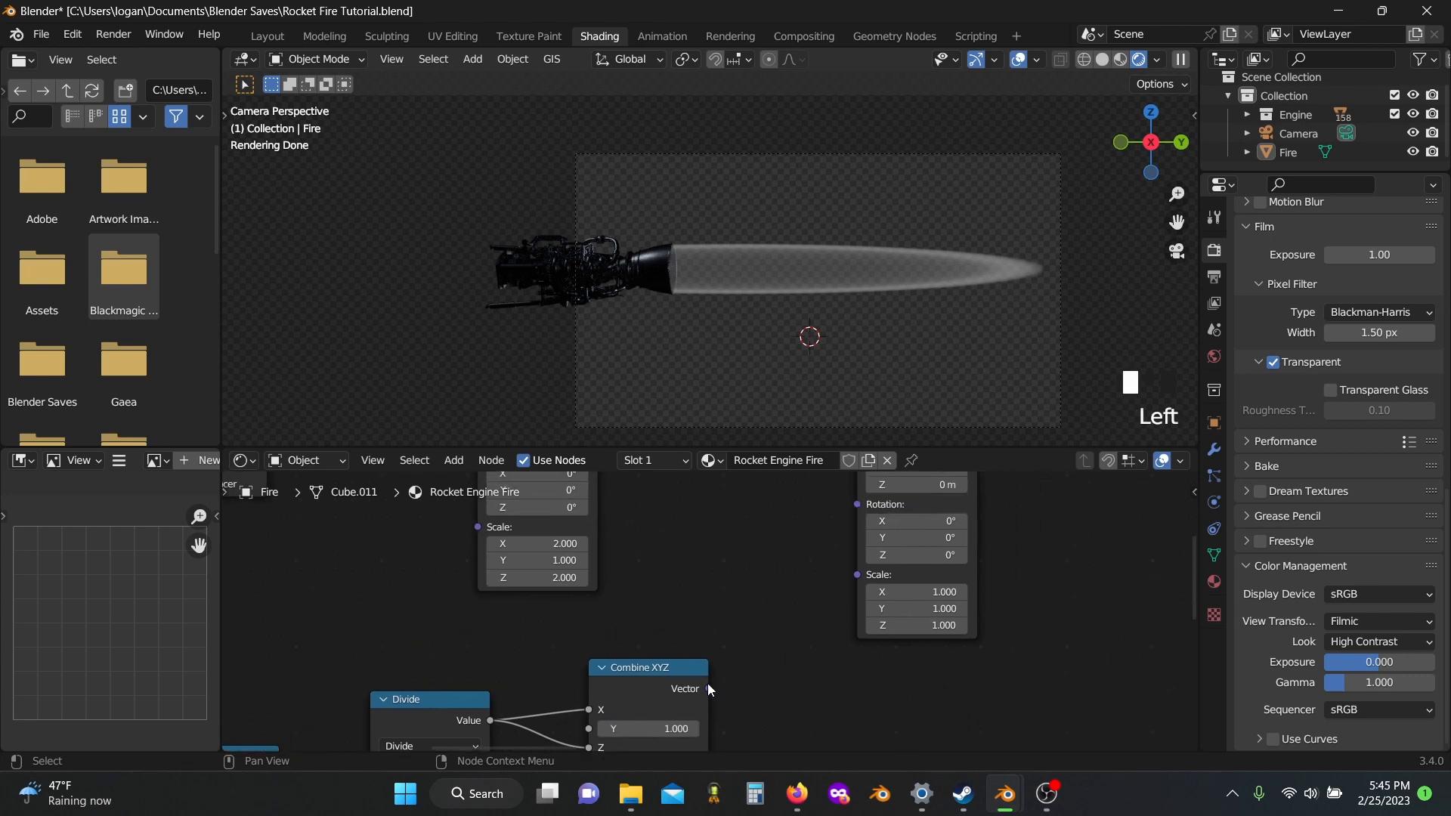
left_click_drag(707, 689, 859, 576)
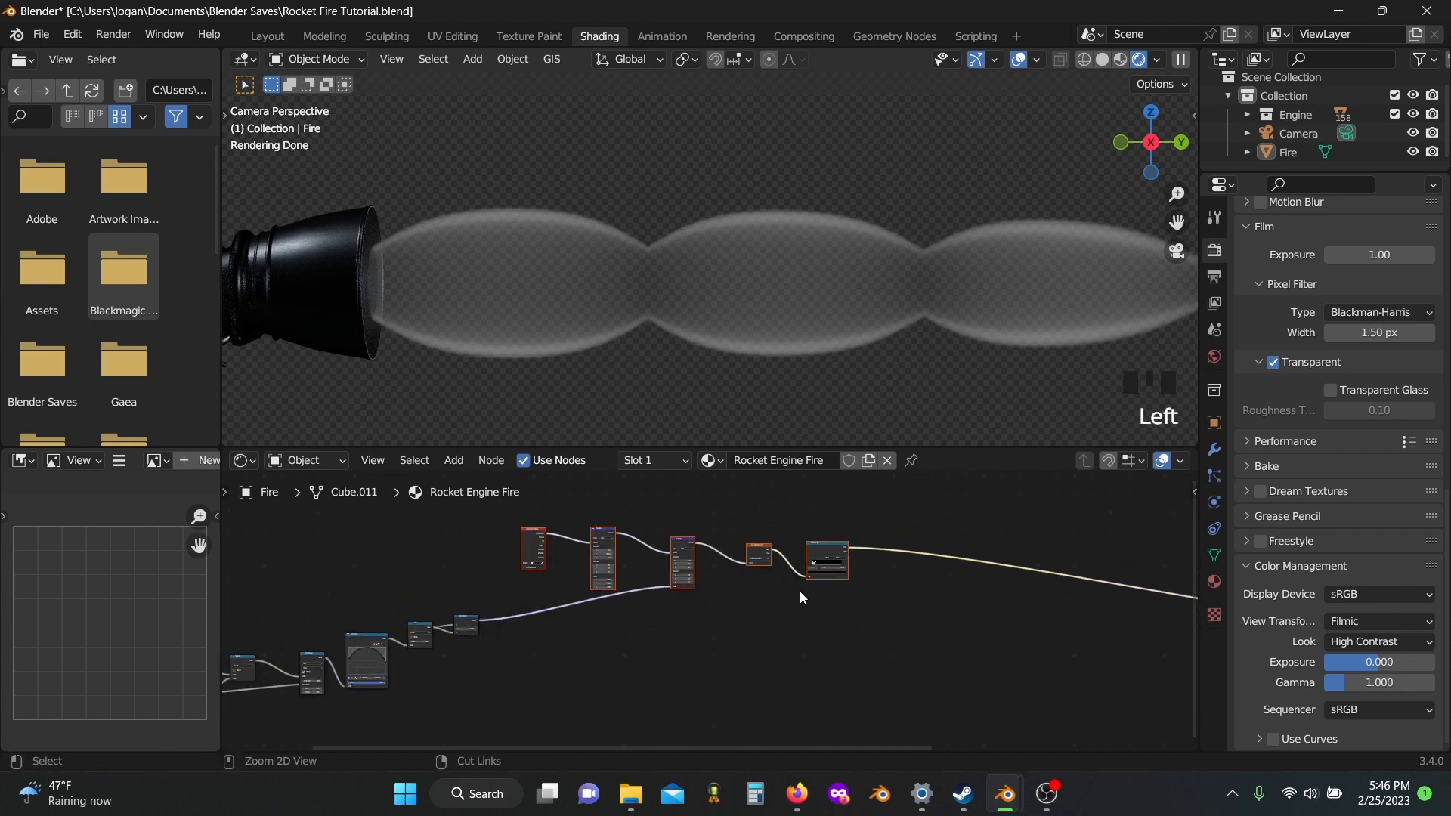
- Slide the ColorRamp's black stop back and forth, settling it at about Pos 0.920
key("shift+ctrl+d")
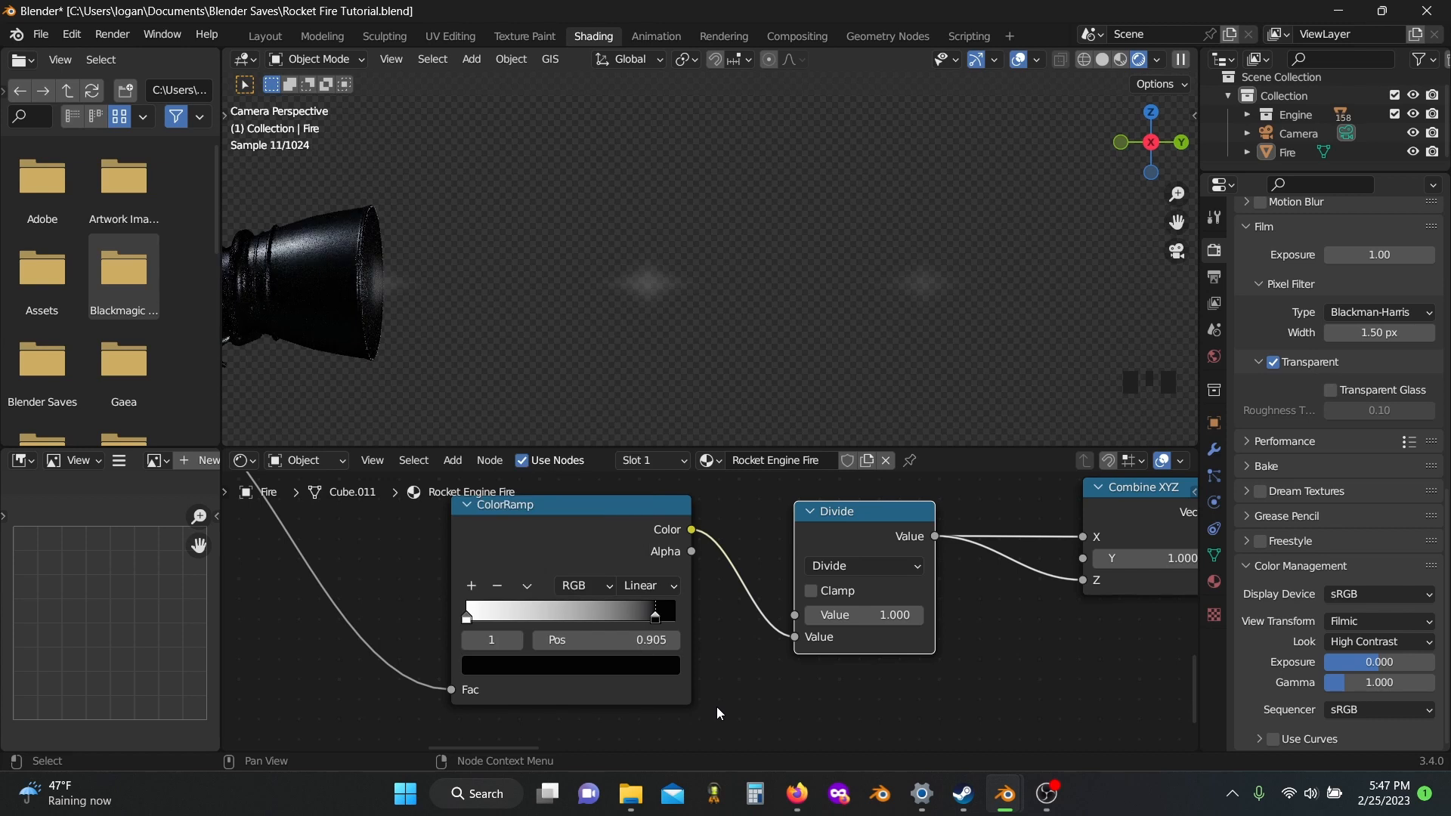
left_click_drag(654, 609, 603, 609)
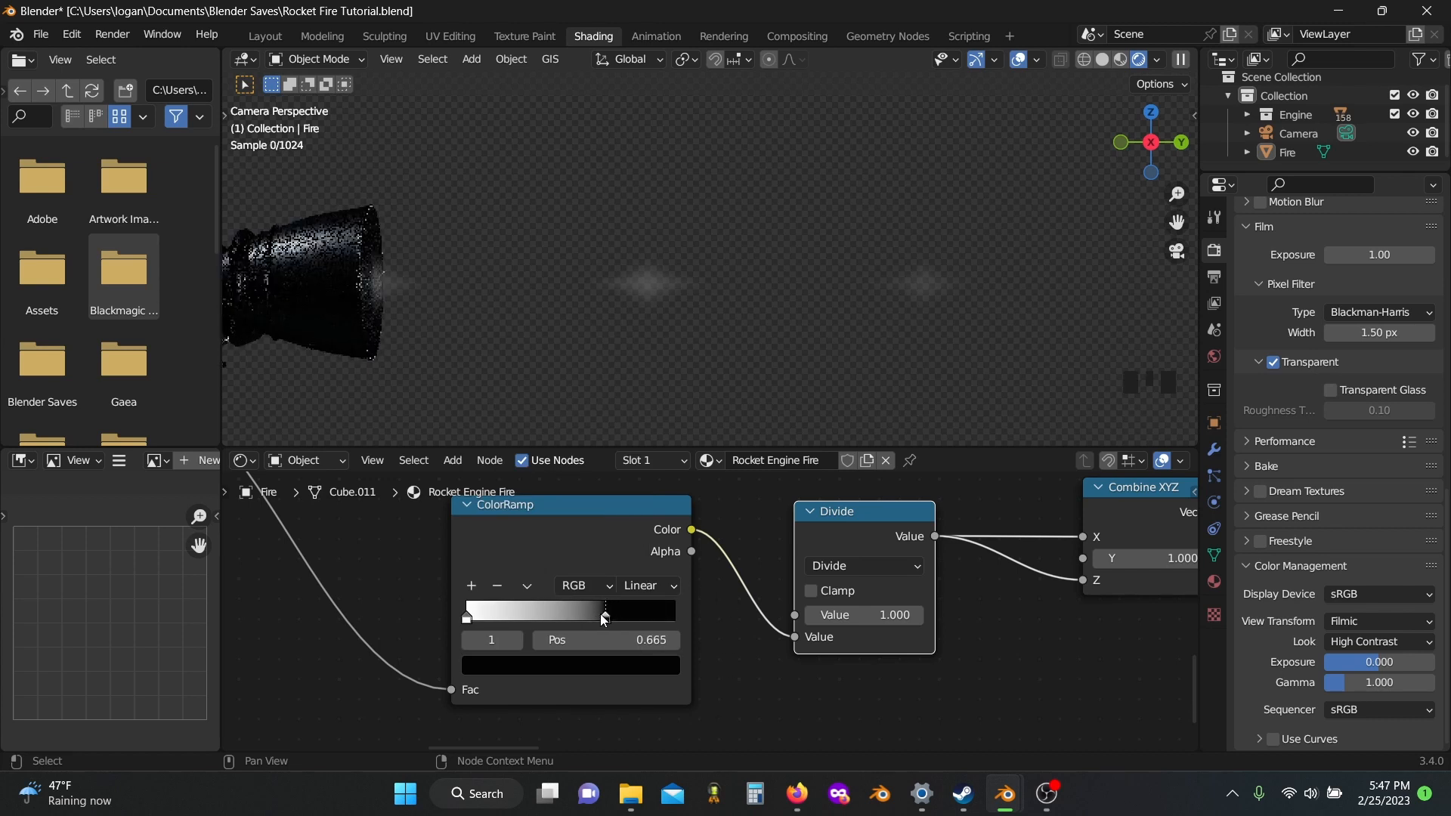
left_click_drag(603, 609, 650, 609)
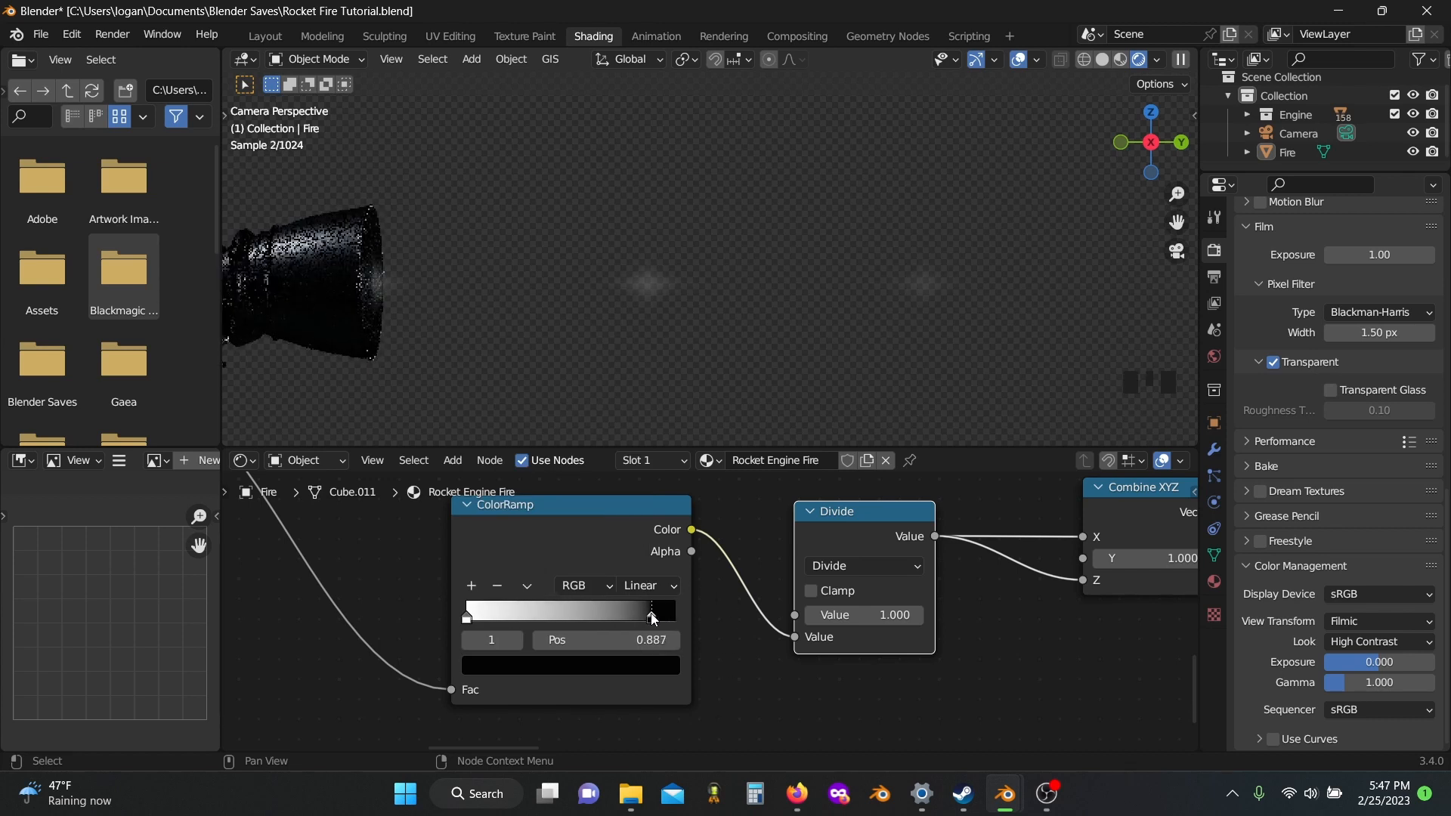
left_click_drag(652, 616, 673, 617)
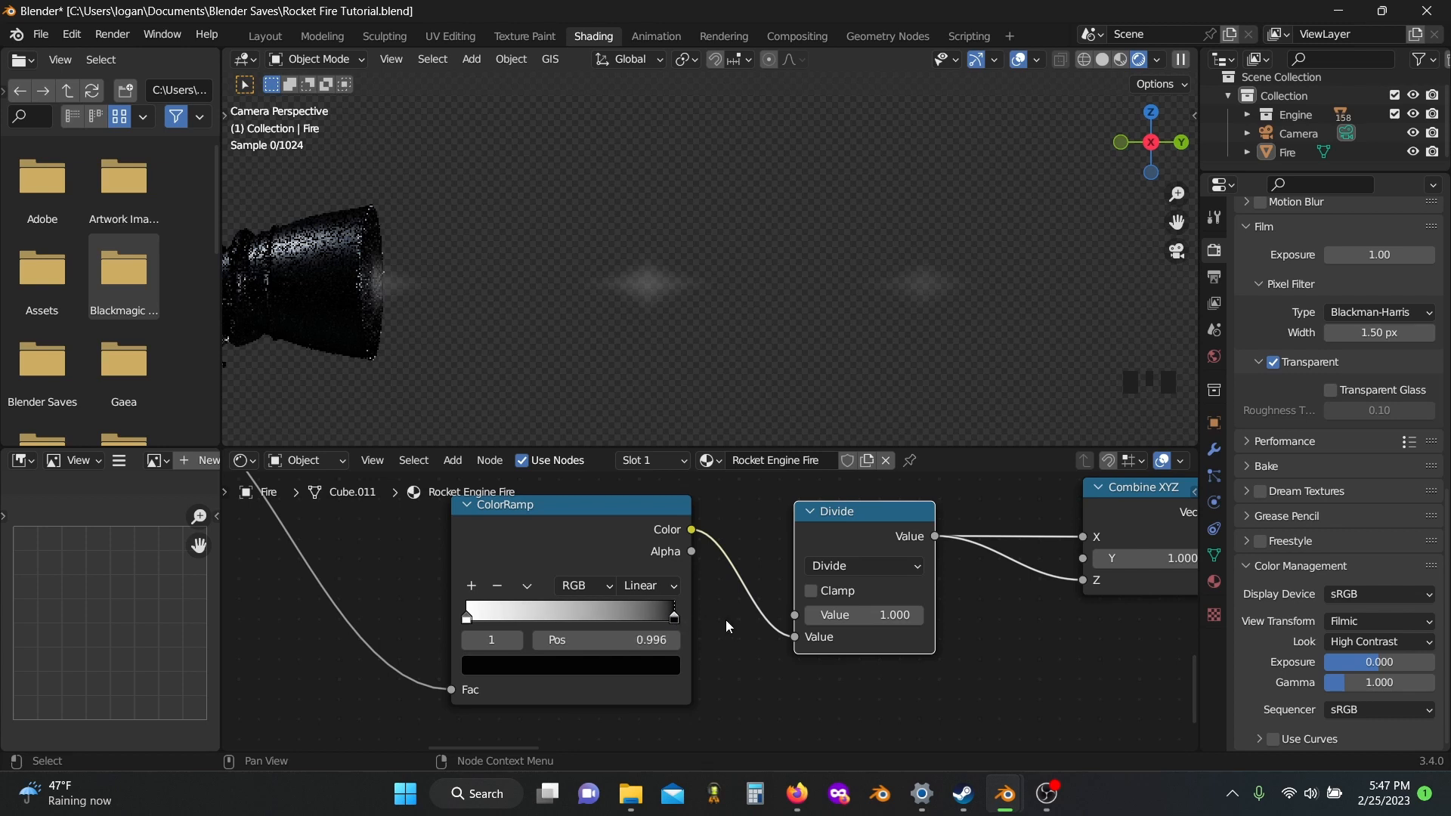
left_click_drag(673, 611, 657, 611)
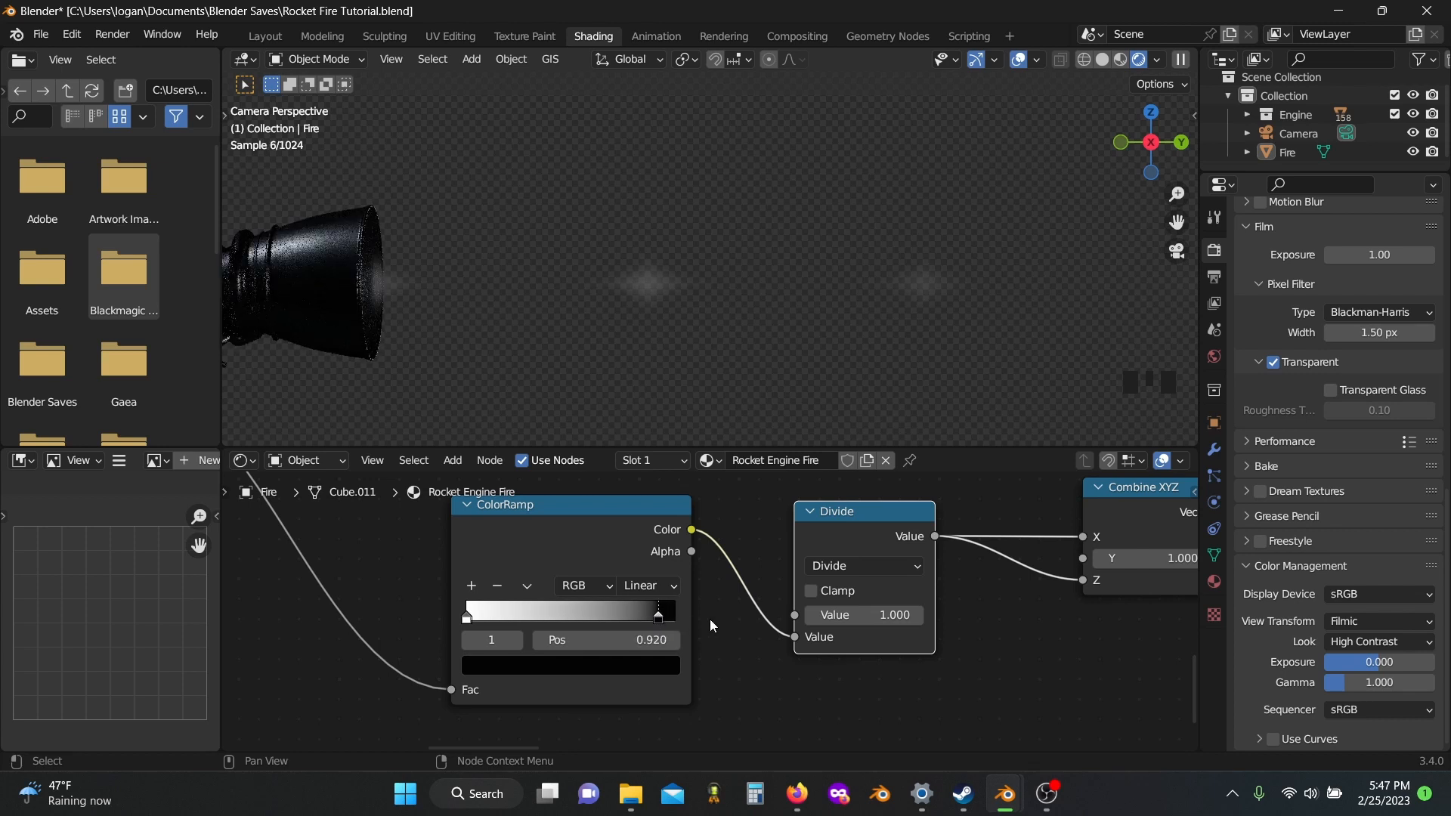
scroll("down", 3)
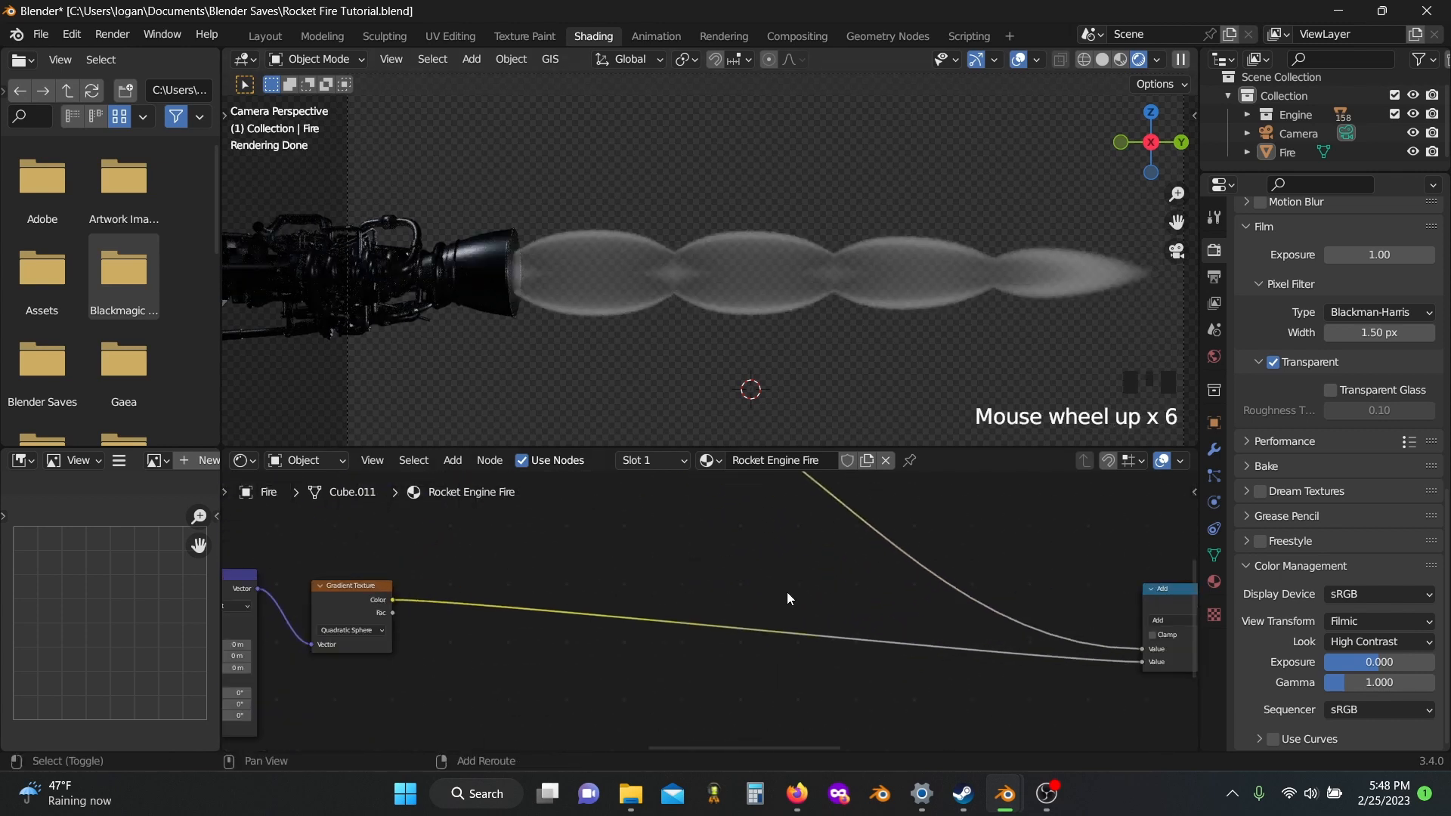
- Raise the Add node's value to about 0.59 and set the Value node feeding Modulo to 0.34
key("shift+a")
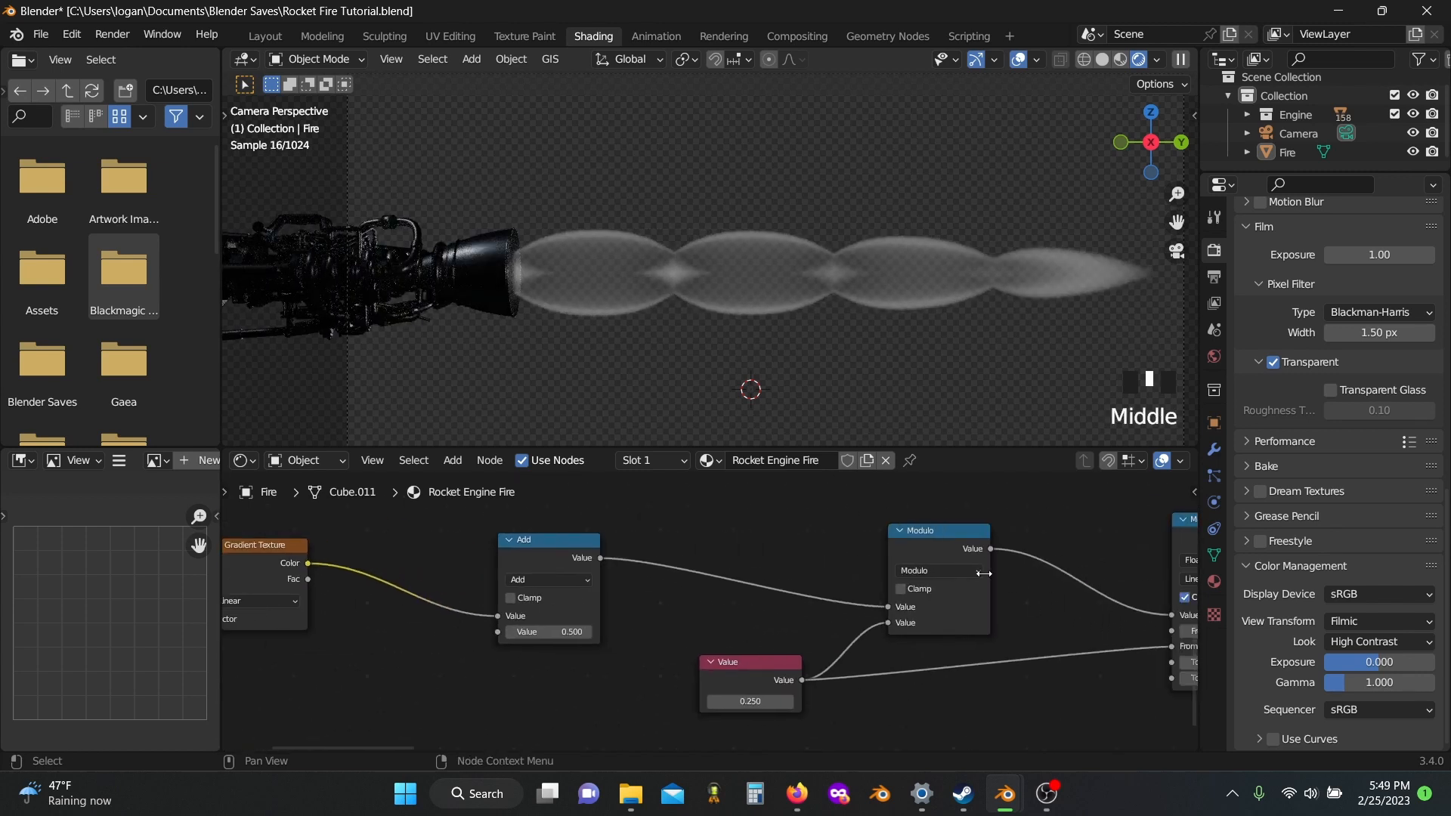
scroll("up", 3)
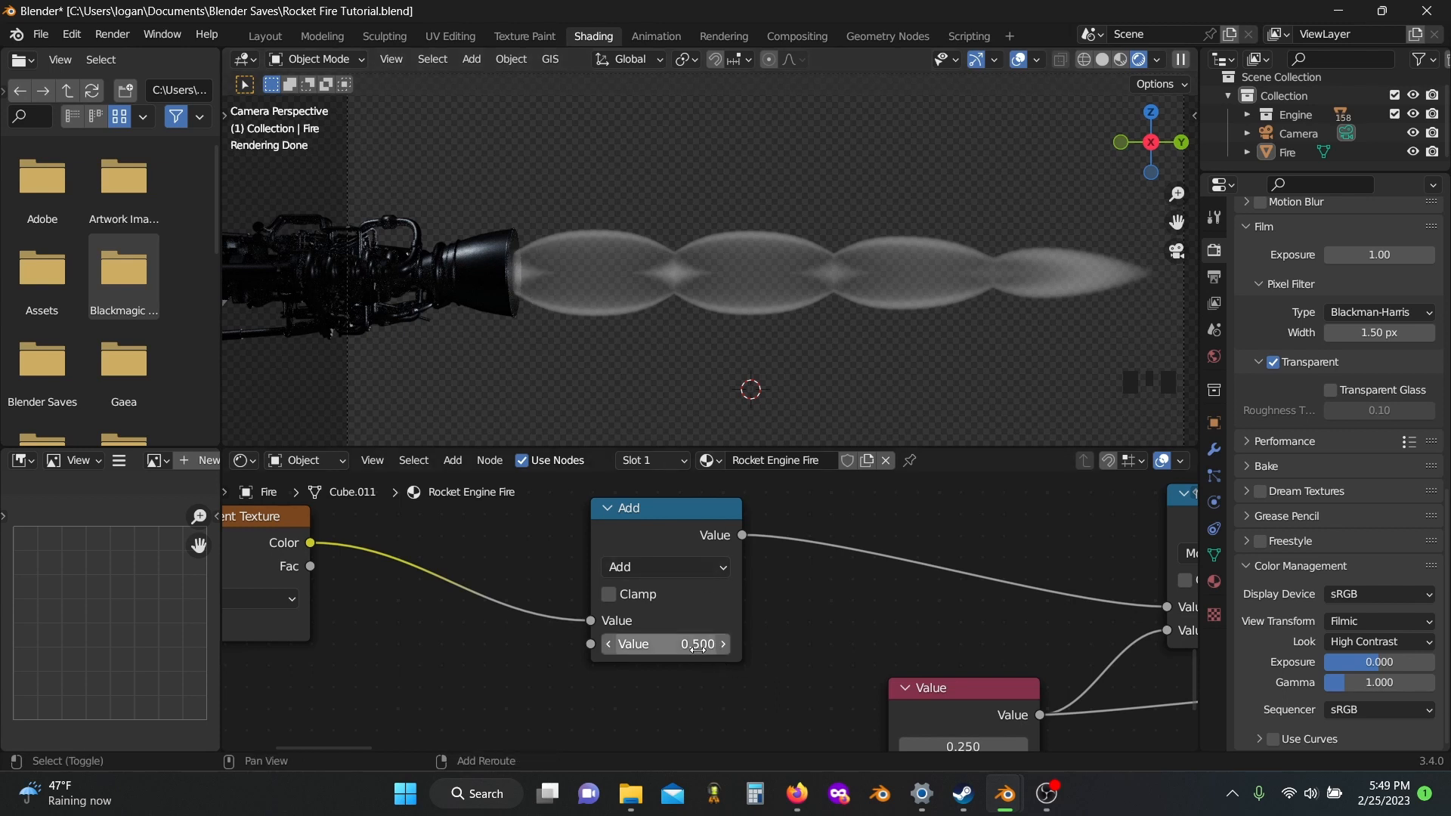
left_click_drag(662, 643, 638, 643)
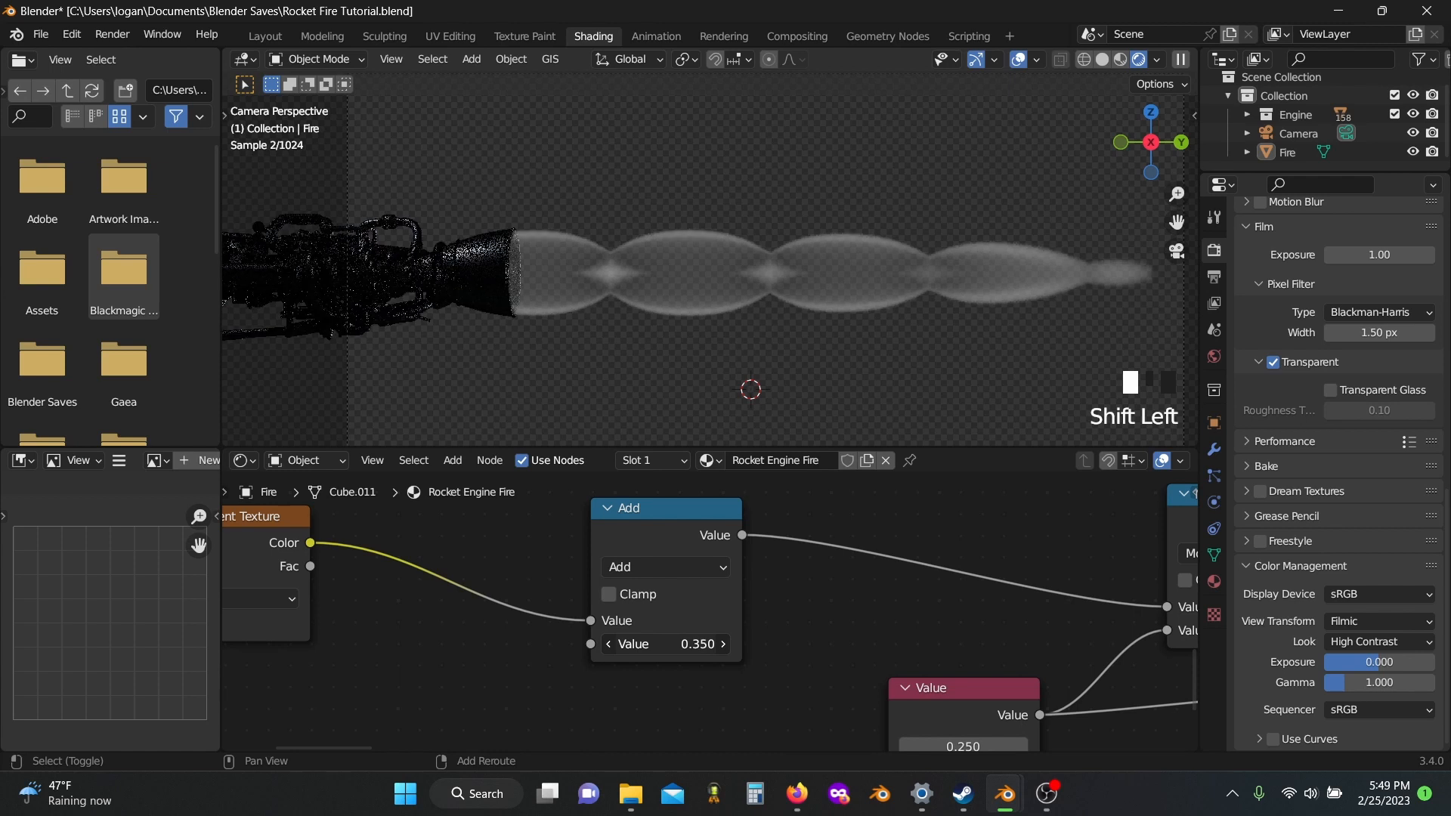
left_click_drag(662, 643, 702, 644)
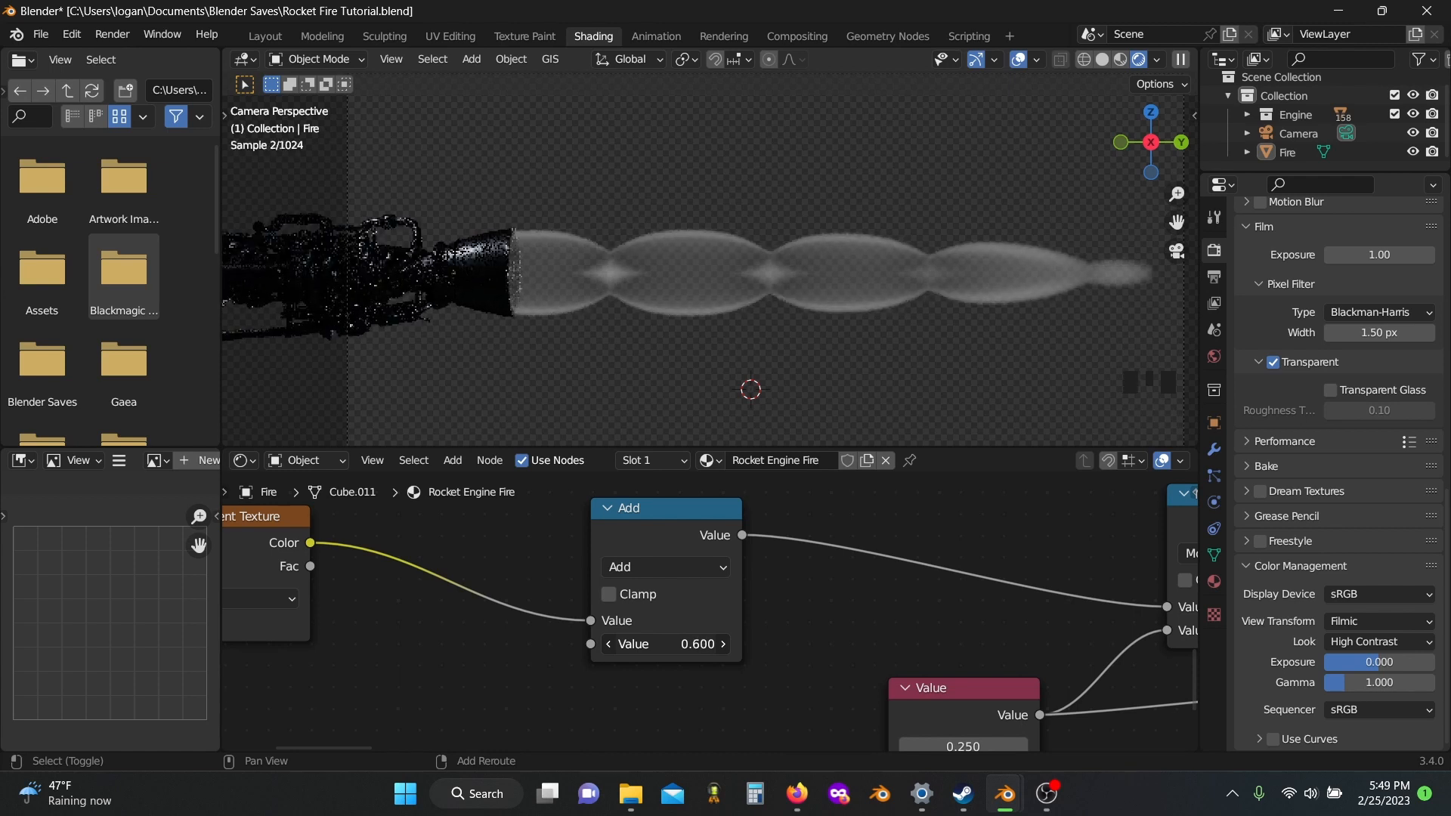
scroll("up", 3)
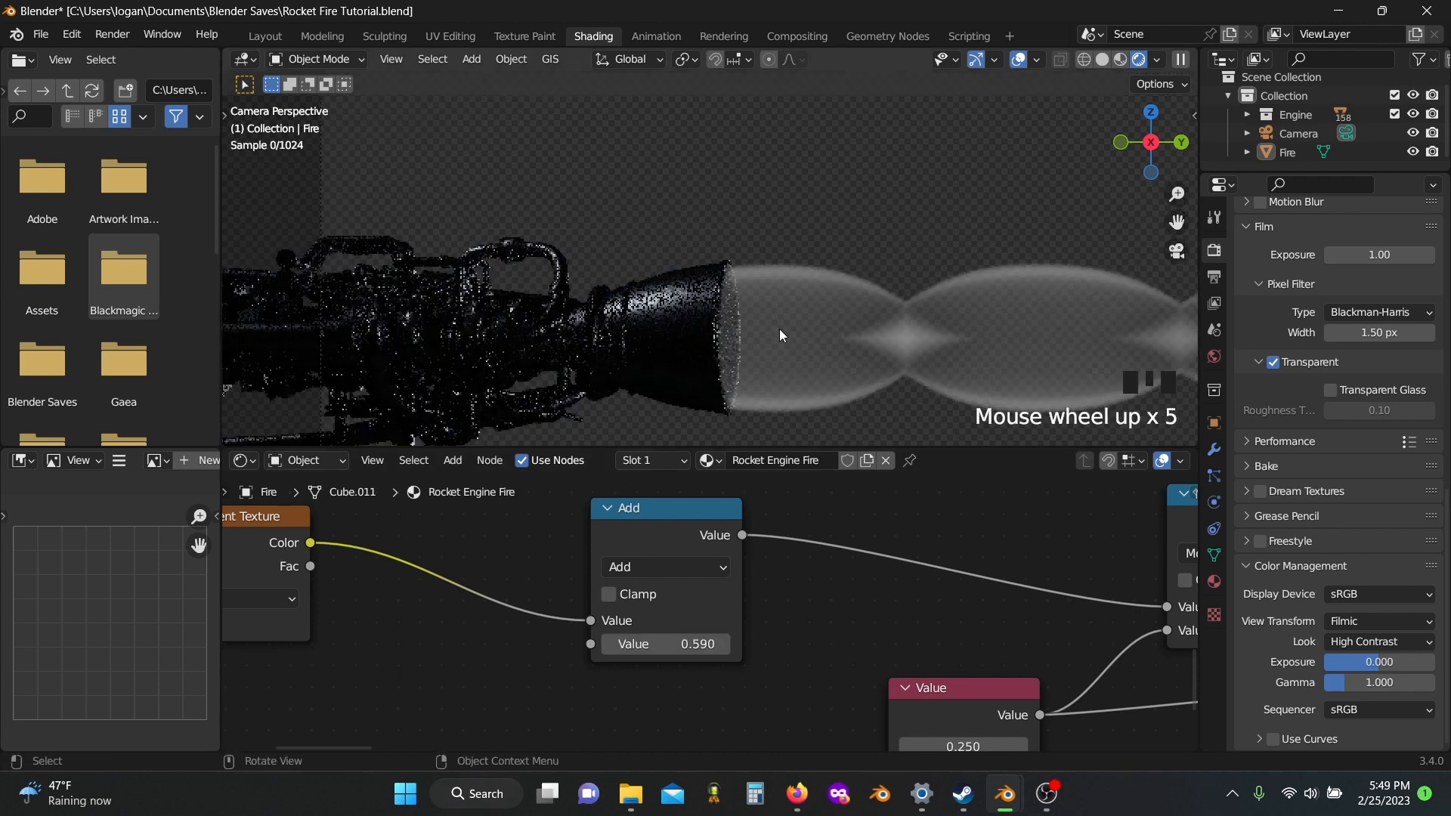
left_click_drag(779, 335, 680, 201)
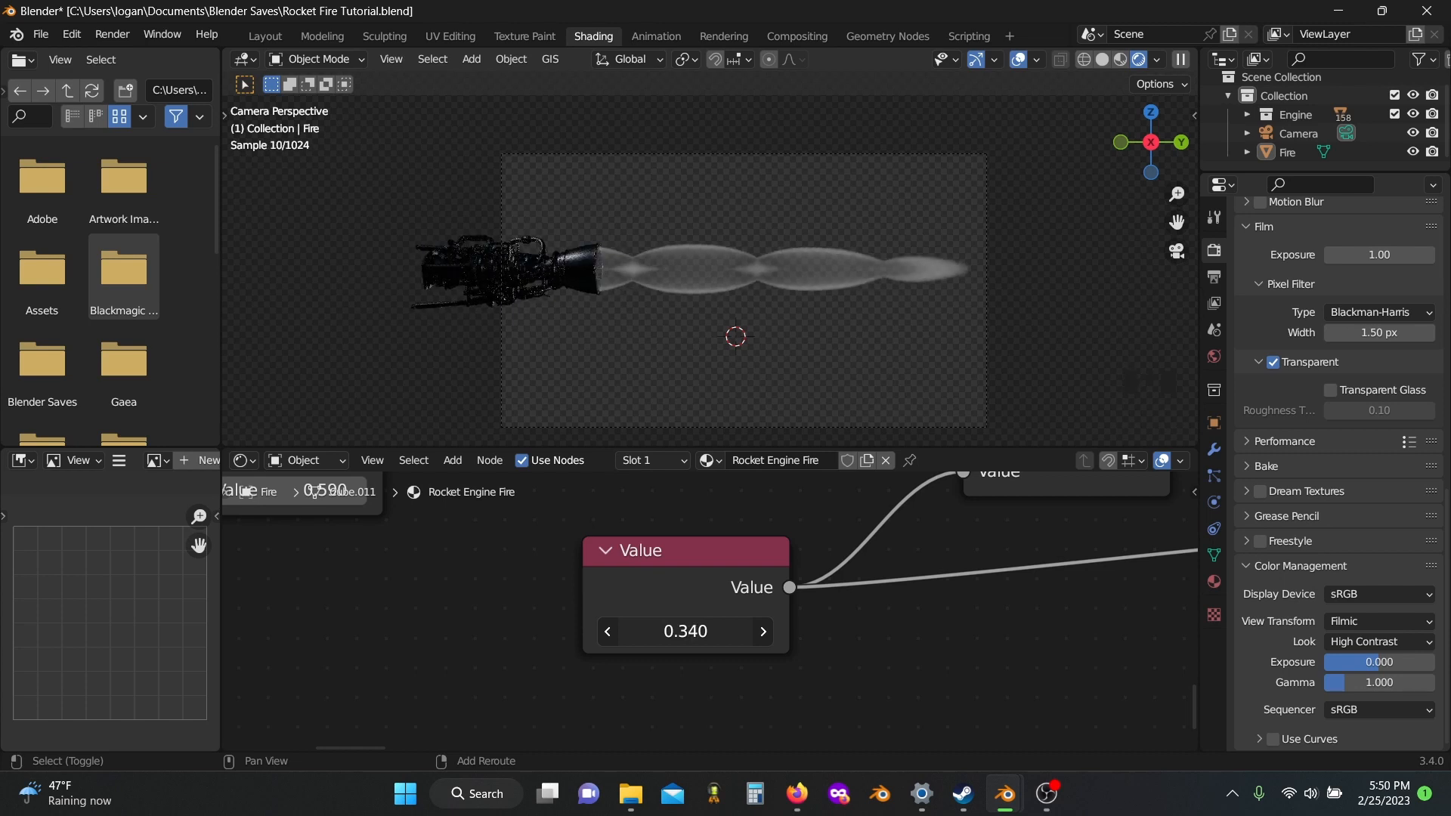
left_click(761, 631)
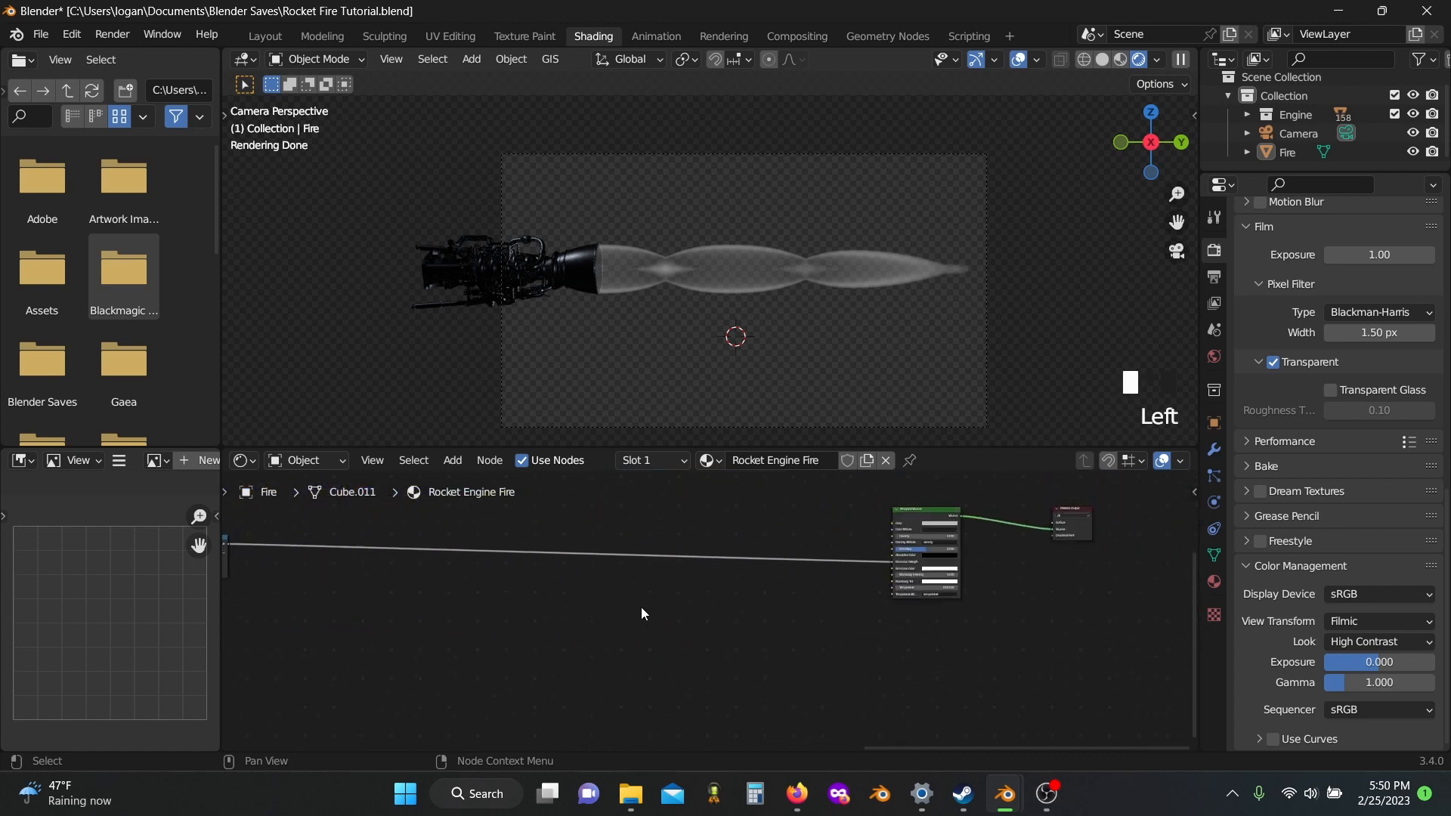
- Add a Gradient Texture with texture coordinates and mapping, rotated -90 degrees on Z
type("gr")
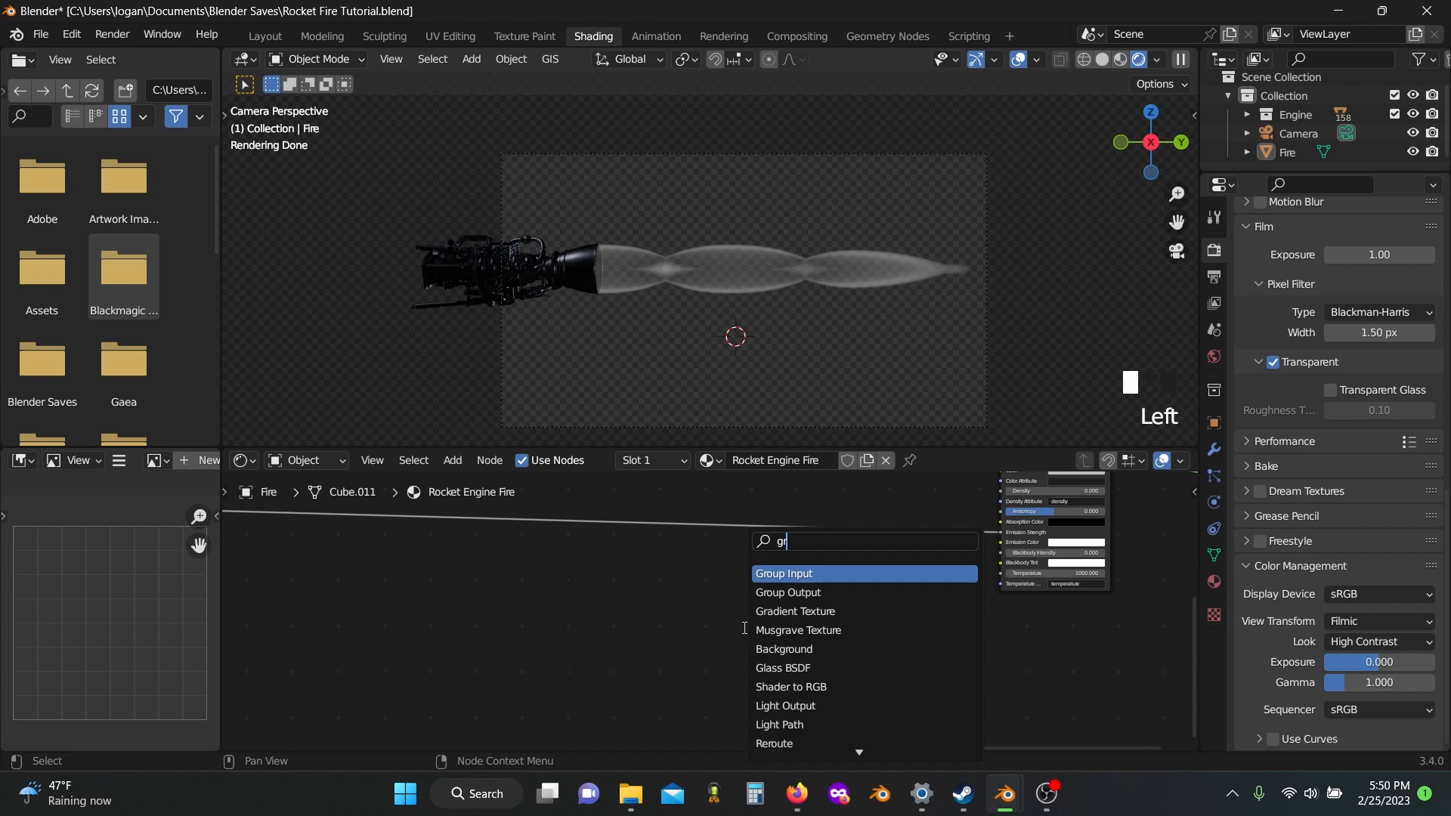
left_click(794, 610)
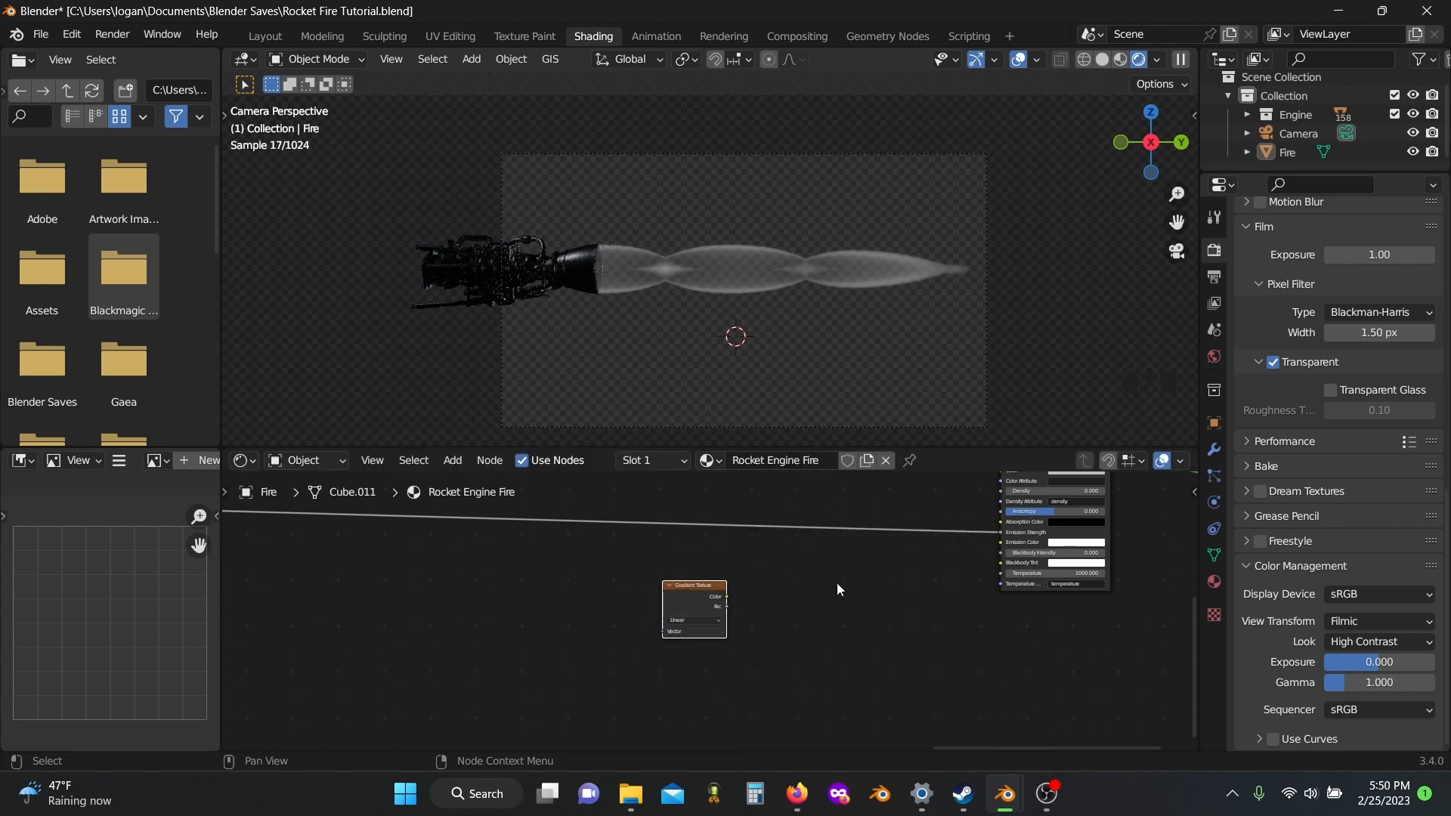
key("ctrl+t")
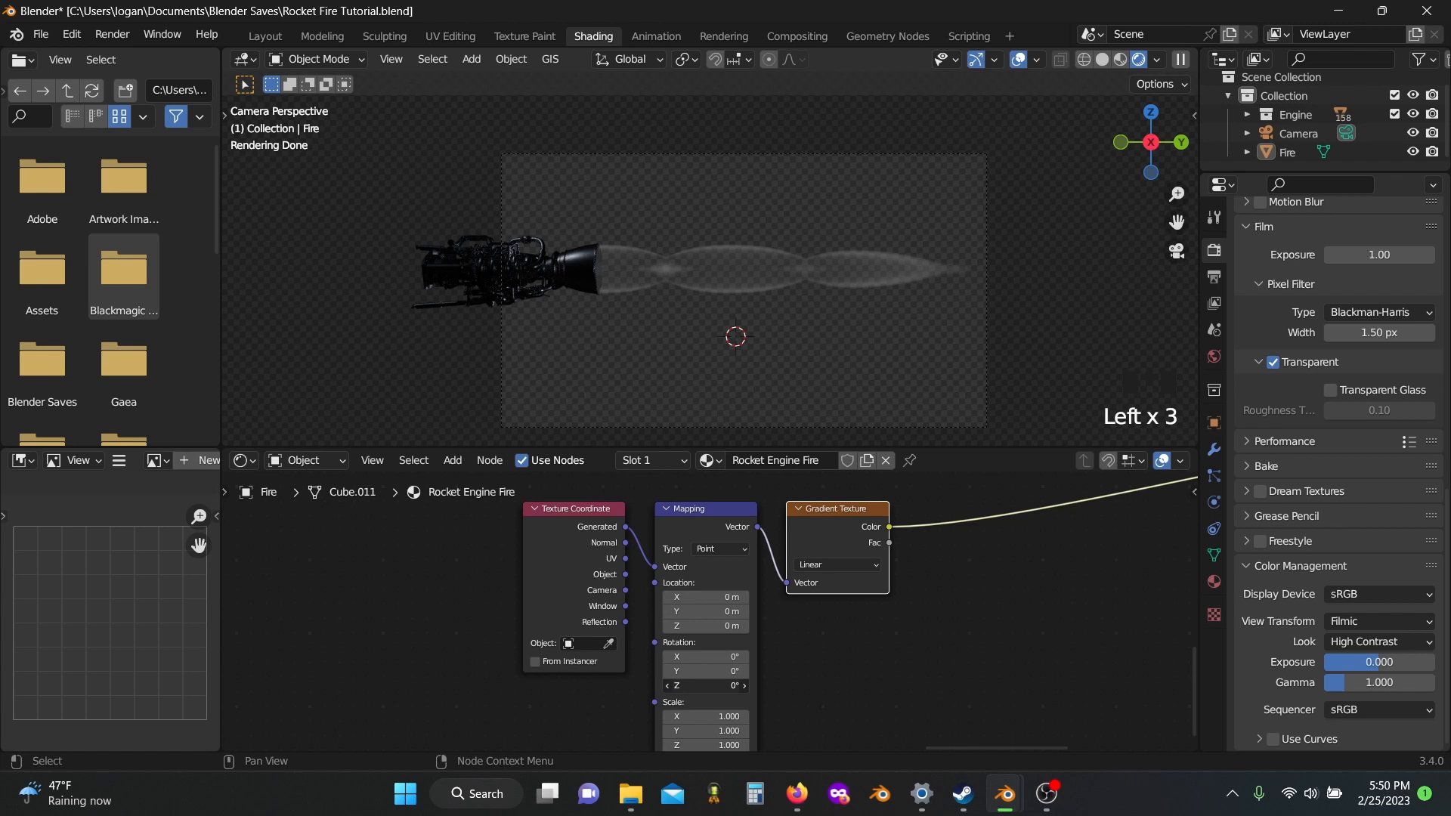
type("-90")
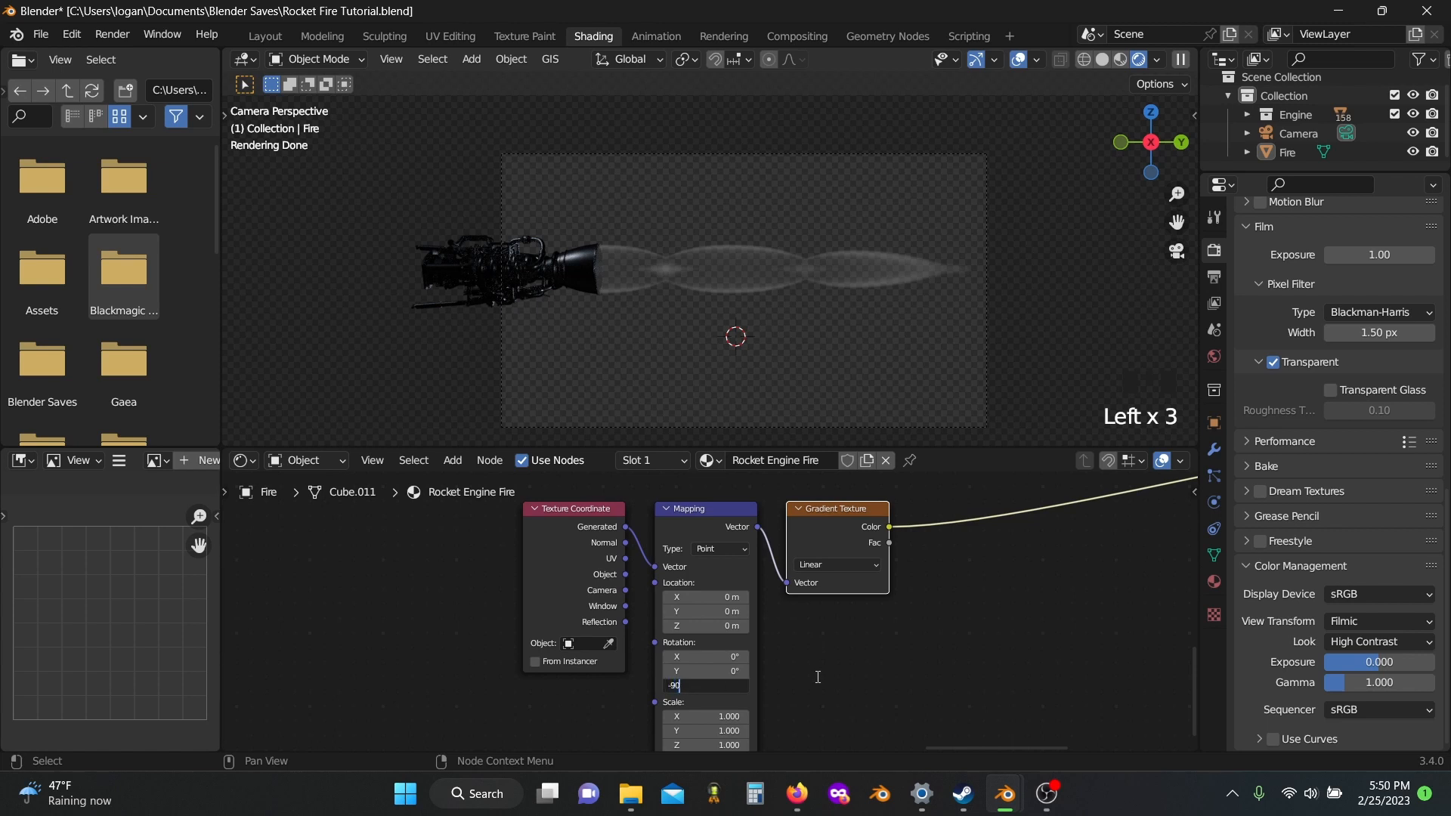
key("shift+a")
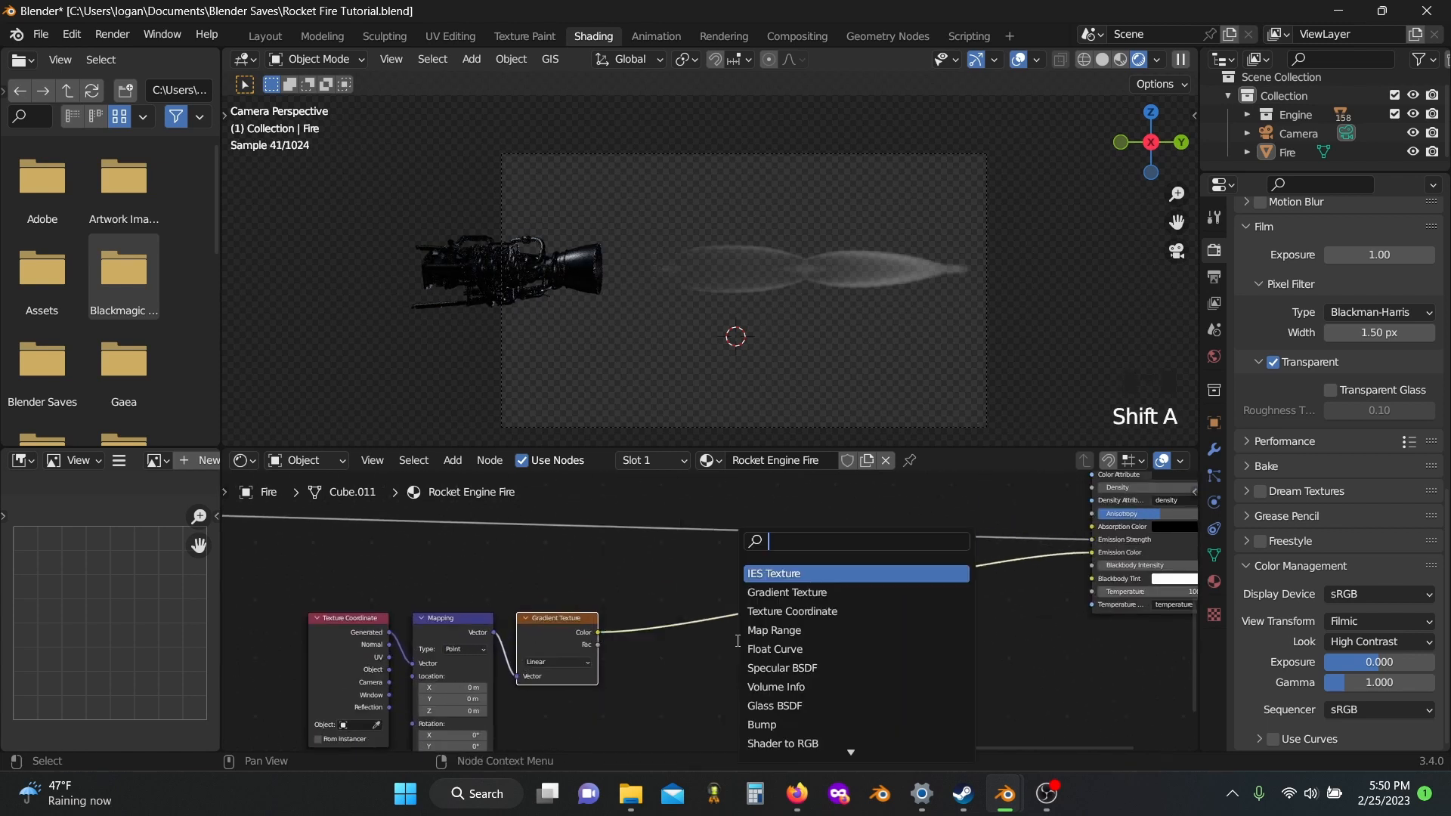
- Add a Color Ramp for the new gradient running cyan to a pink end stop, feeding the volume colour
left_click(786, 591)
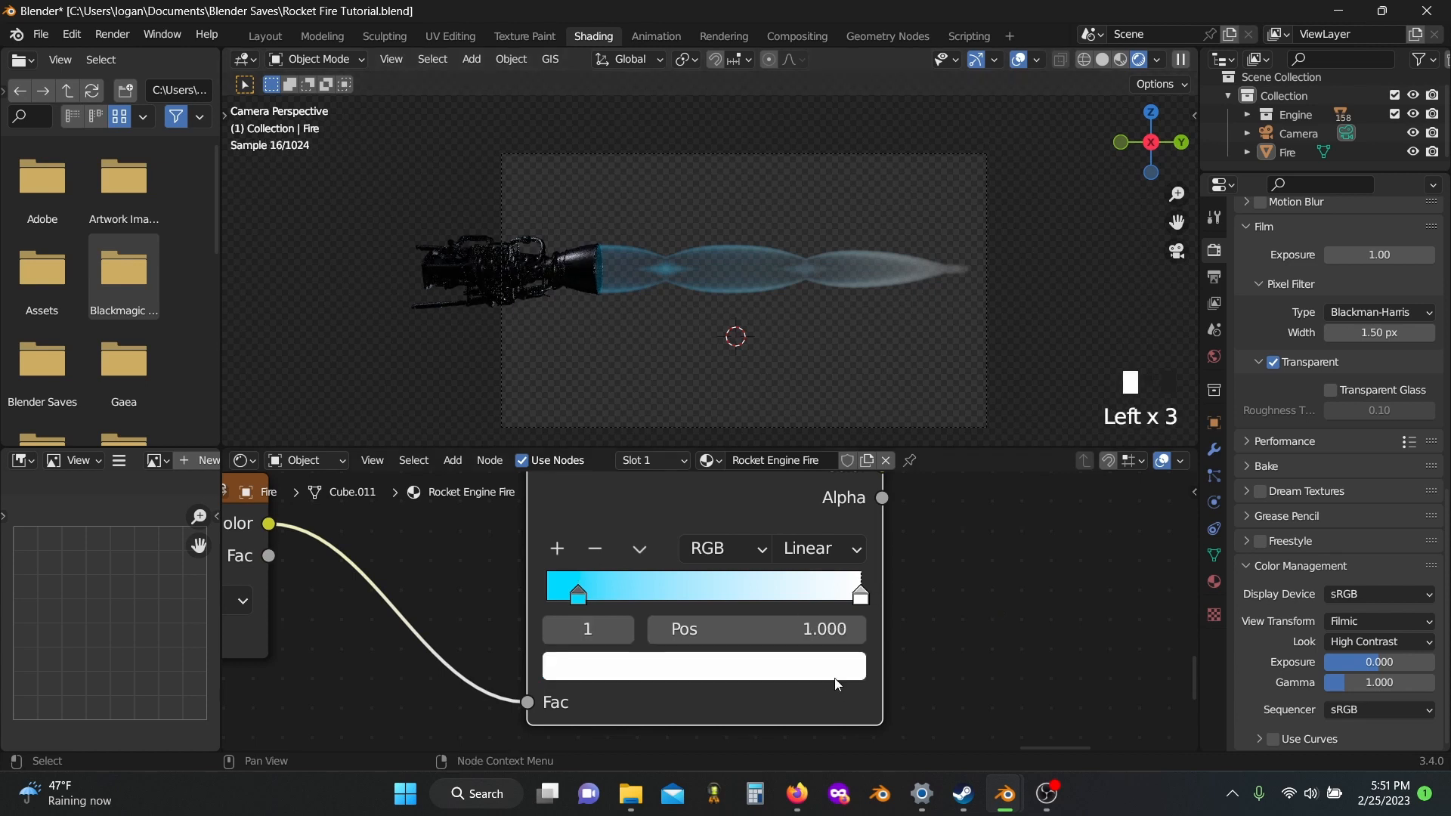
left_click(703, 665)
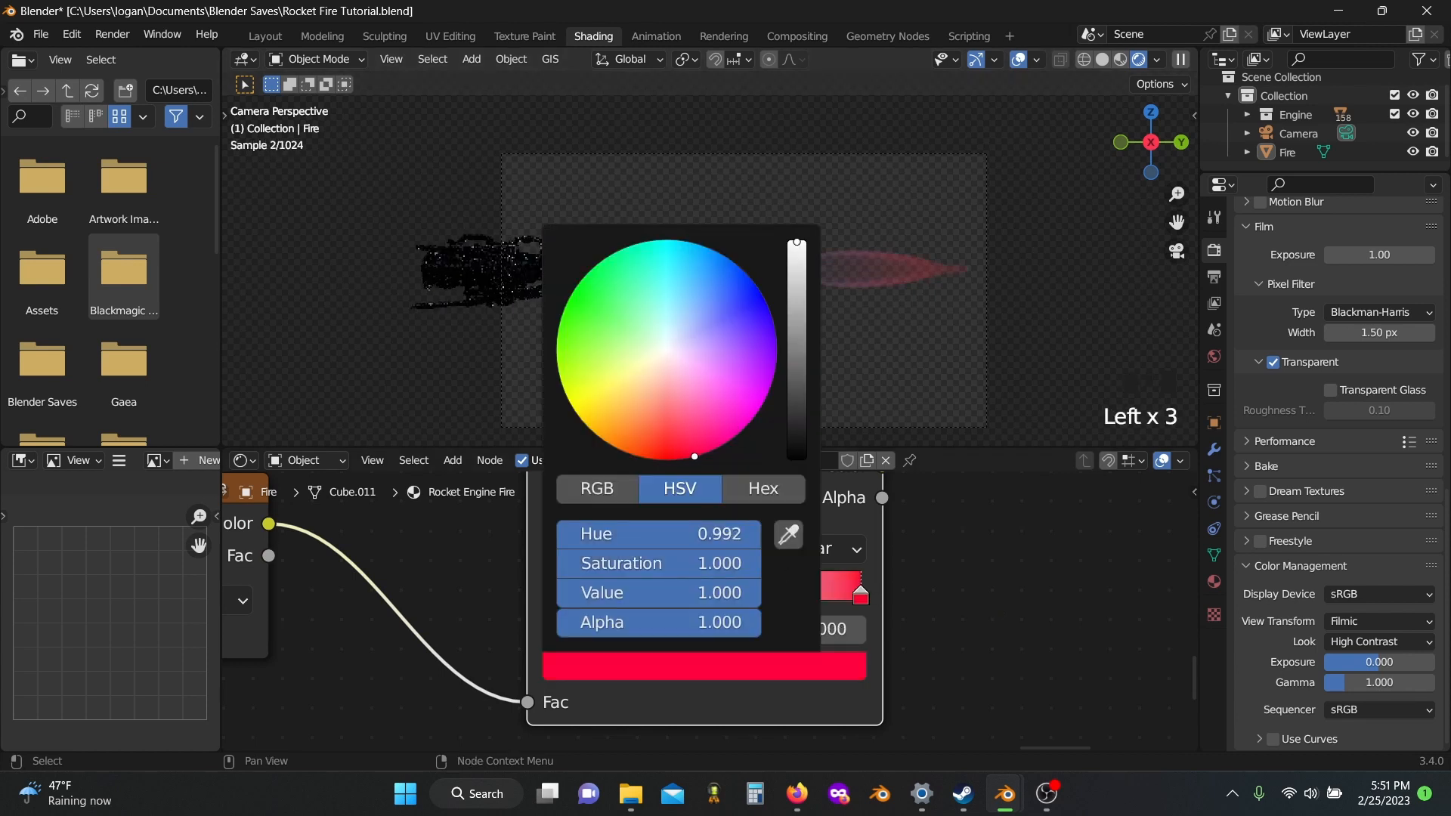
left_click_drag(694, 455, 727, 442)
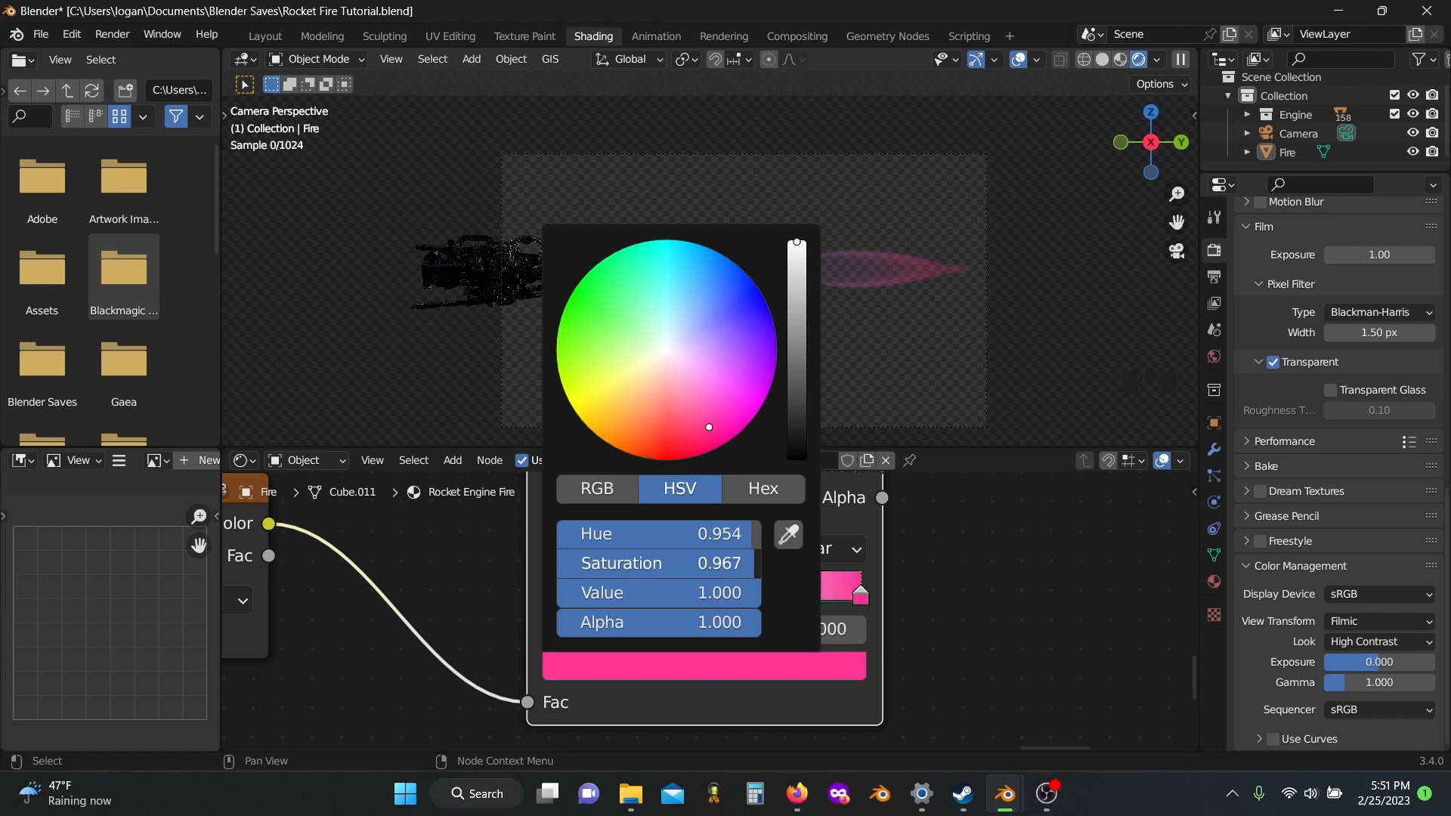
left_click(1007, 590)
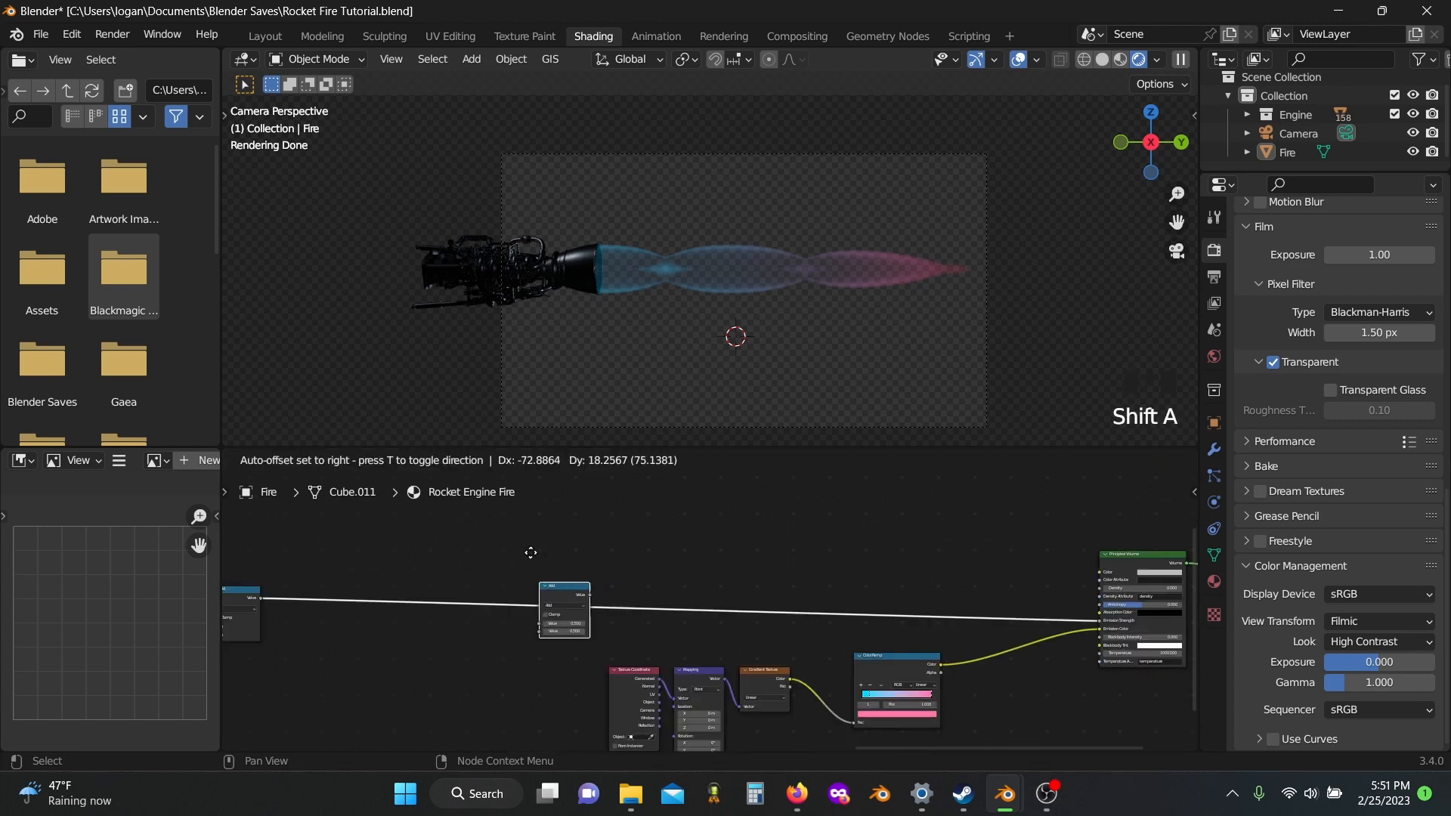
- Drop a Noise Texture onto the link with Scale 10.3, Detail 15 and Roughness 0.473 for finer wisps
left_click(648, 536)
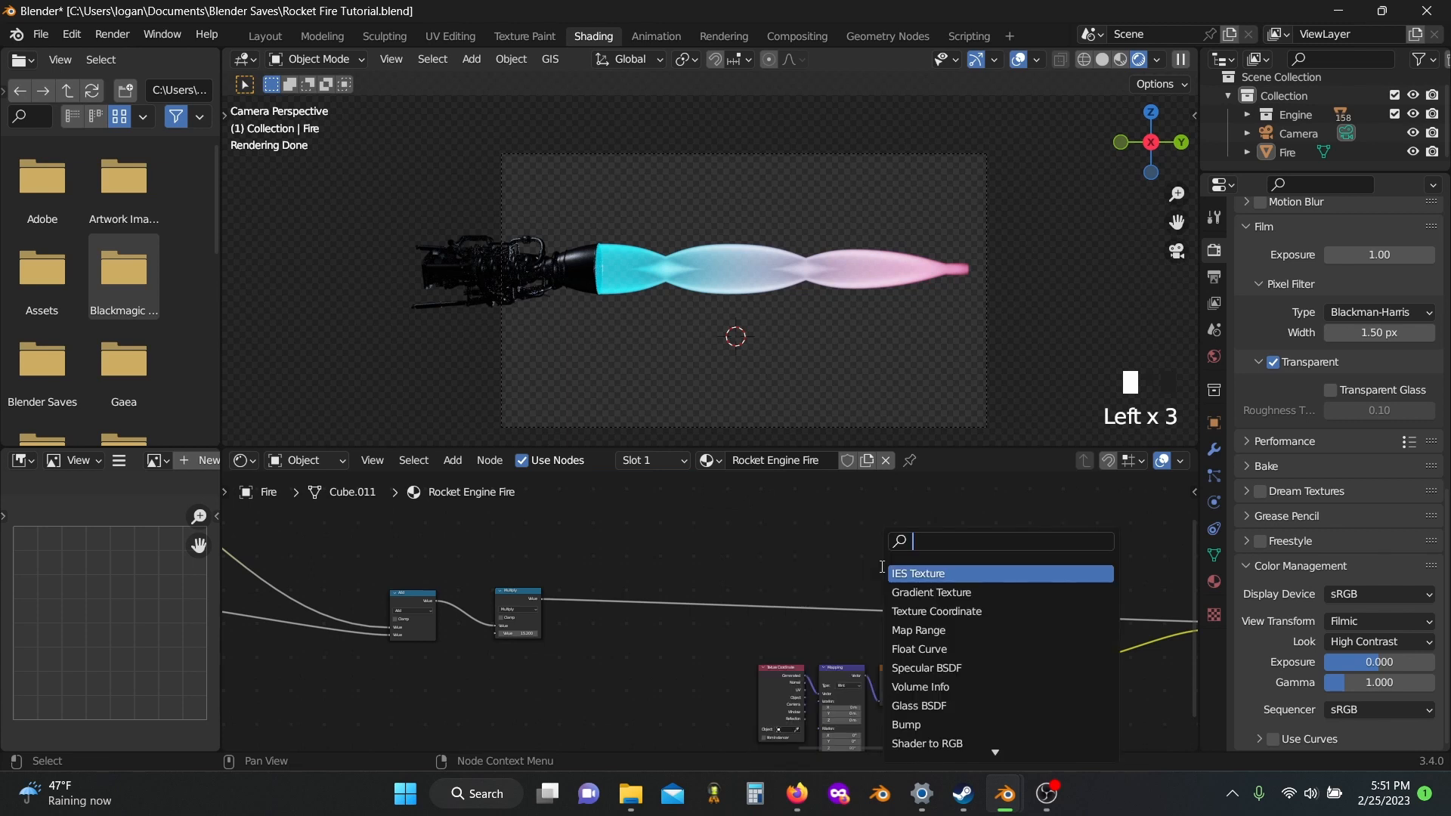
type("noi")
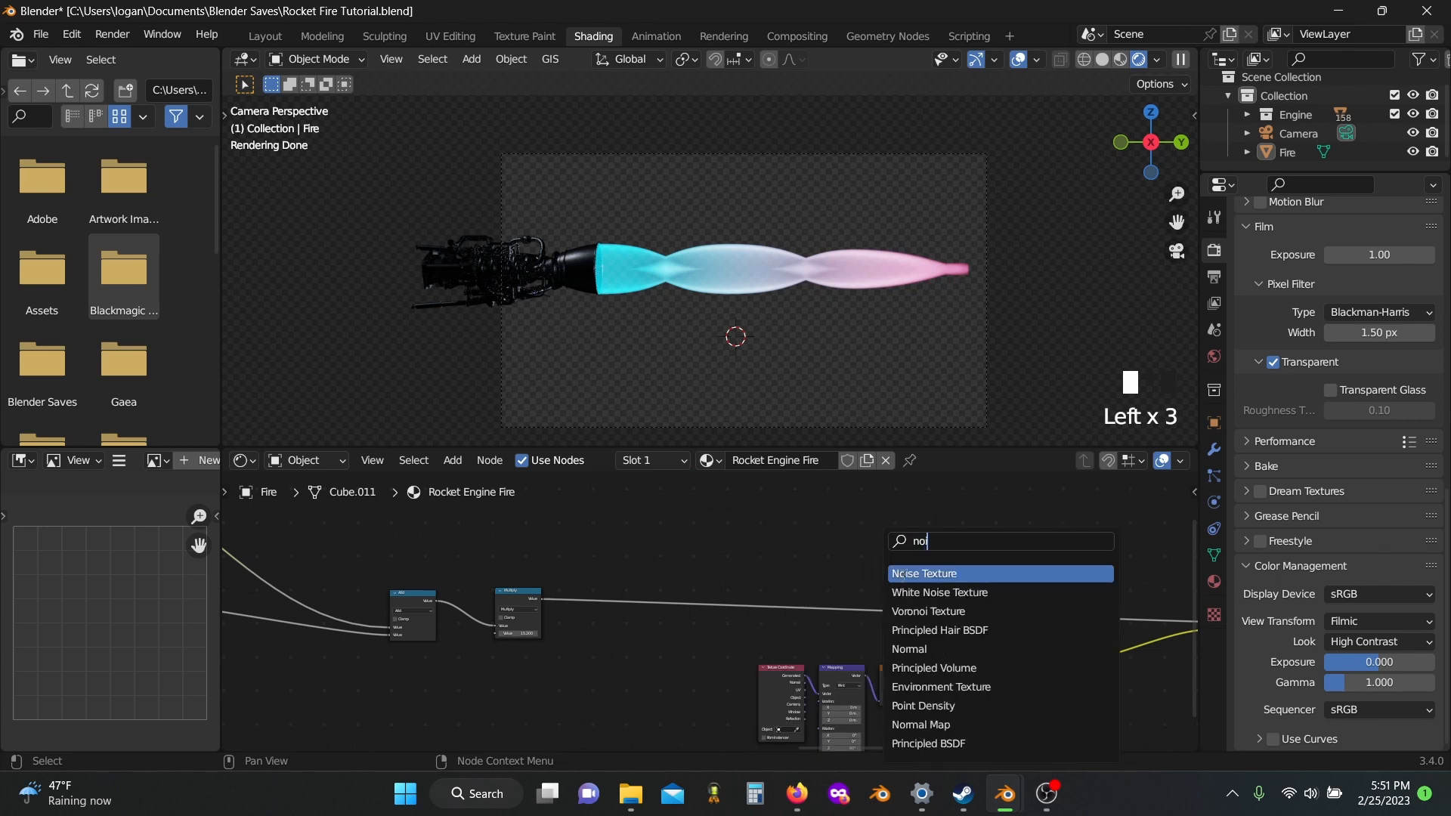
left_click(922, 574)
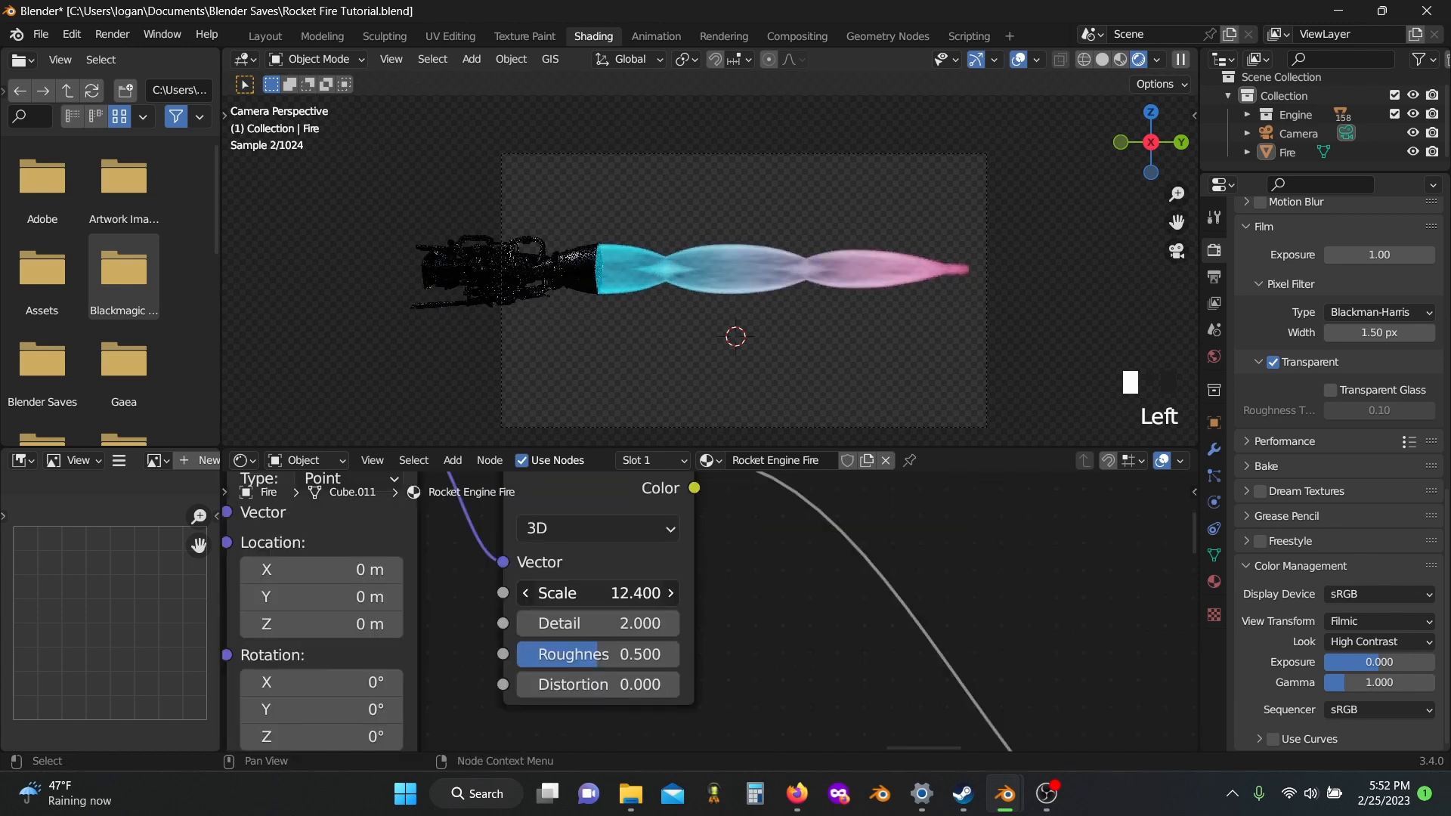
scroll("up", 3)
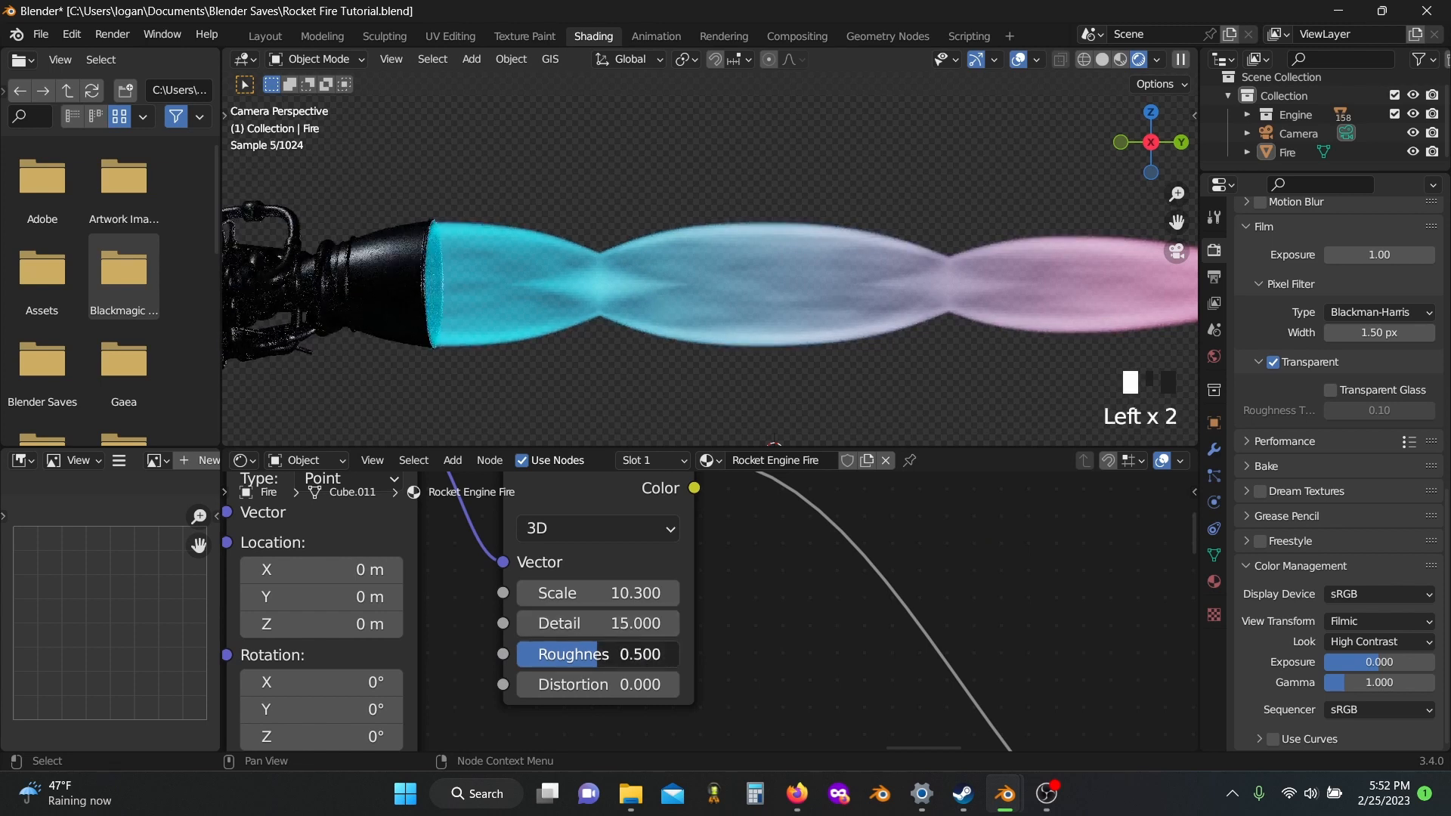
left_click_drag(628, 655, 575, 654)
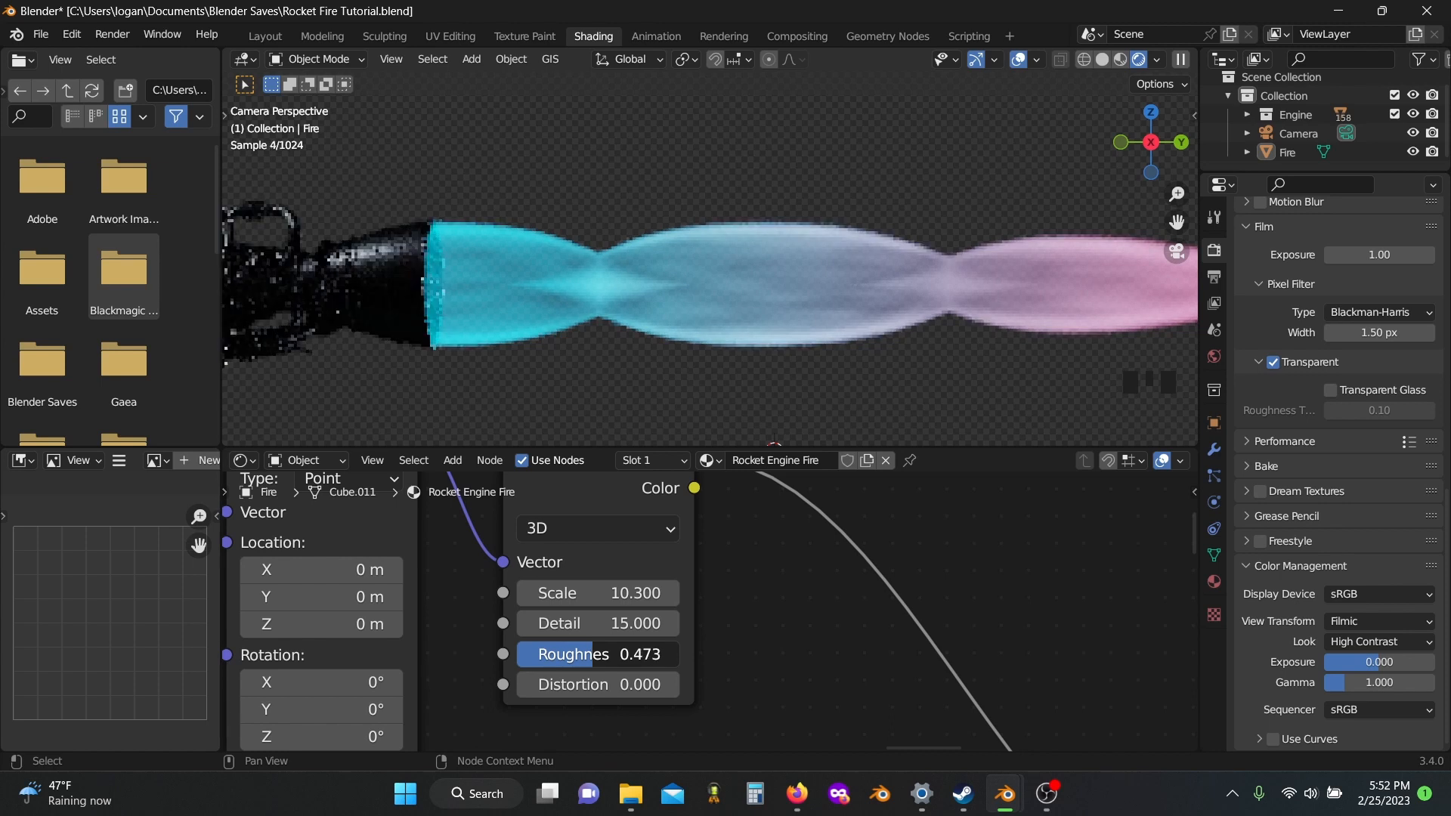
scroll("down", 3)
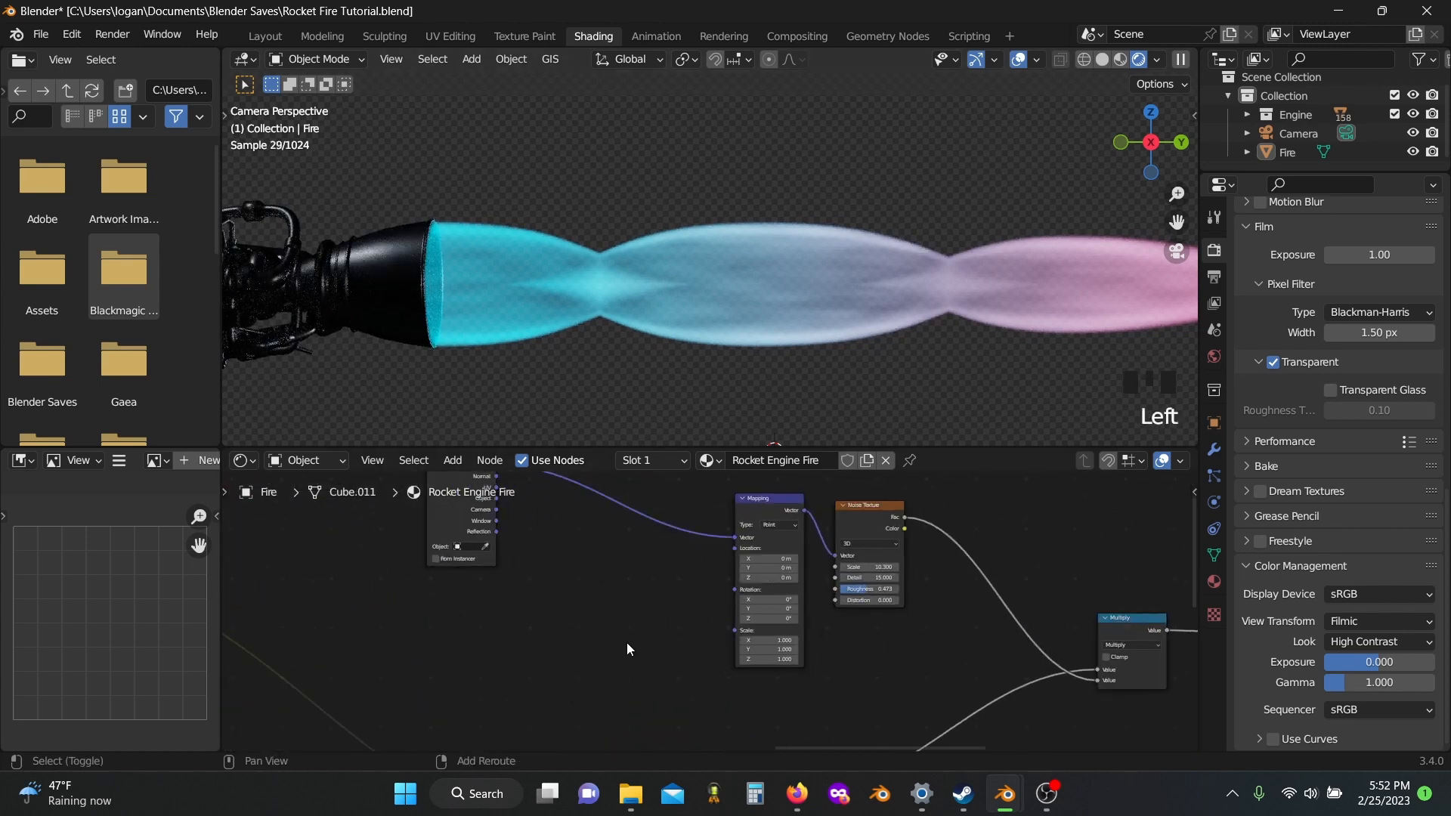
- Feed a Combine XYZ into the Mapping location and add a Value node driven by #frame
key("shift+a")
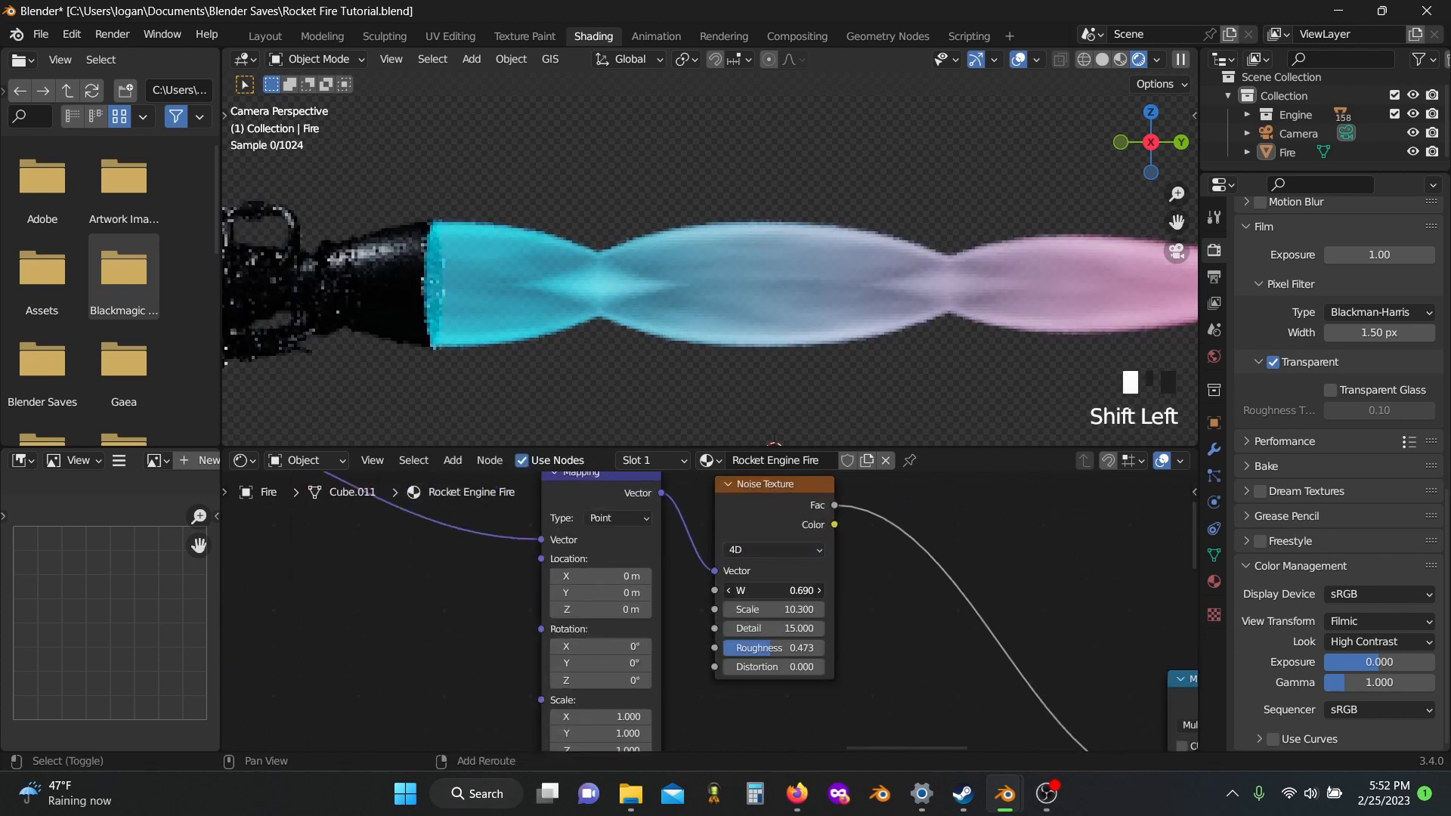
left_click(771, 550)
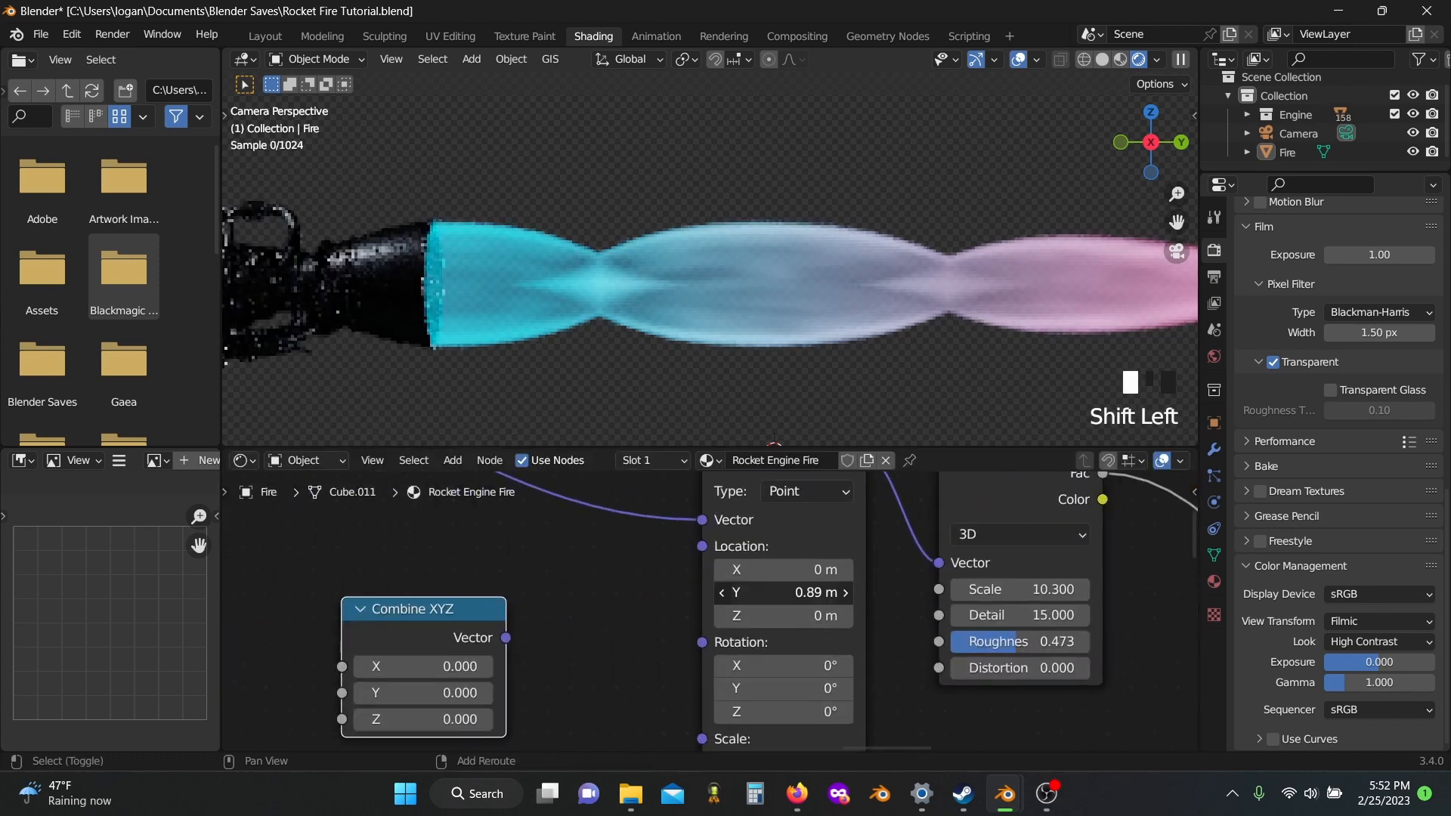
left_click_drag(780, 593, 780, 593)
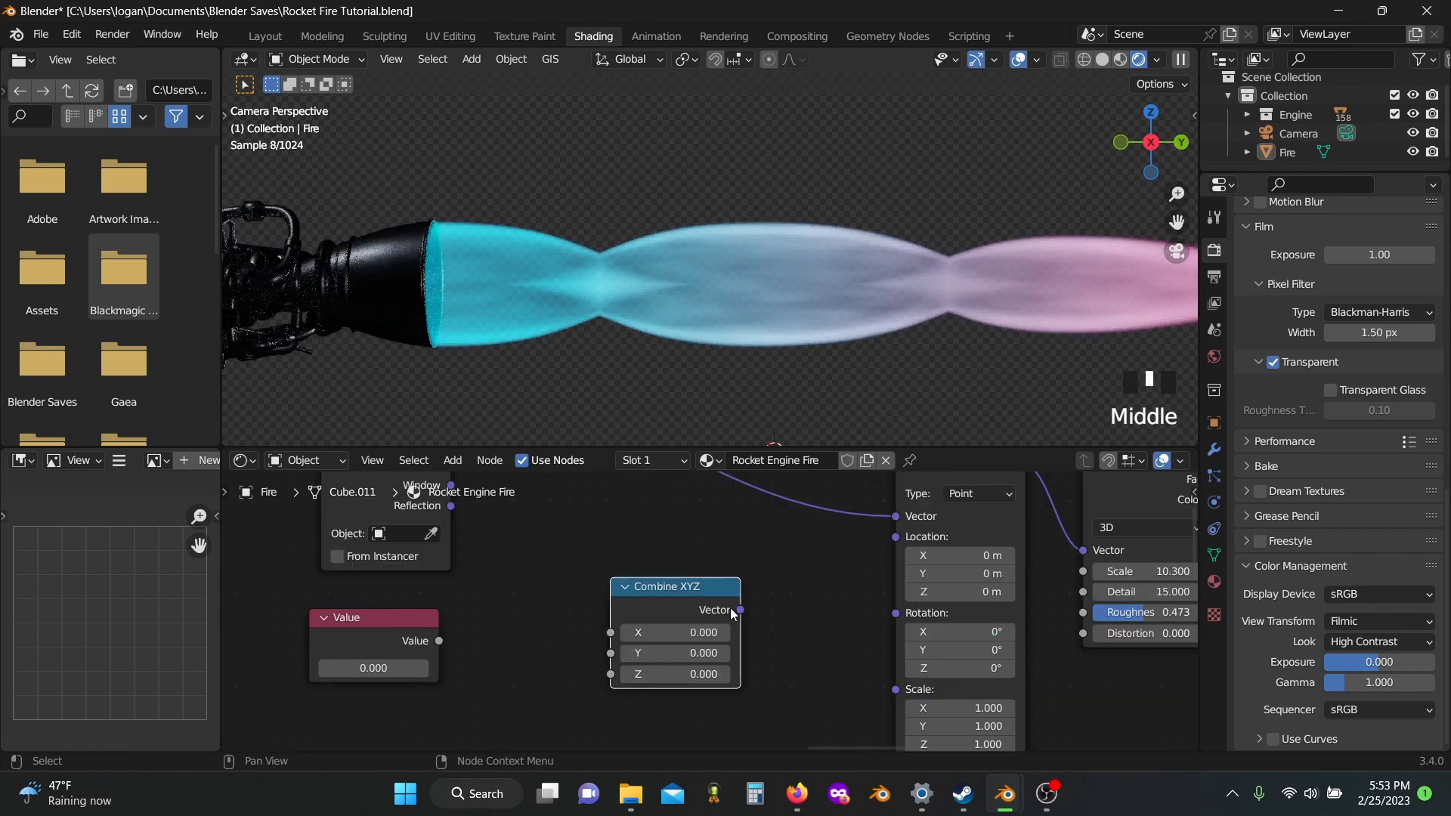
left_click_drag(739, 609, 893, 537)
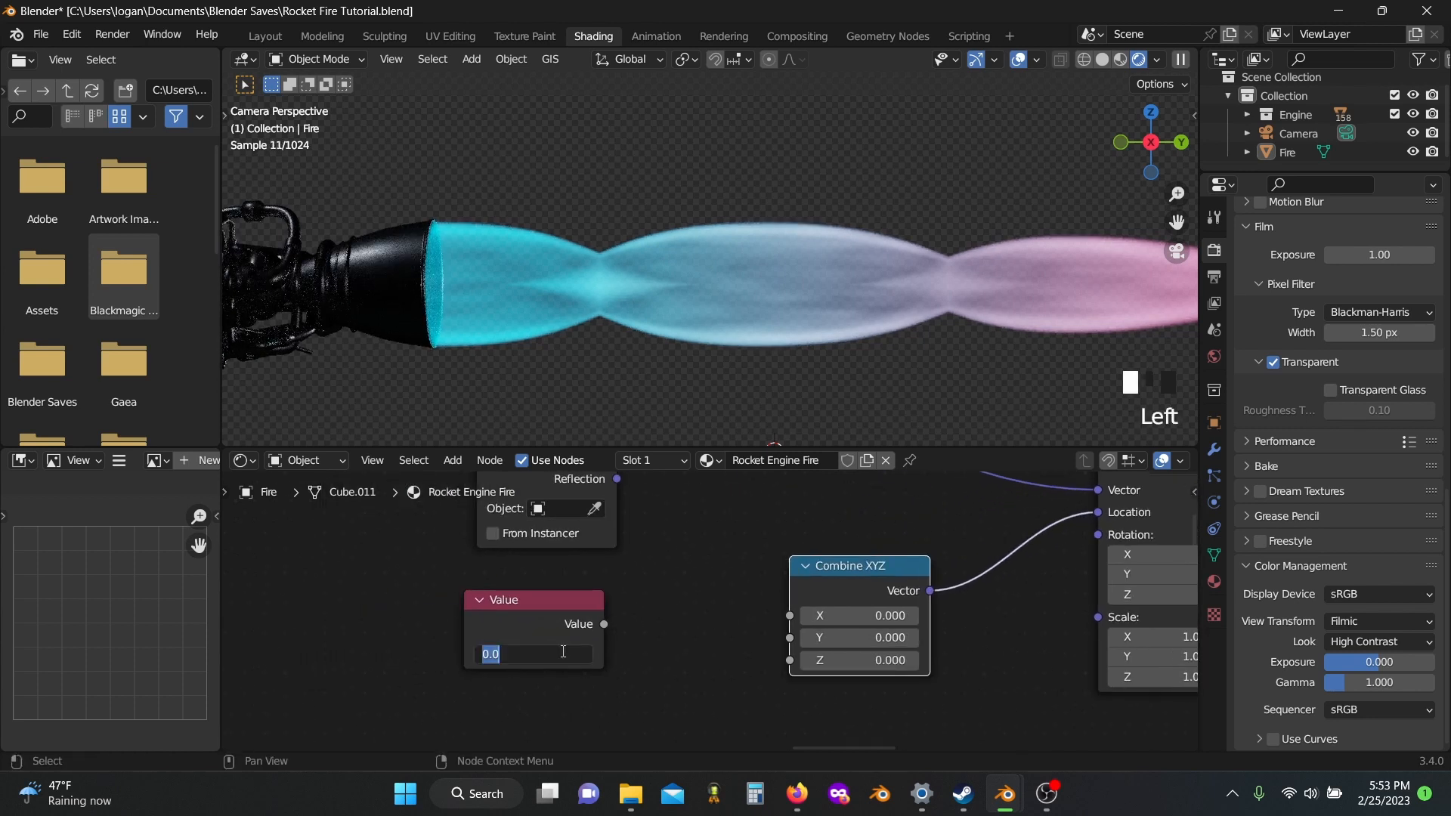
type("#")
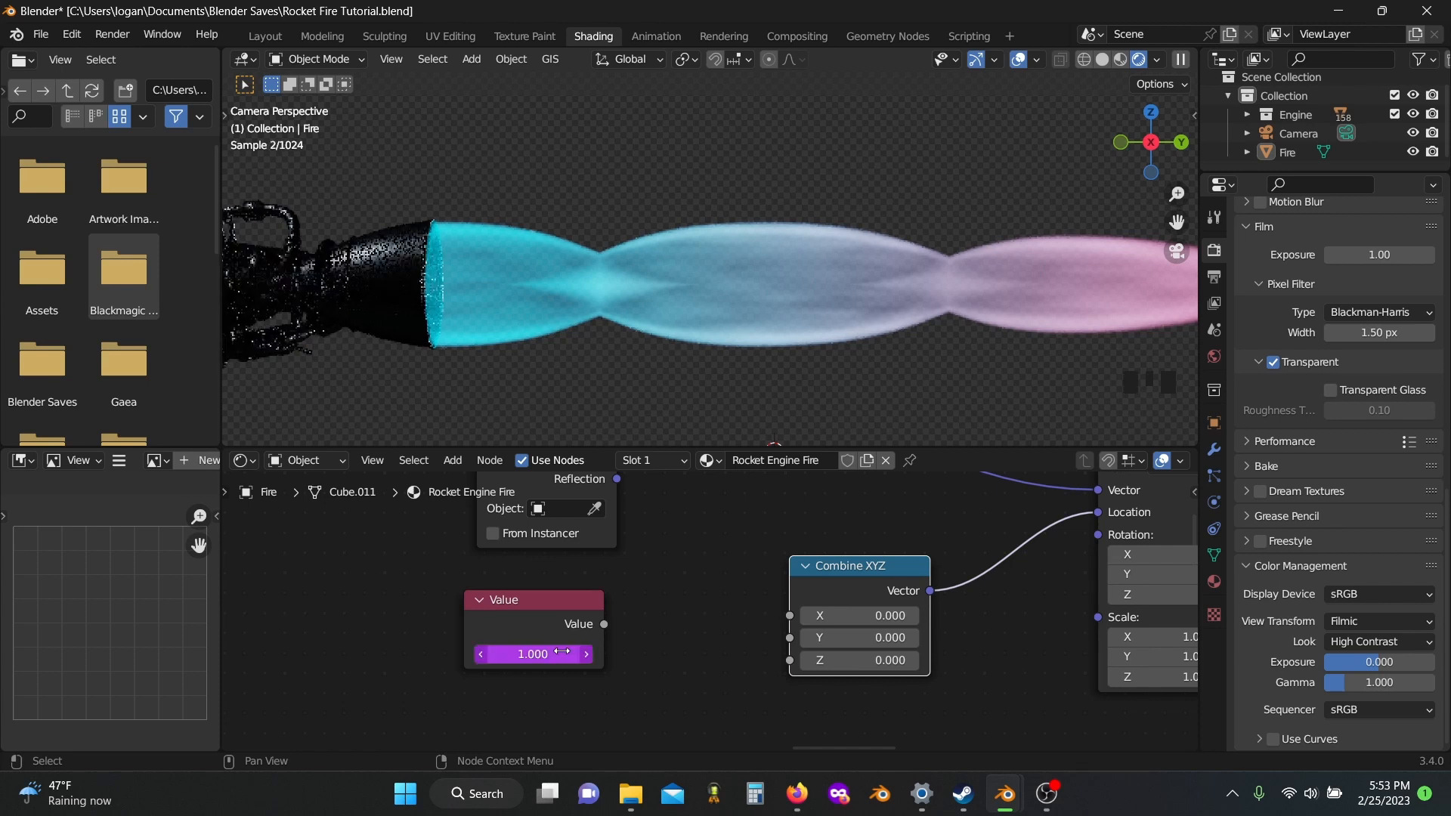
left_click_drag(532, 600, 405, 606)
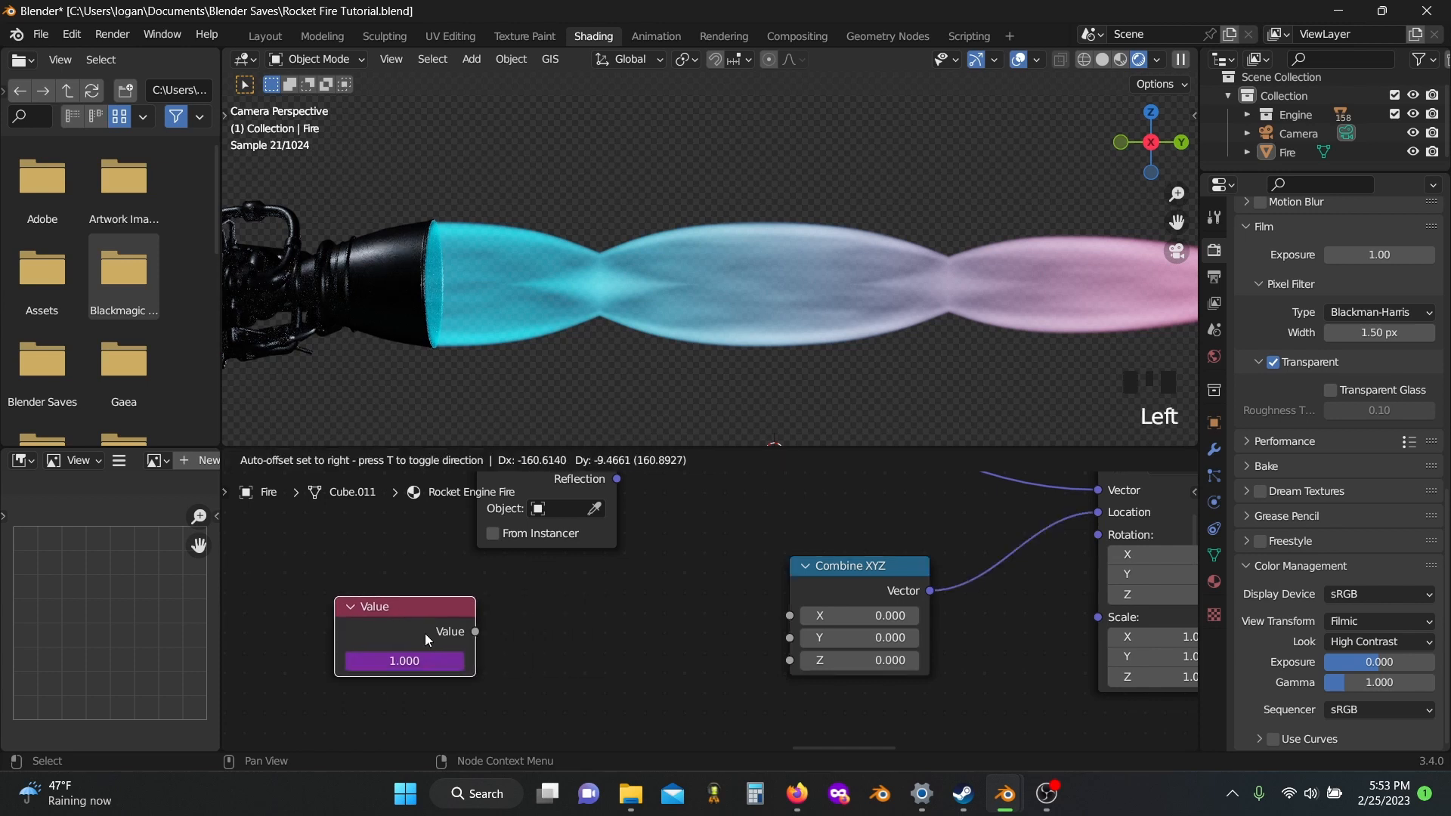
- Multiply the frame value by -5 into Combine XYZ Y and play the animation to check the moving noise
key("shift+a")
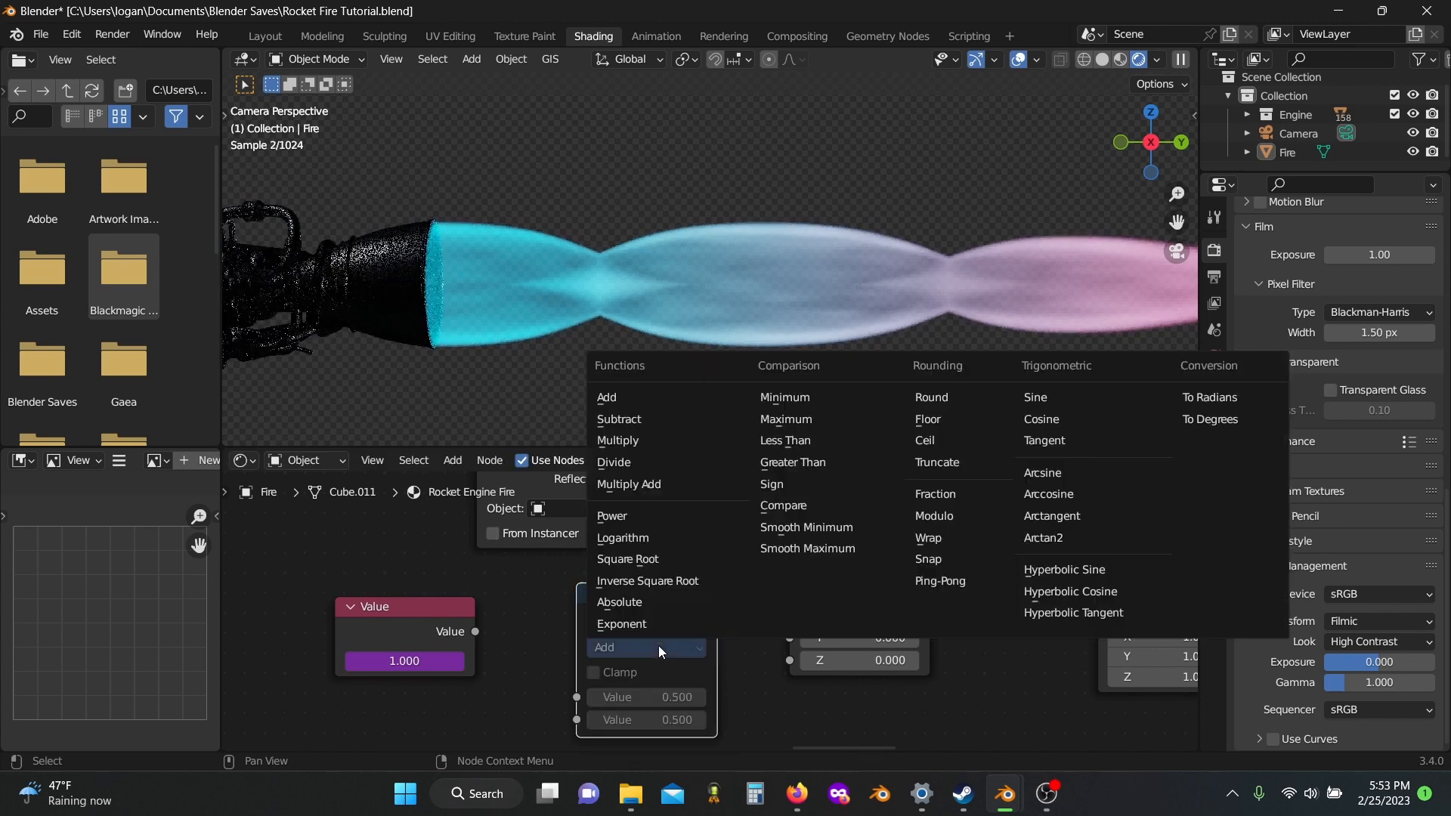
left_click(616, 440)
type("-5.000")
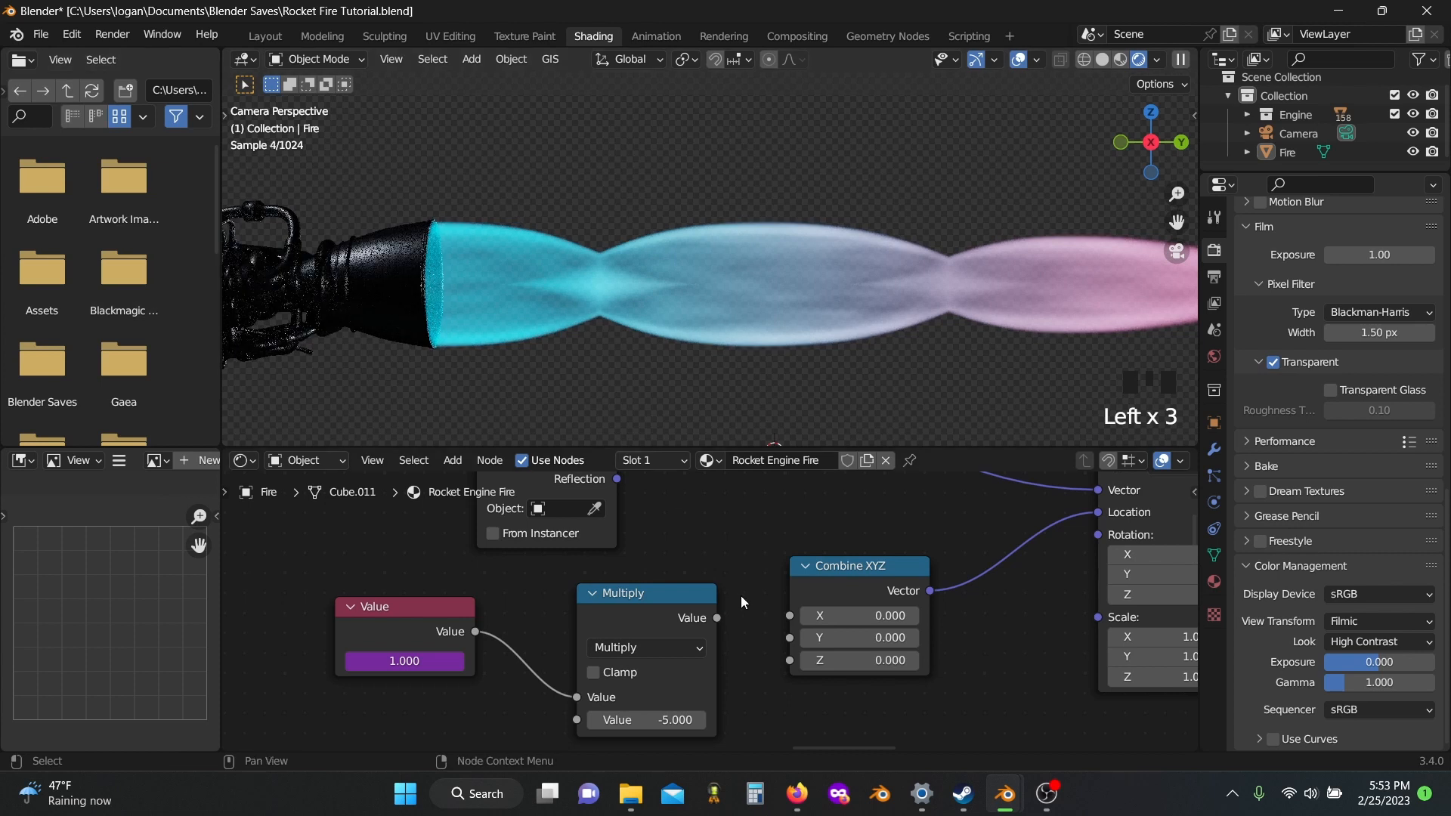
left_click_drag(716, 615, 790, 638)
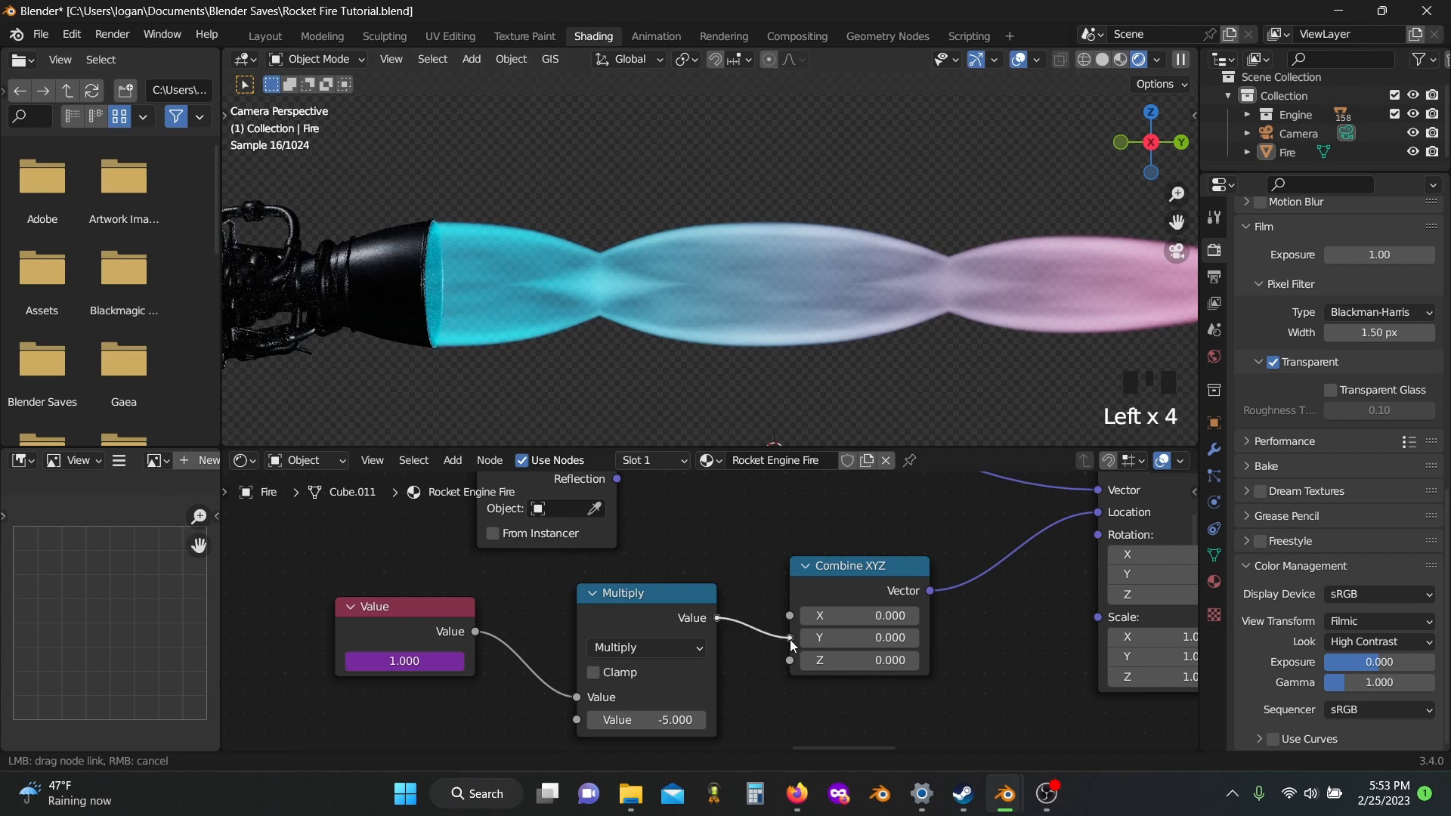
left_click(790, 636)
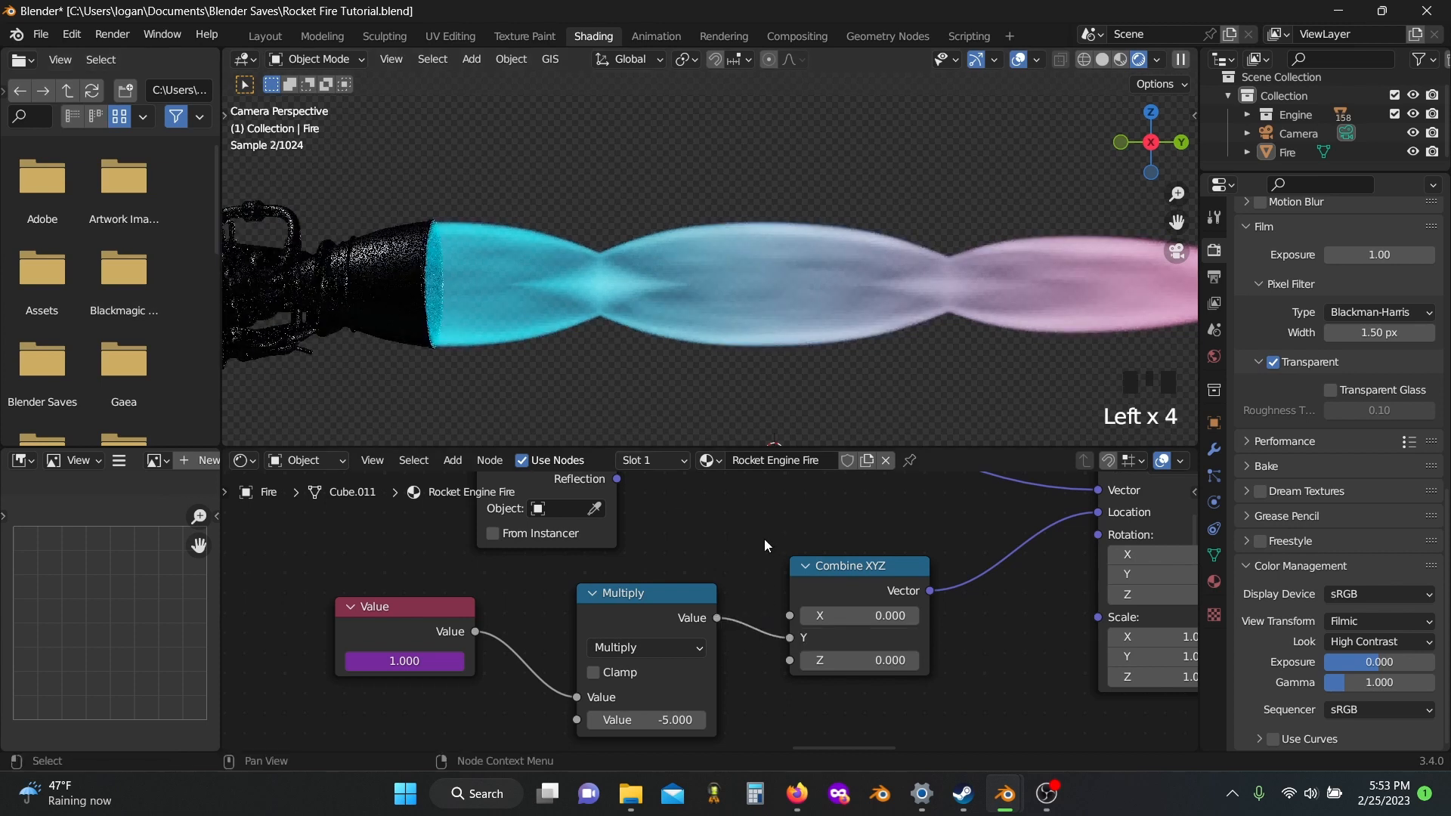
key("space")
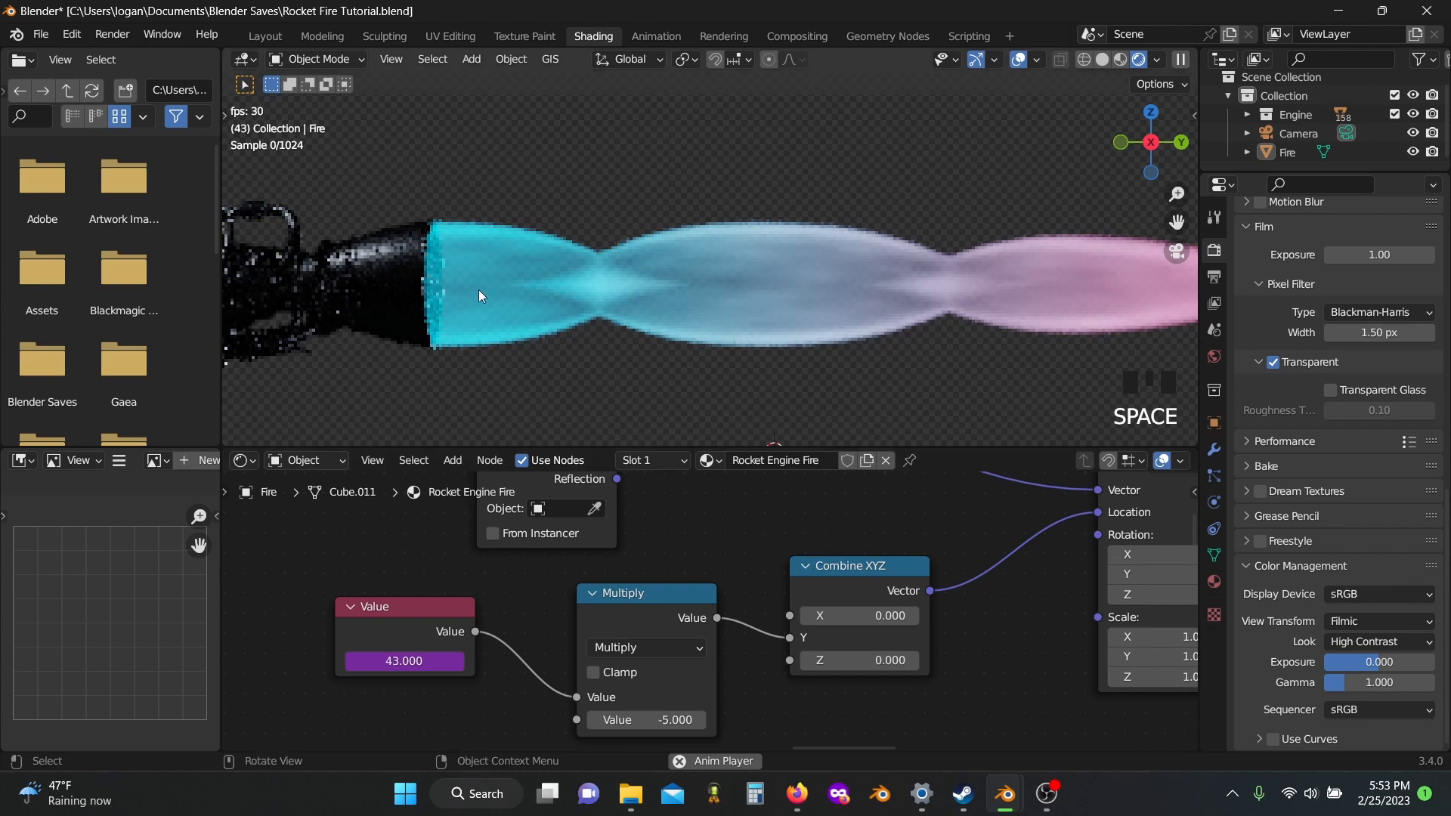
scroll("up", 3)
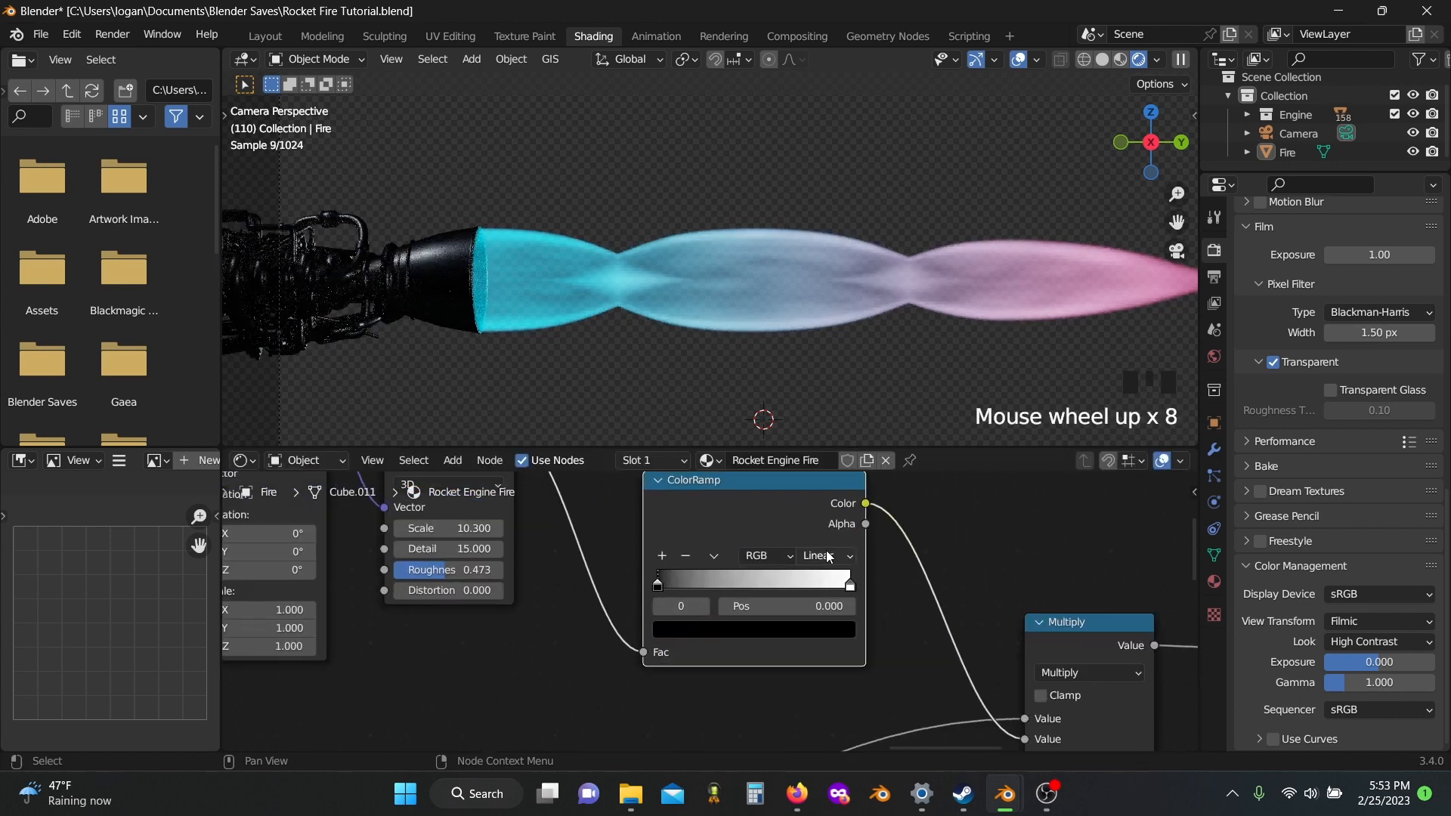
- Set the noise Color Ramp to B-Spline interpolation and pull the white stop to about 0.16
left_click(825, 554)
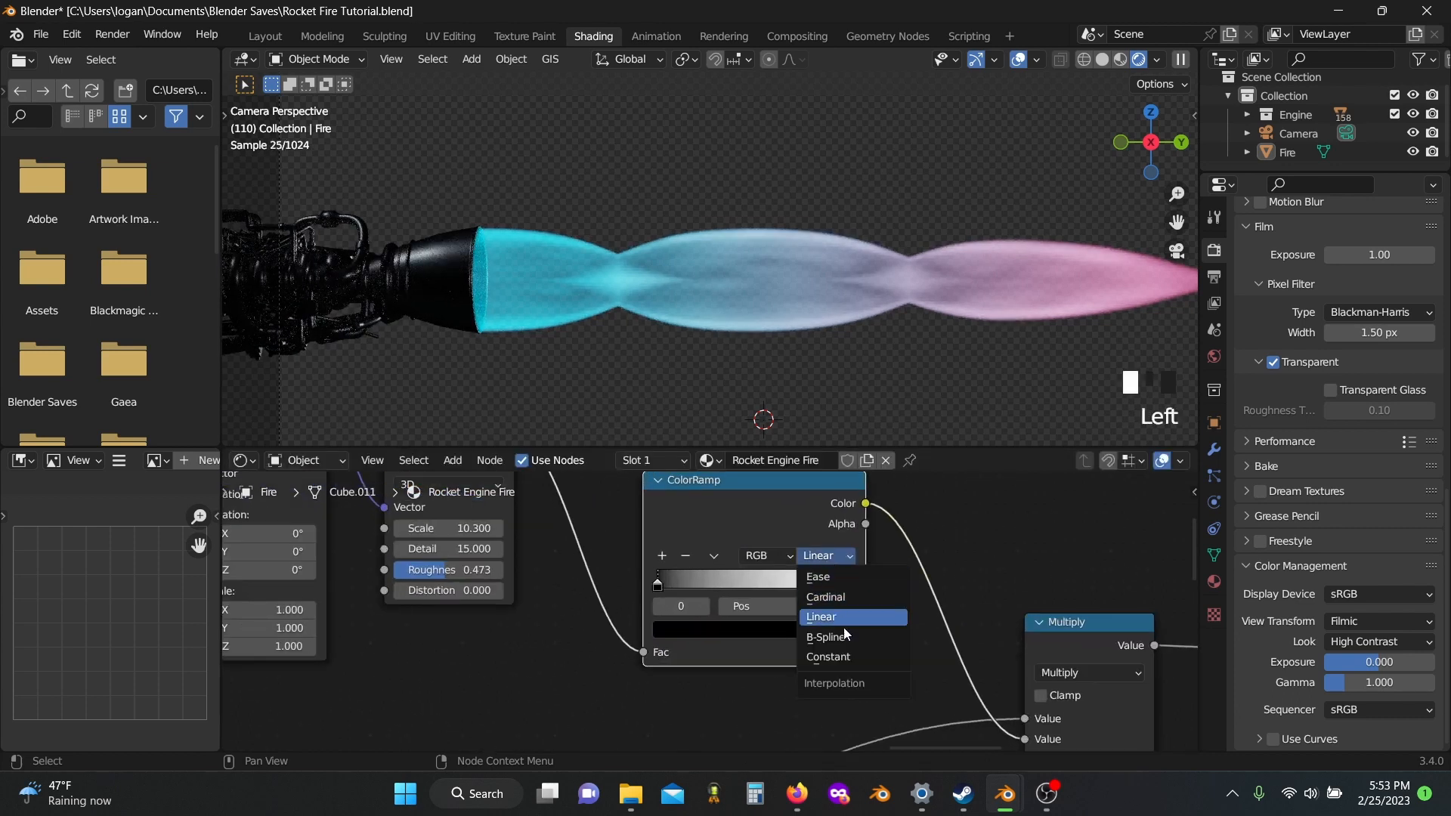
left_click(826, 636)
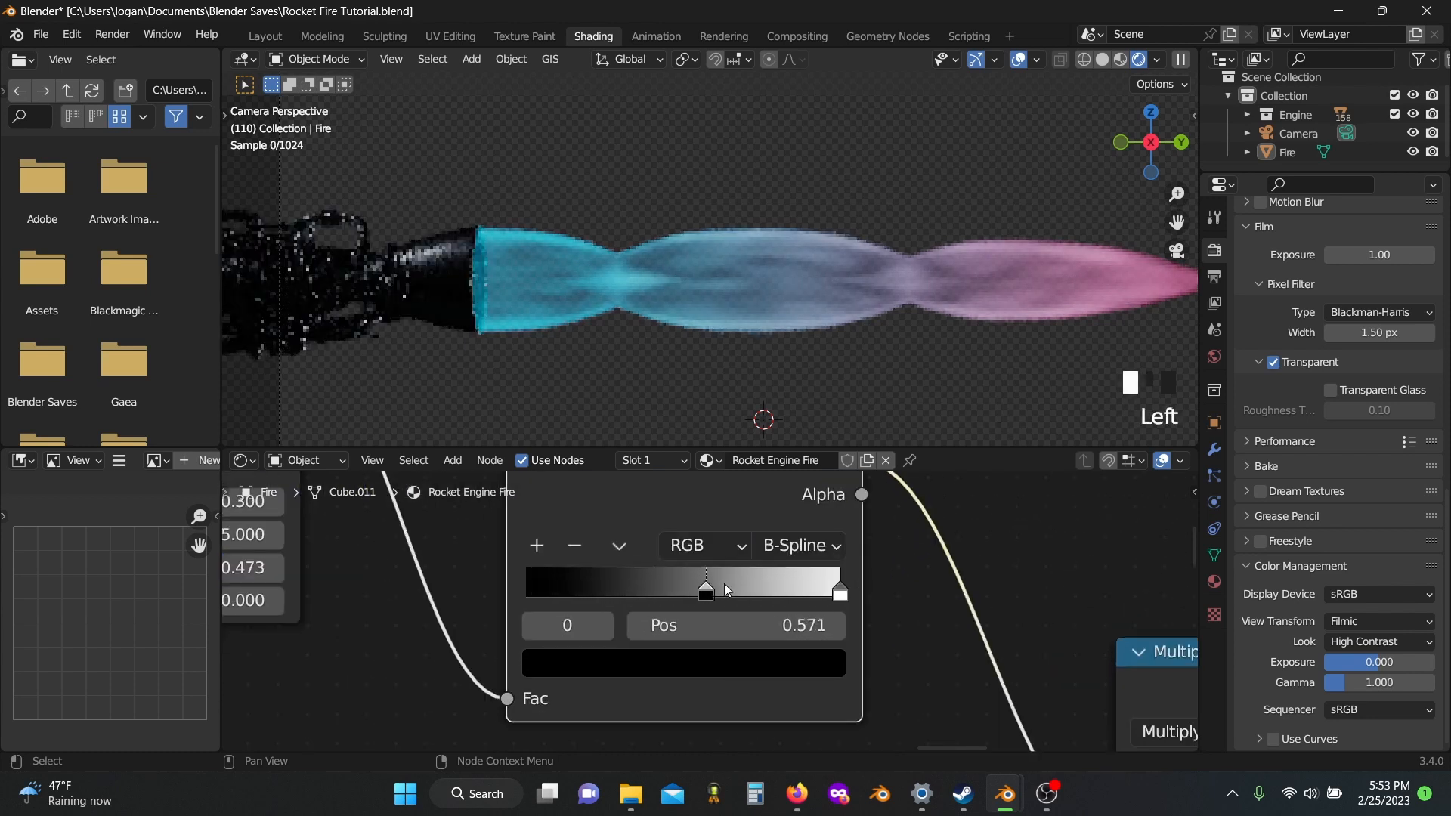
left_click_drag(705, 591, 728, 590)
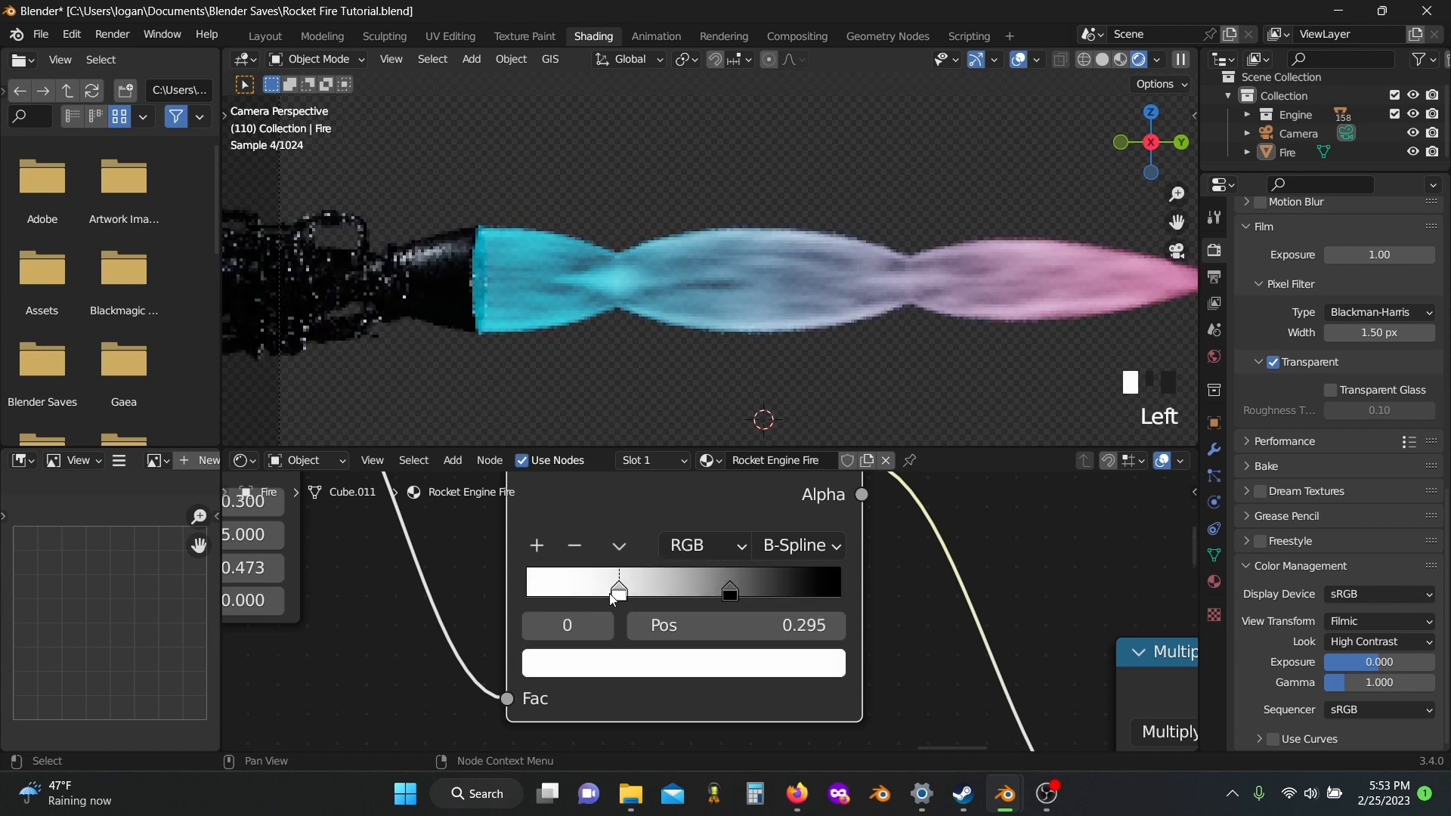
left_click_drag(618, 590, 574, 591)
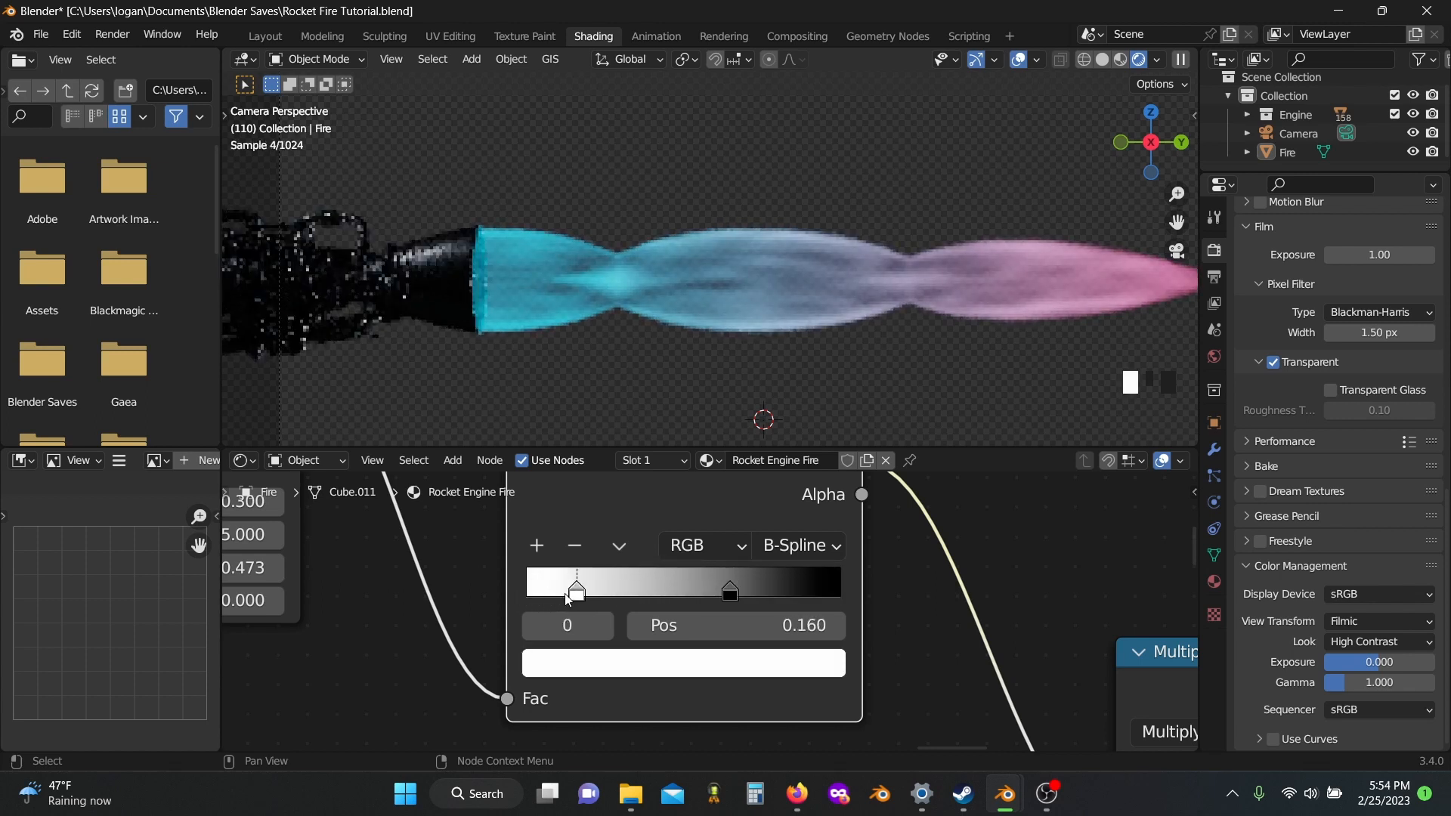
left_click_drag(576, 591, 563, 590)
type("mi")
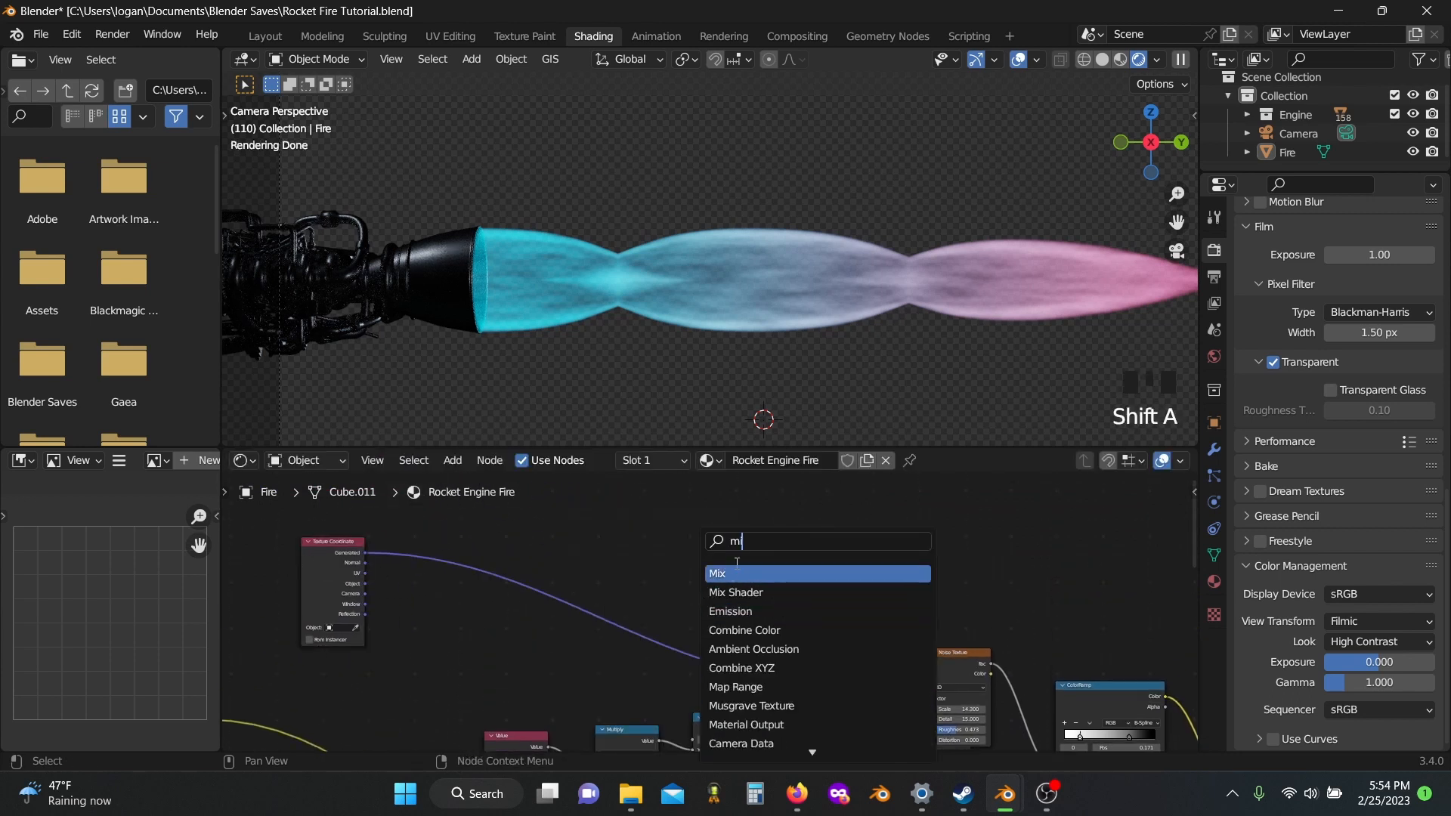
- Mix the Generated coordinates with a second Noise Texture (Scale 5.5, Detail 4.9, Roughness 0.4) in input B
left_click(716, 572)
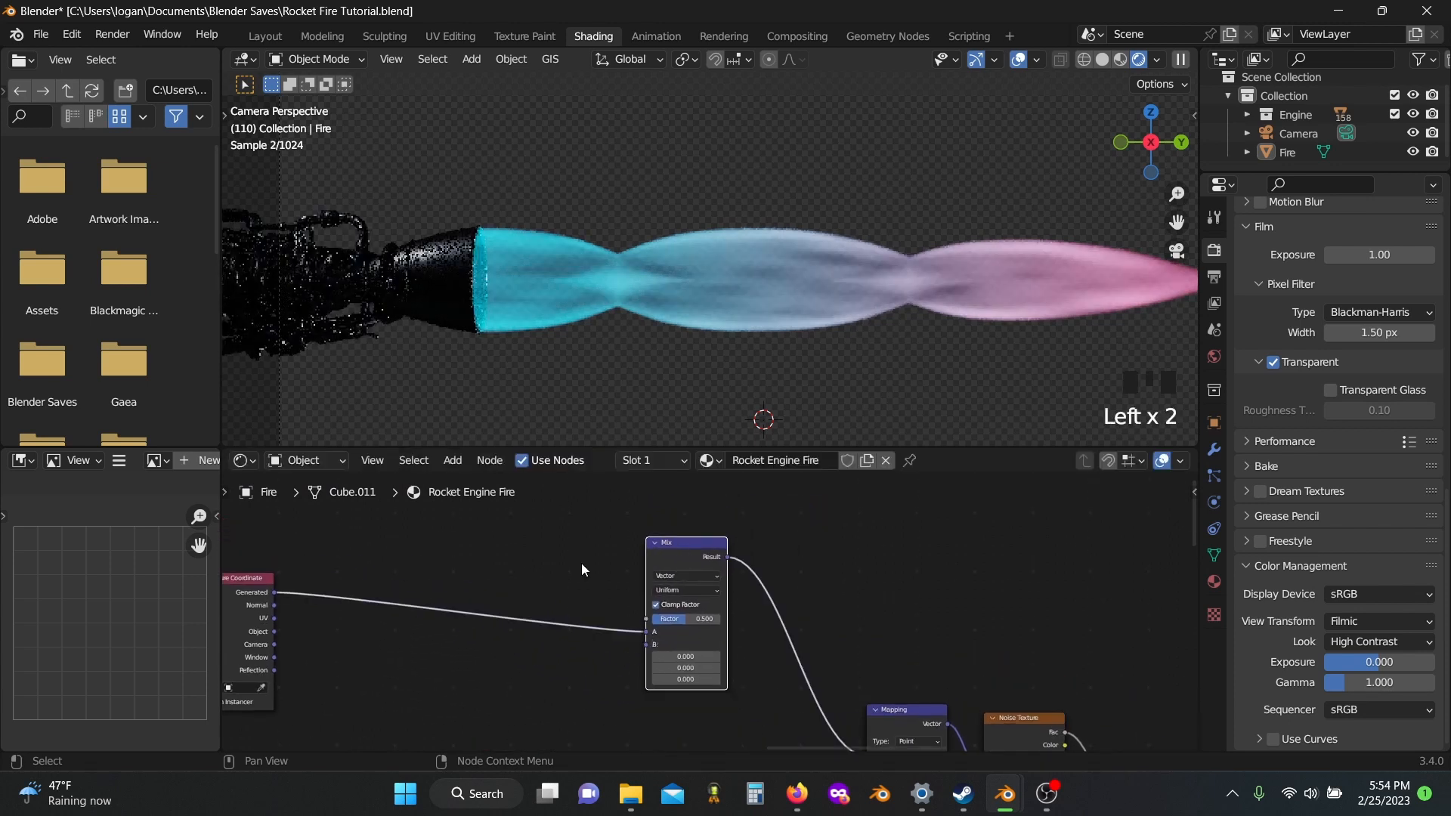
key("shift+a")
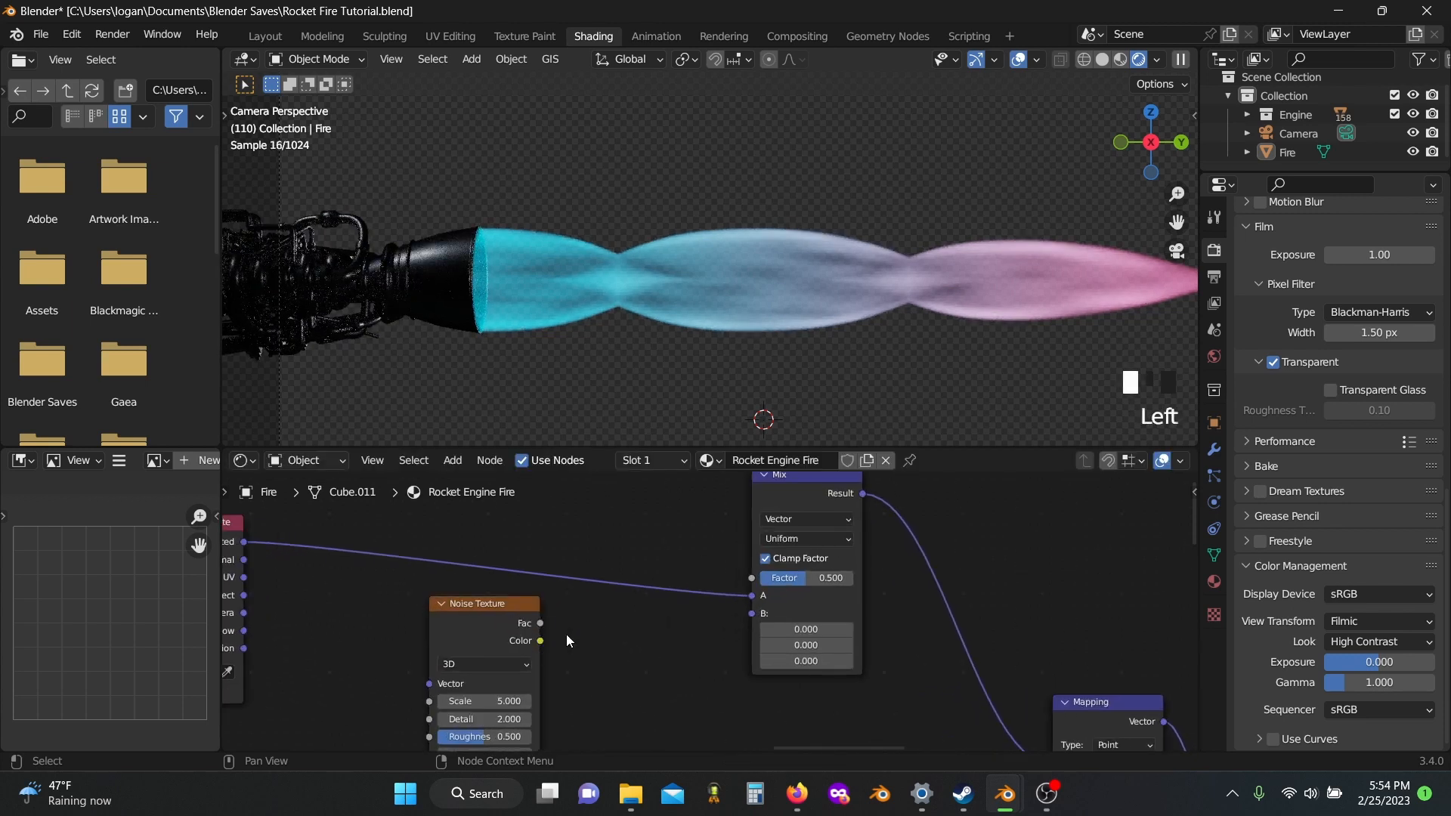
left_click_drag(541, 640, 751, 595)
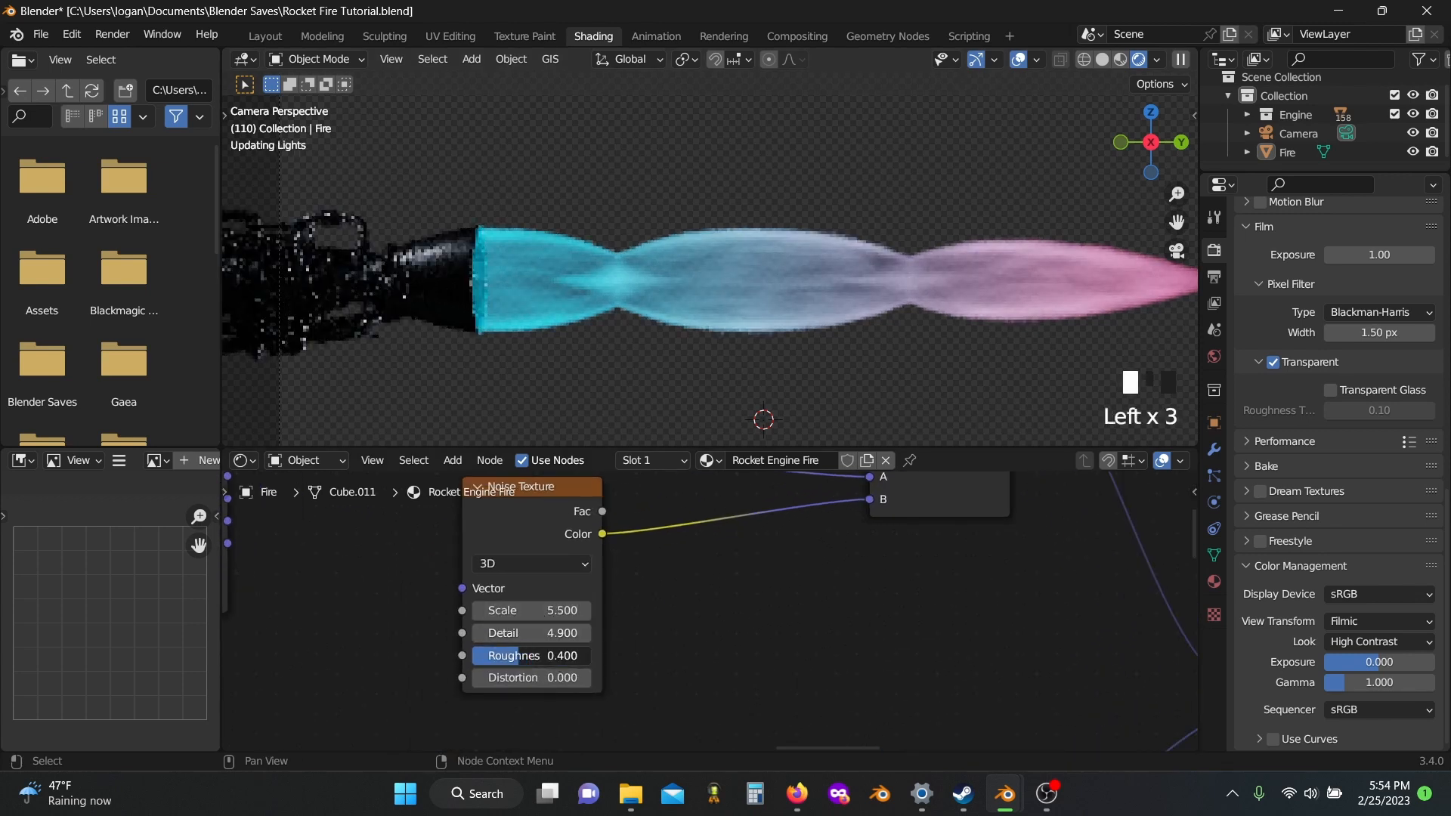
left_click_drag(531, 655, 513, 654)
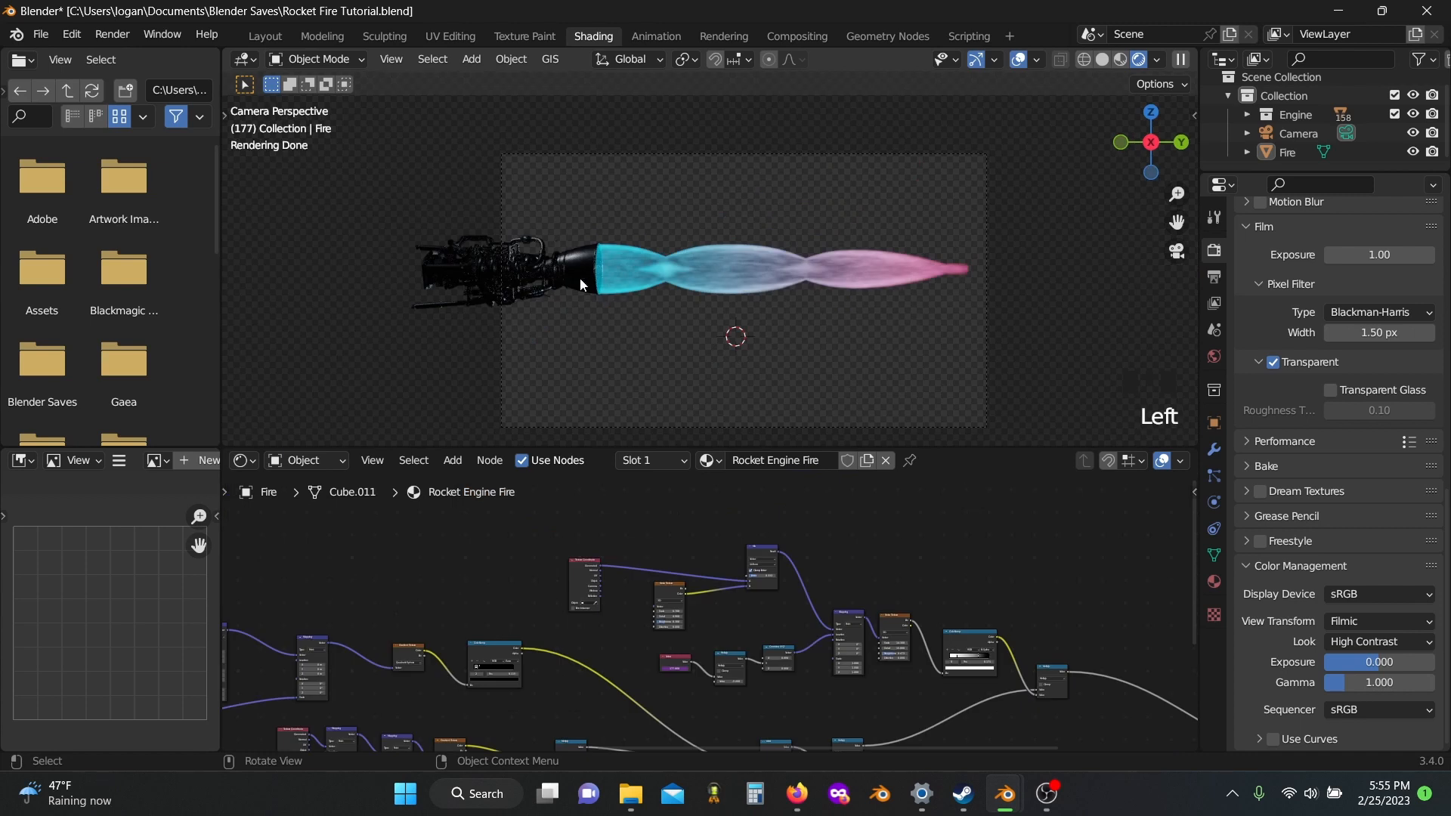
mouse_move(976, 278)
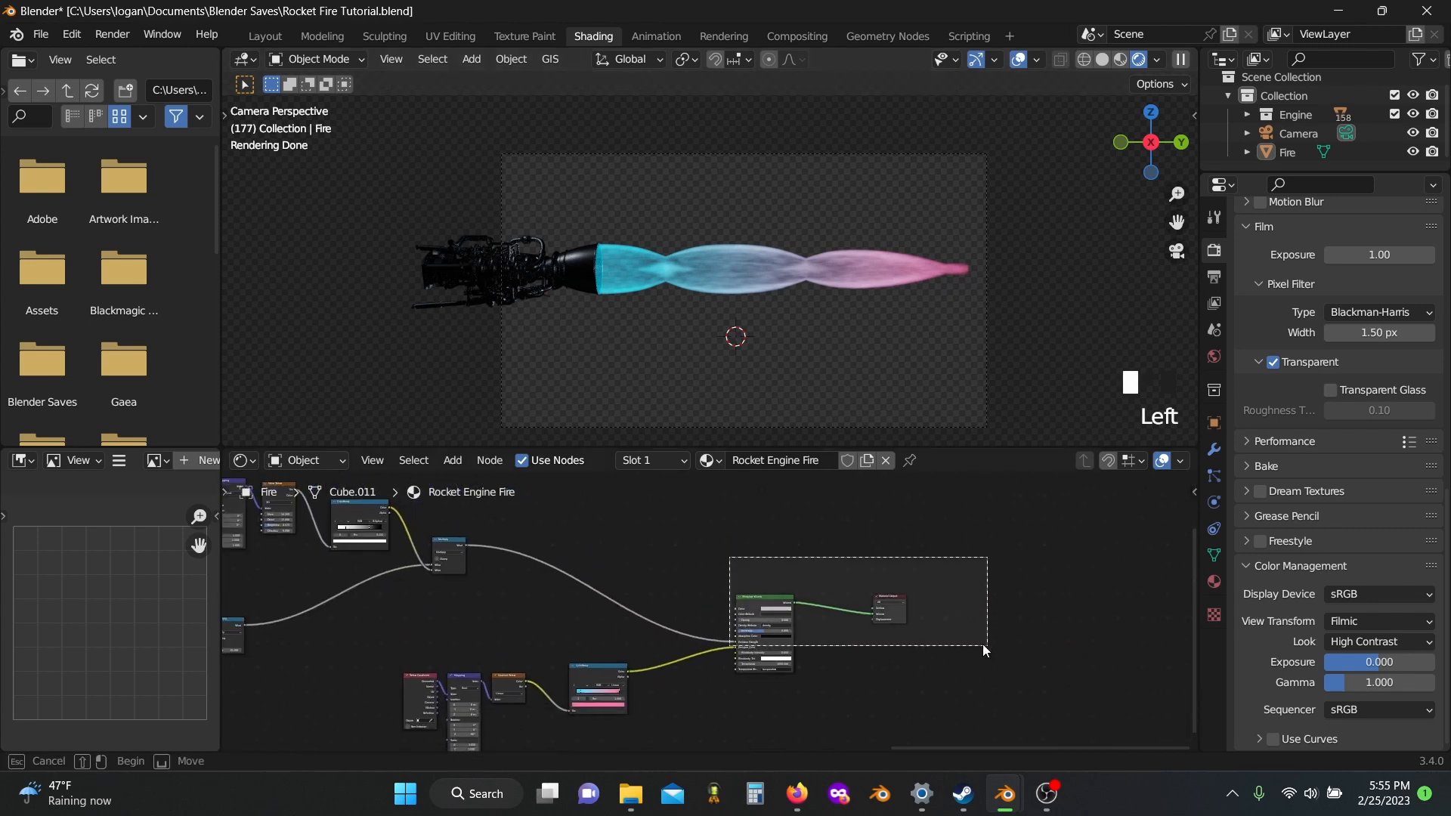
- Move the volume shader right, add a Gradient Texture and a Multiply Math node for length falloff
left_click_drag(855, 601, 995, 606)
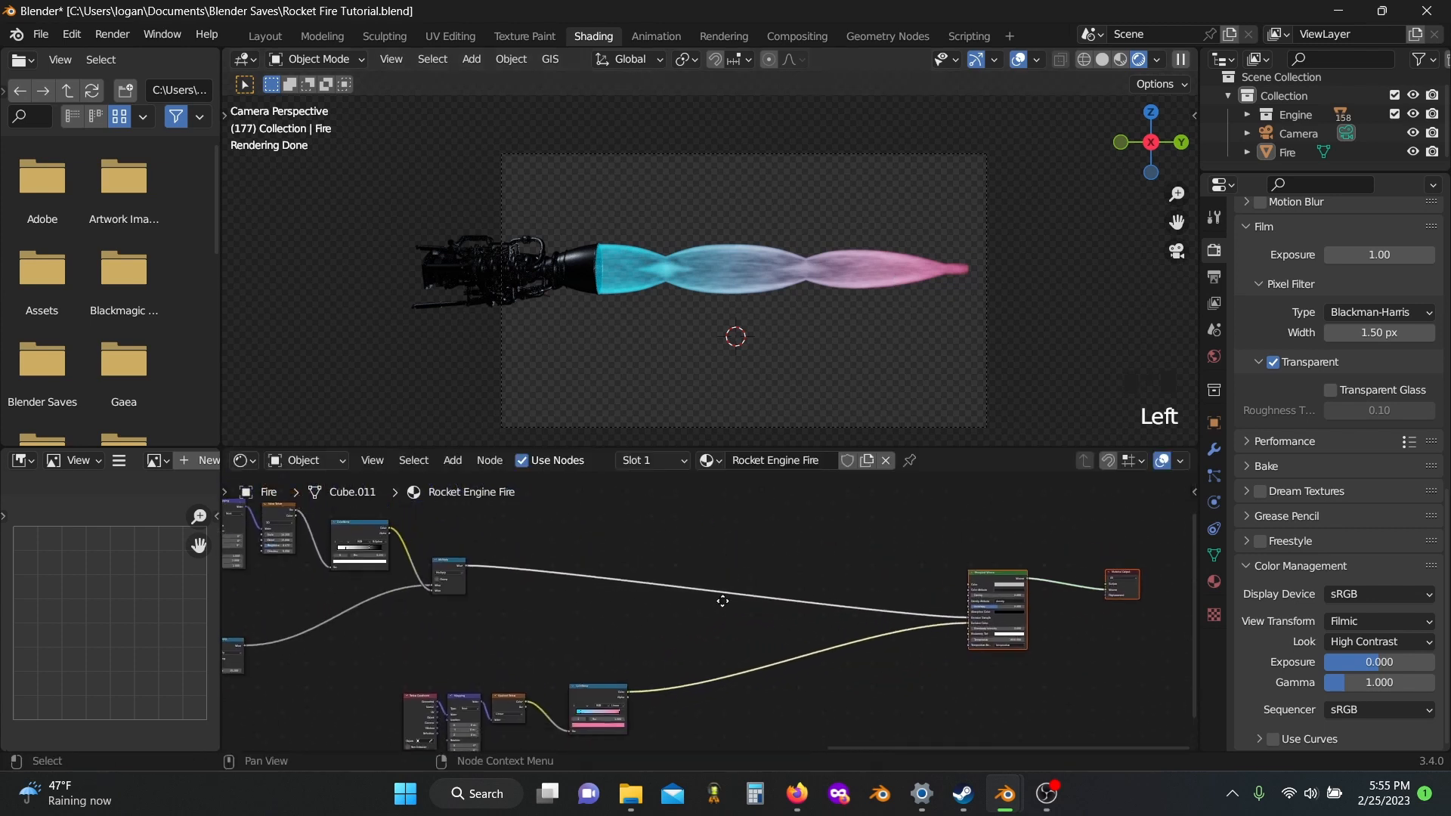
type("gr")
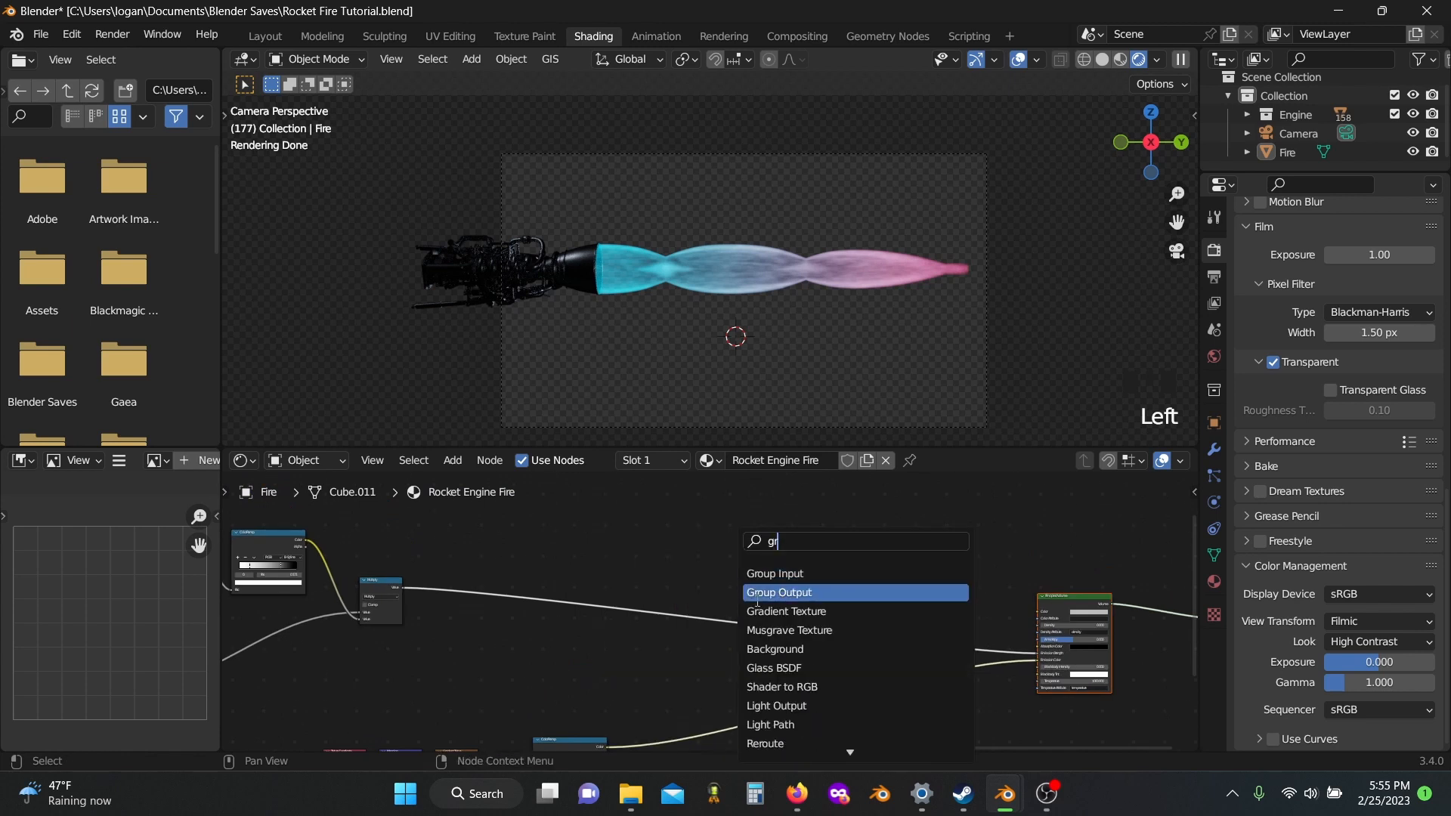
left_click(778, 592)
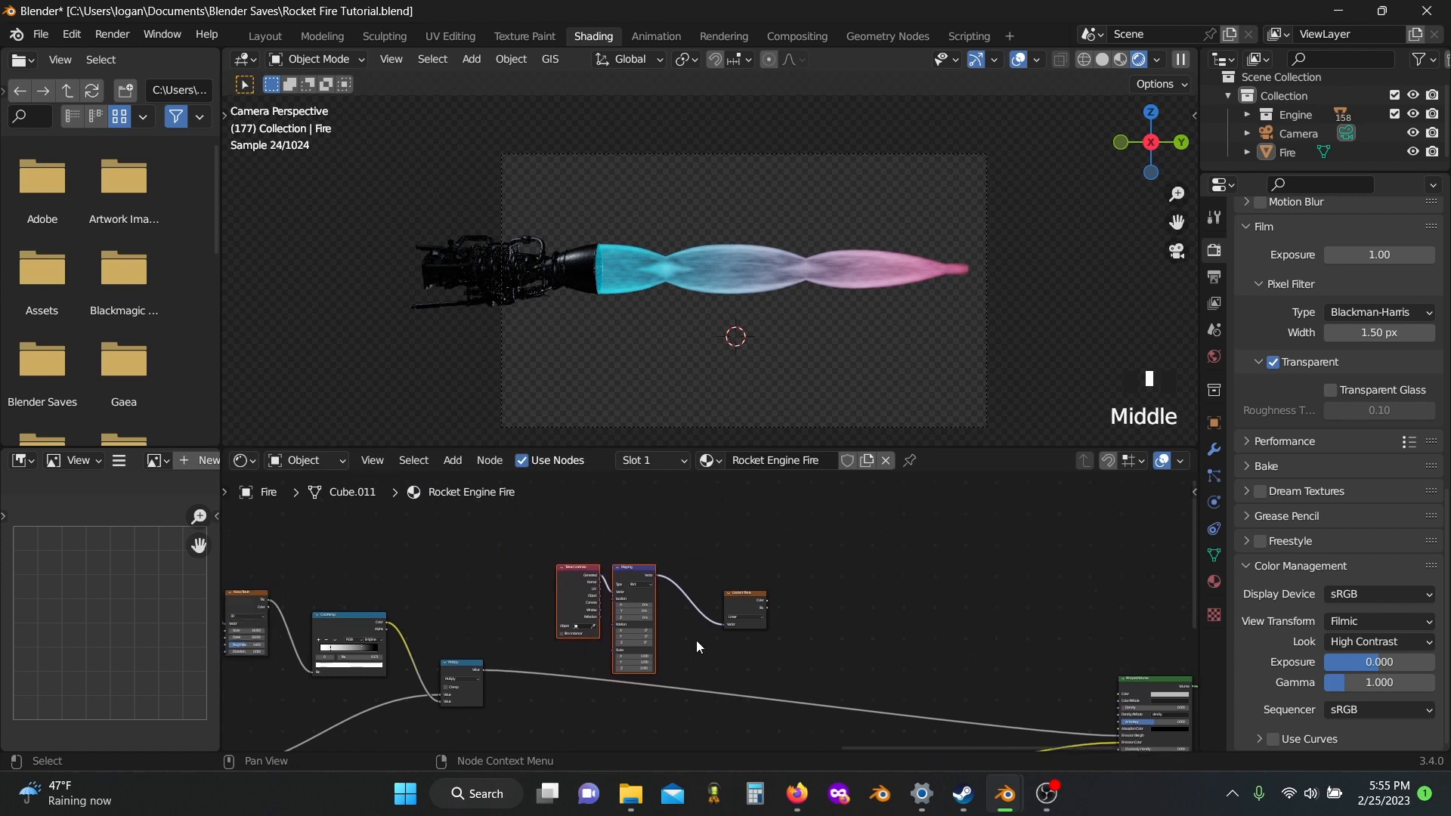
scroll("up", 3)
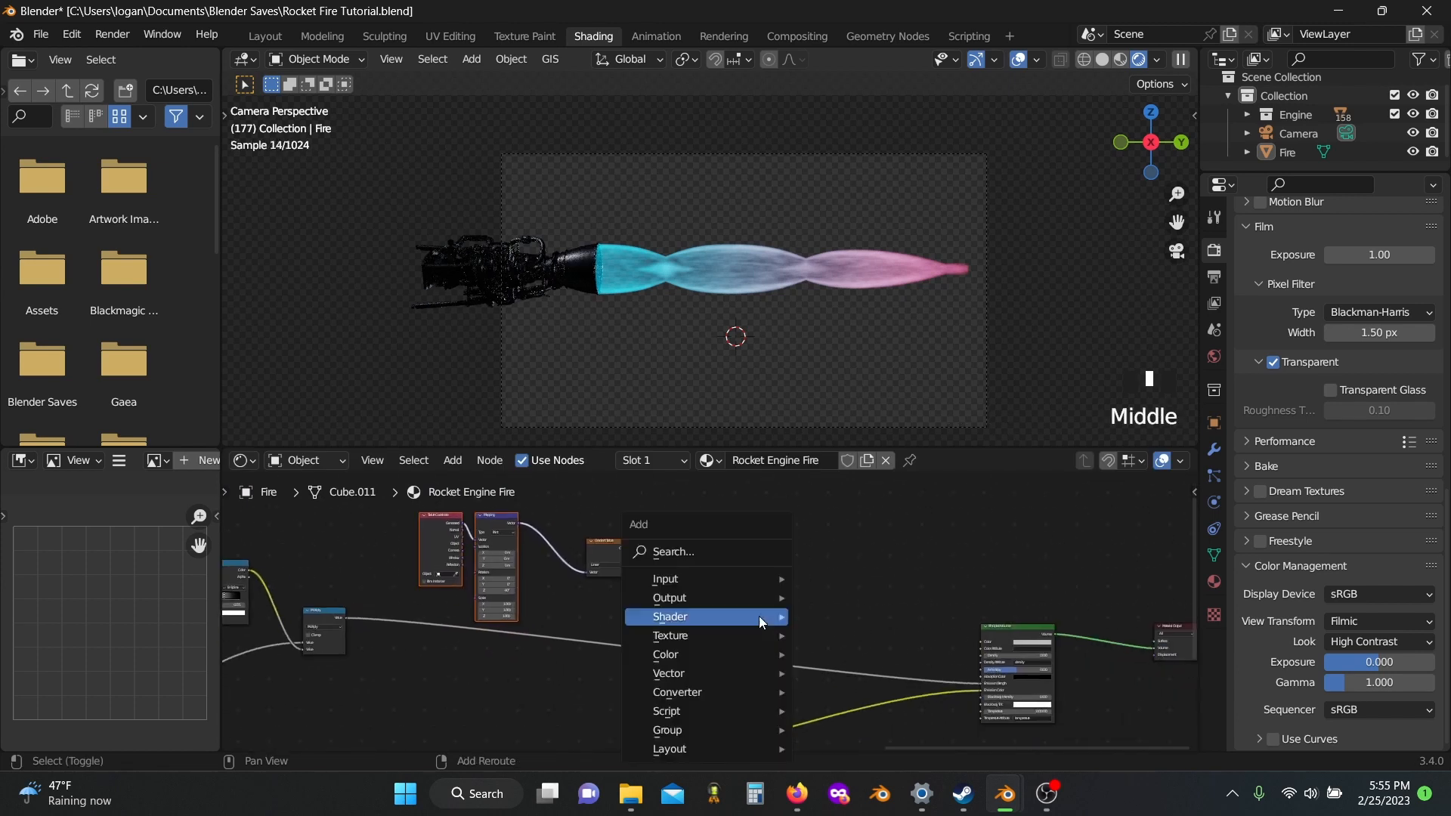
type("ma")
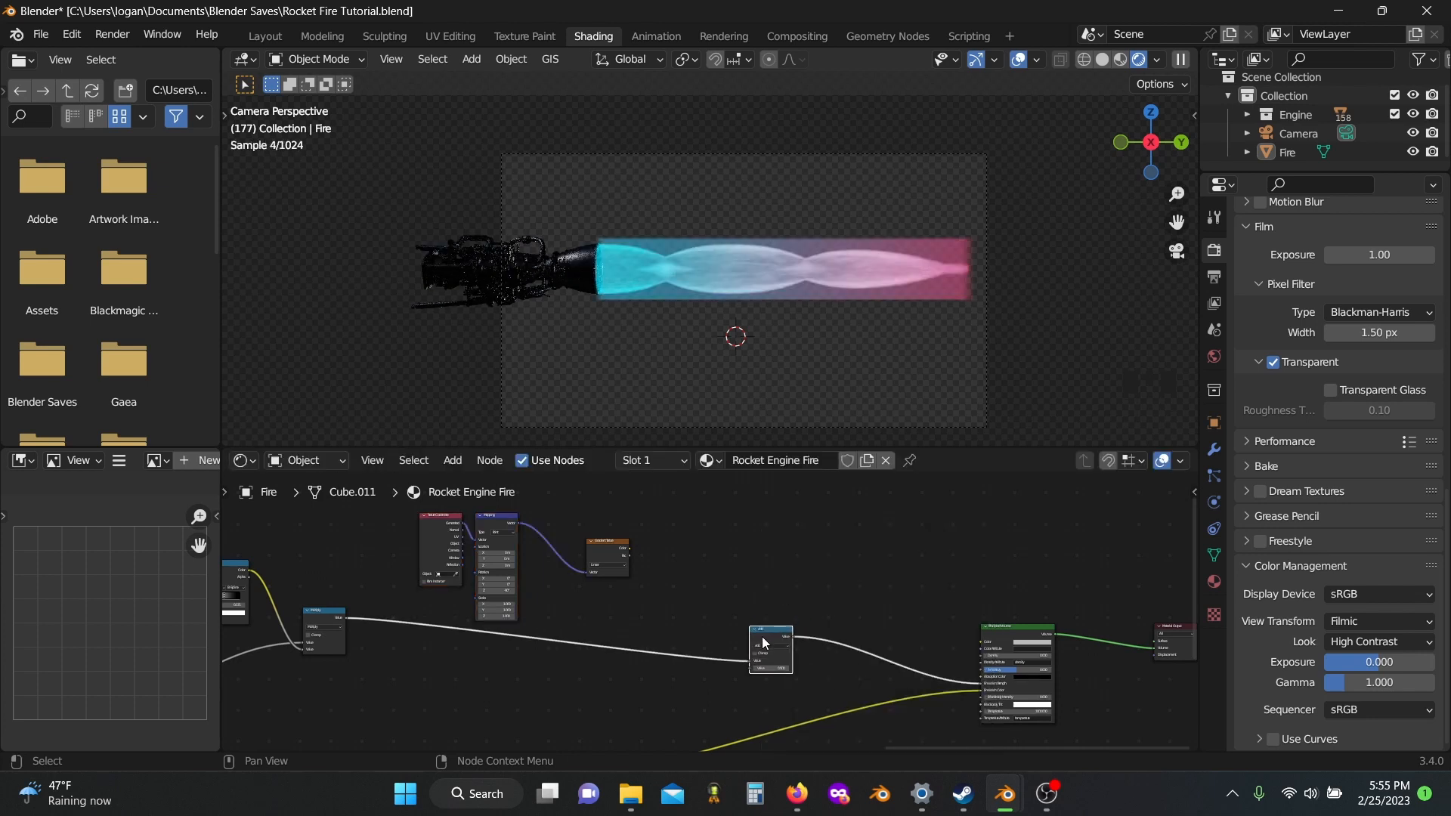
scroll("up", 3)
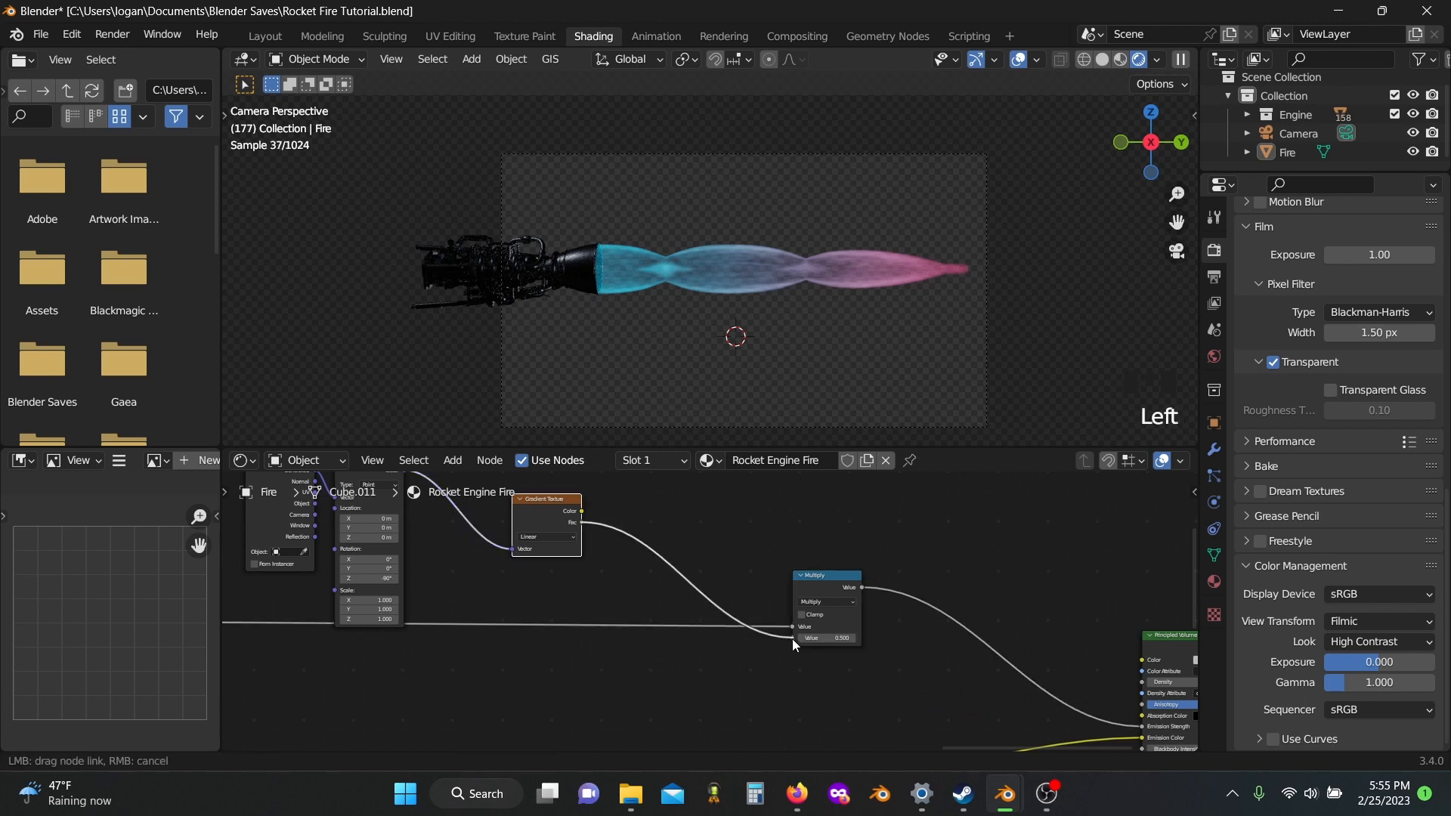
key("shift+a")
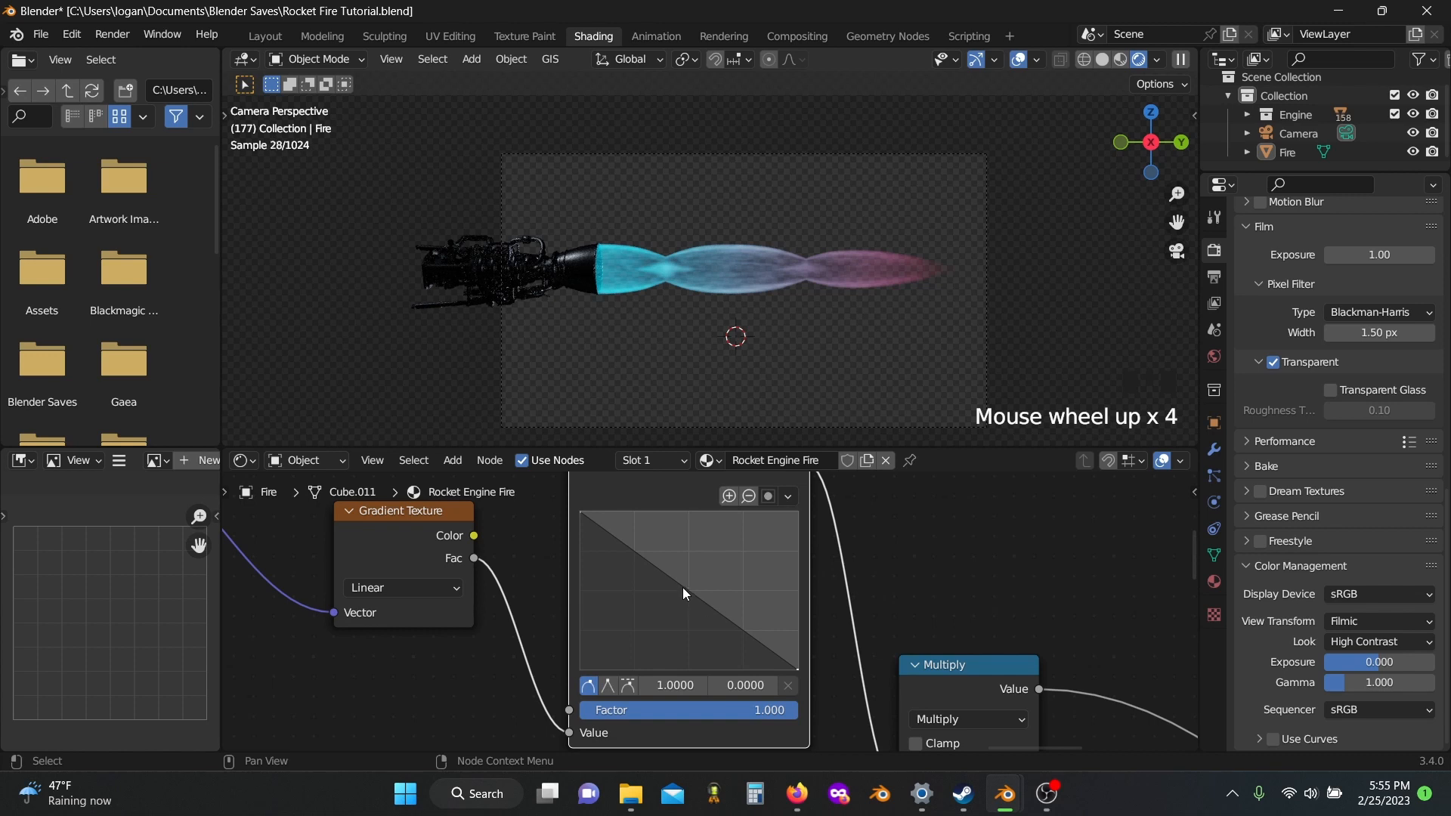
- Drag the Float Curve's middle down to about 0.36, 0.37 for a concave falloff
left_click_drag(684, 593, 658, 612)
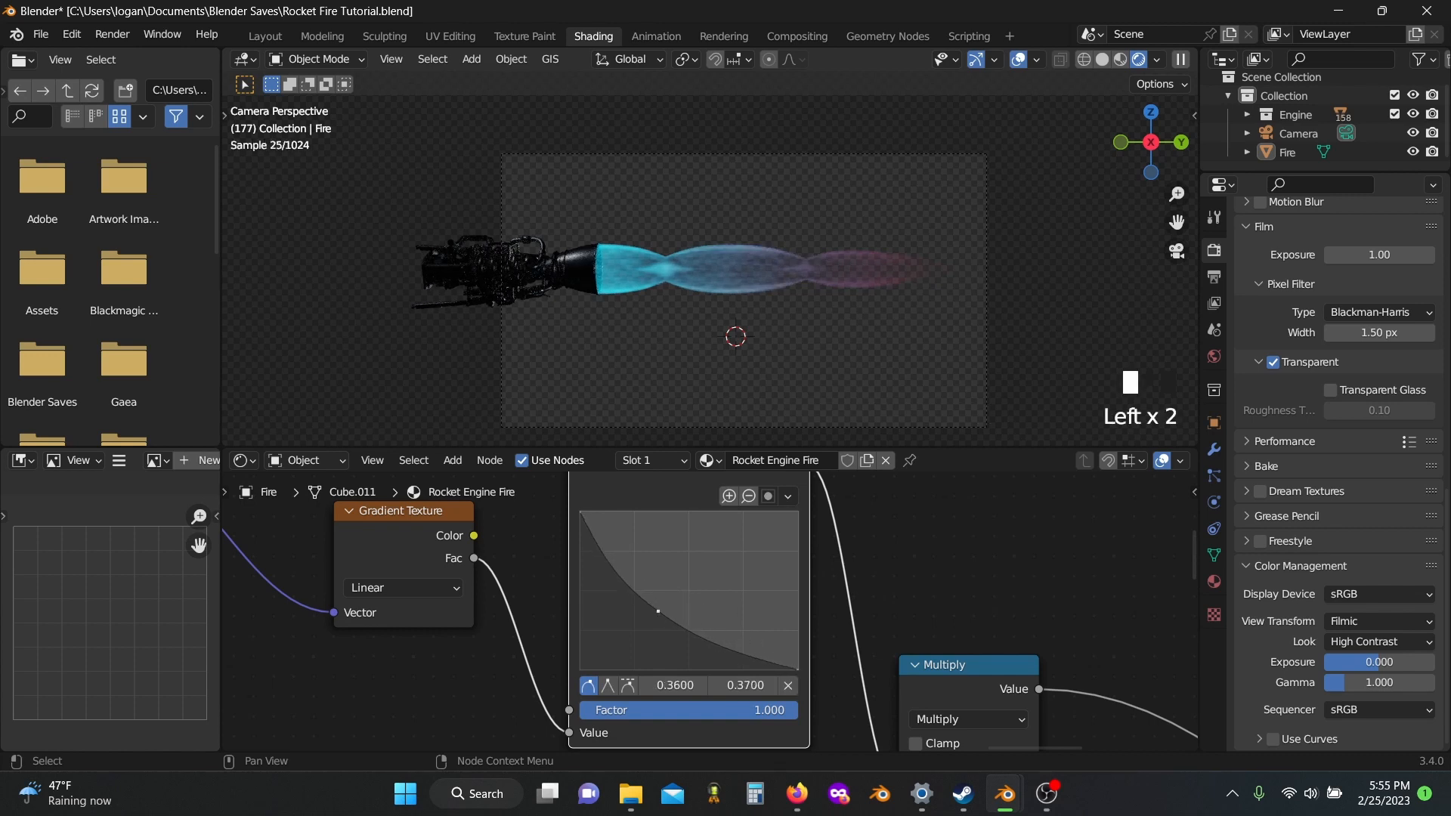
scroll("down", 3)
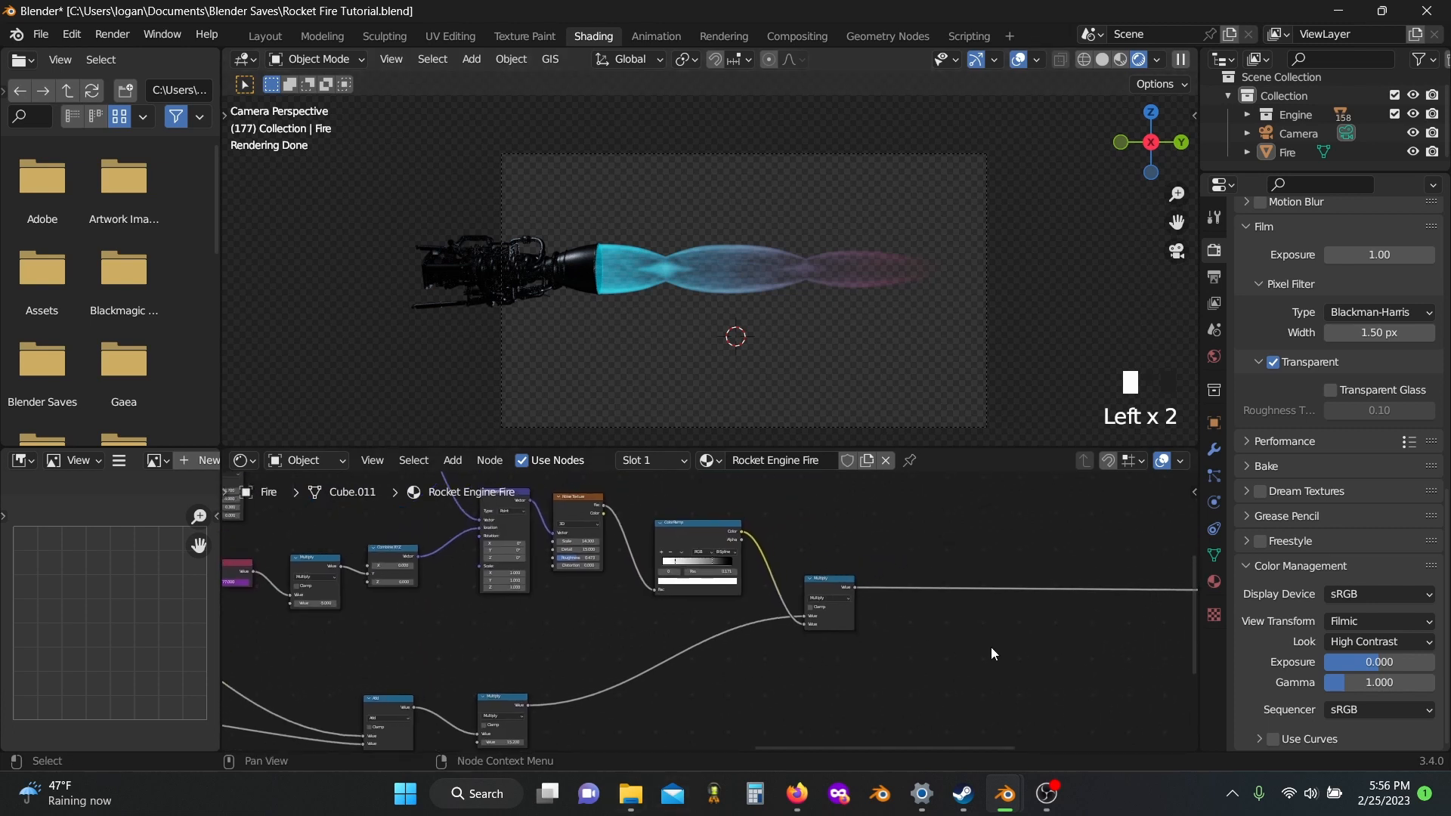
- Mute and unmute the nodes with M to compare the flame before tuning Multiply to 7.65
type("m")
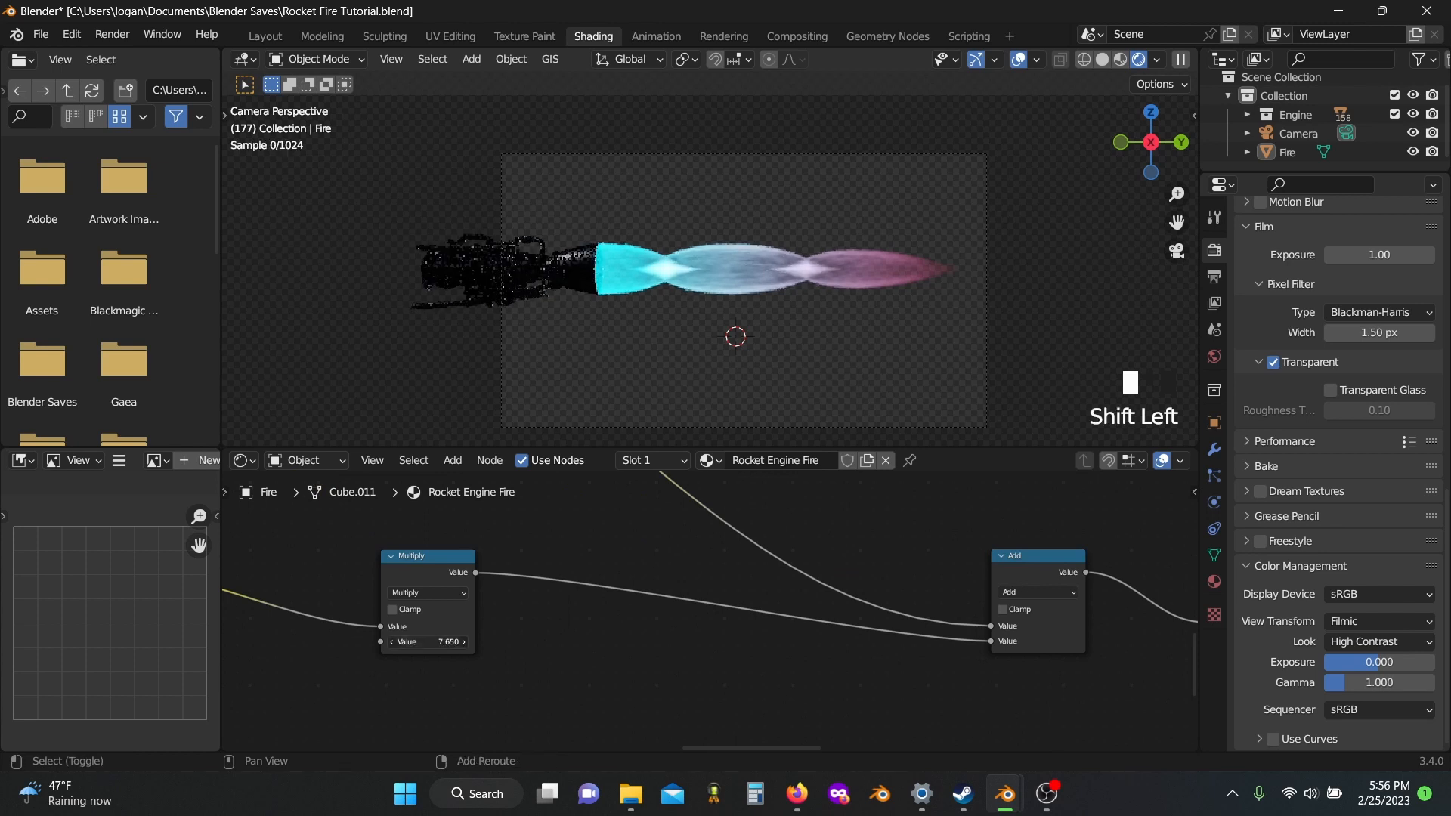
type("m")
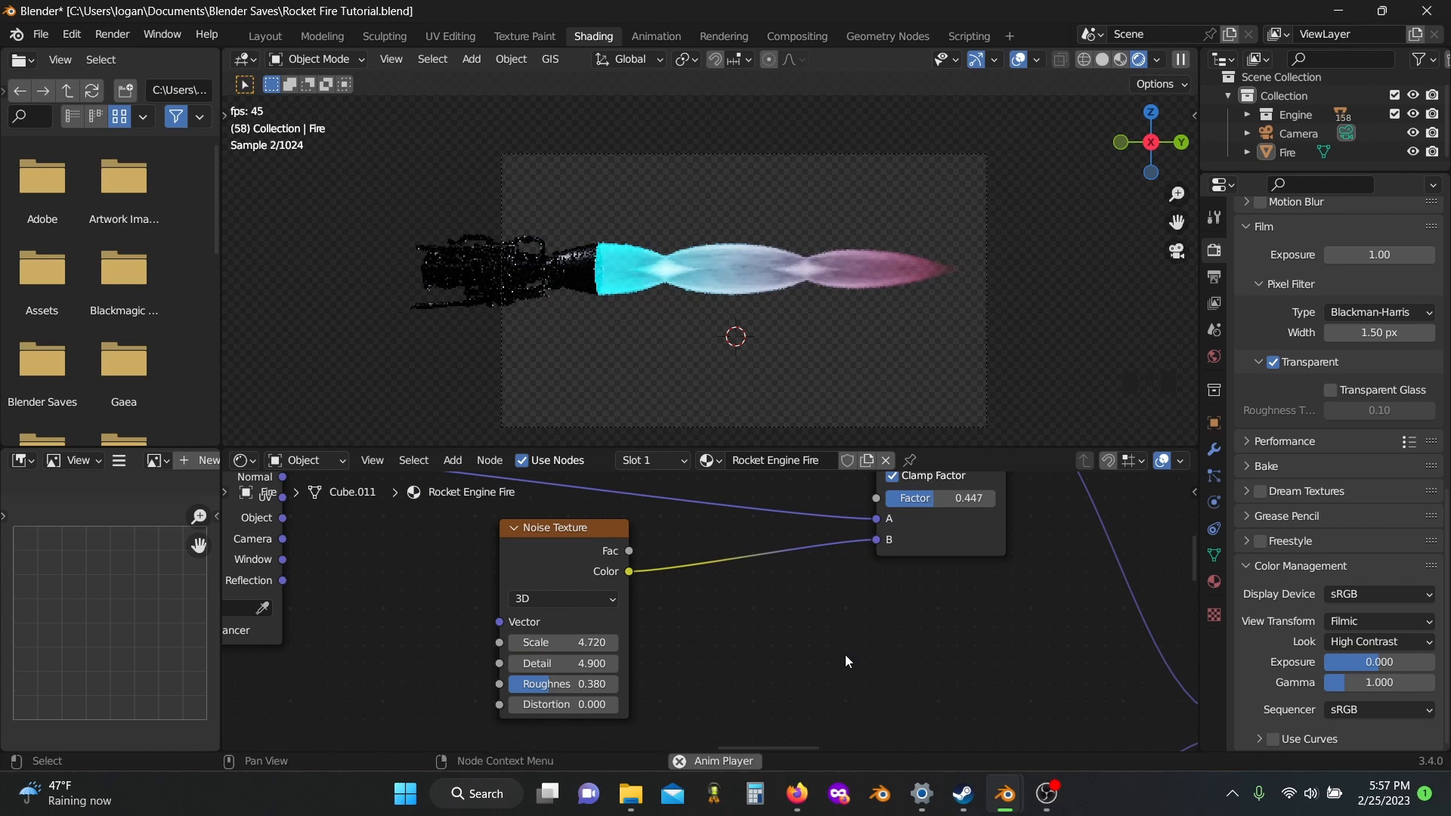
- Set the ColorRamp interpolation to B-Spline
scroll("down", 3)
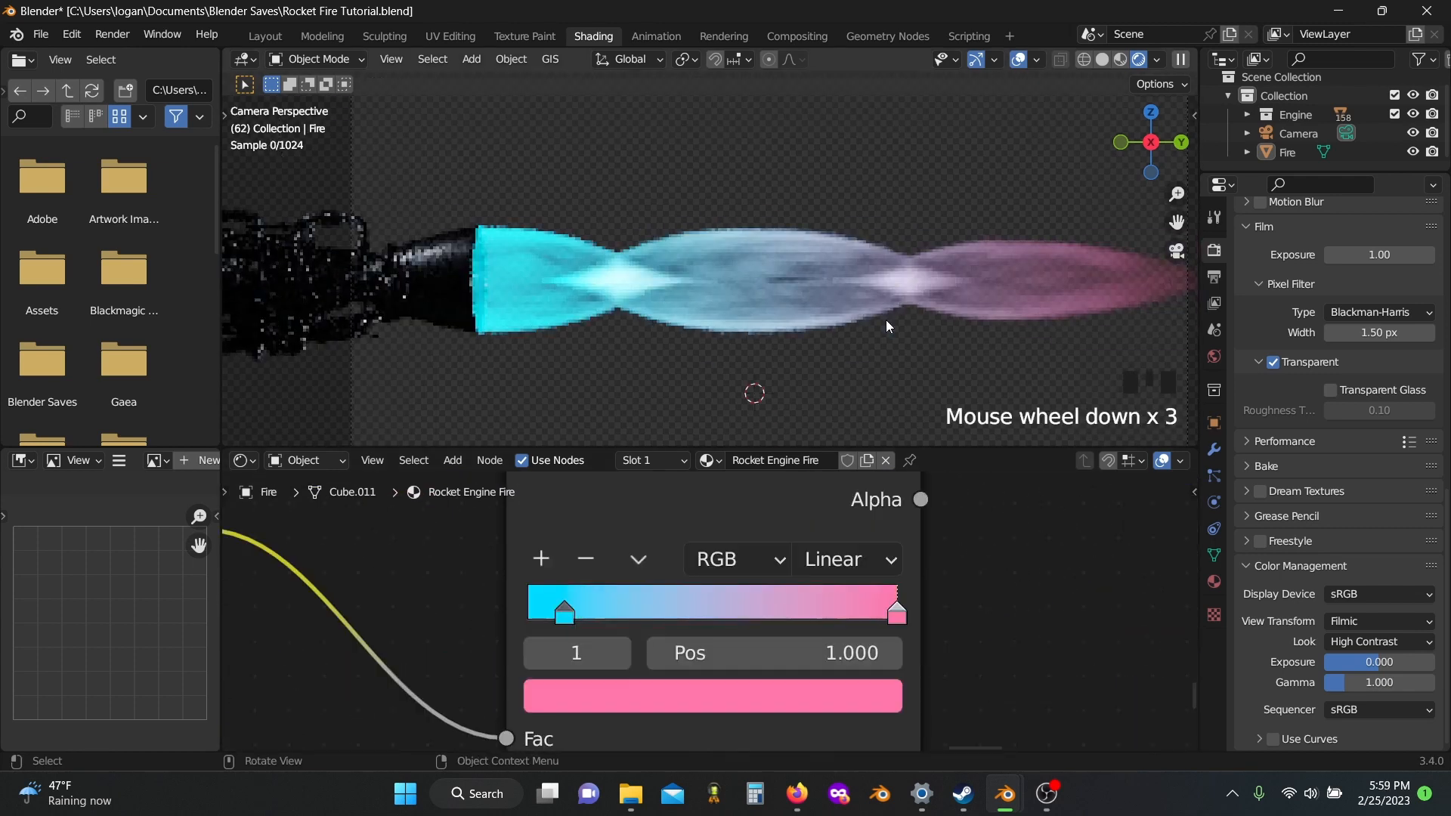
left_click(843, 559)
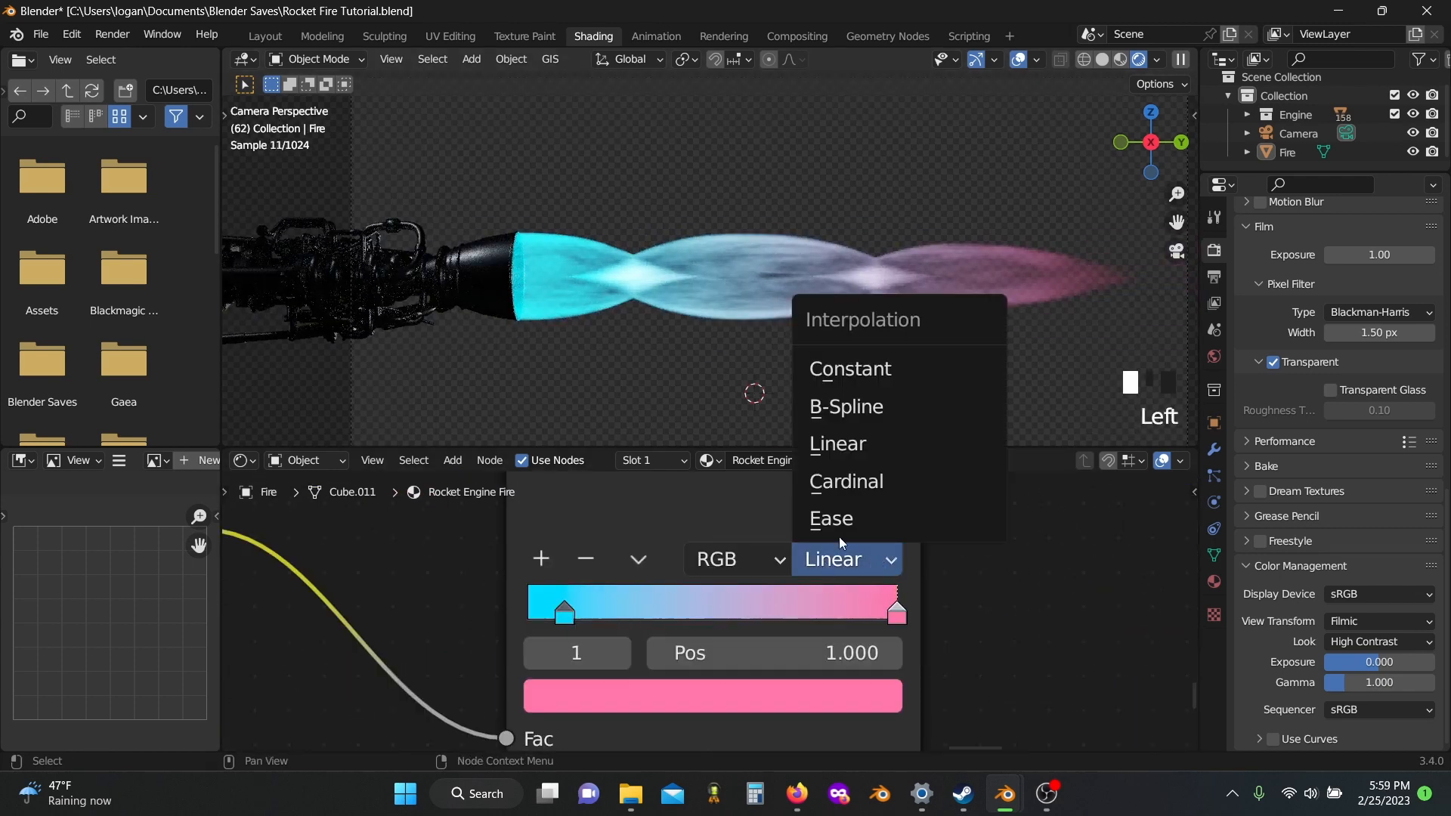
left_click(845, 406)
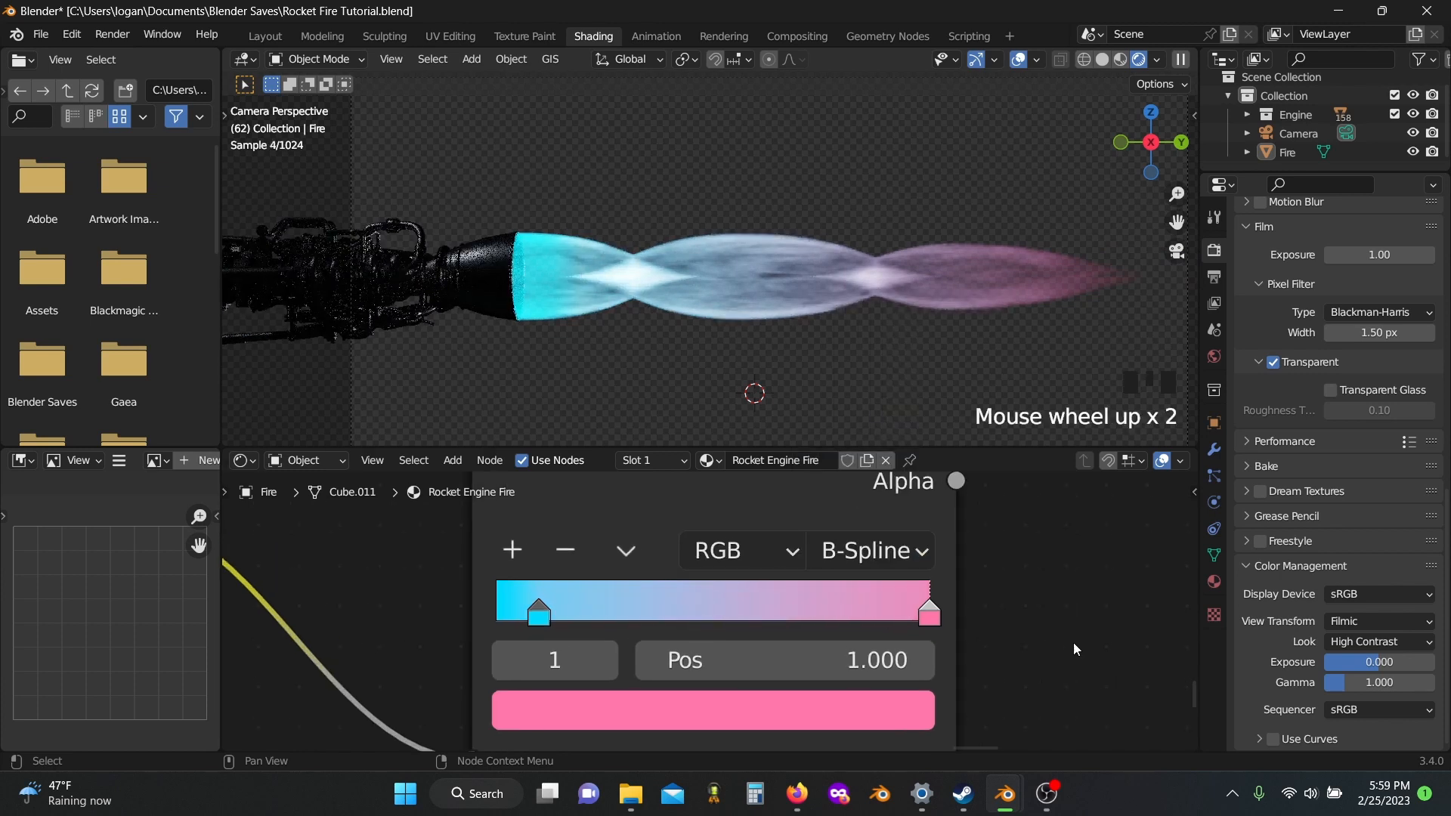
- Move the pink colour stop to position 0.444 so pink dominates the plume
left_click_drag(926, 611, 735, 610)
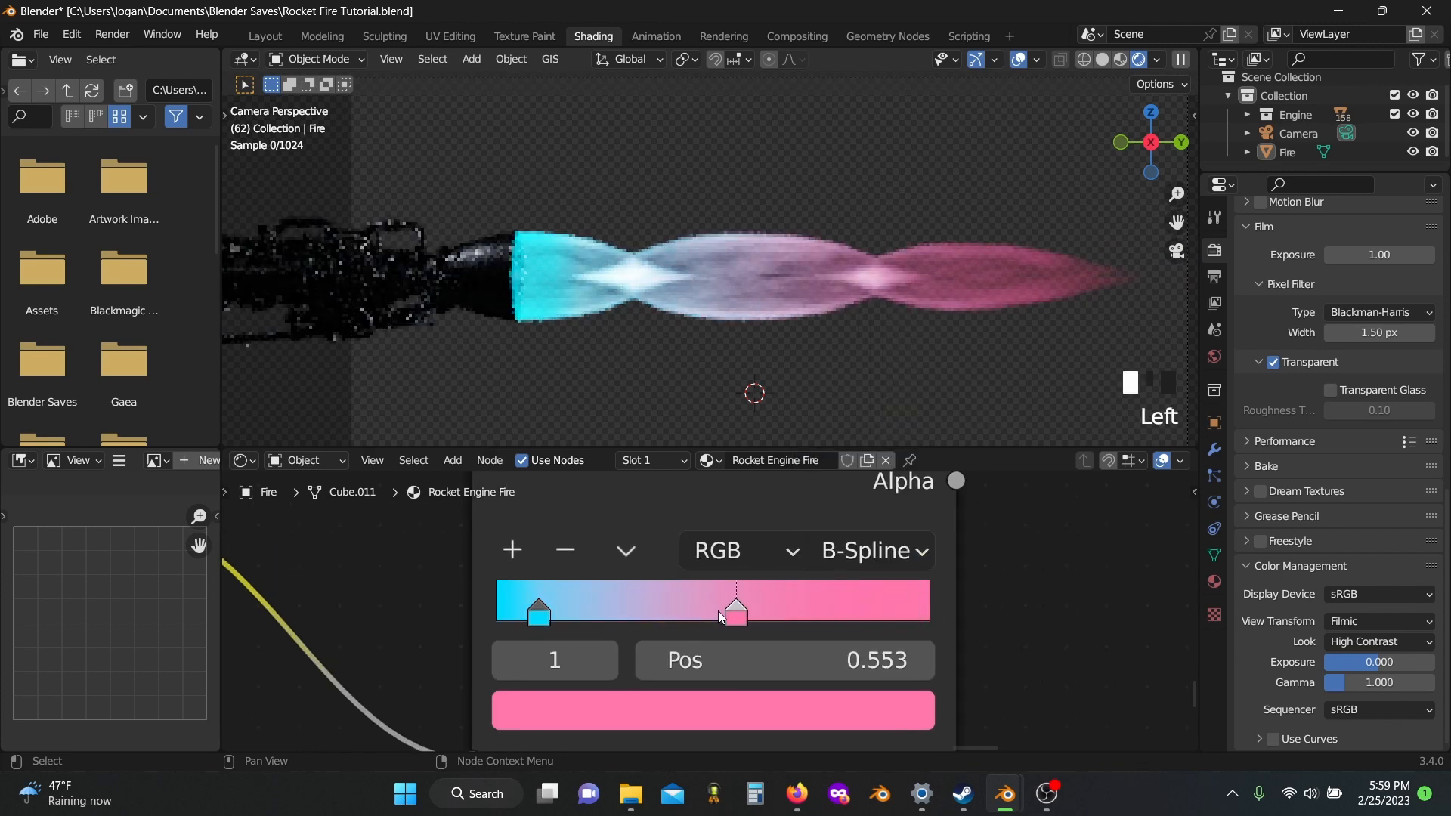
left_click_drag(734, 612, 686, 612)
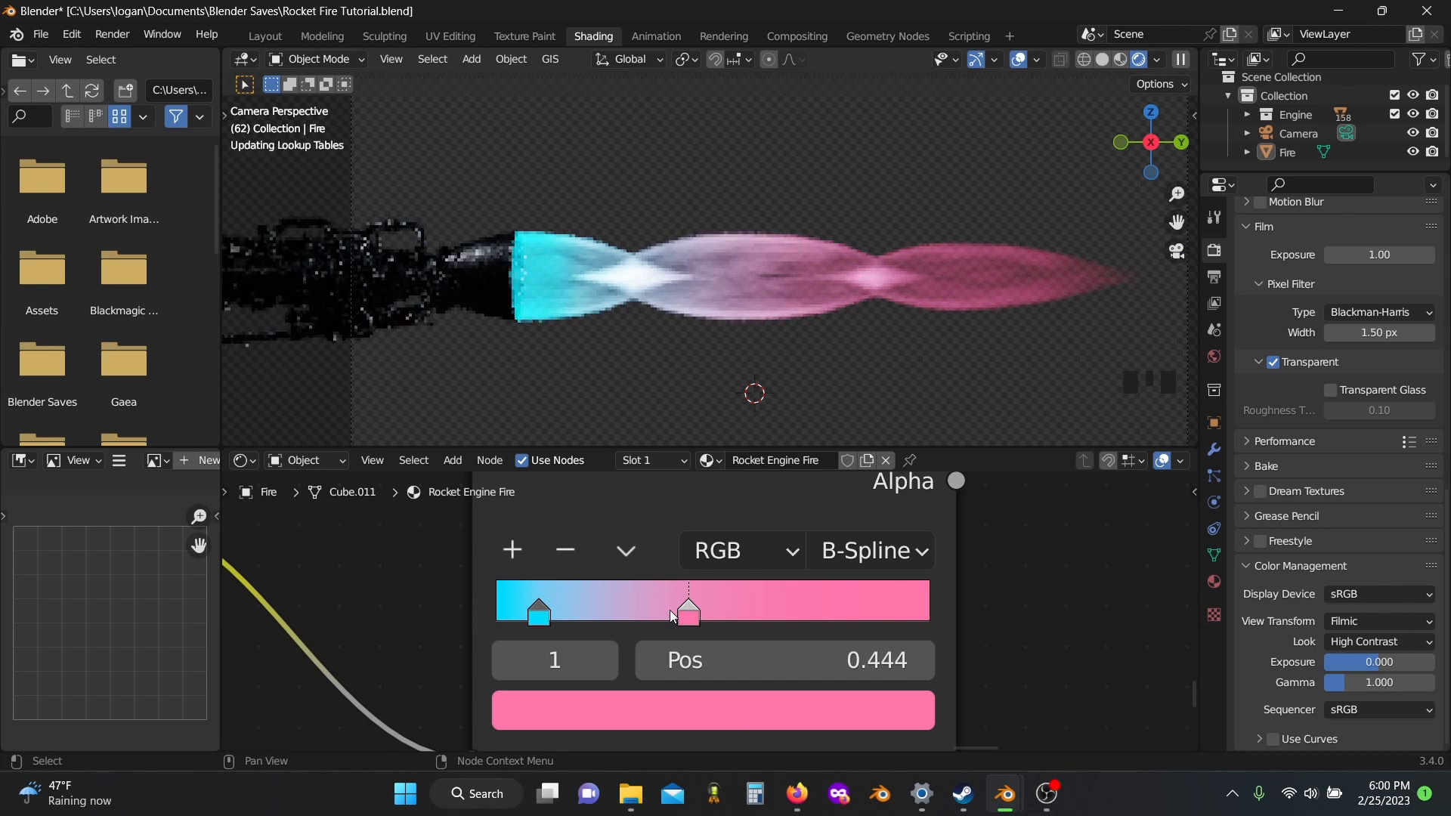
left_click(538, 611)
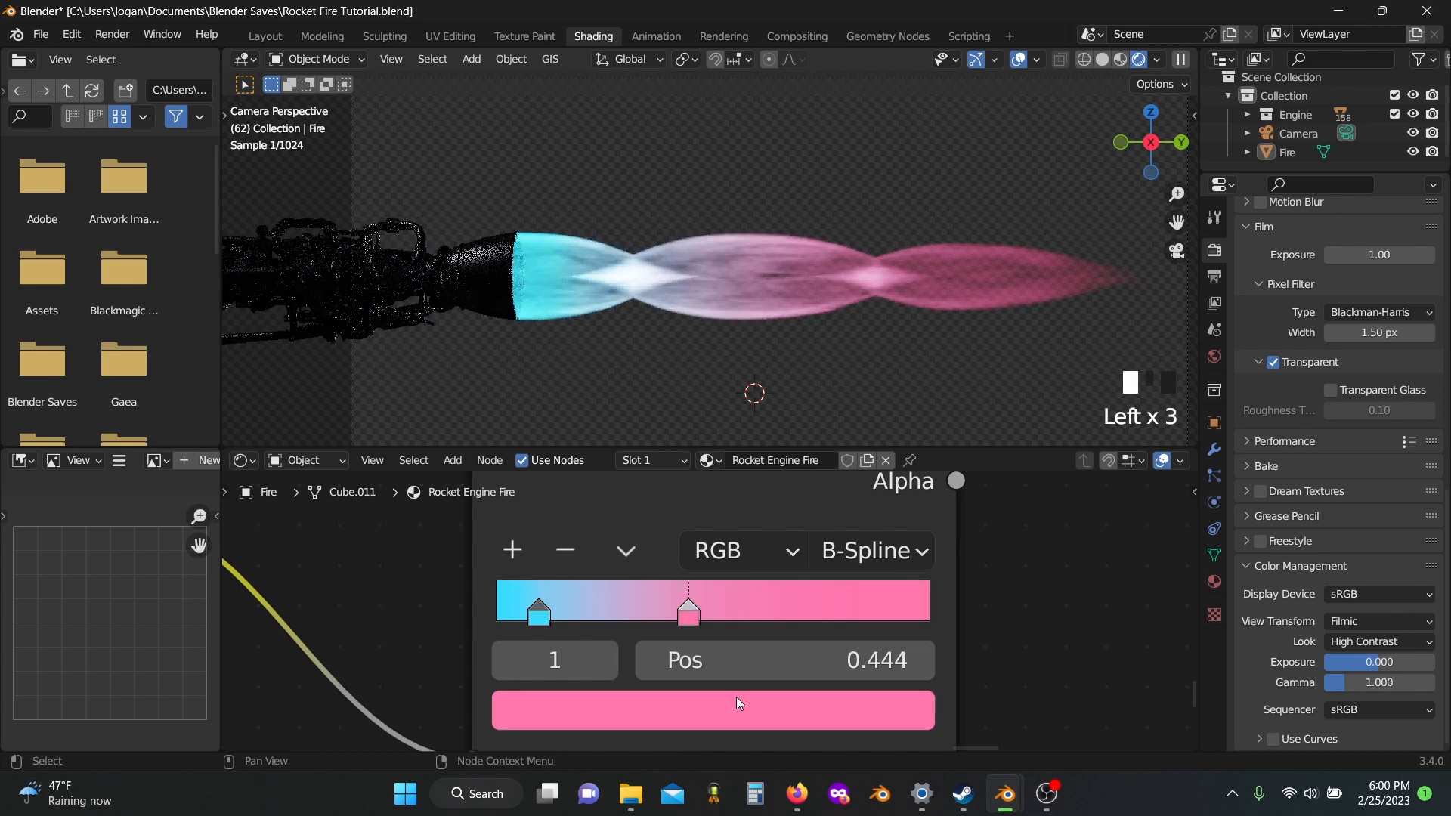
left_click(711, 710)
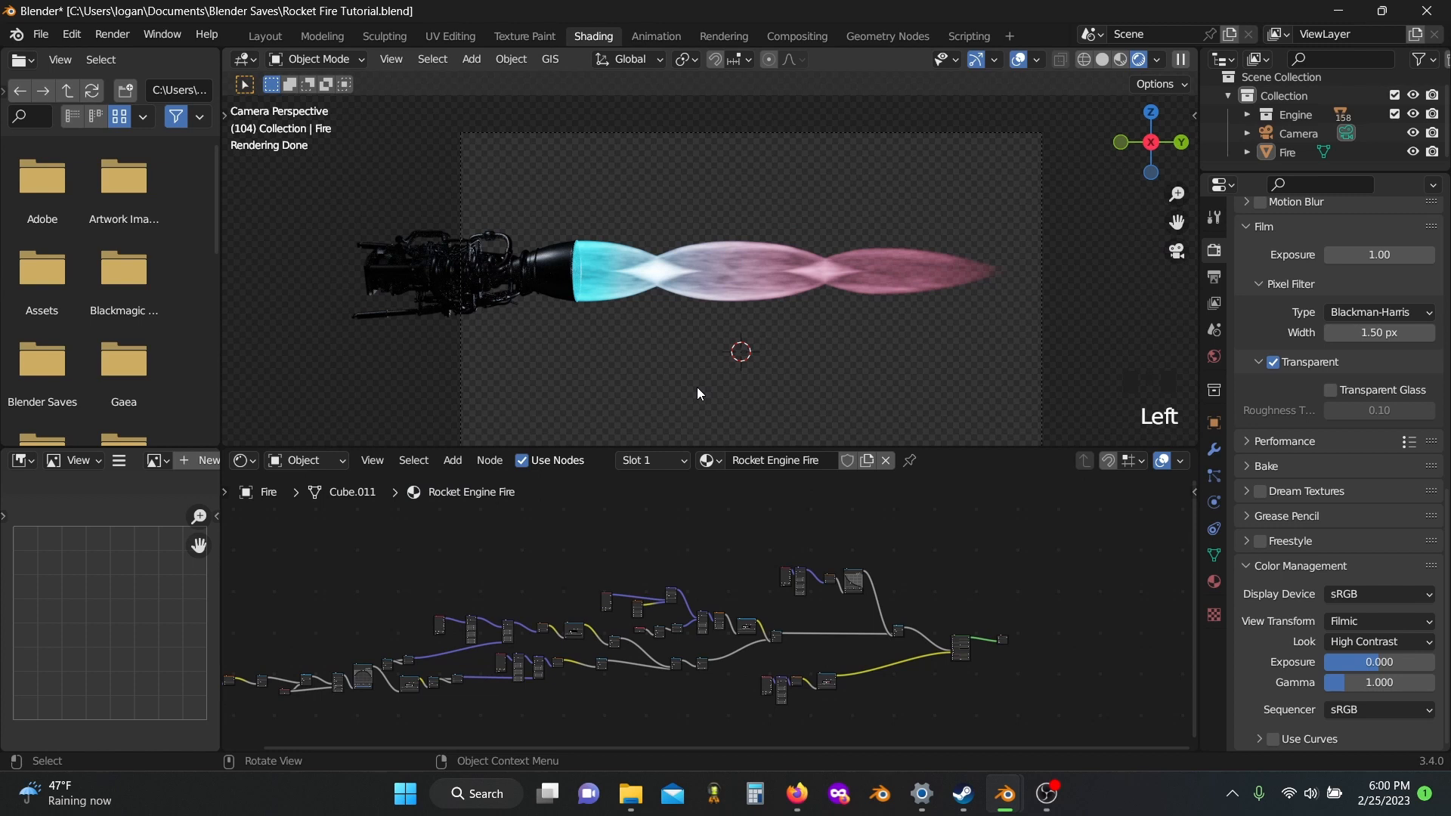
mouse_move(508, 230)
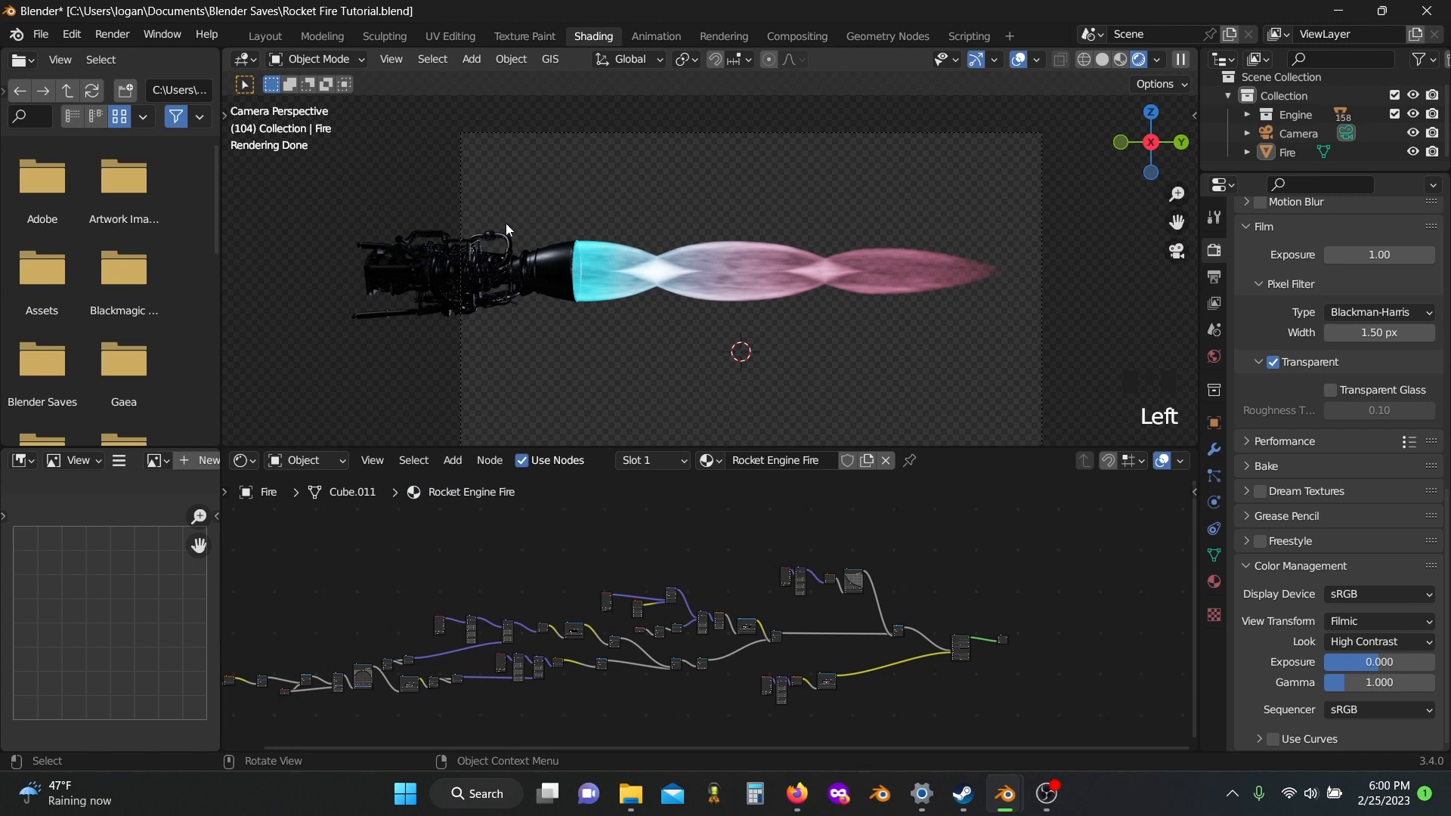
- Select the Camera, go to the Layout workspace and turn the timeline into a Graph Editor
left_click(1299, 133)
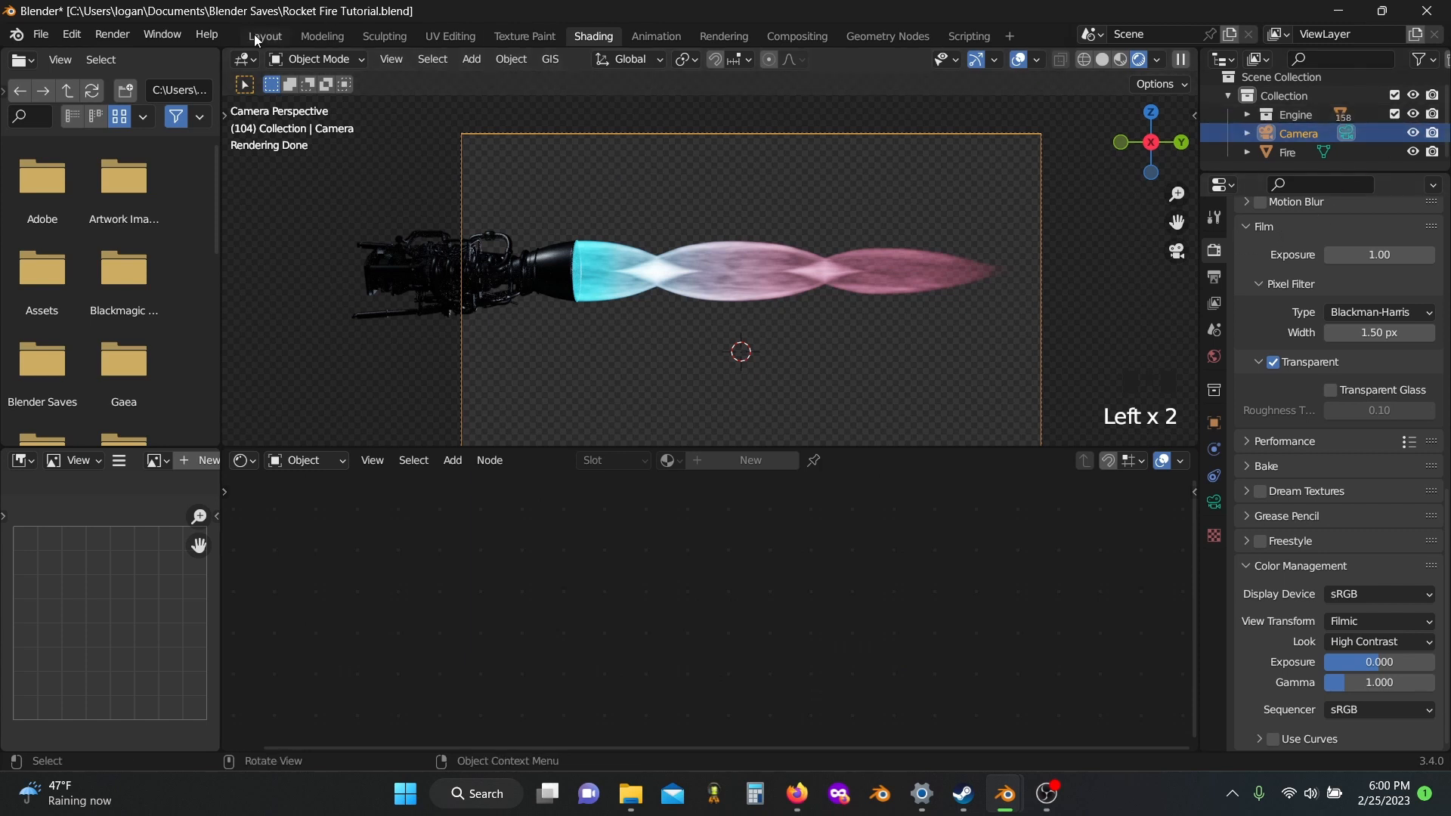
left_click(264, 36)
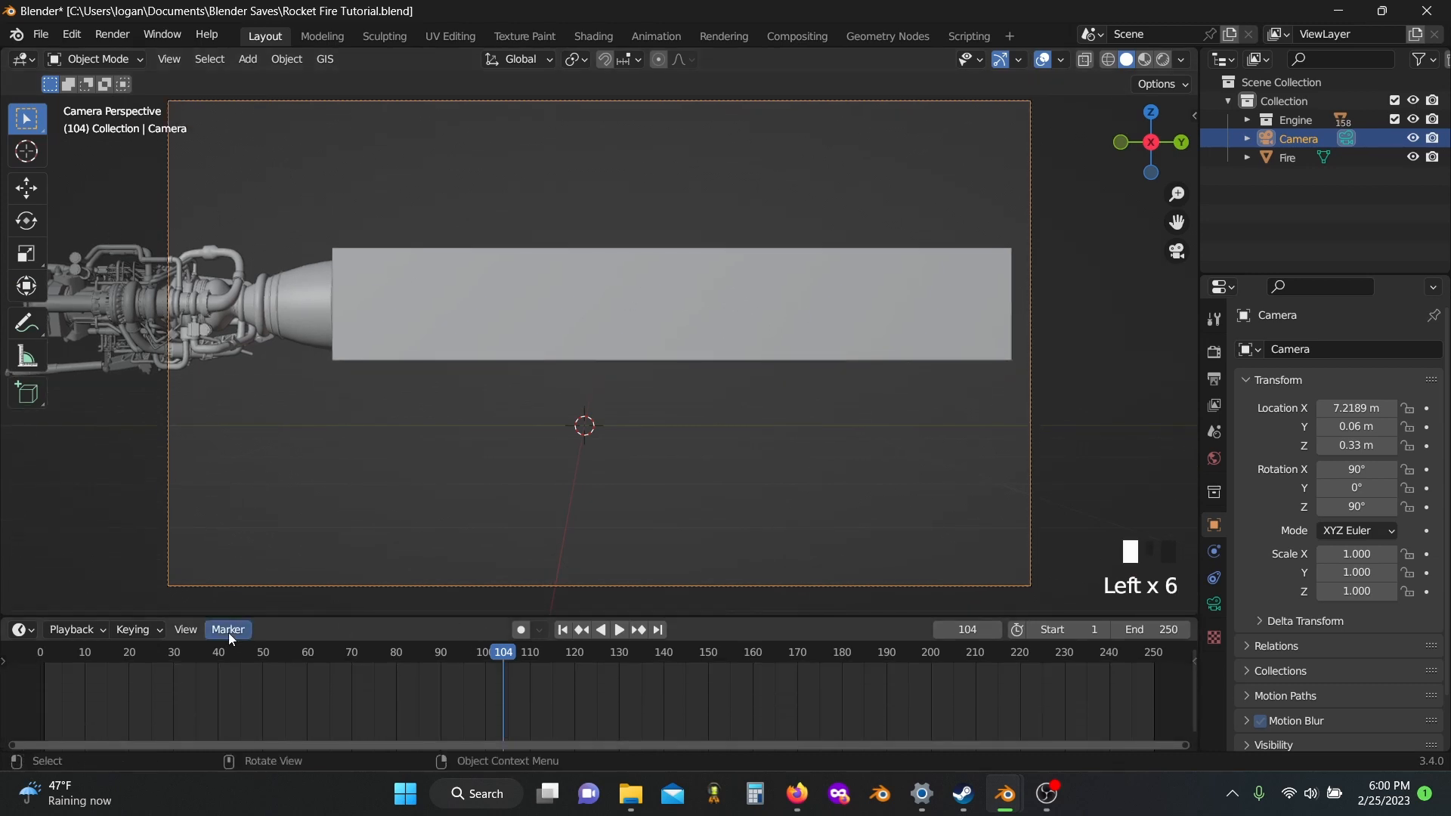
left_click(18, 630)
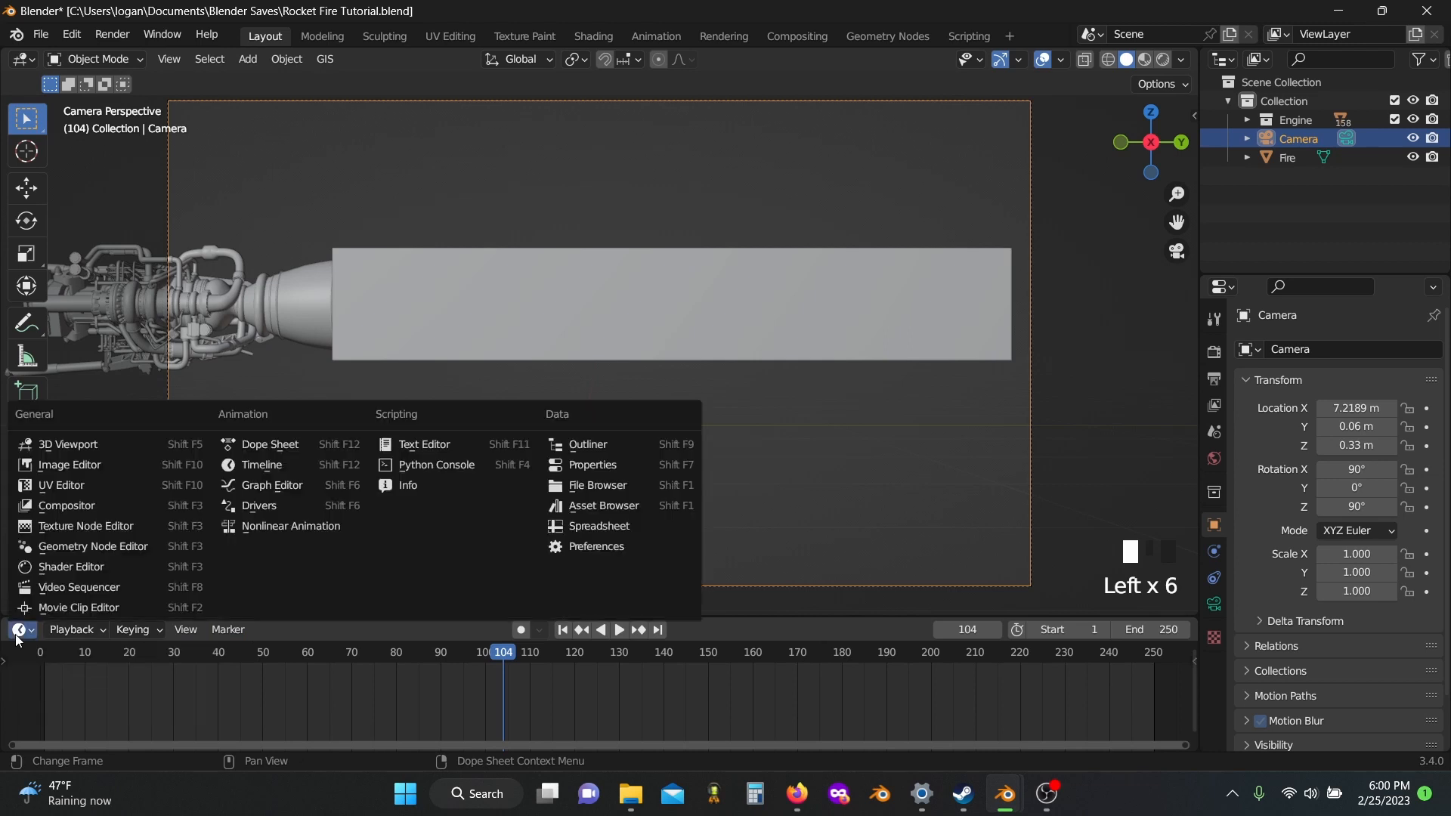
mouse_move(272, 485)
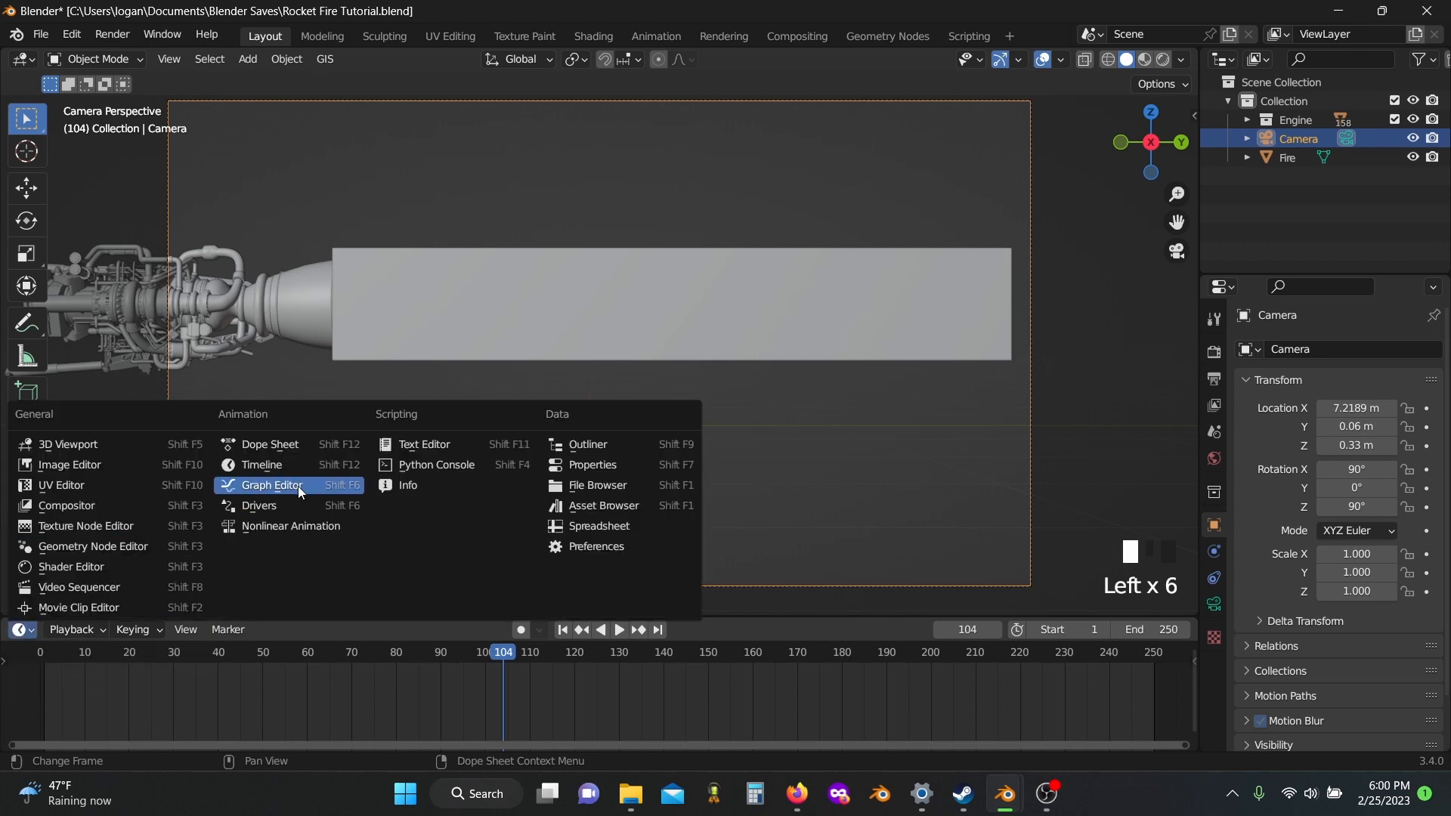
left_click(272, 485)
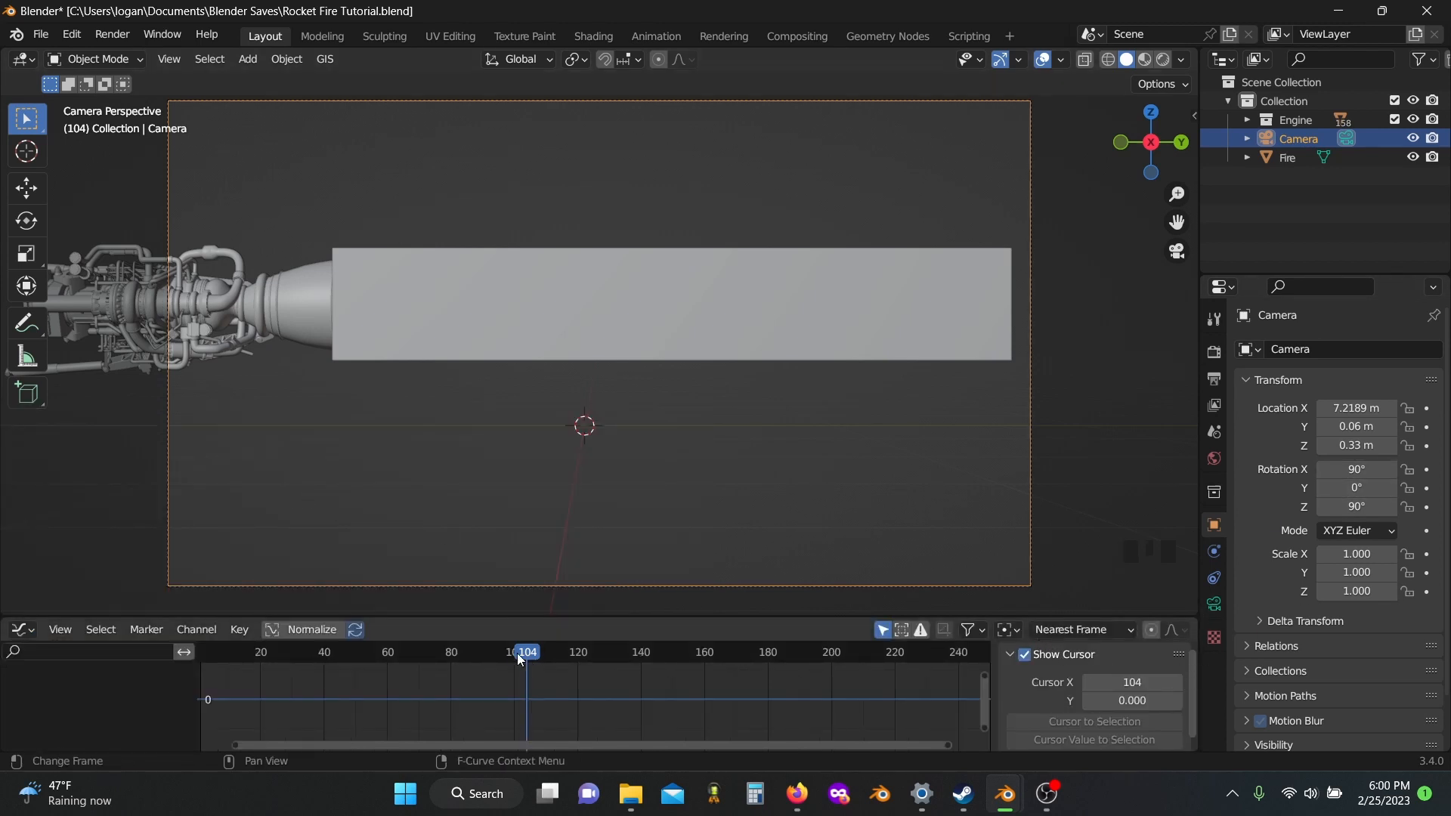
- Keyframe the camera's Y location at an earlier frame and enlarge the Graph Editor area
left_click(304, 653)
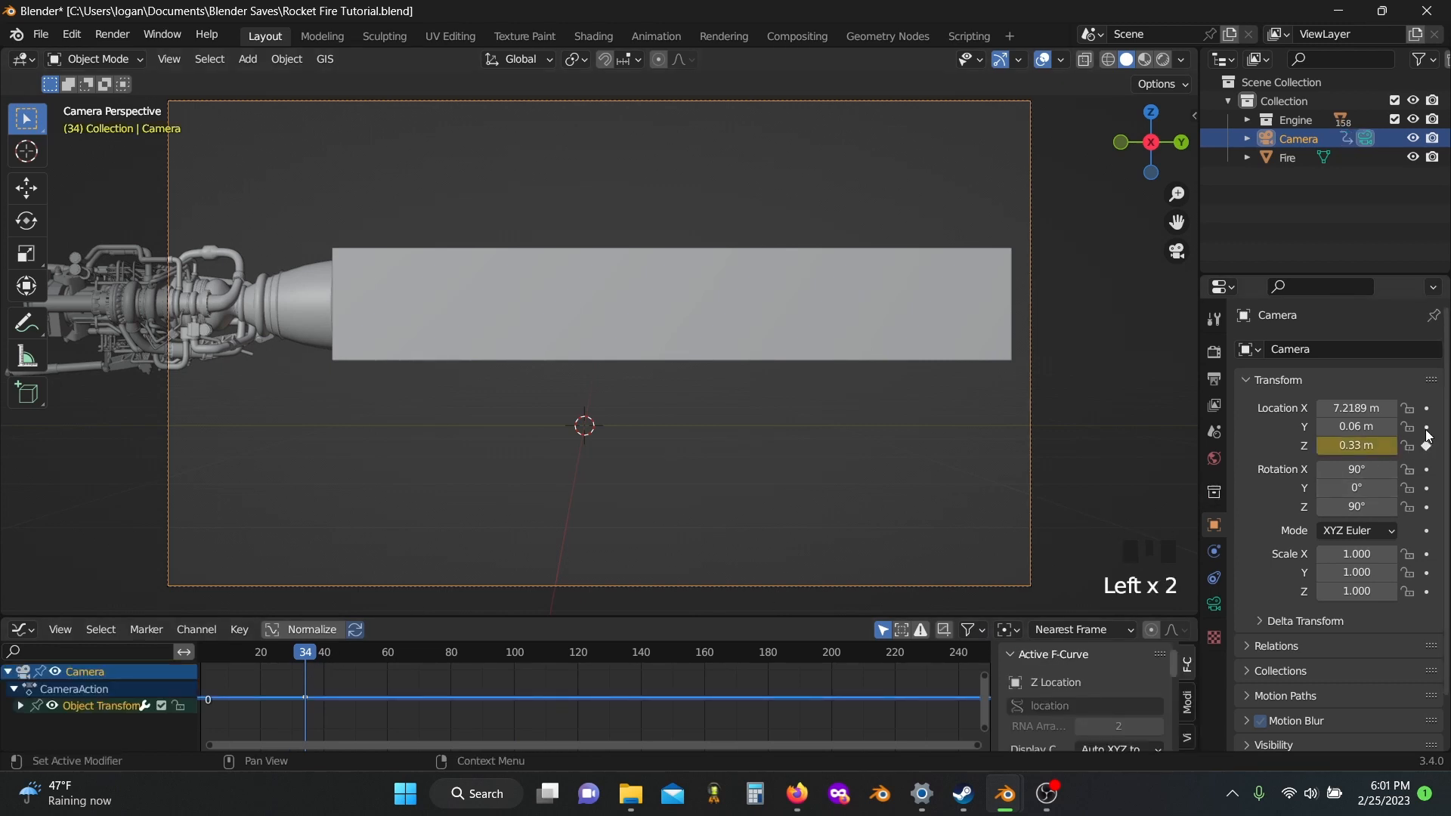
left_click(356, 652)
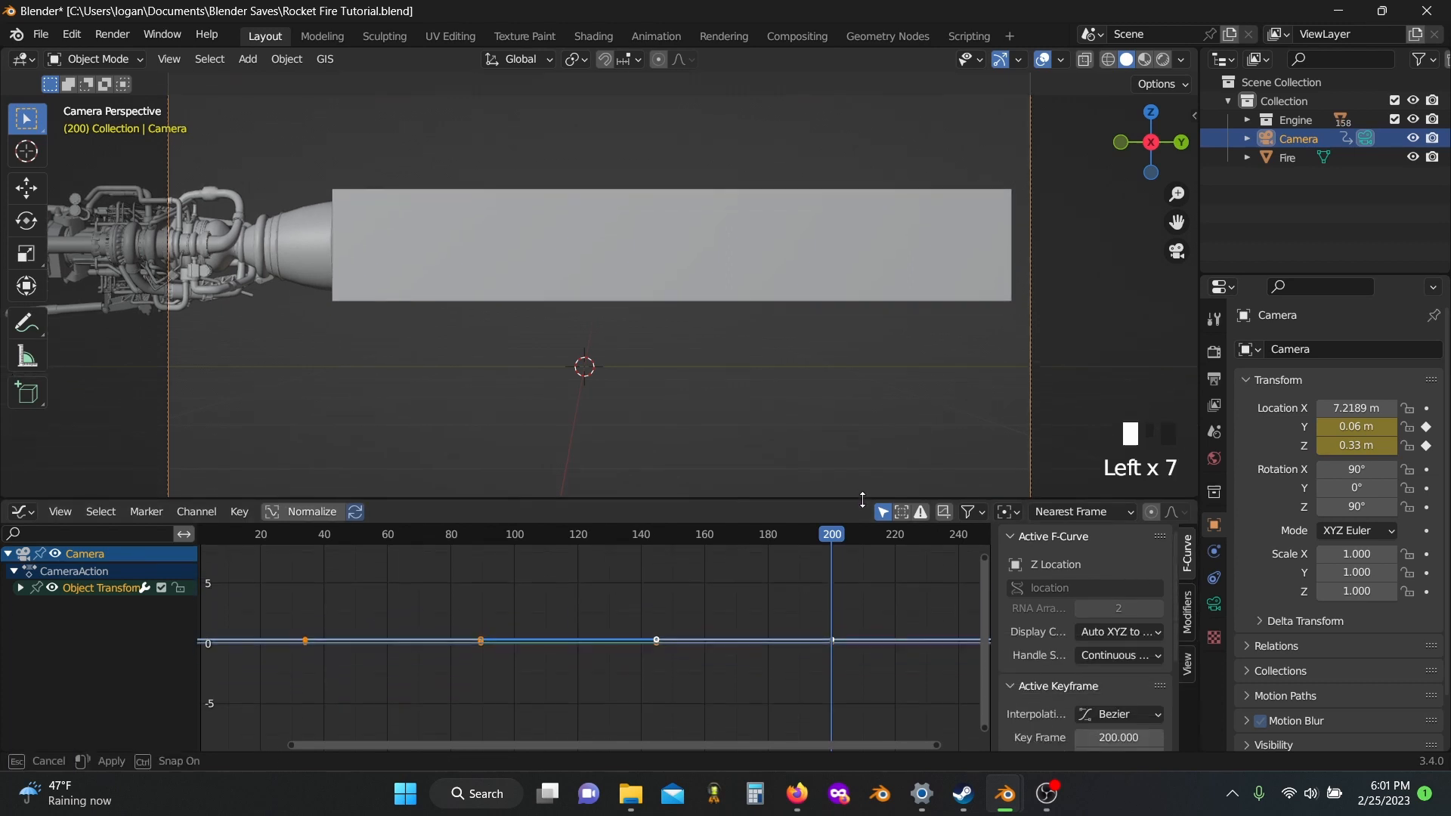
left_click(1188, 610)
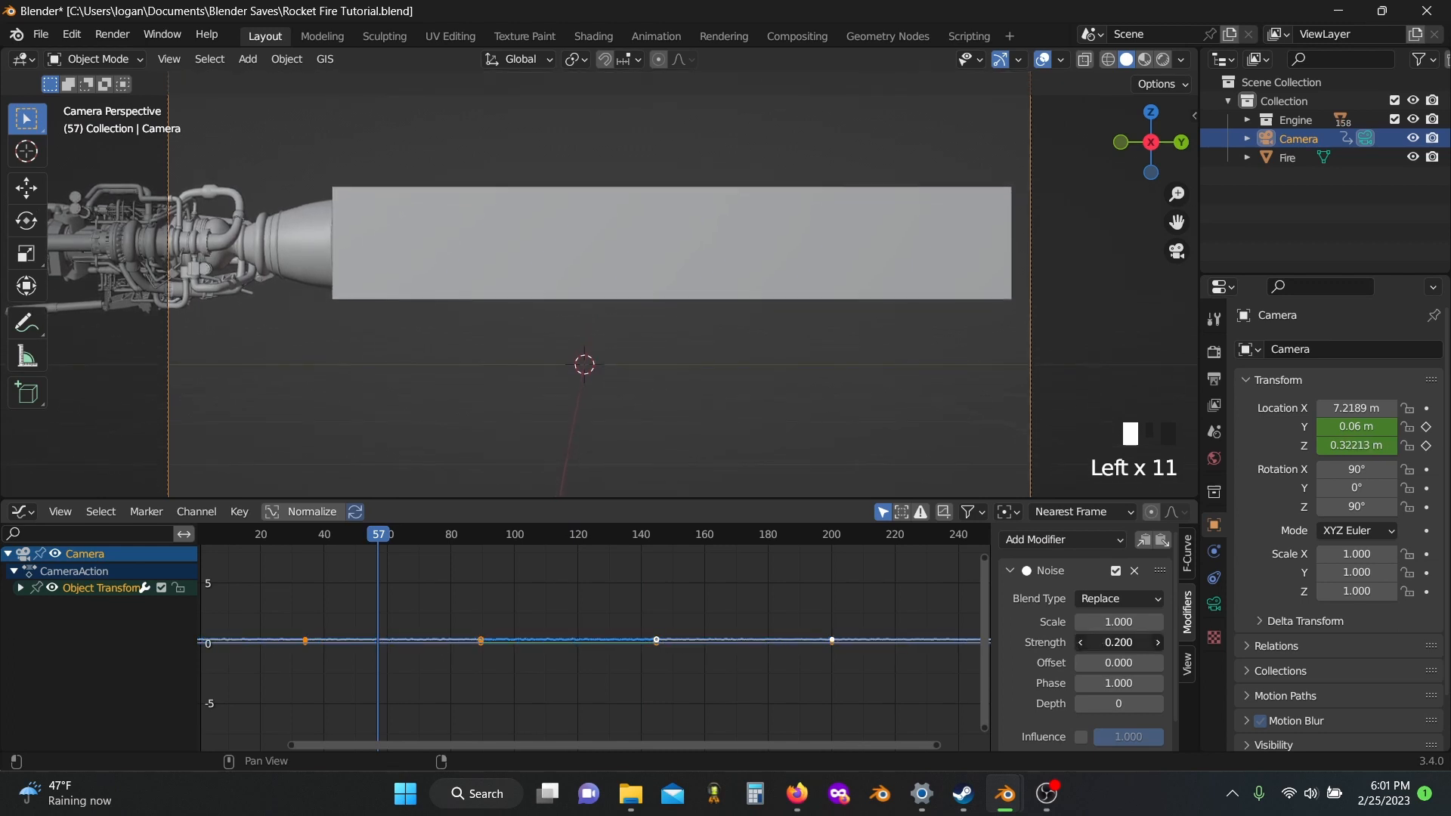
- Lower the Noise modifier strength for a subtle camera shake and play back the animation
left_click(1116, 642)
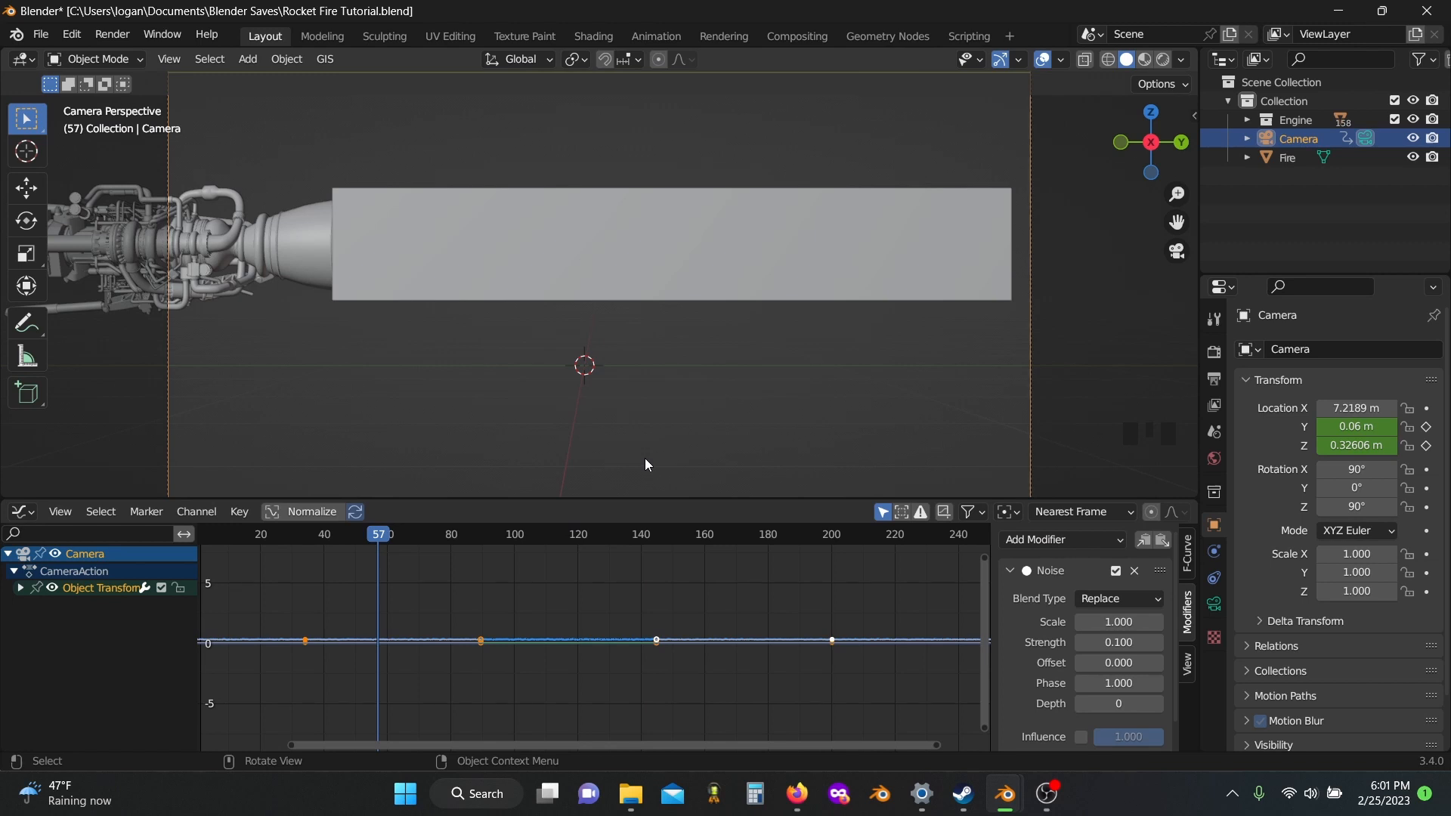
key("space")
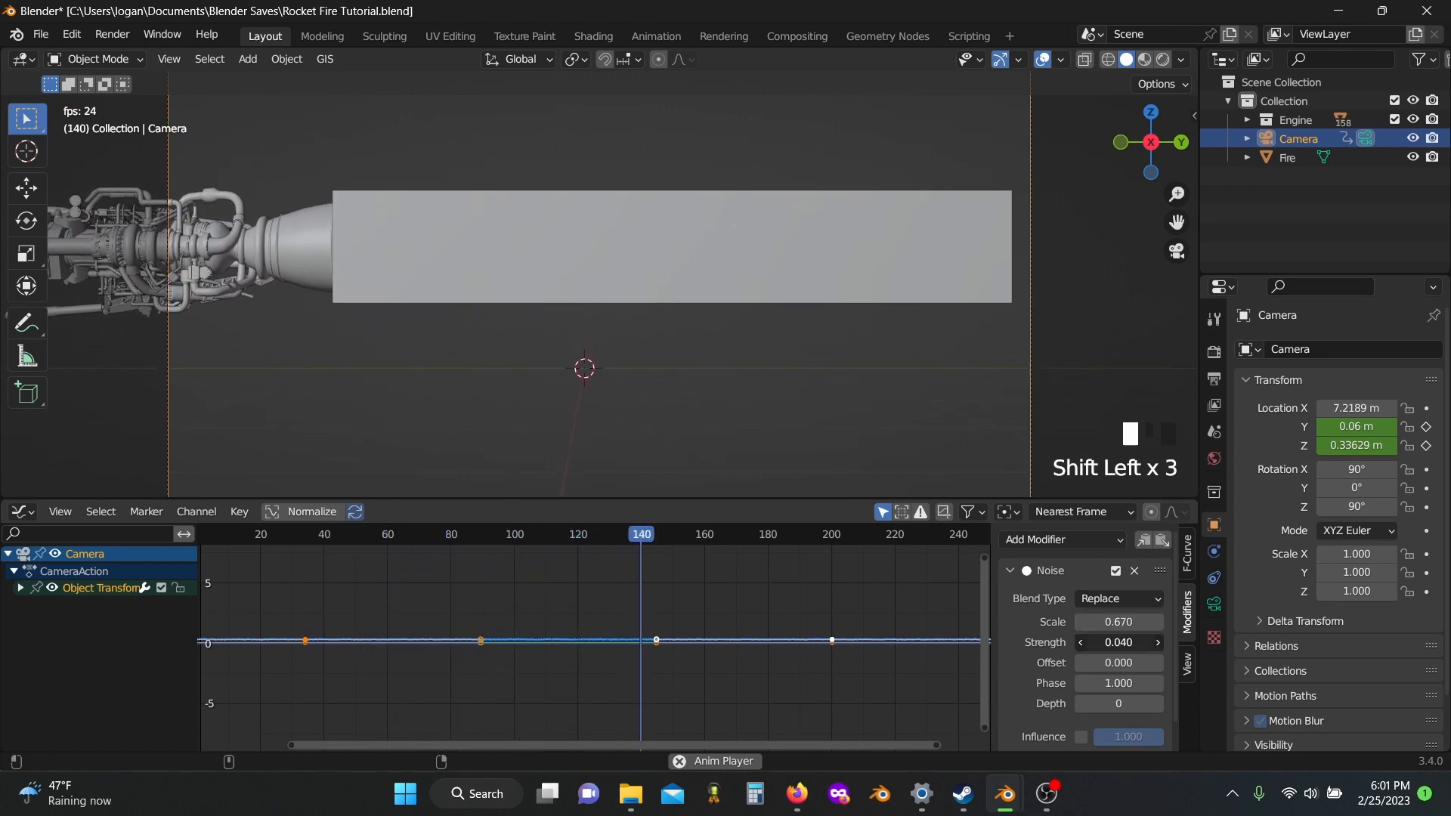
left_click(593, 34)
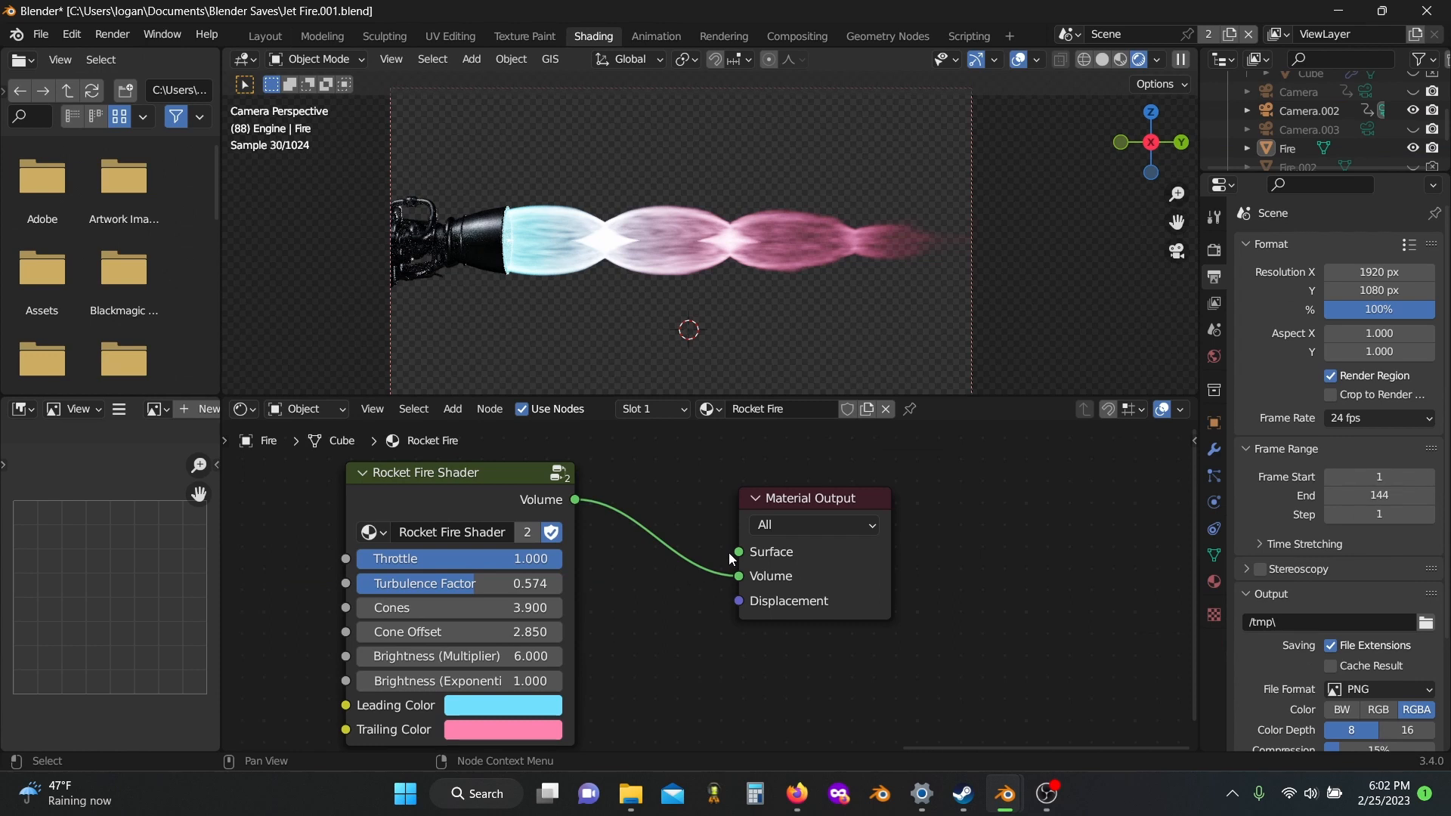
mouse_move(513, 521)
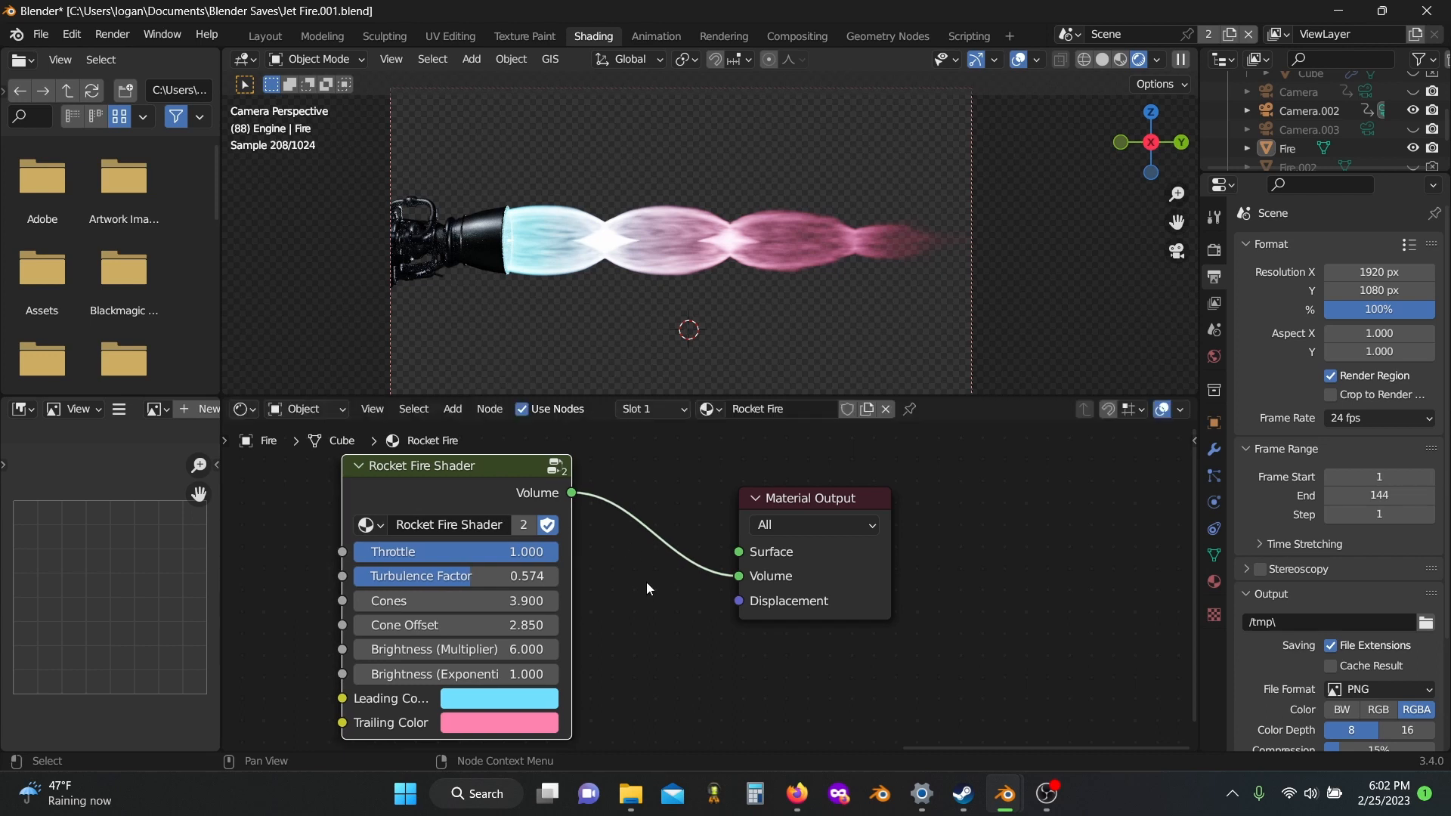
mouse_move(643, 588)
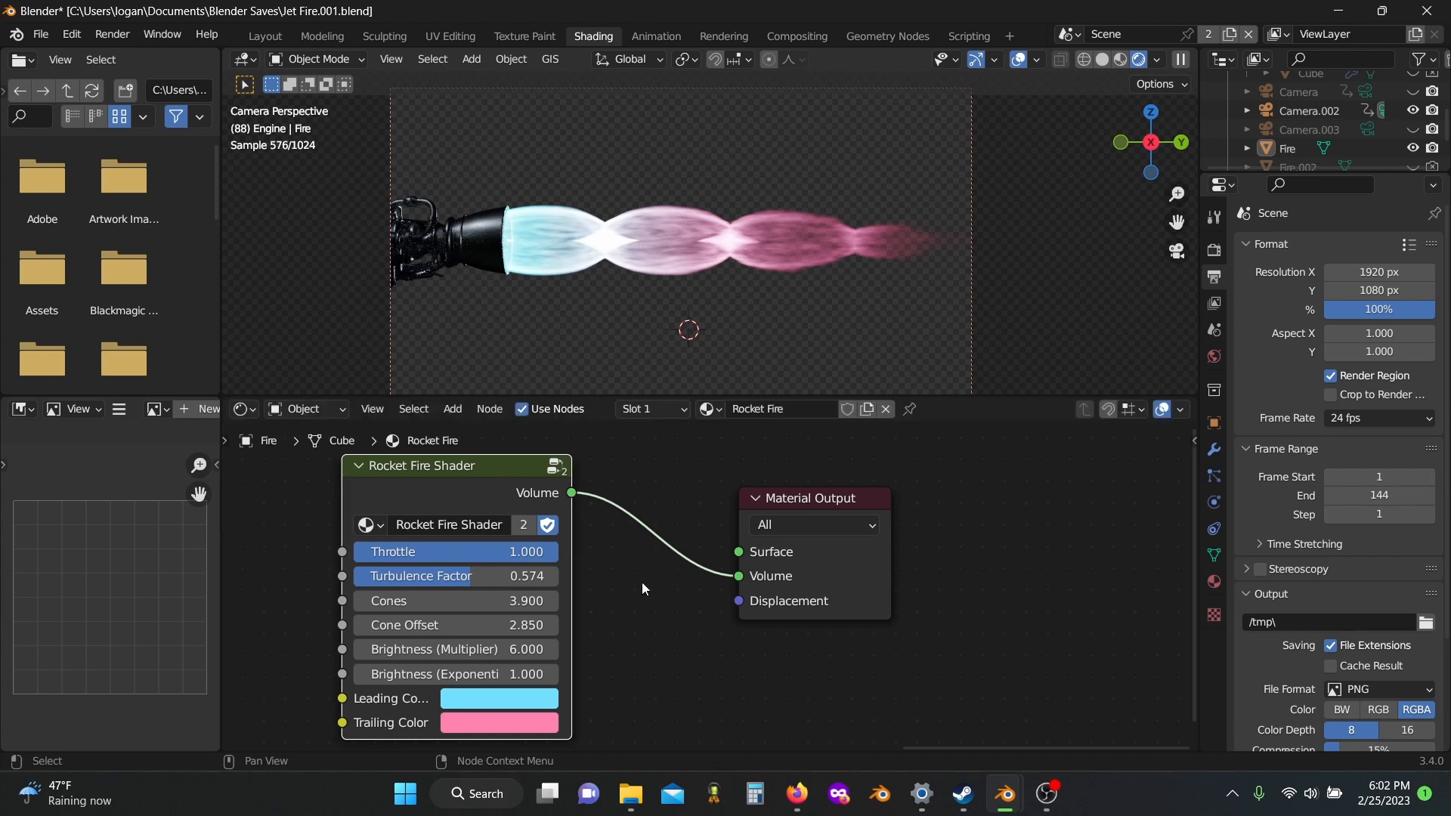